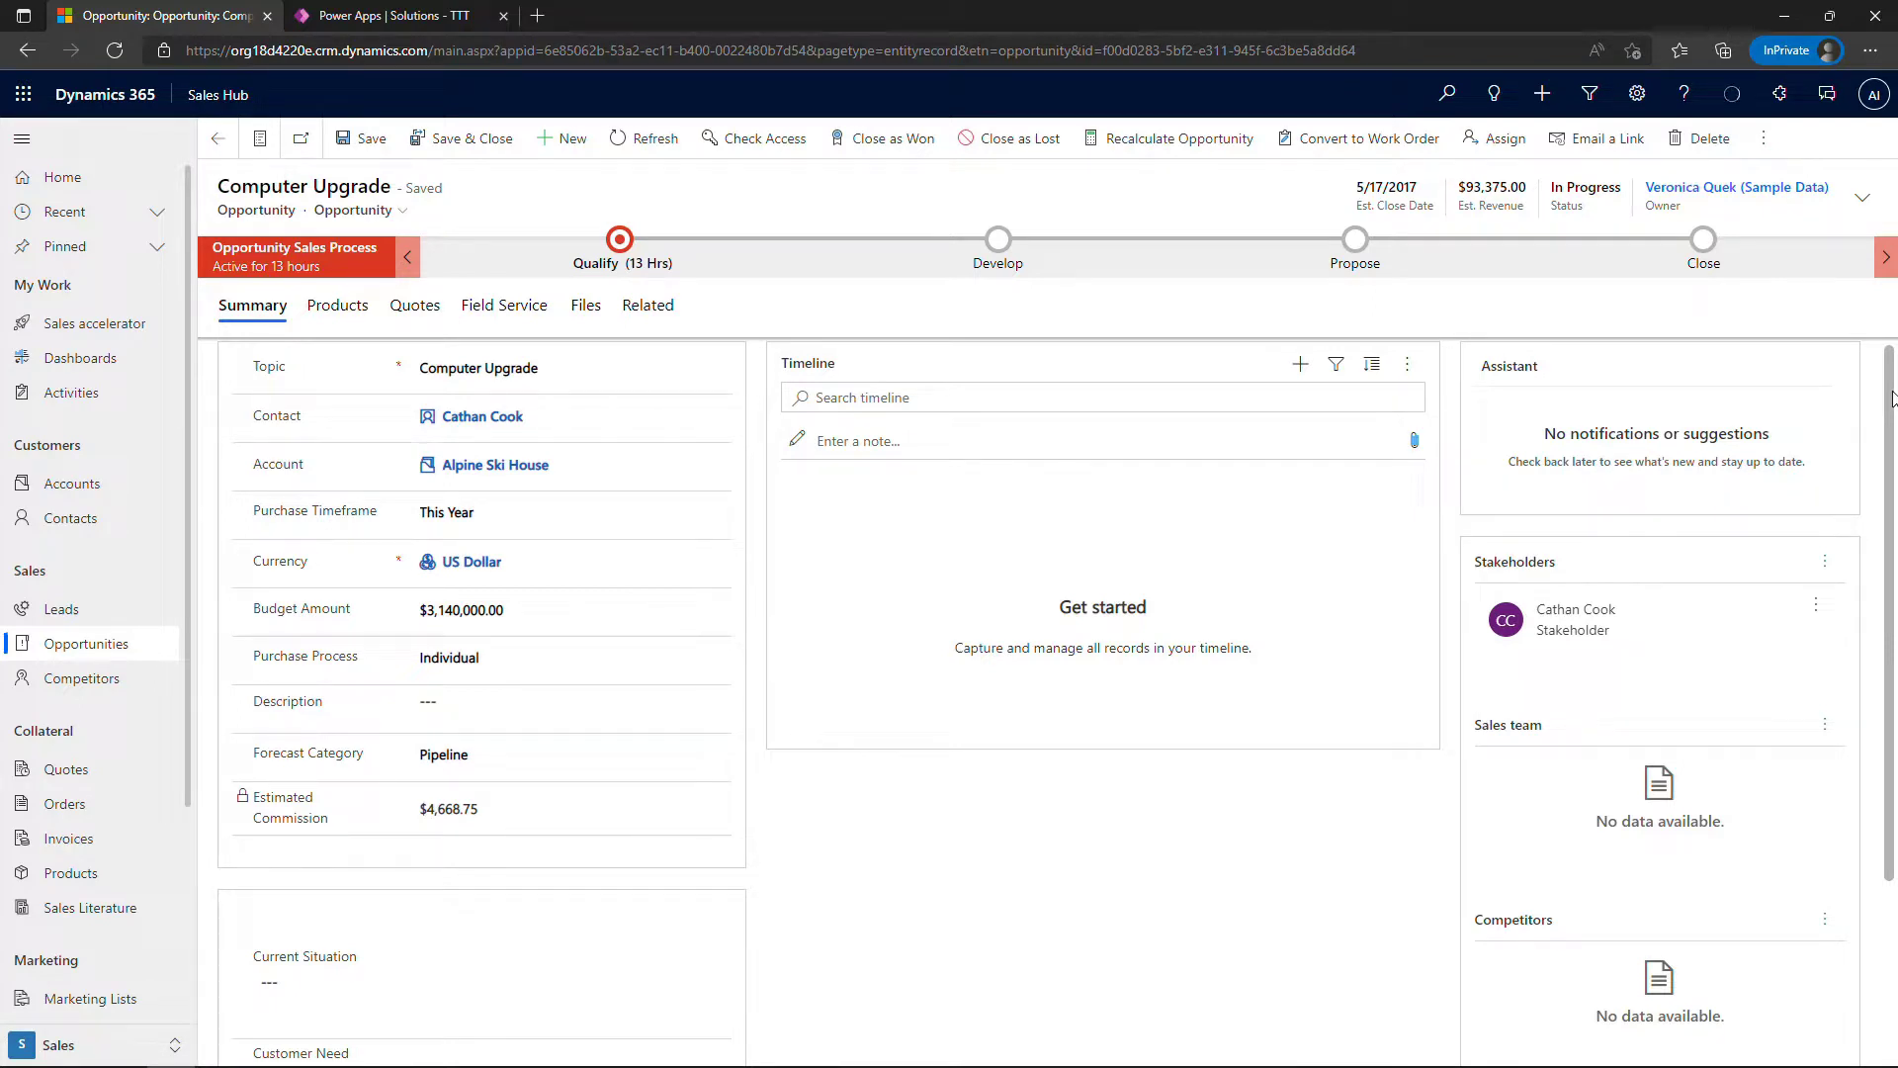
Switch to the Power Apps TTT solution and start adding an existing table
{"action": "left_click", "coordinate": [449, 807]}
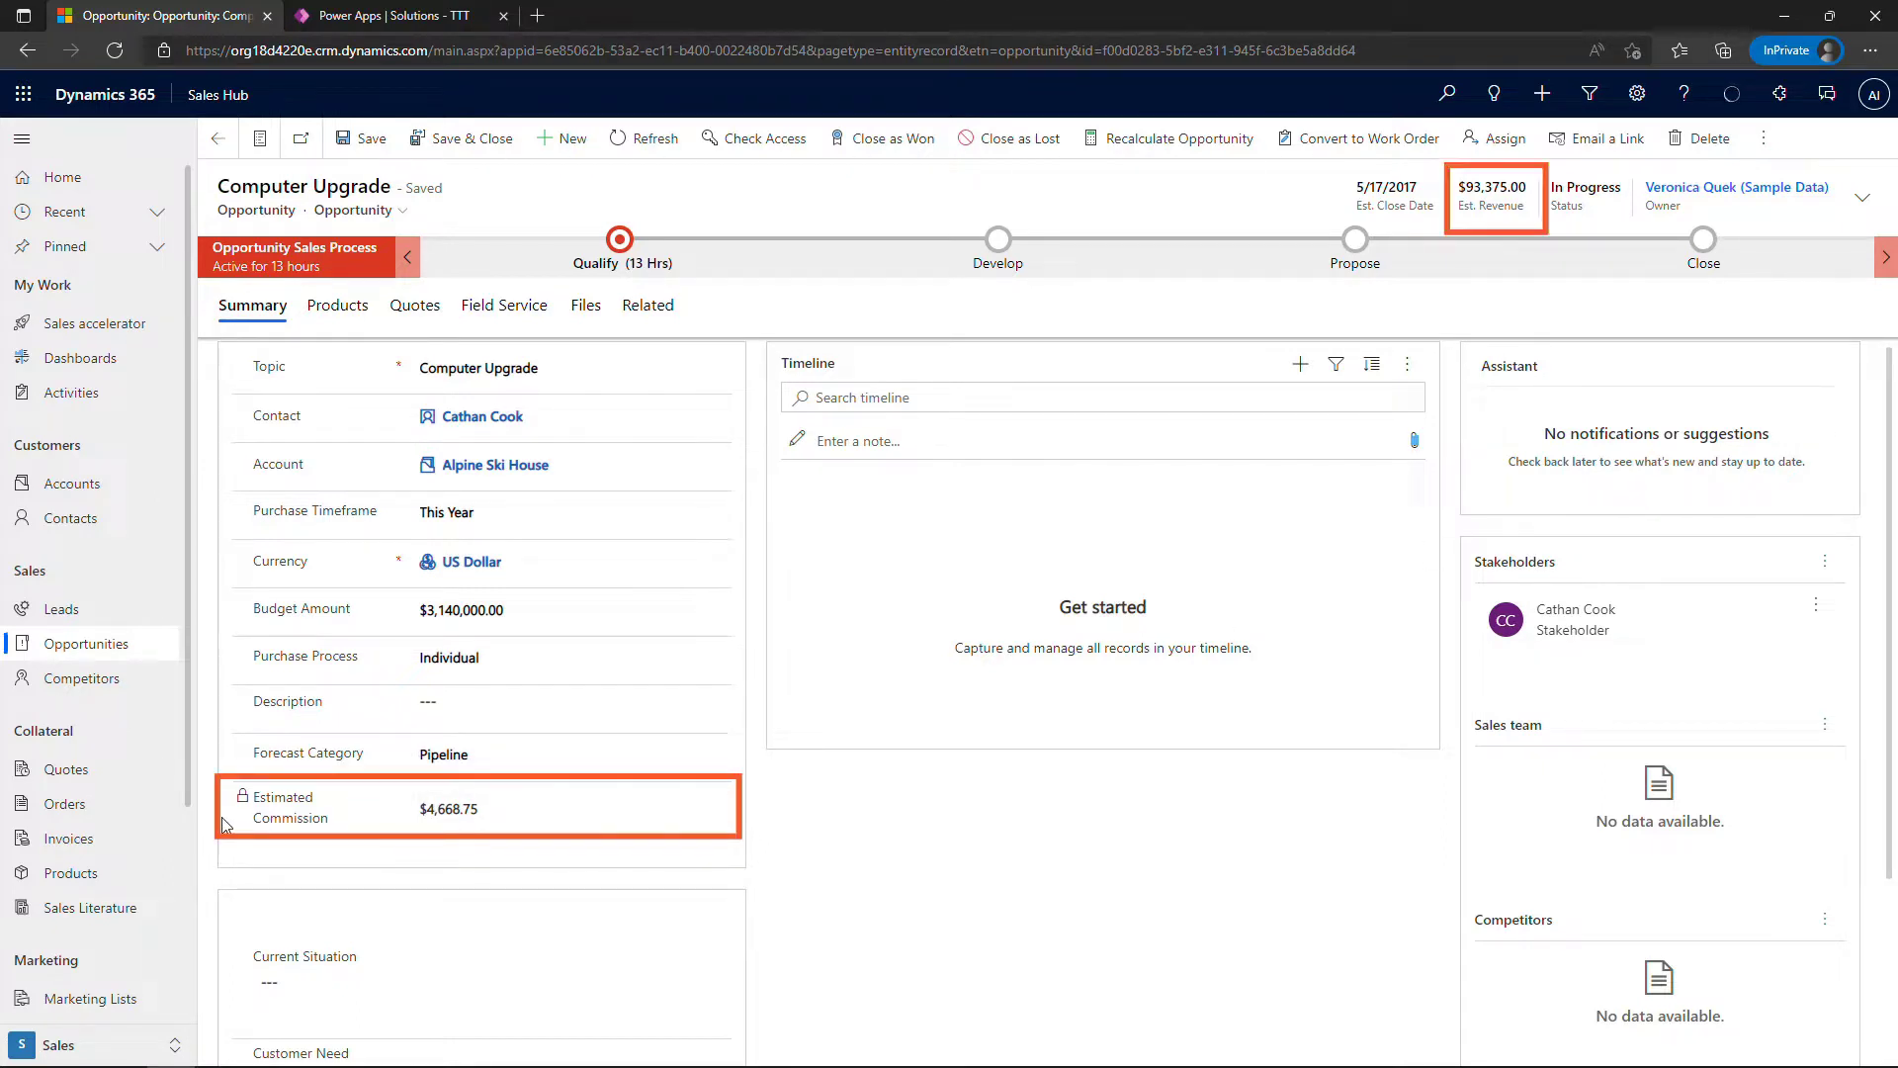
{"action": "mouse_move", "coordinate": [1541, 216]}
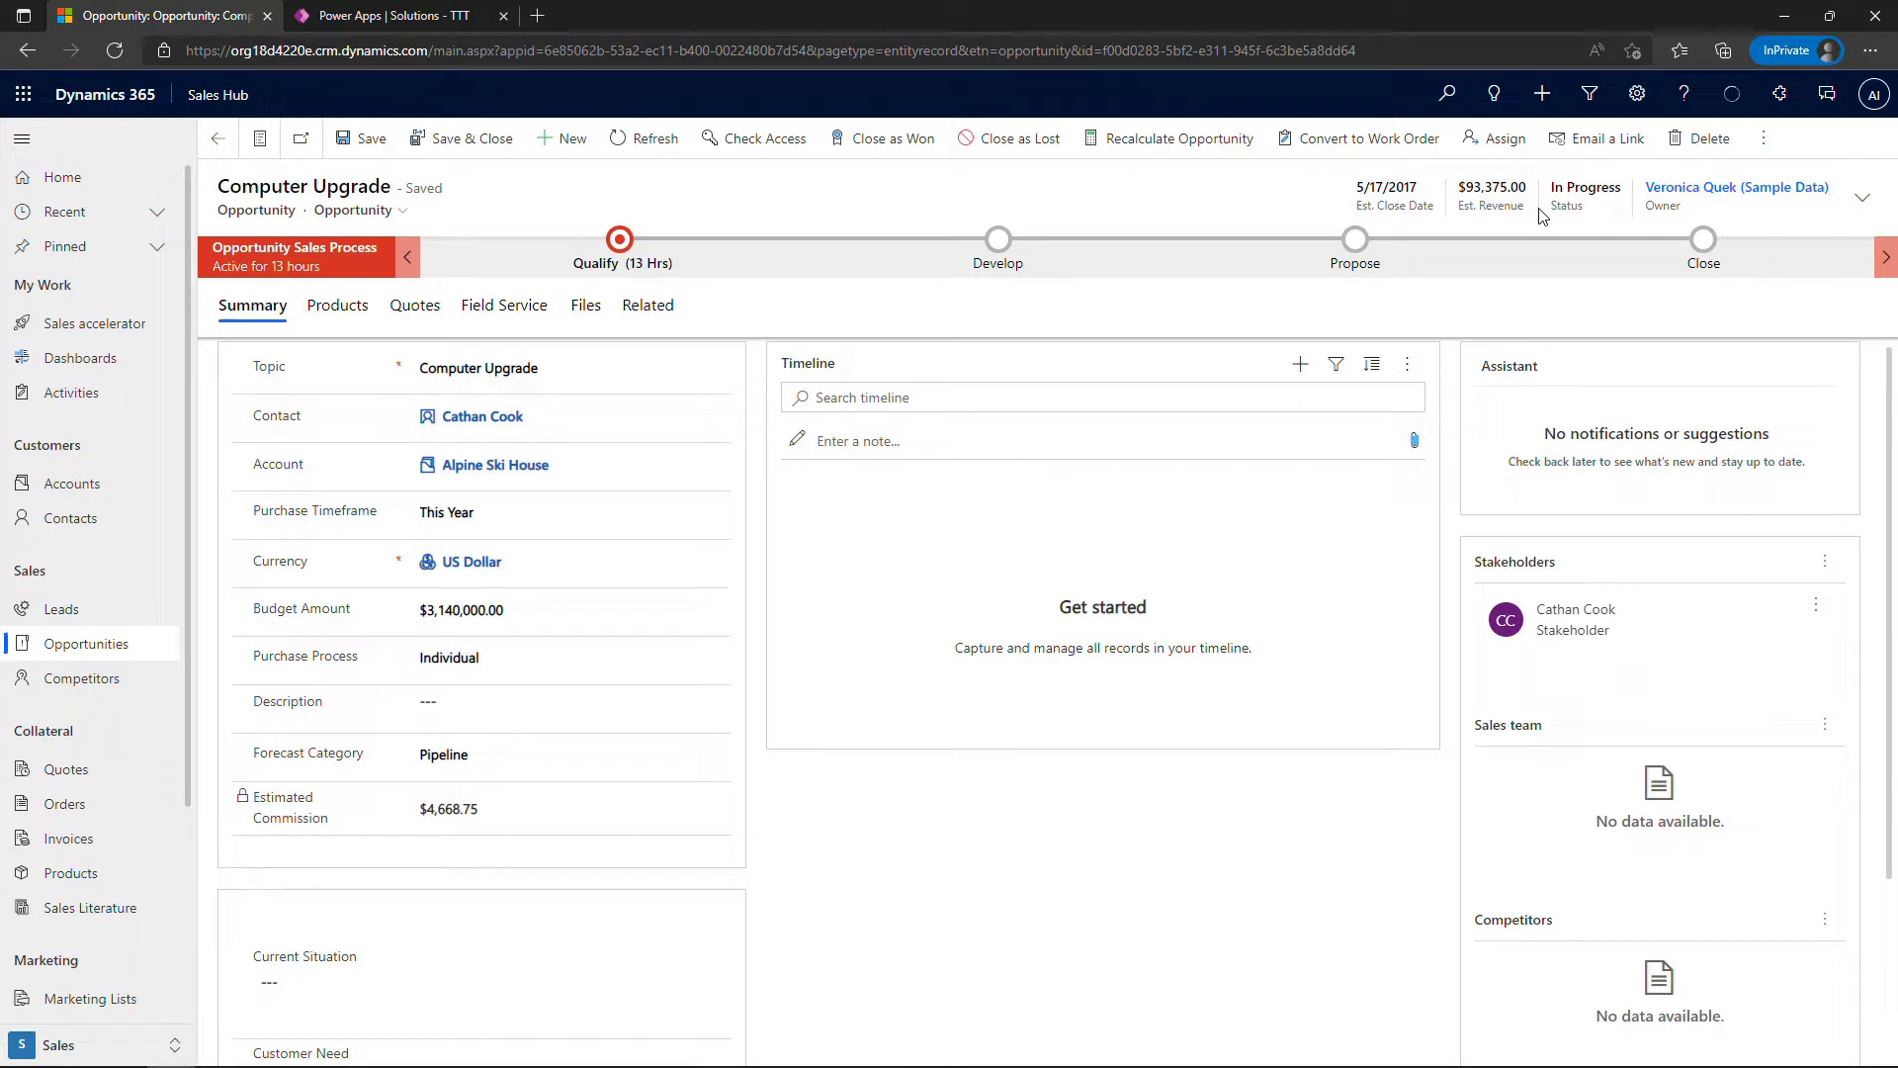
{"action": "mouse_move", "coordinate": [1610, 298]}
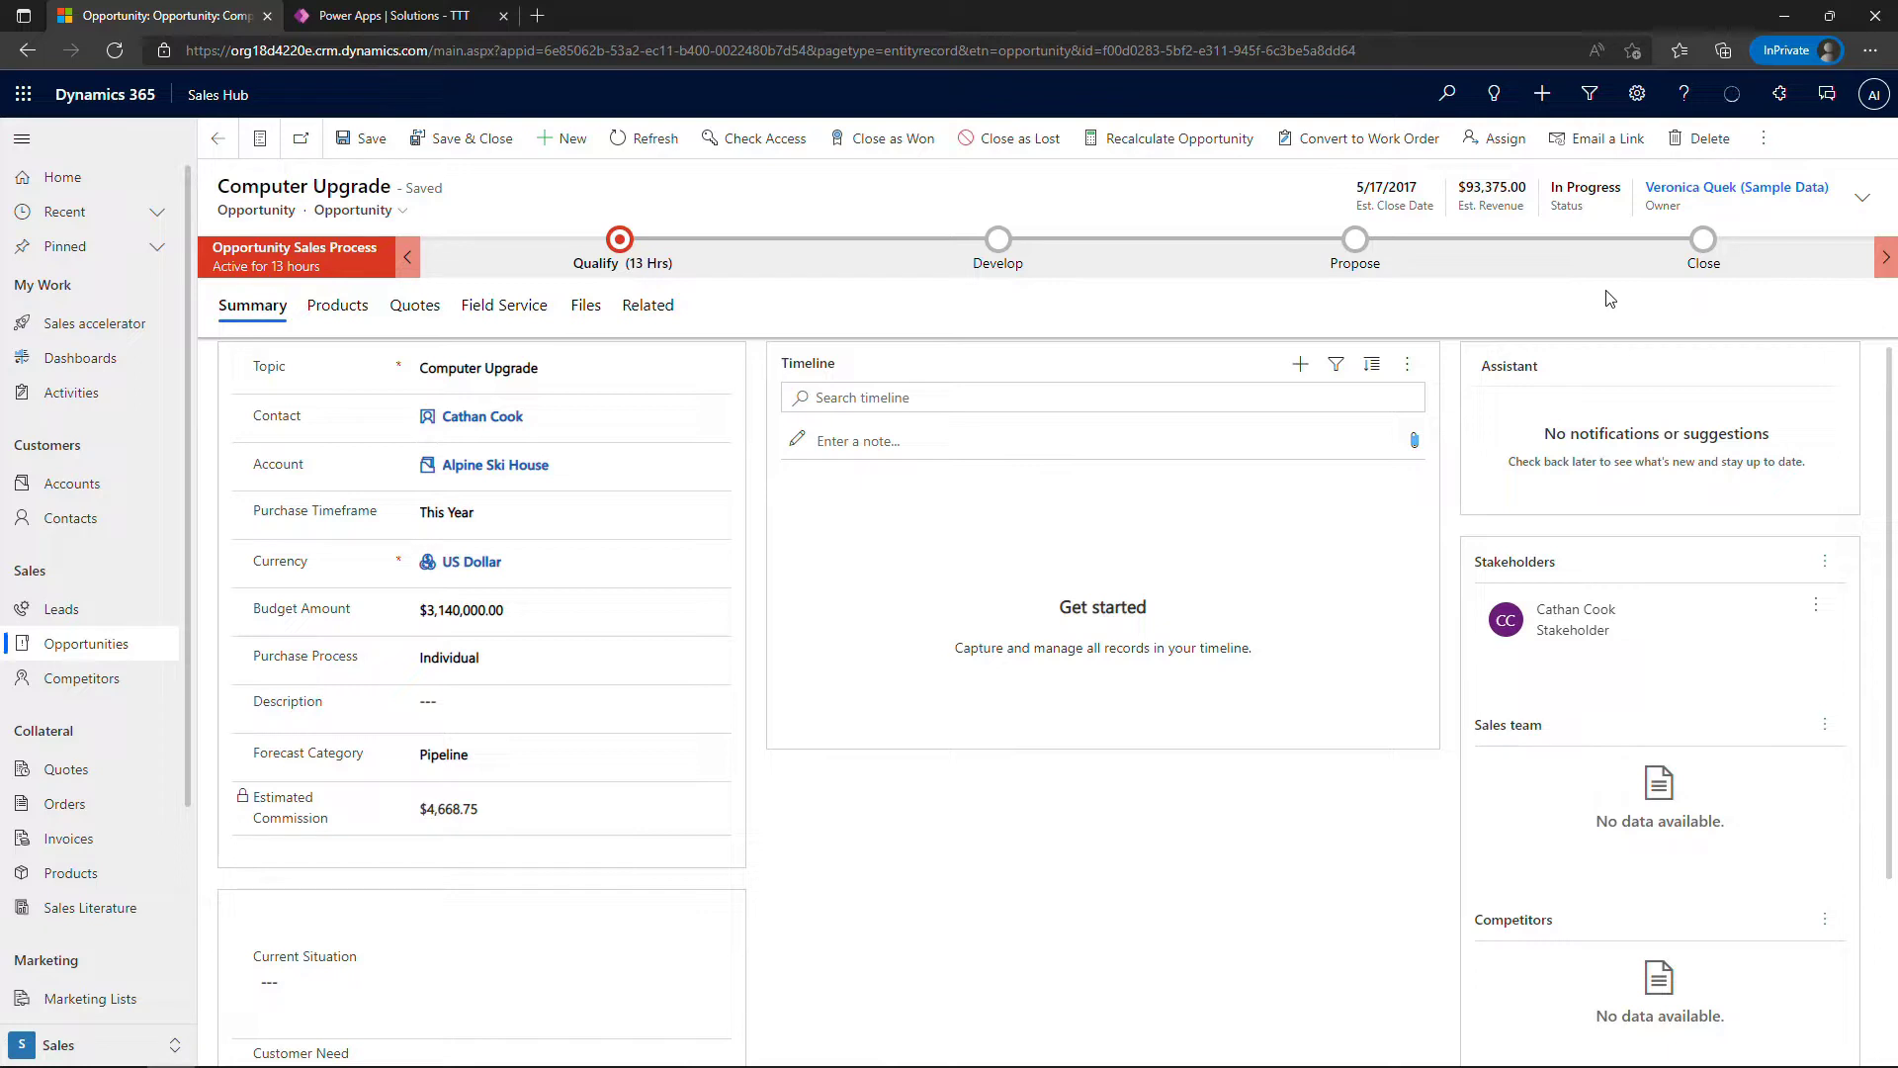
{"action": "left_click", "coordinate": [393, 14]}
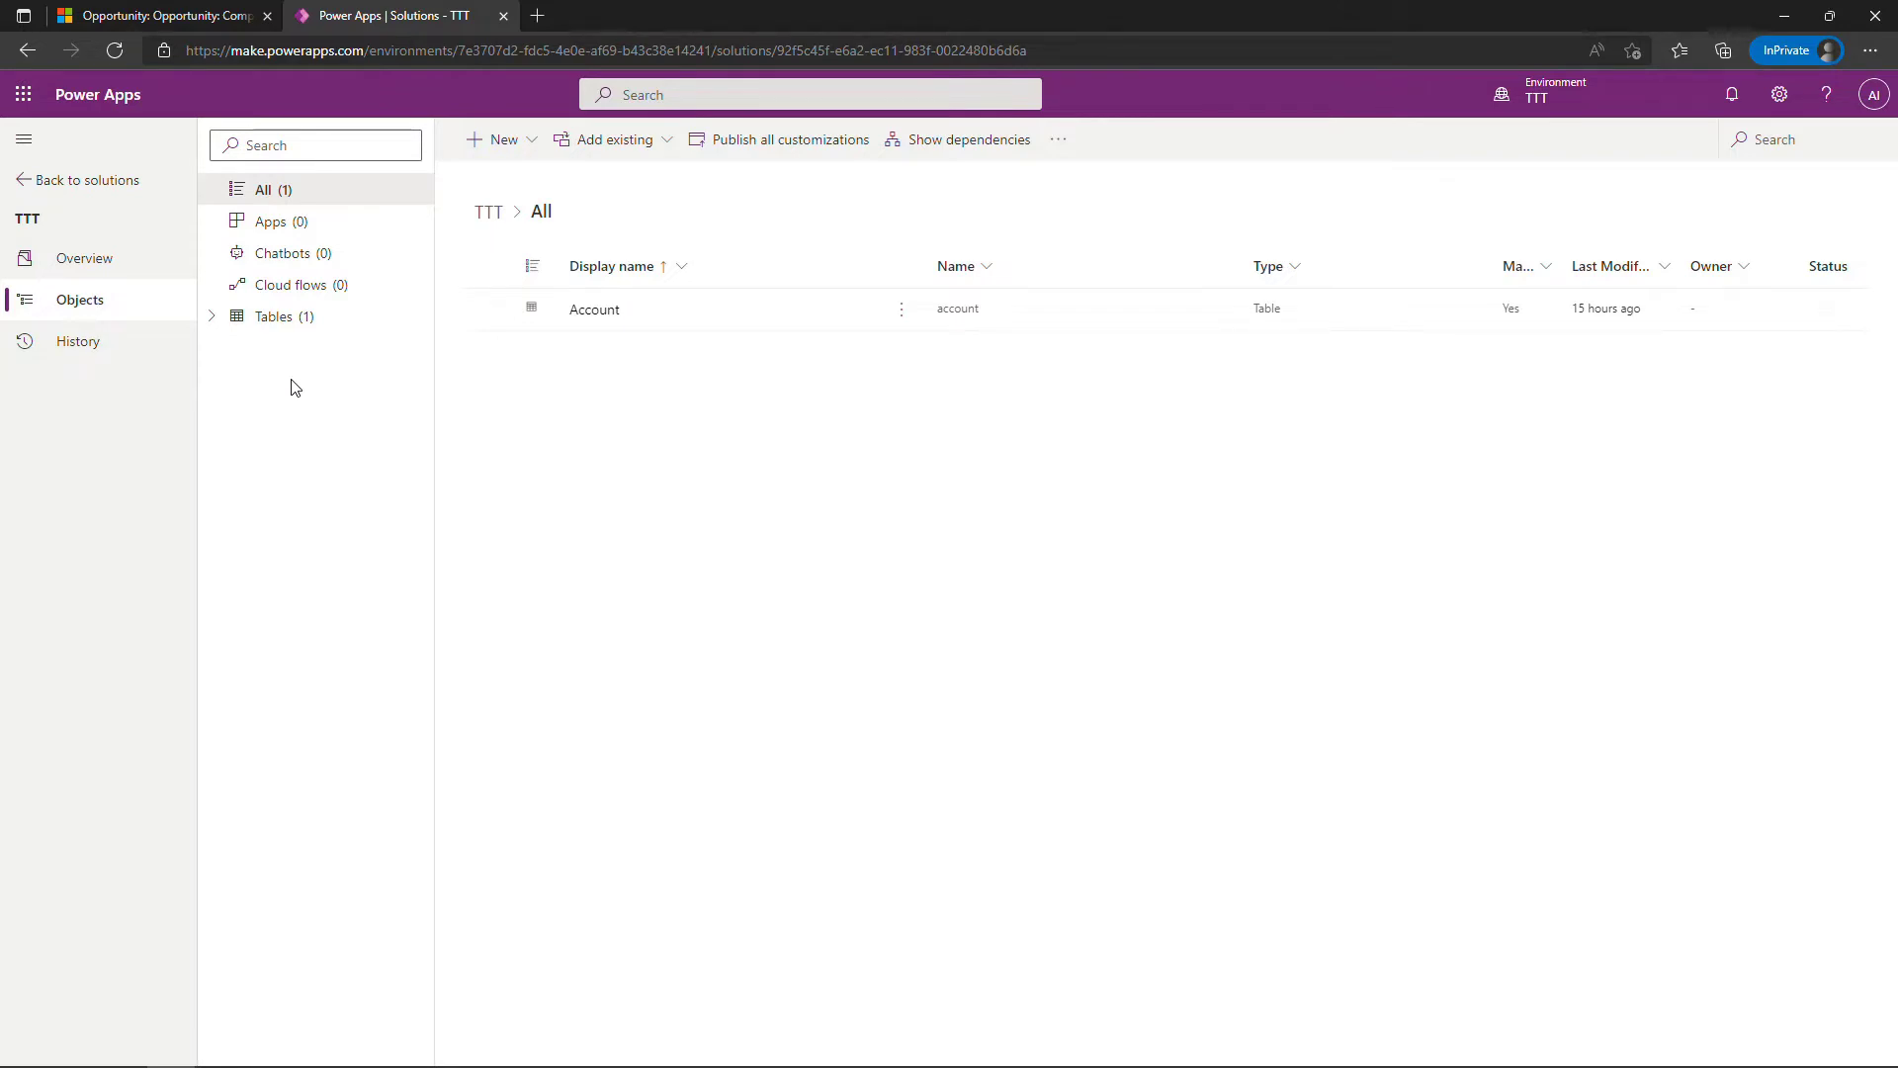
{"action": "left_click", "coordinate": [611, 139]}
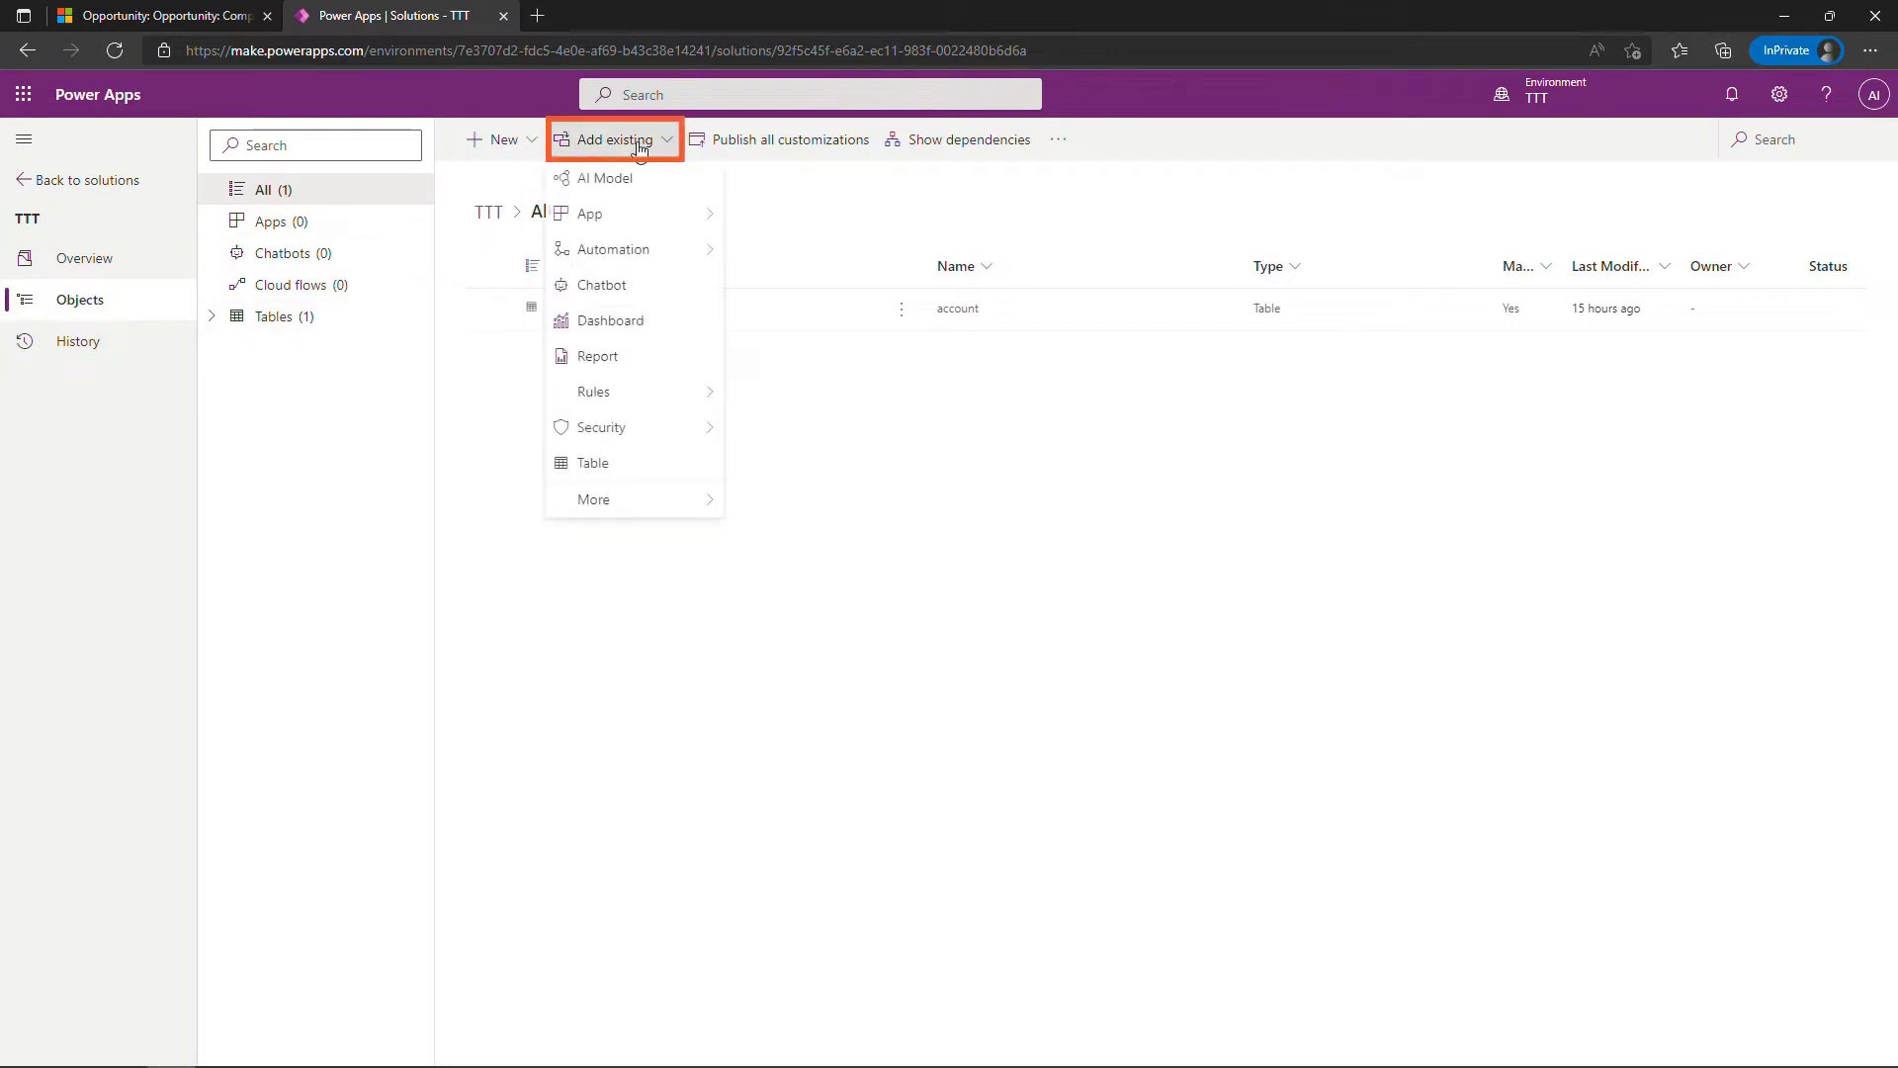
{"action": "left_click", "coordinate": [591, 463]}
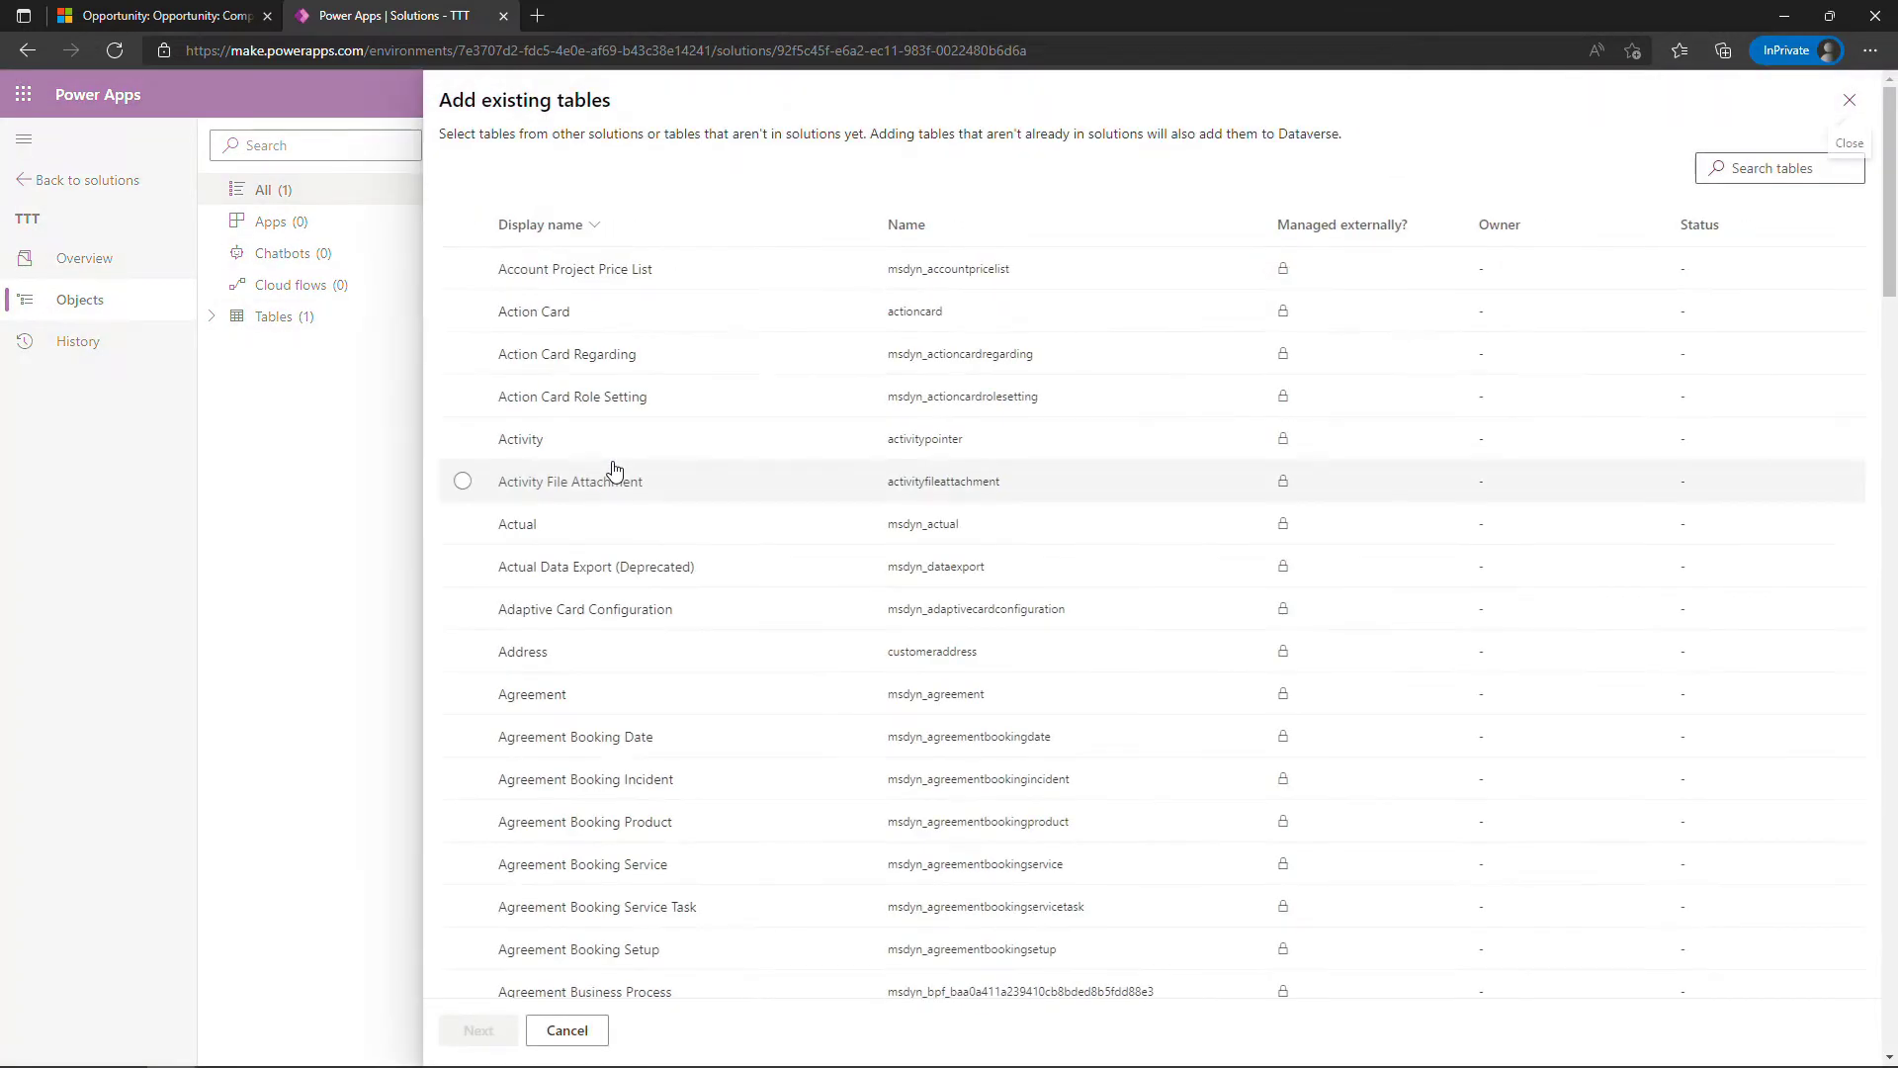
Search 'oppor', pick Opportunity, include all components, and add it to the solution
{"action": "left_click", "coordinate": [1778, 166]}
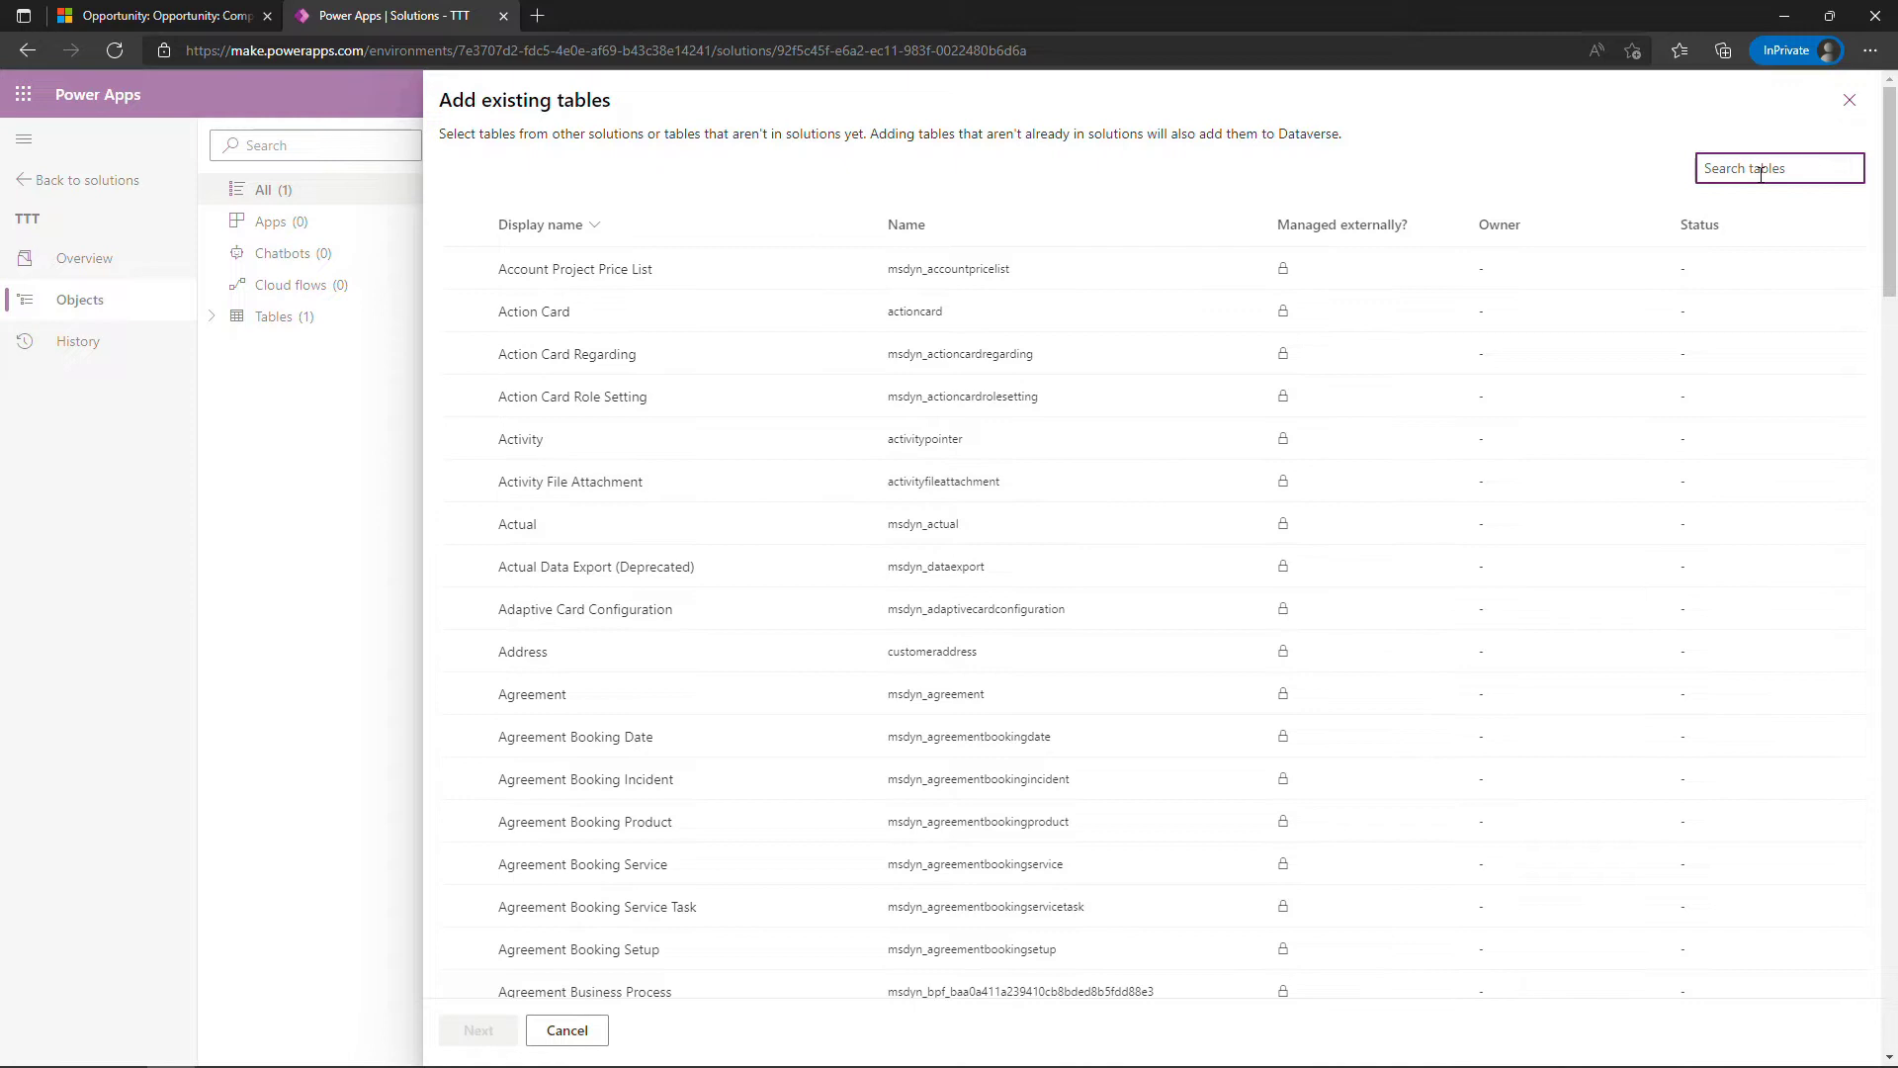
{"action": "type", "text": "oppor"}
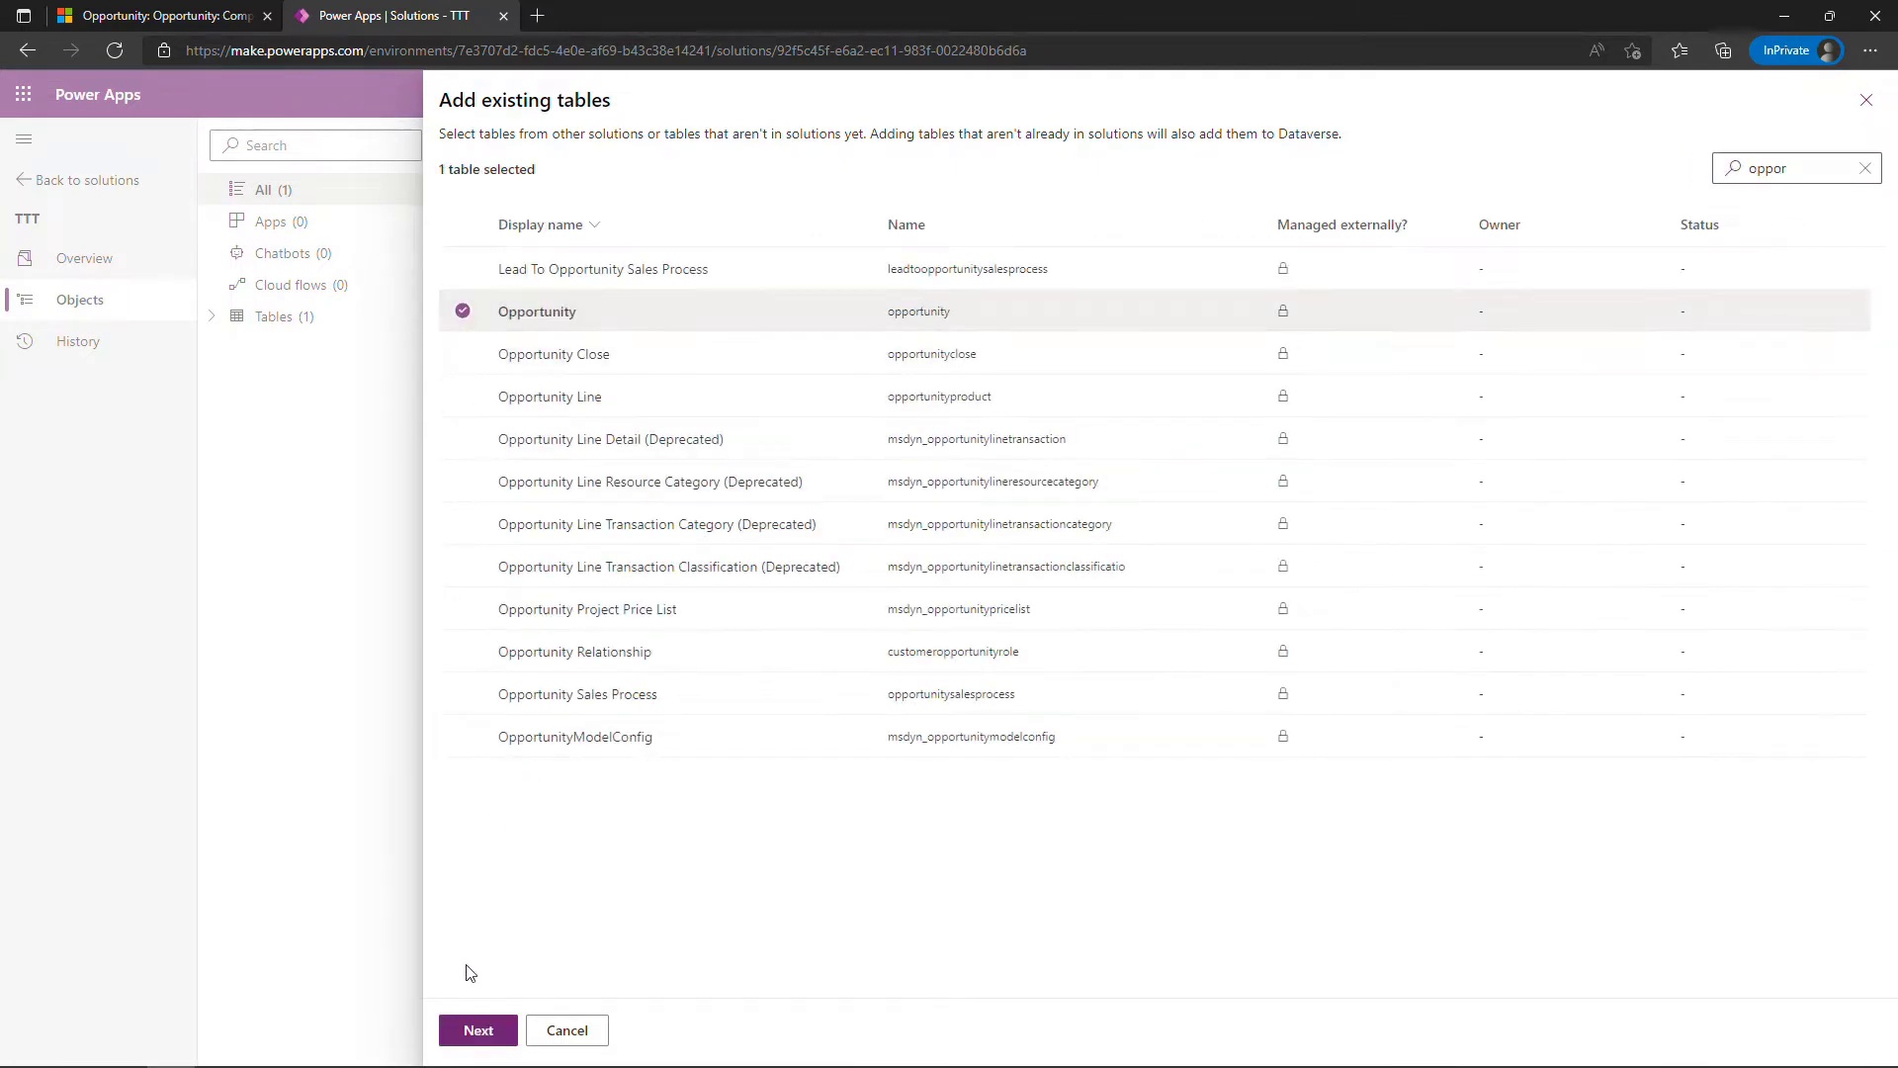
{"action": "left_click", "coordinate": [477, 1030]}
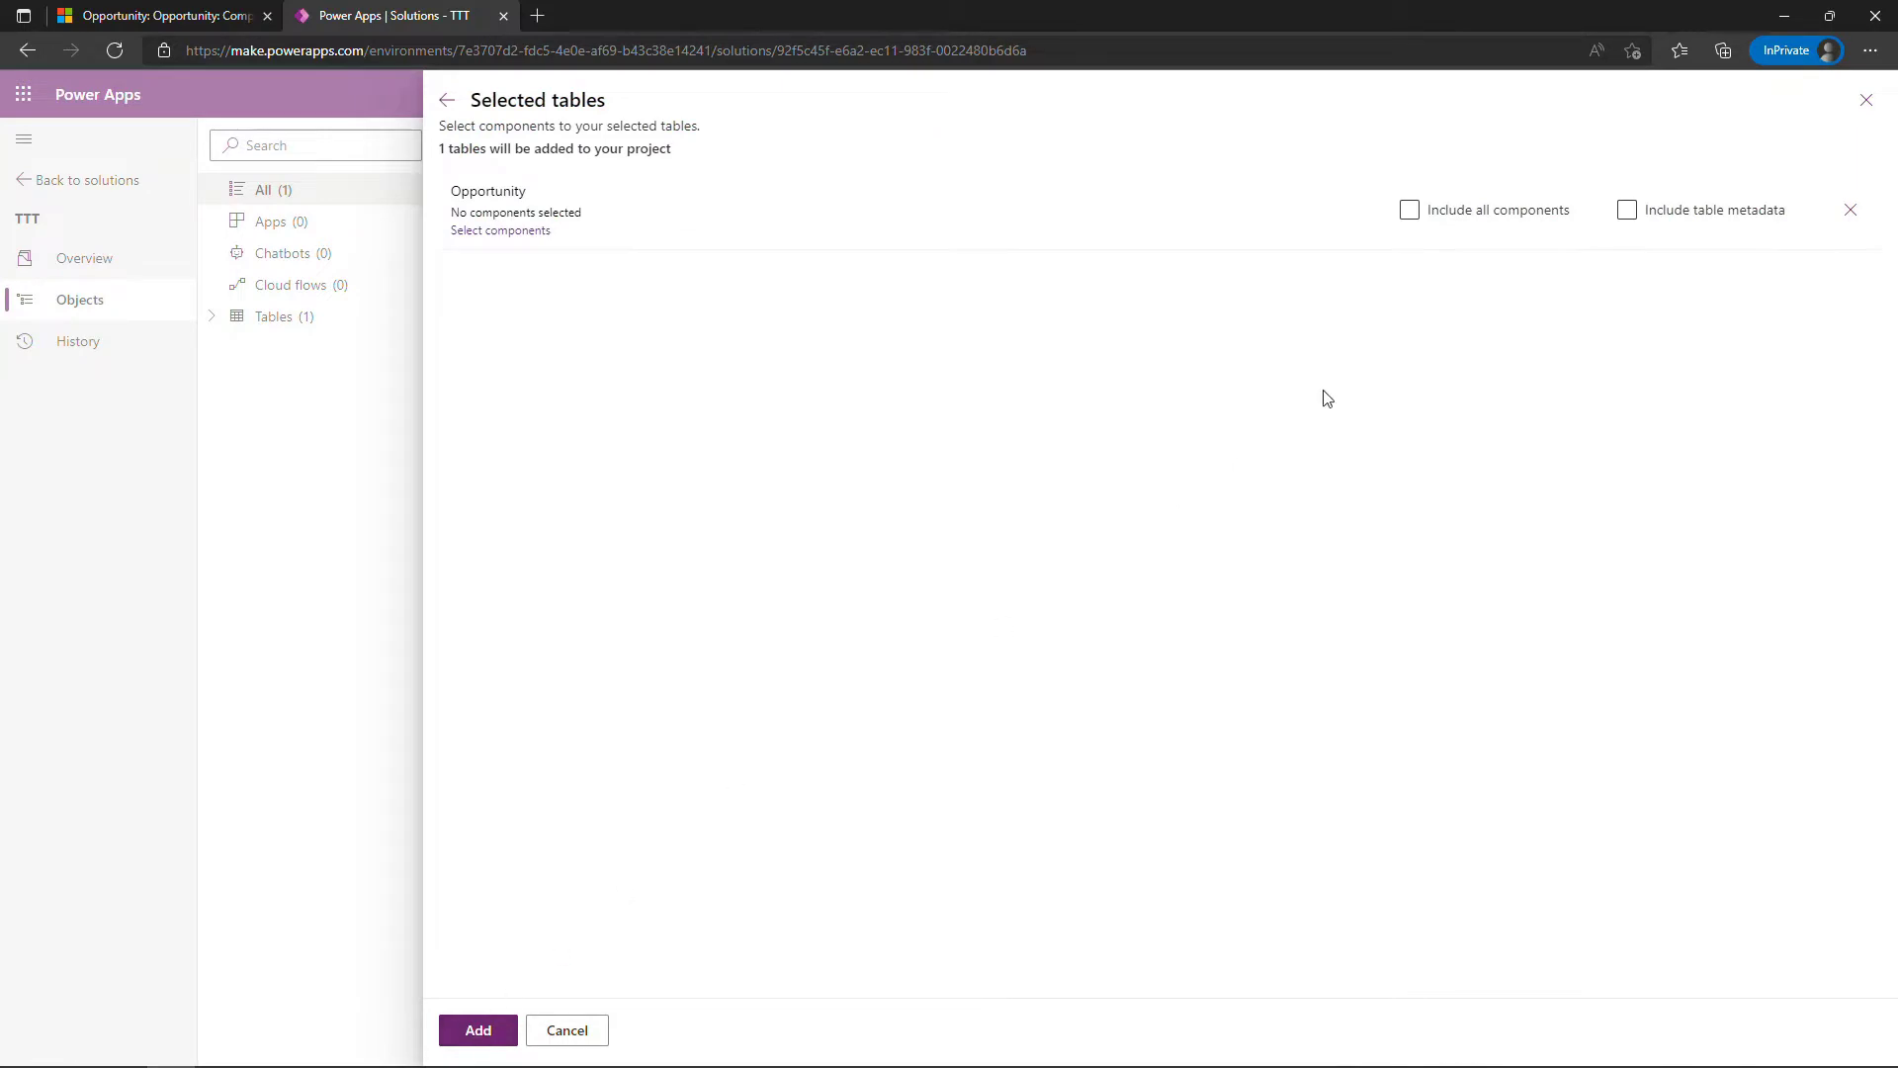
{"action": "left_click", "coordinate": [1410, 210]}
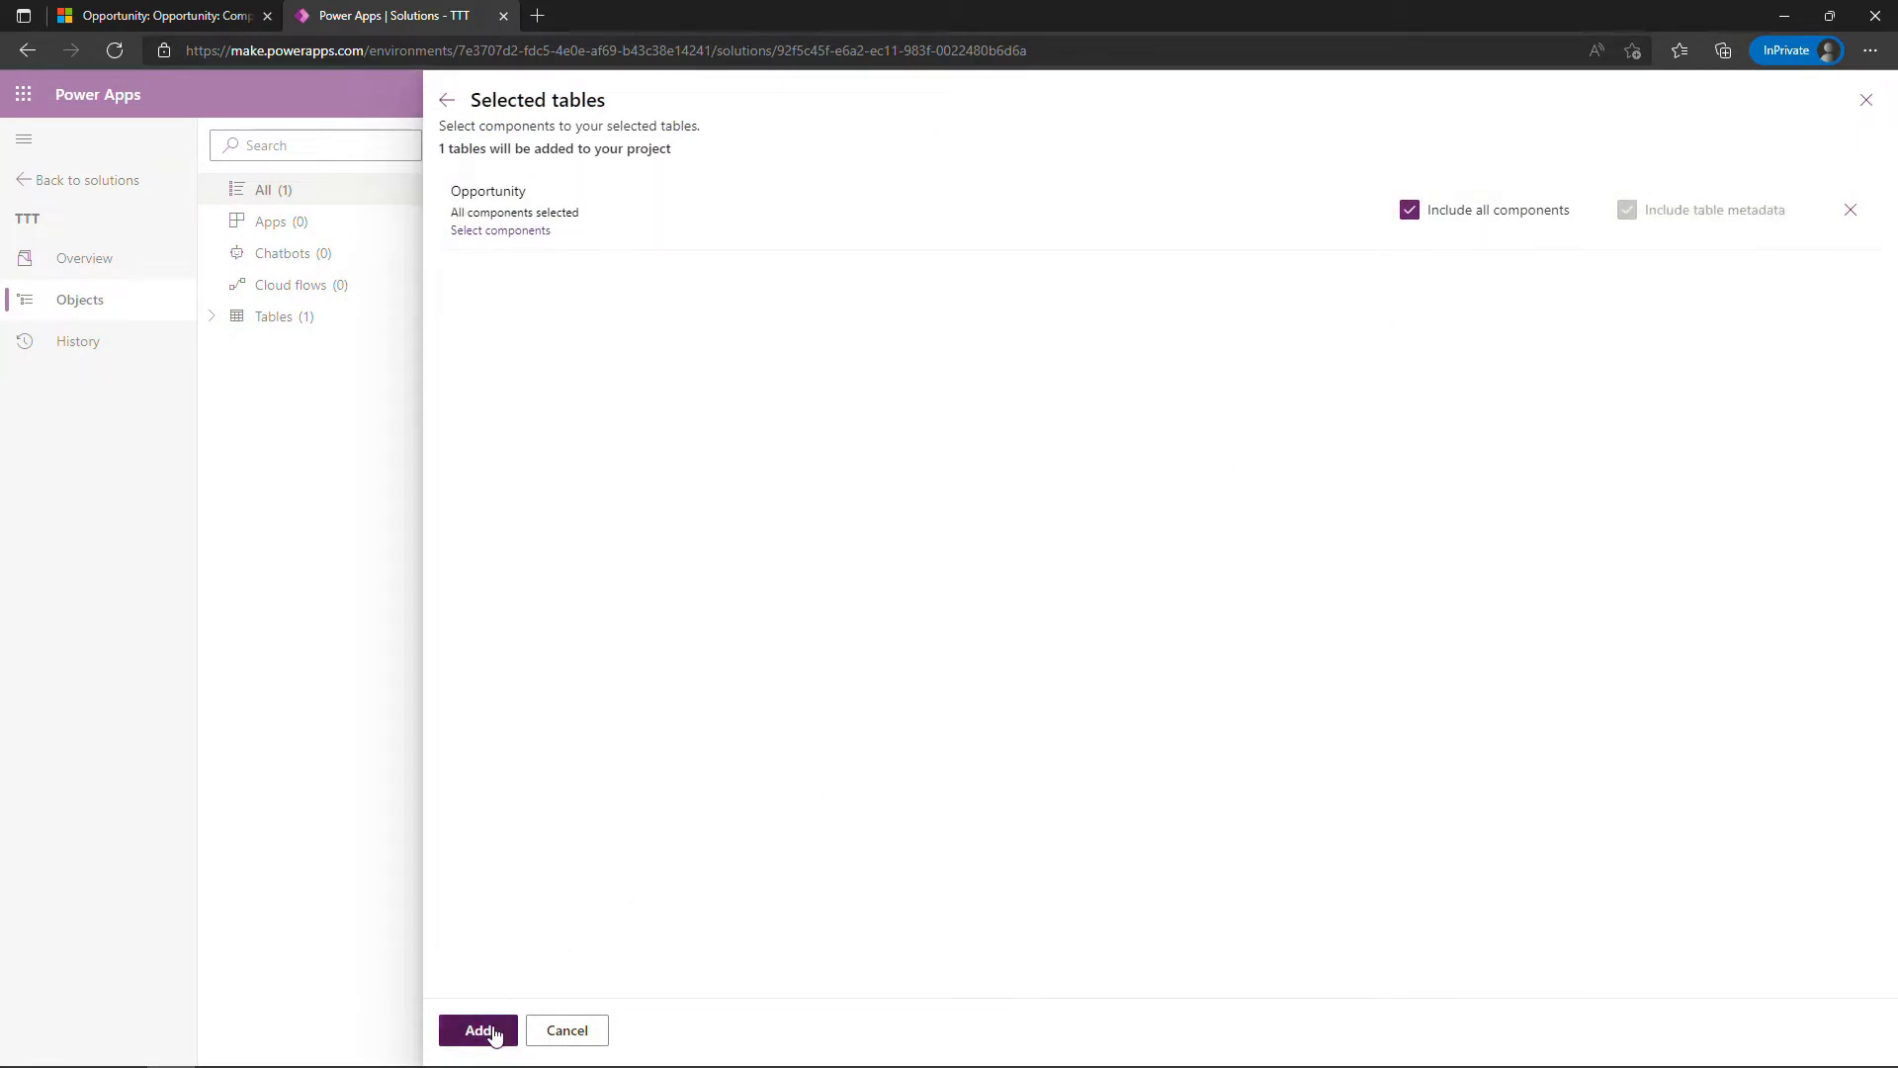
{"action": "left_click", "coordinate": [478, 1030]}
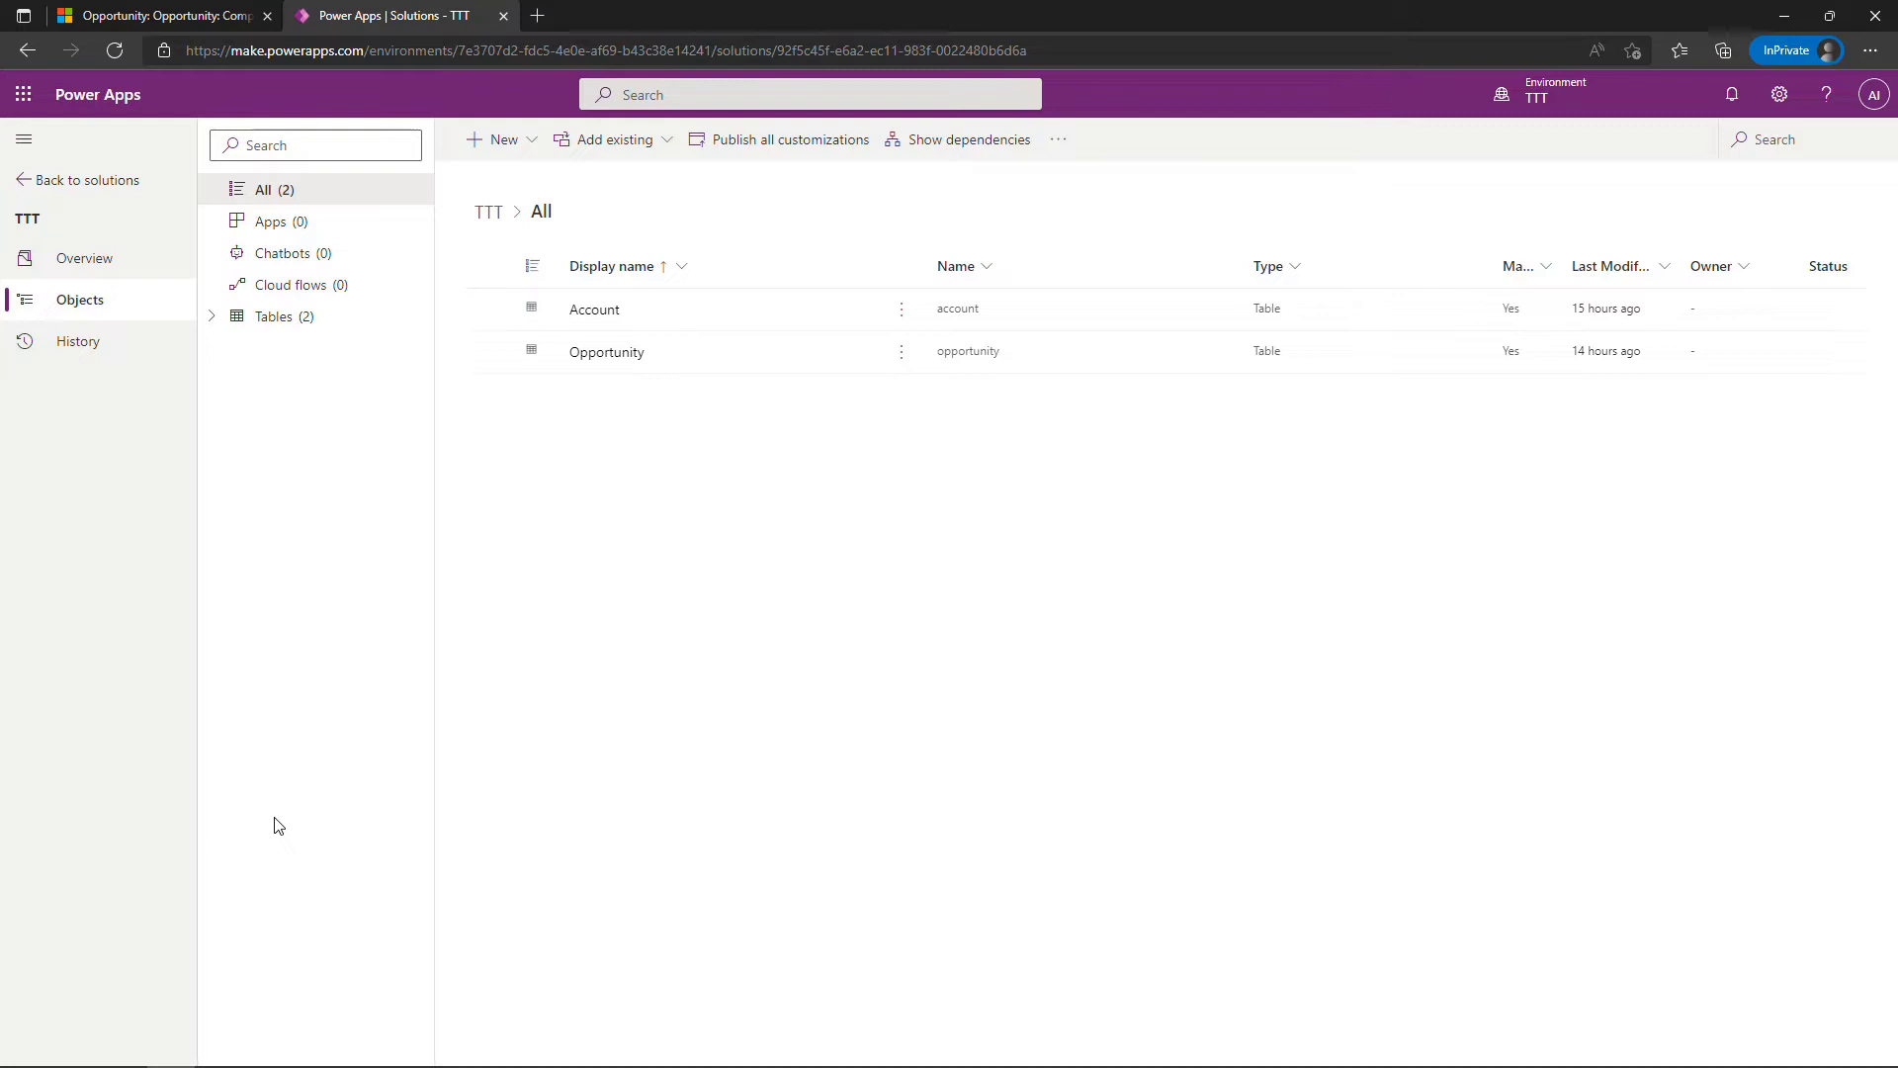
Show the Opportunity table's columns and select the existing Estimated Commission column
{"action": "left_click", "coordinate": [211, 316]}
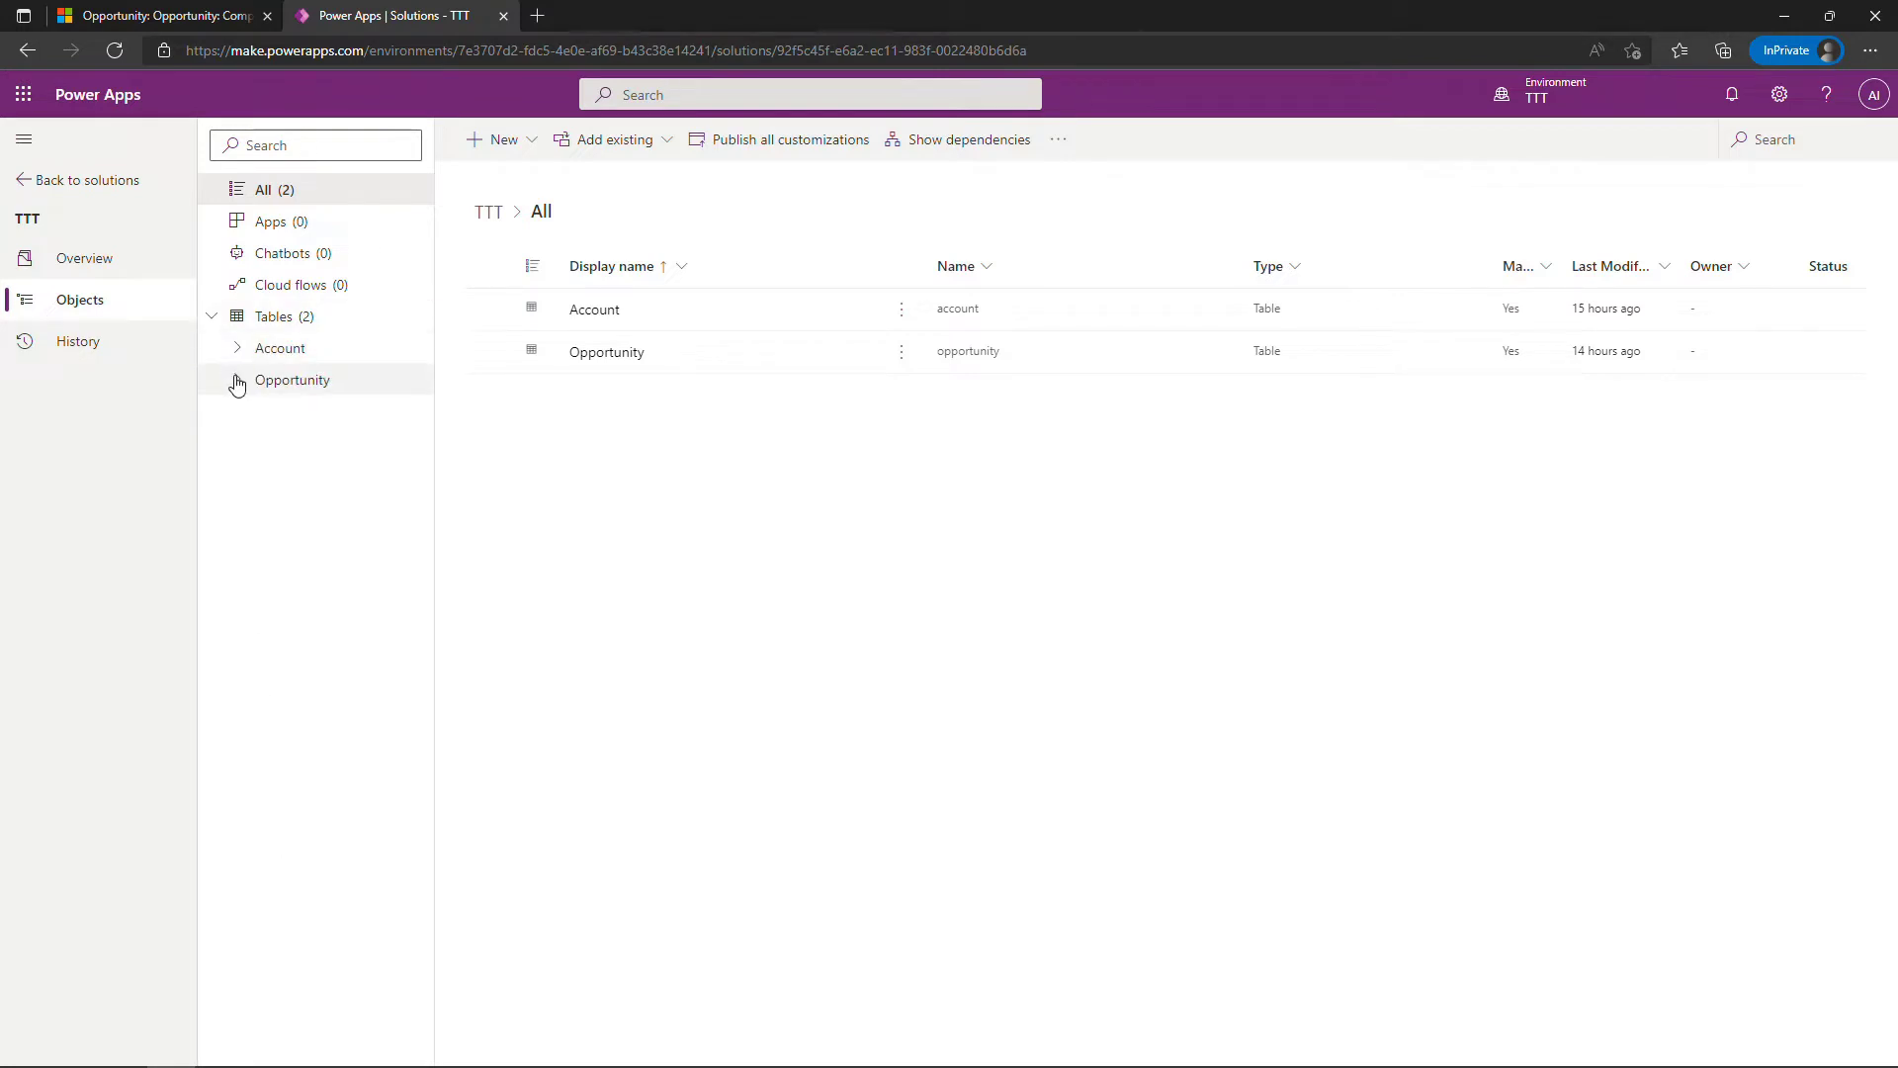
{"action": "left_click", "coordinate": [293, 380]}
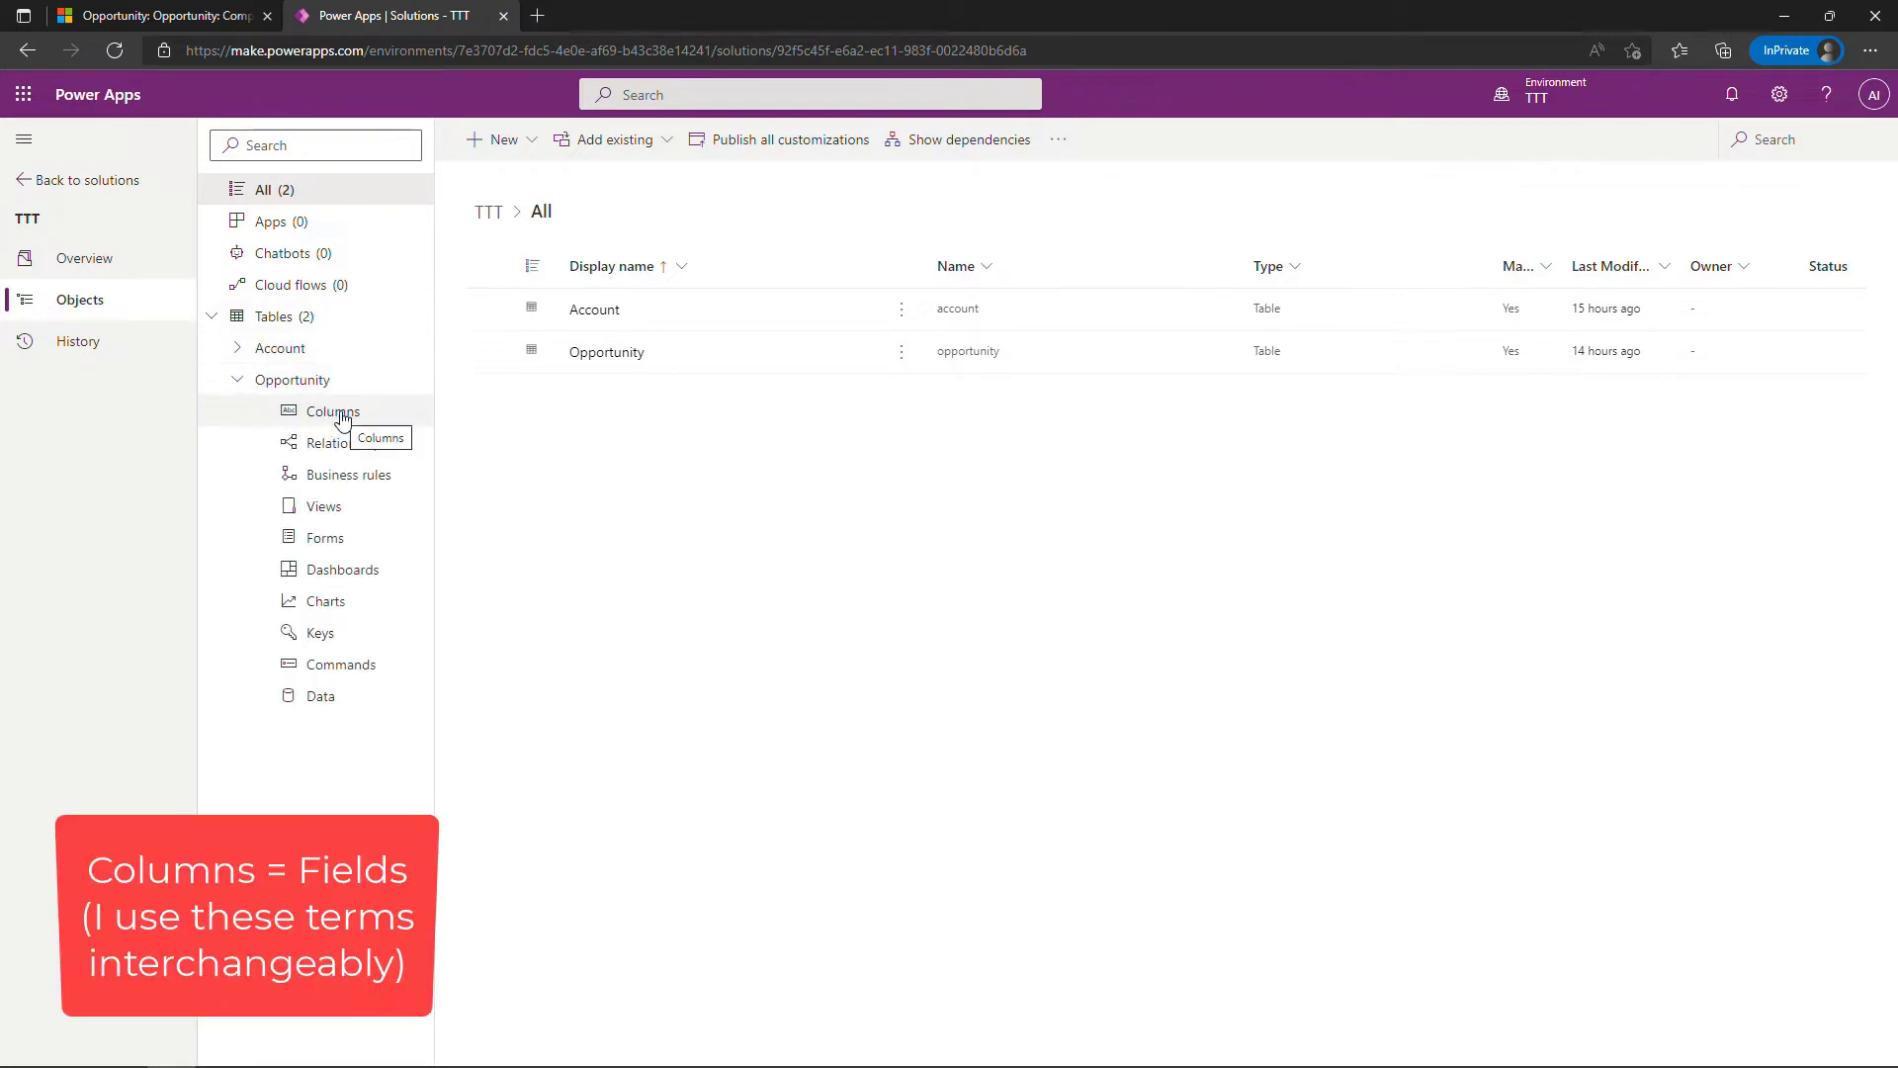
{"action": "left_click", "coordinate": [336, 411]}
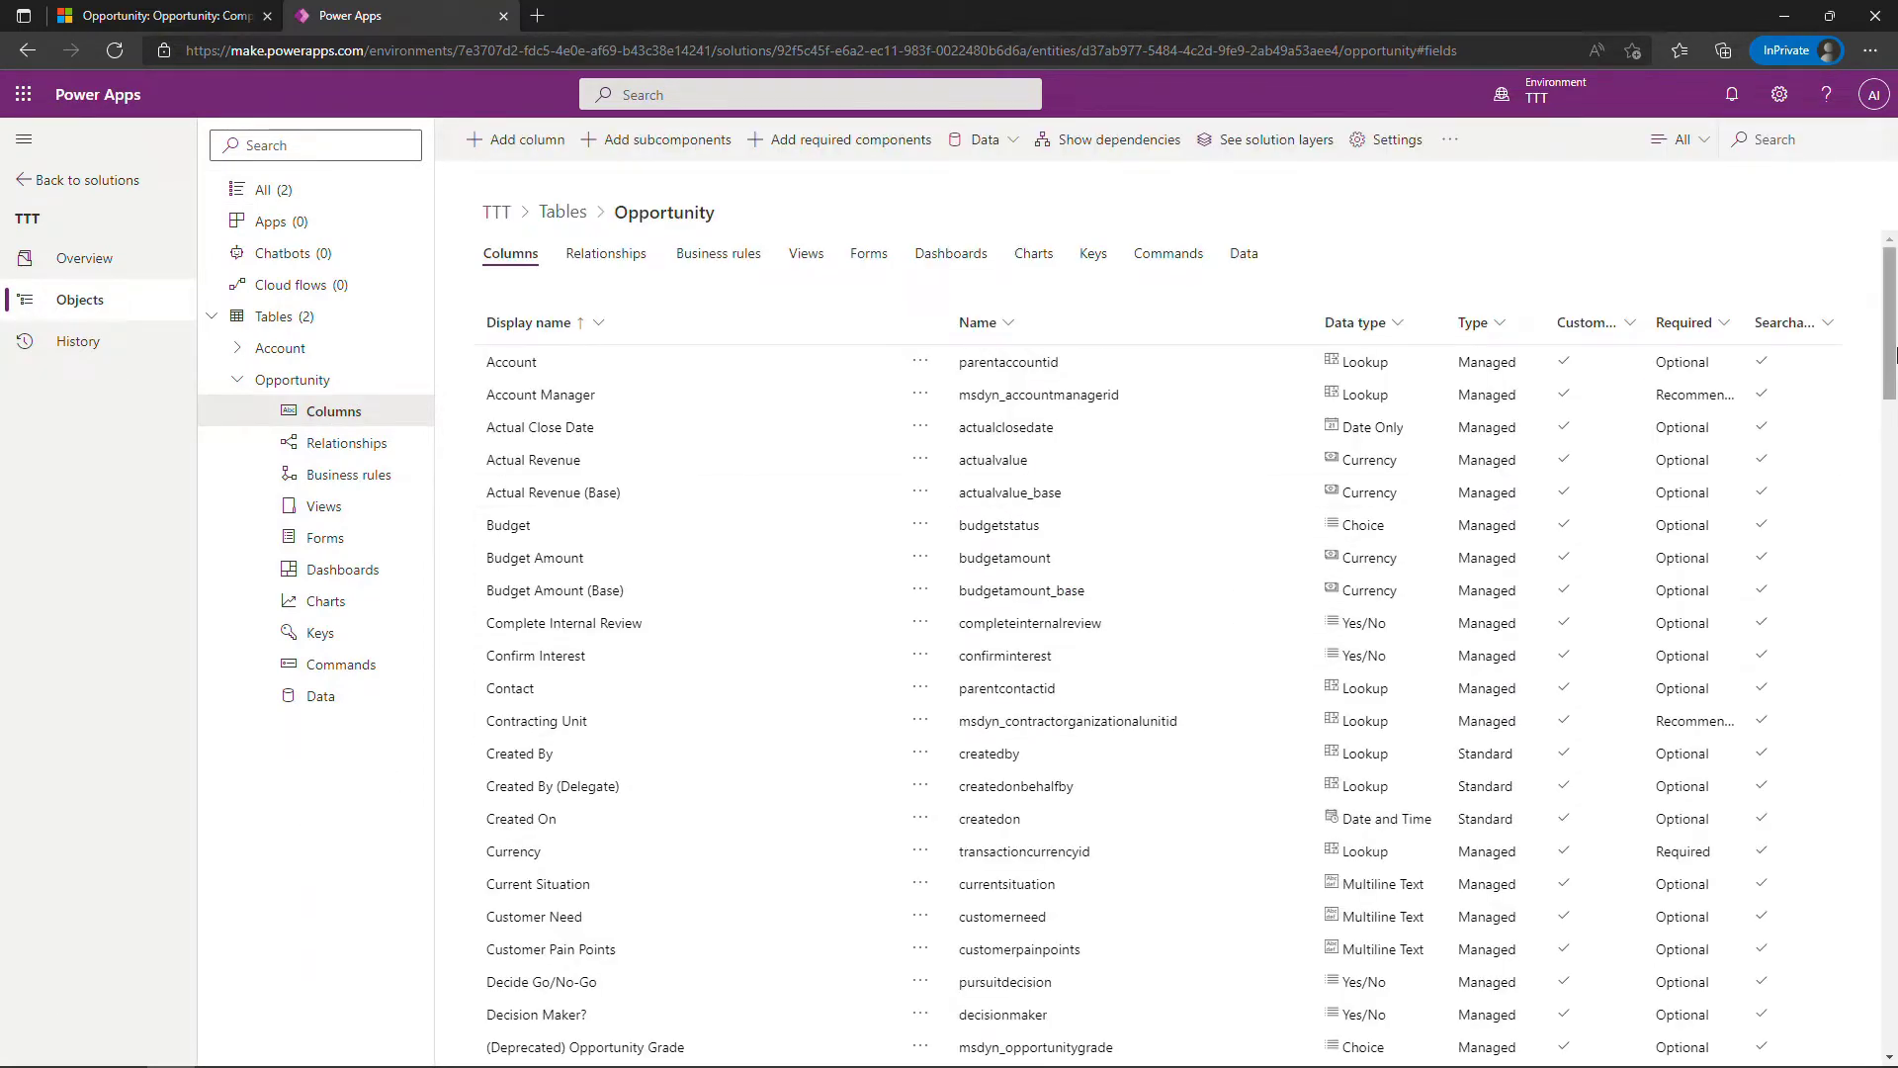
{"action": "scroll", "scroll_direction": "down", "scroll_amount": 3}
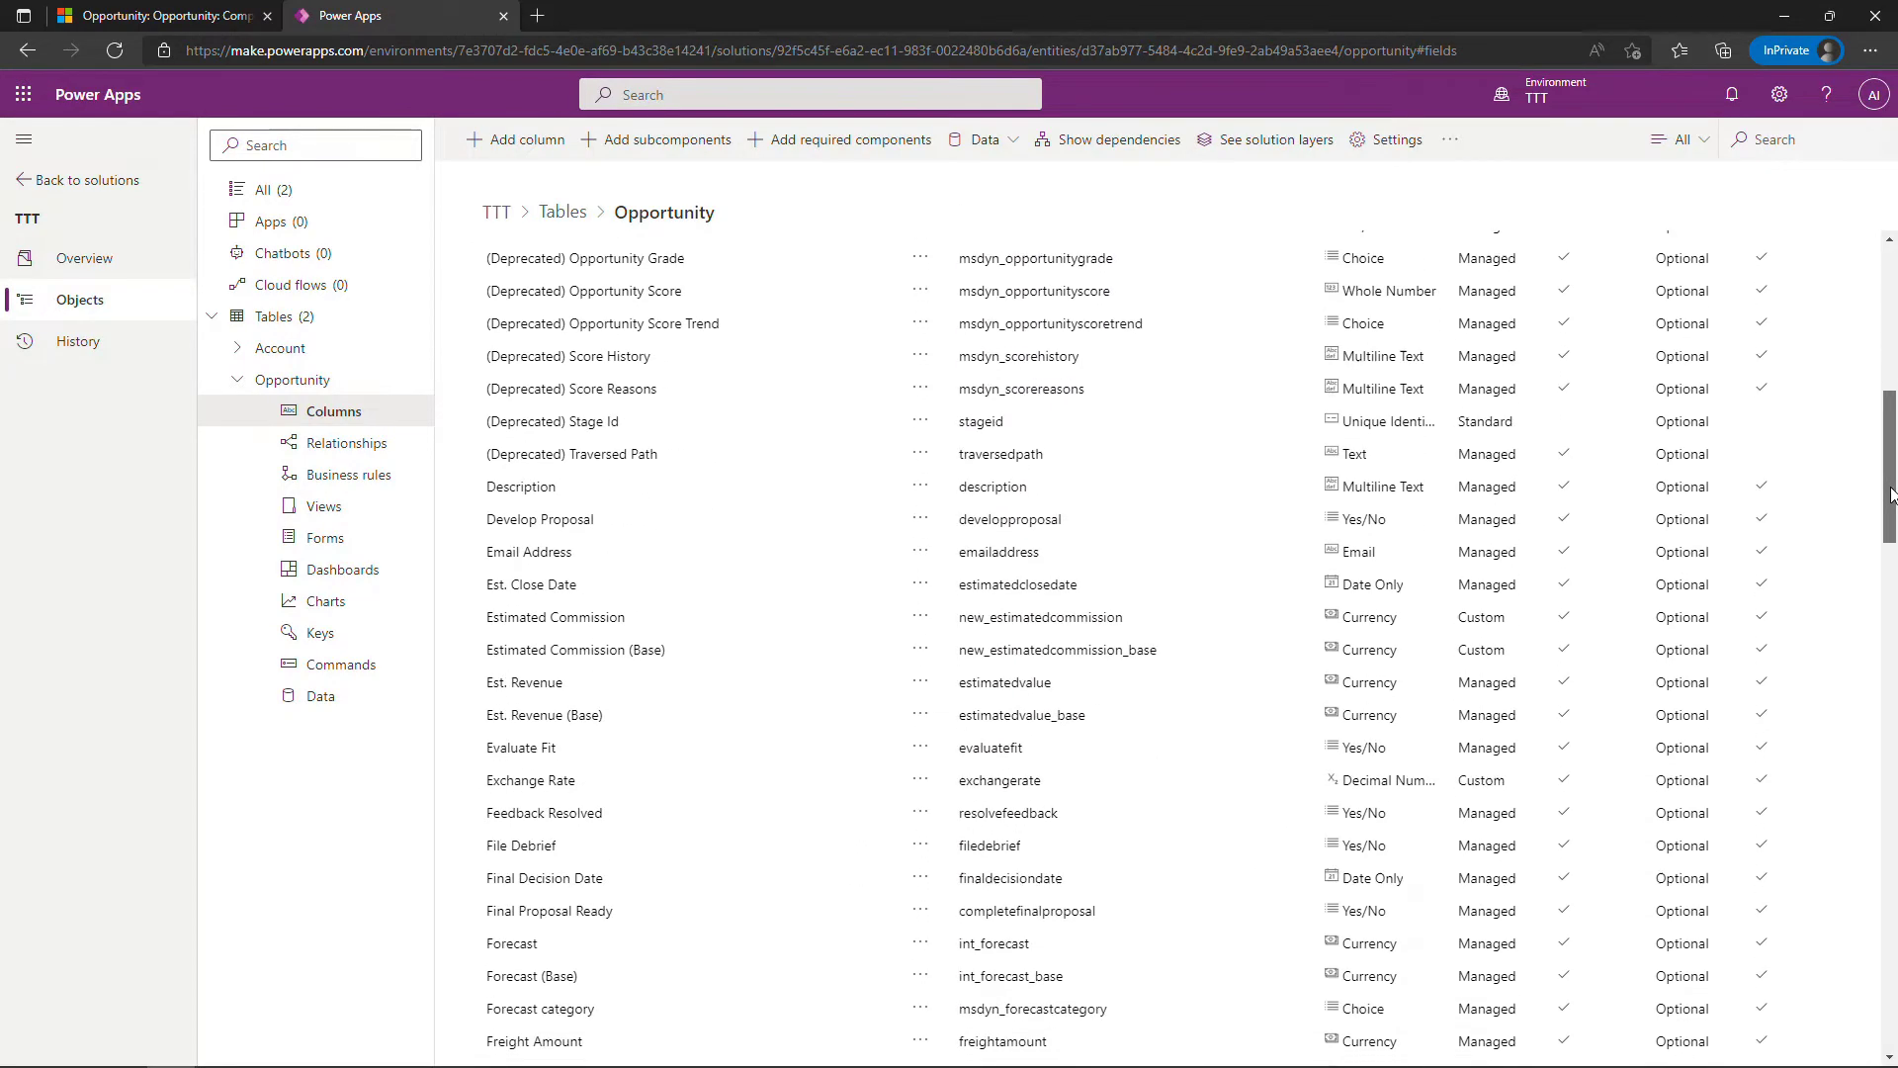
{"action": "left_click", "coordinate": [555, 617]}
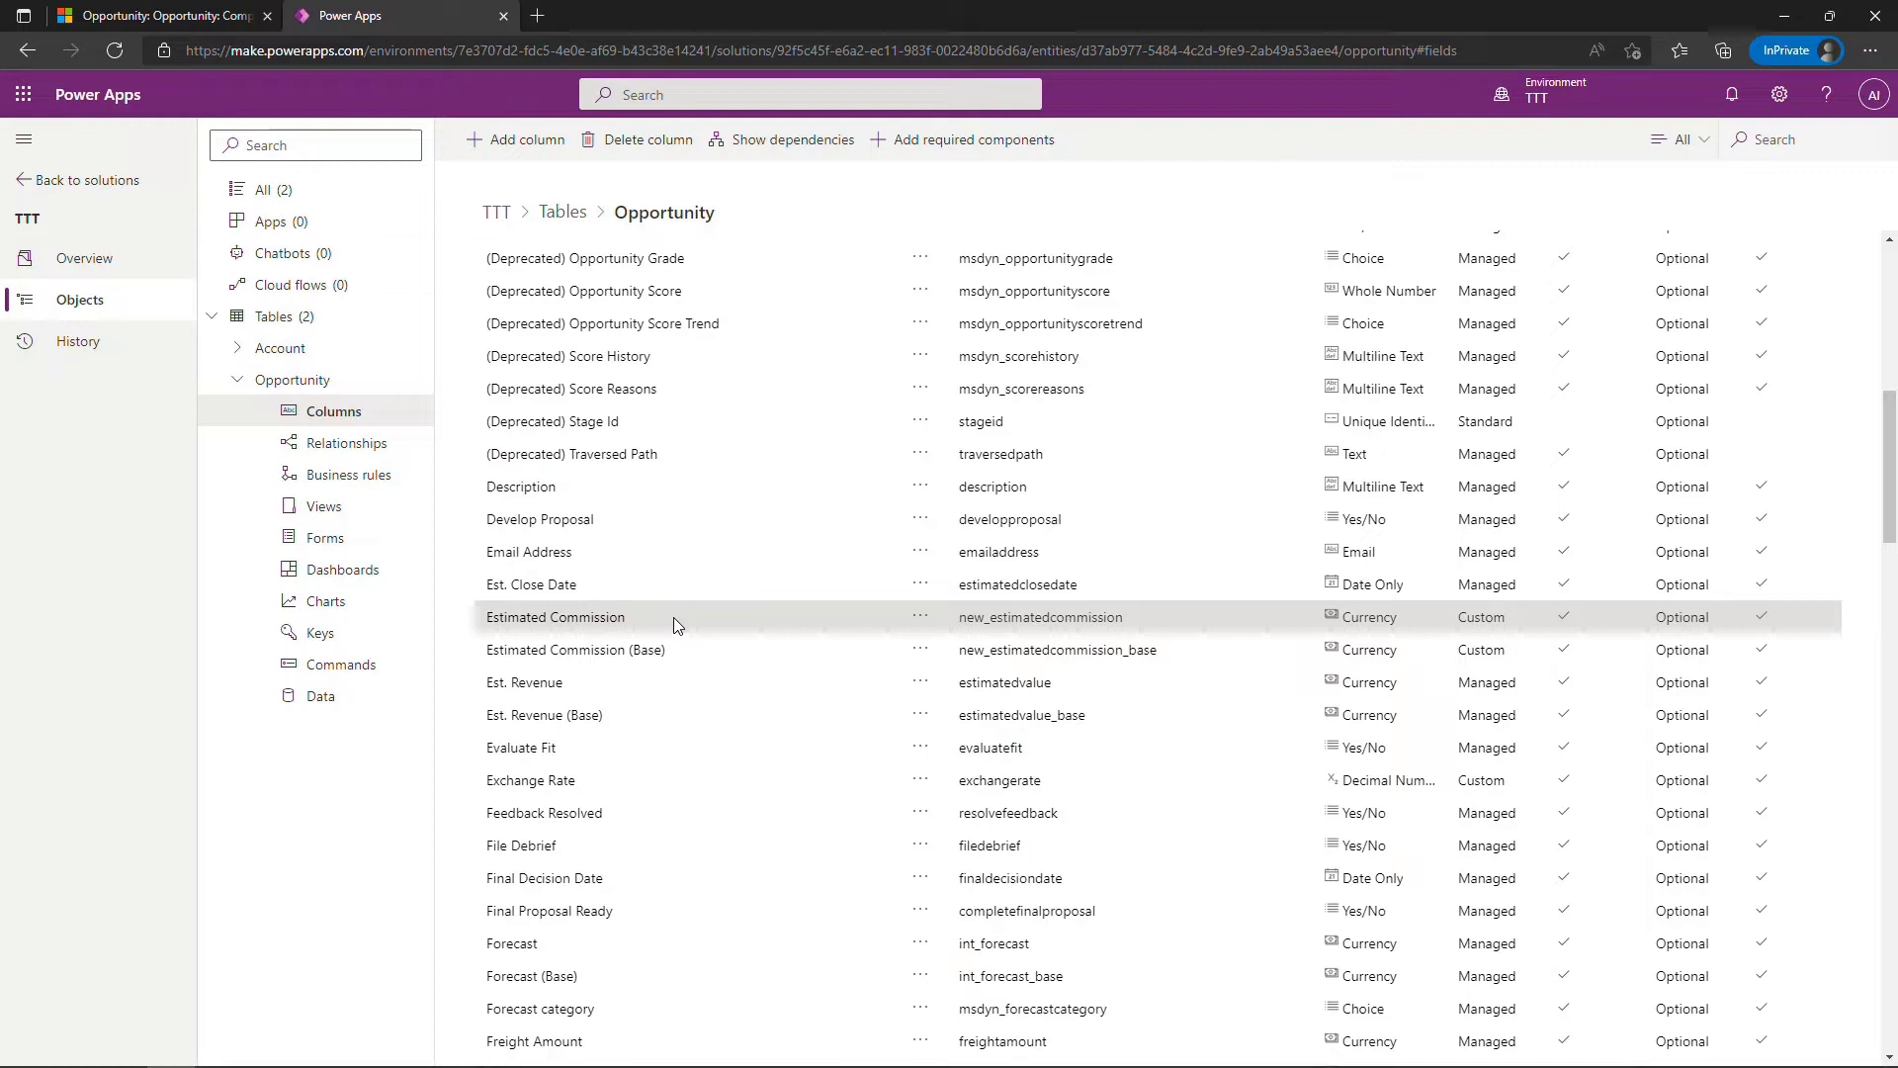
{"action": "mouse_move", "coordinate": [706, 650]}
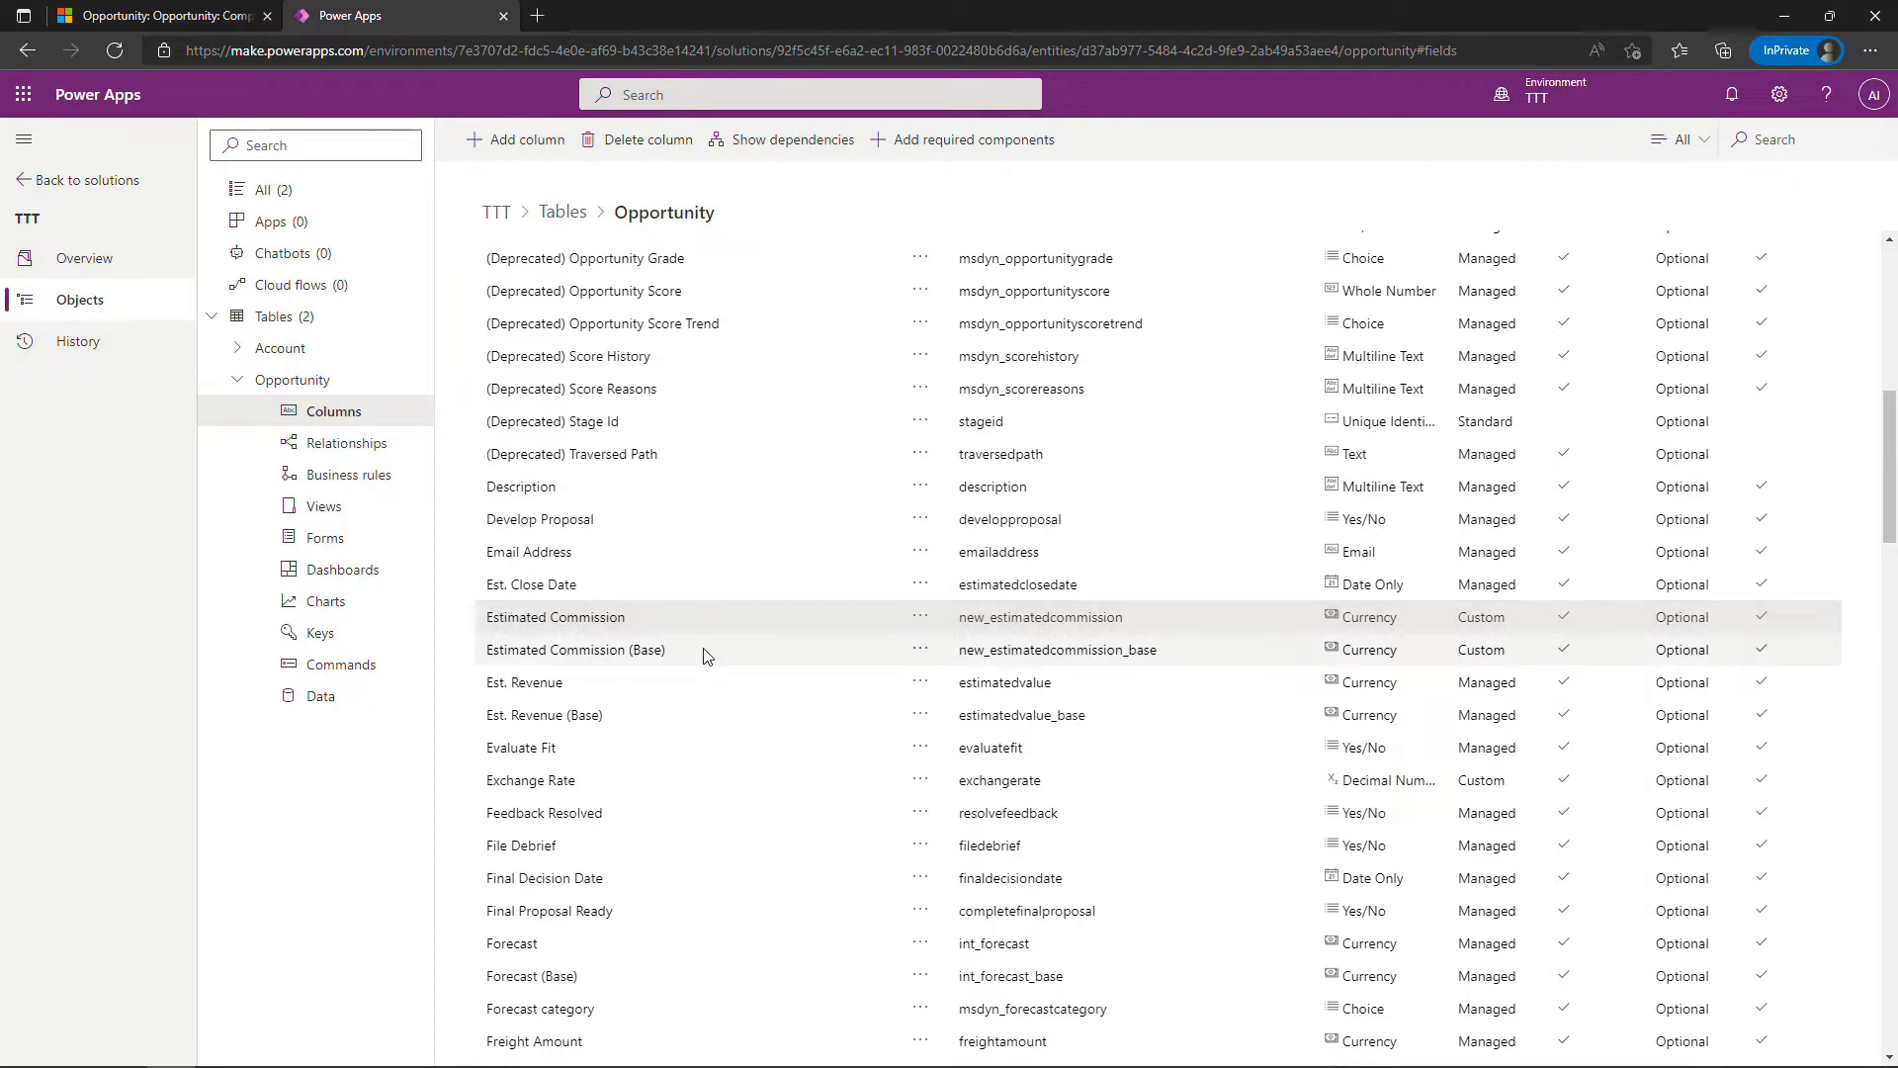
{"action": "left_click", "coordinate": [575, 649]}
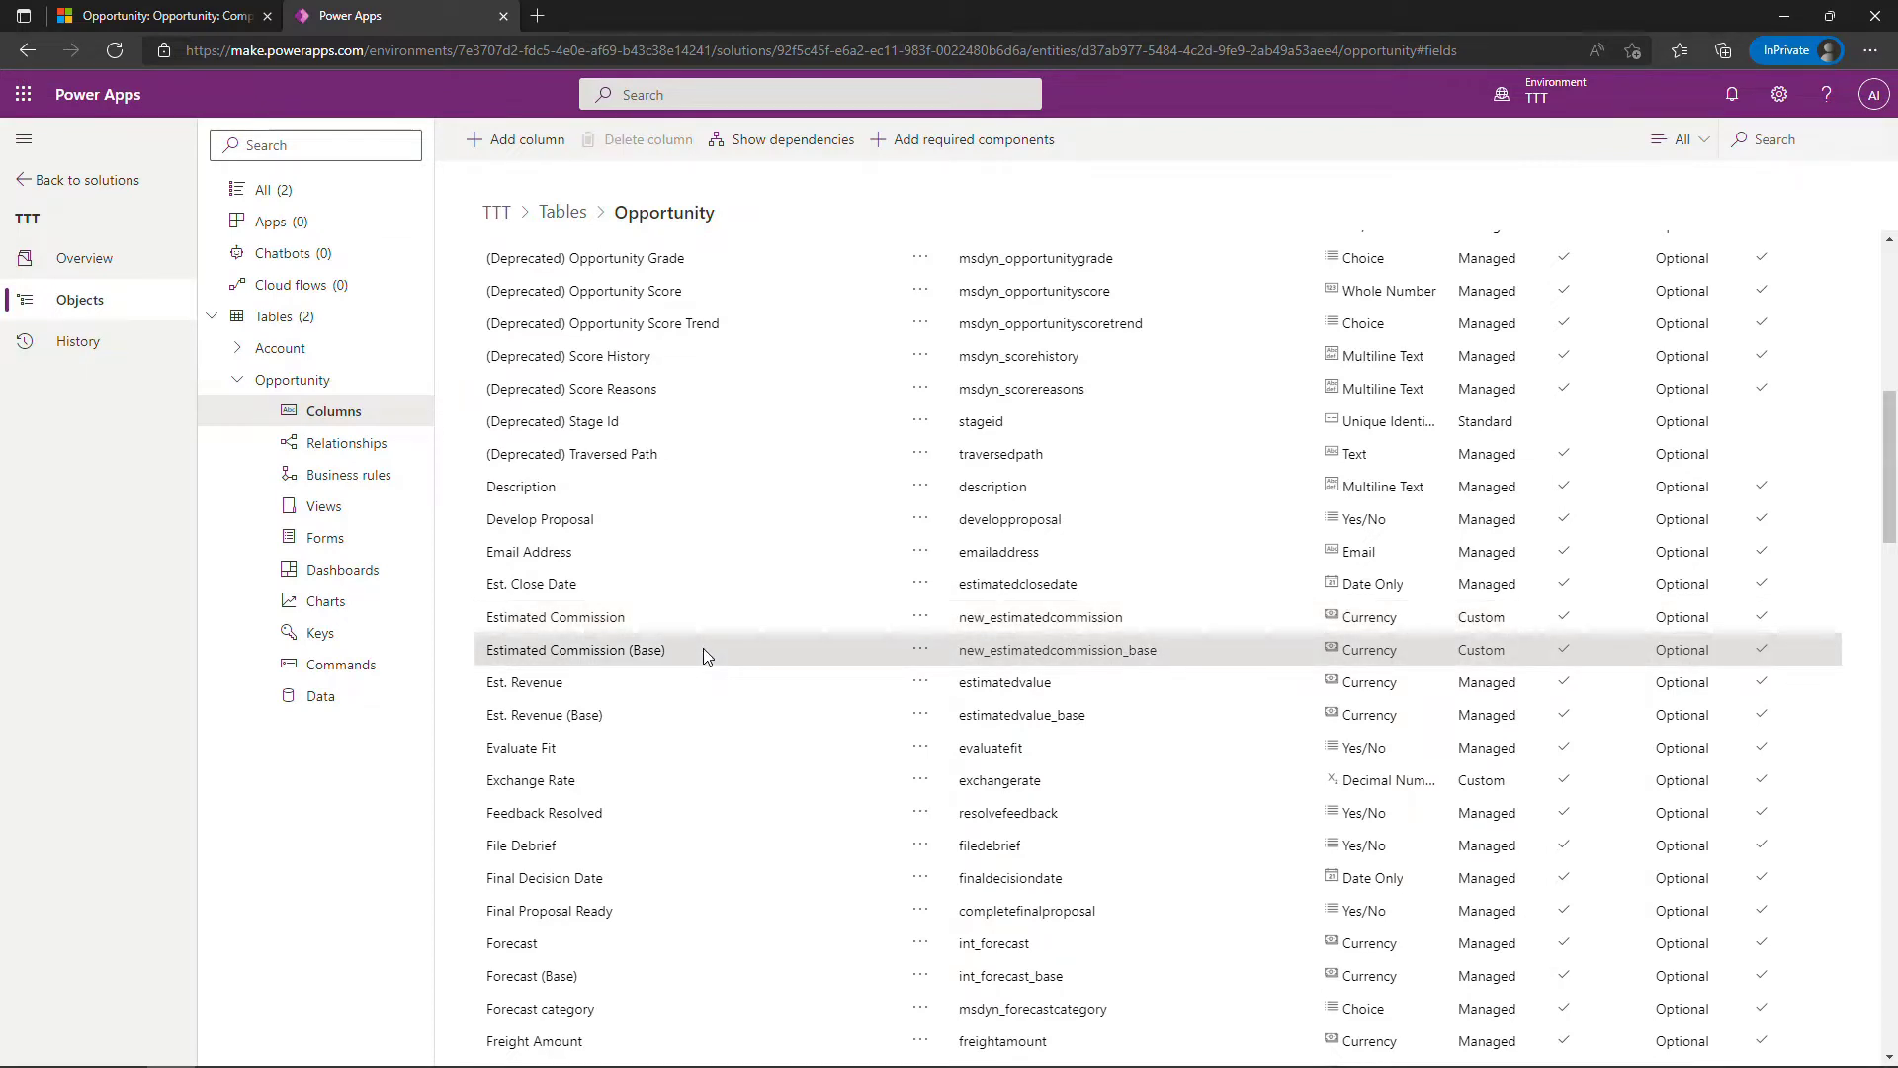
{"action": "mouse_move", "coordinate": [684, 651]}
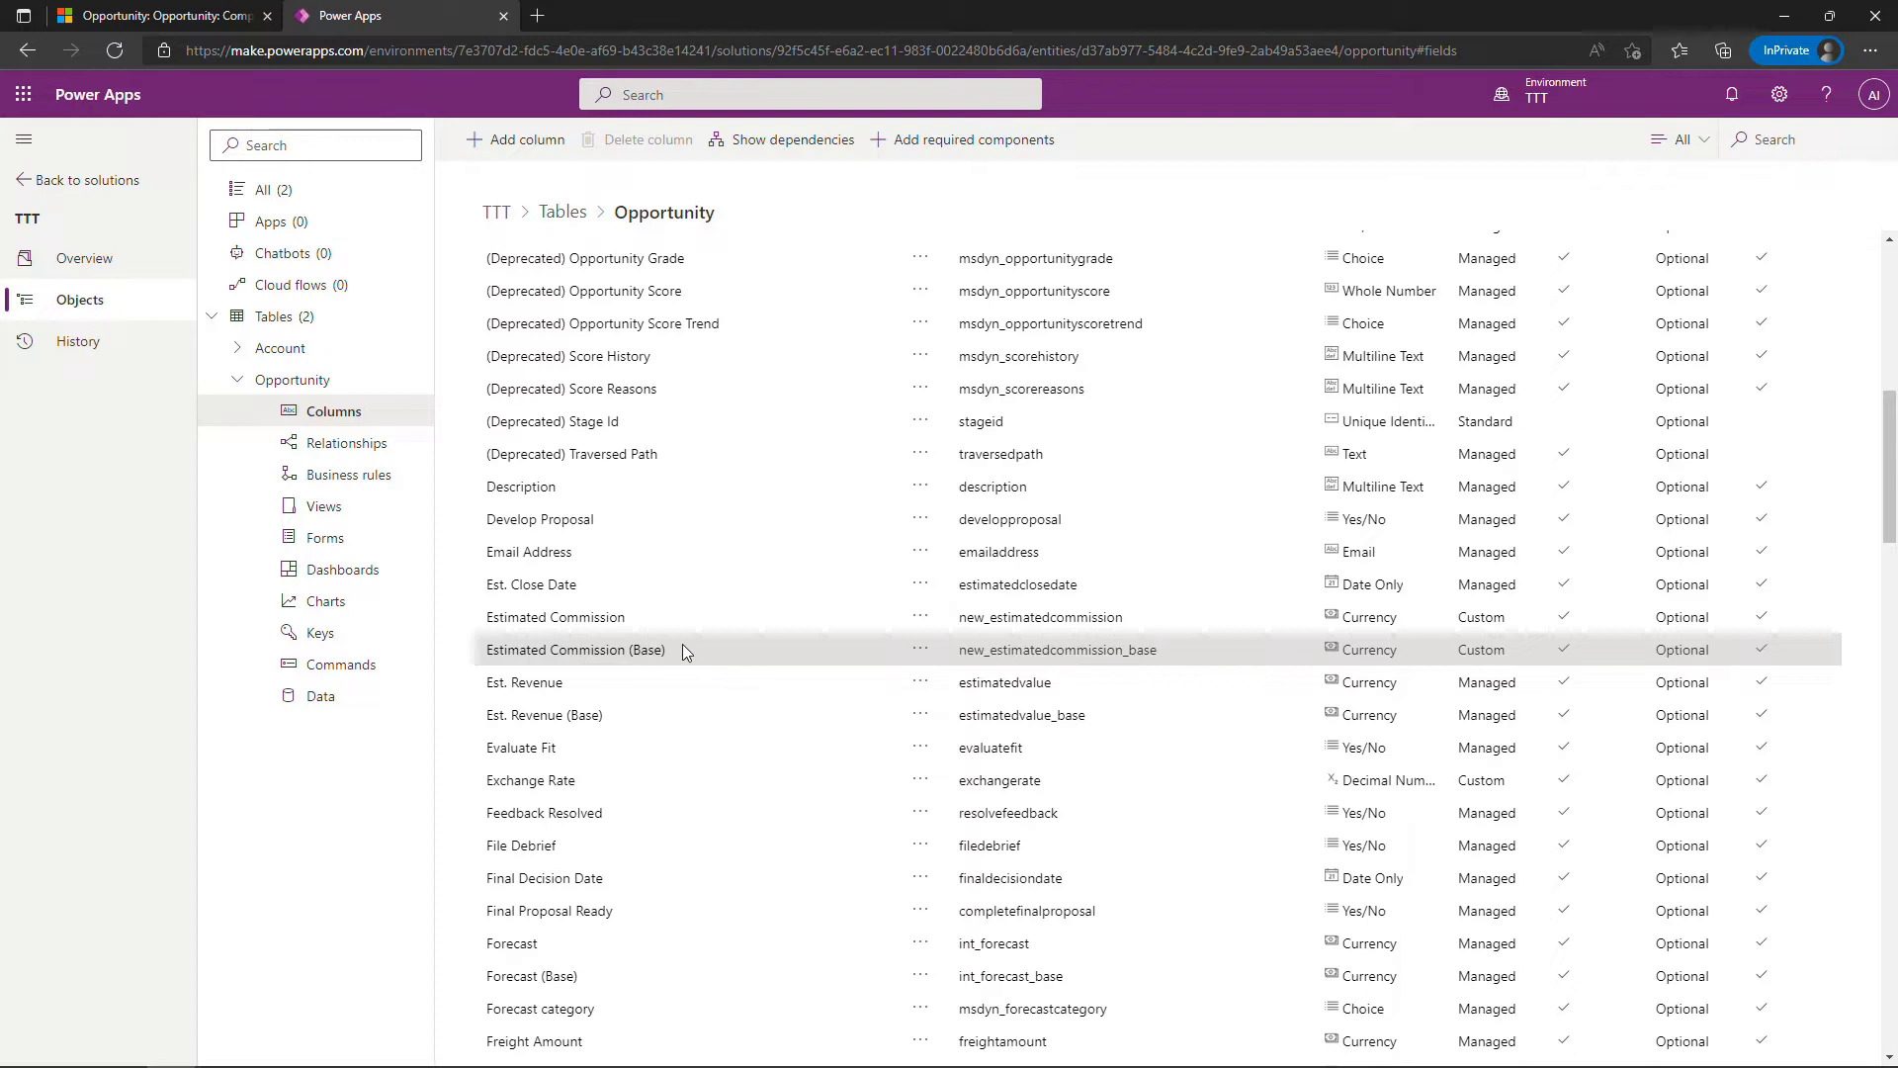
{"action": "left_click", "coordinate": [556, 617]}
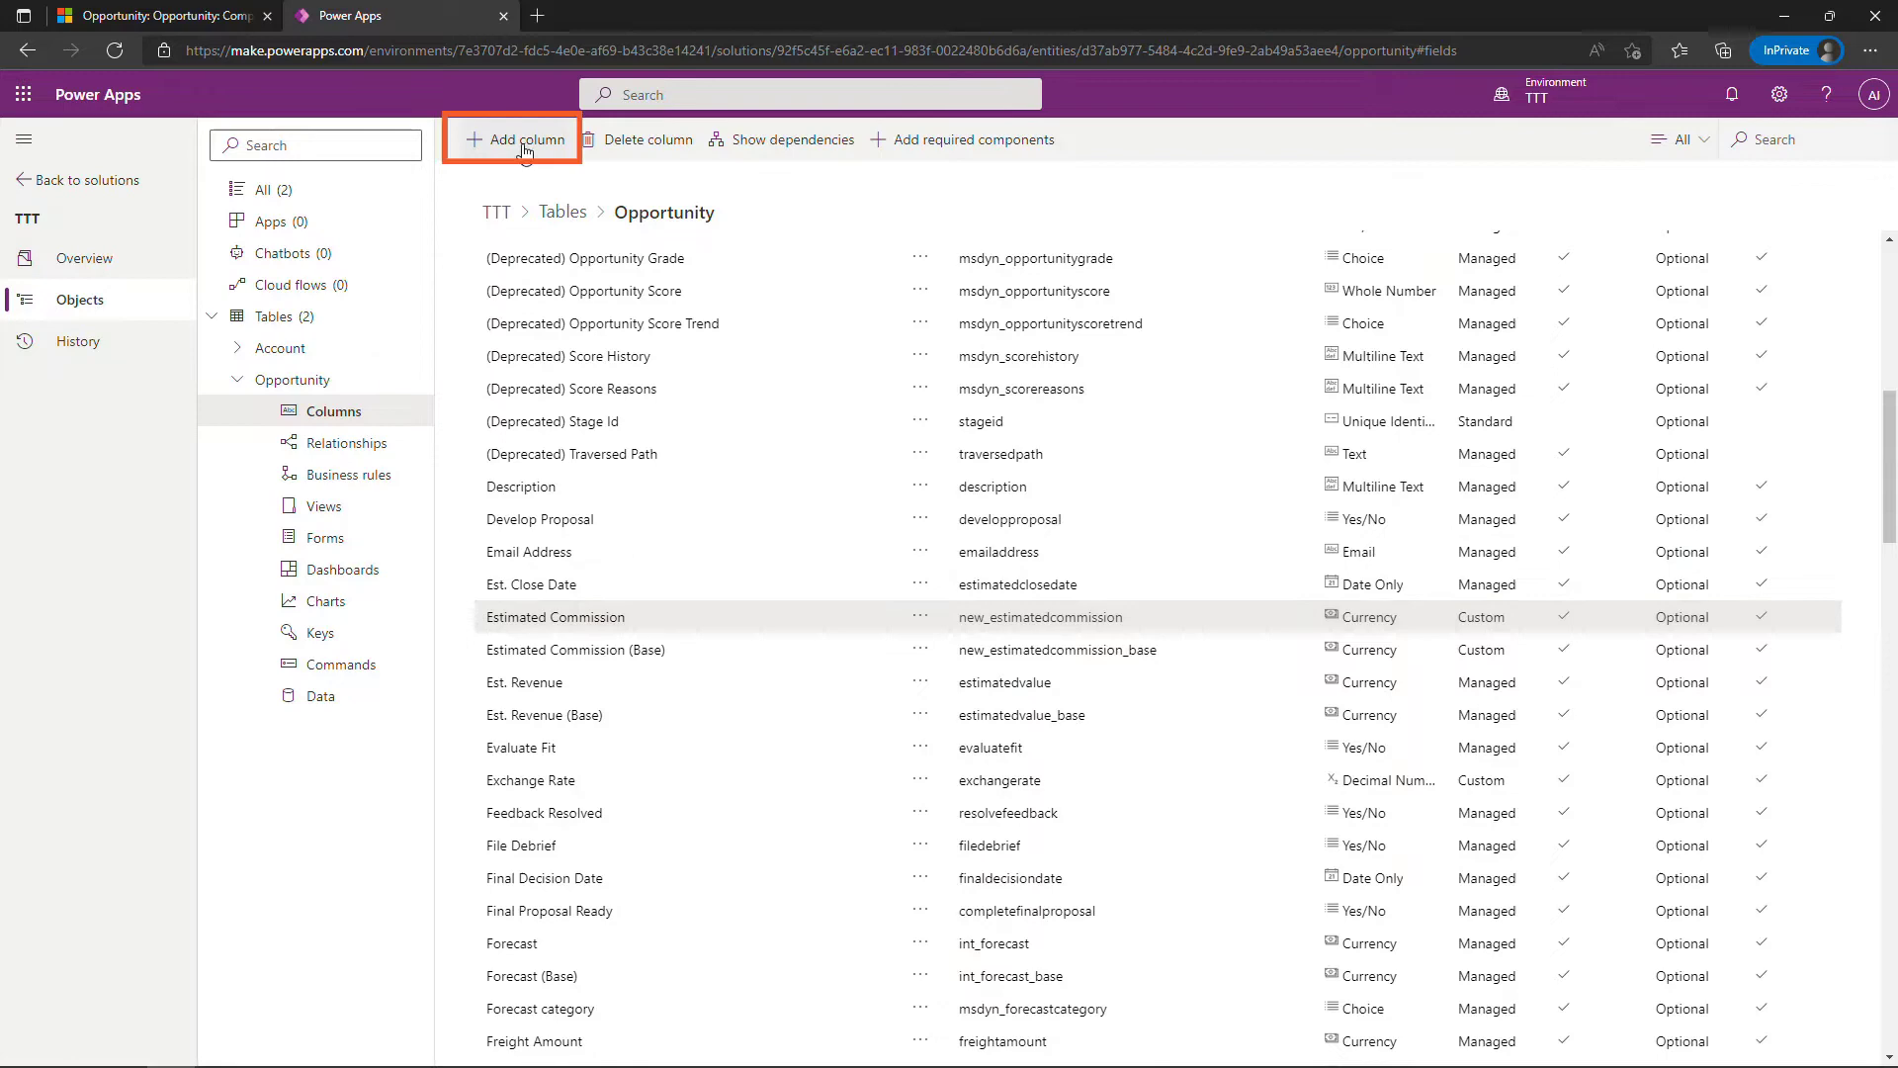
{"action": "mouse_move", "coordinate": [524, 148]}
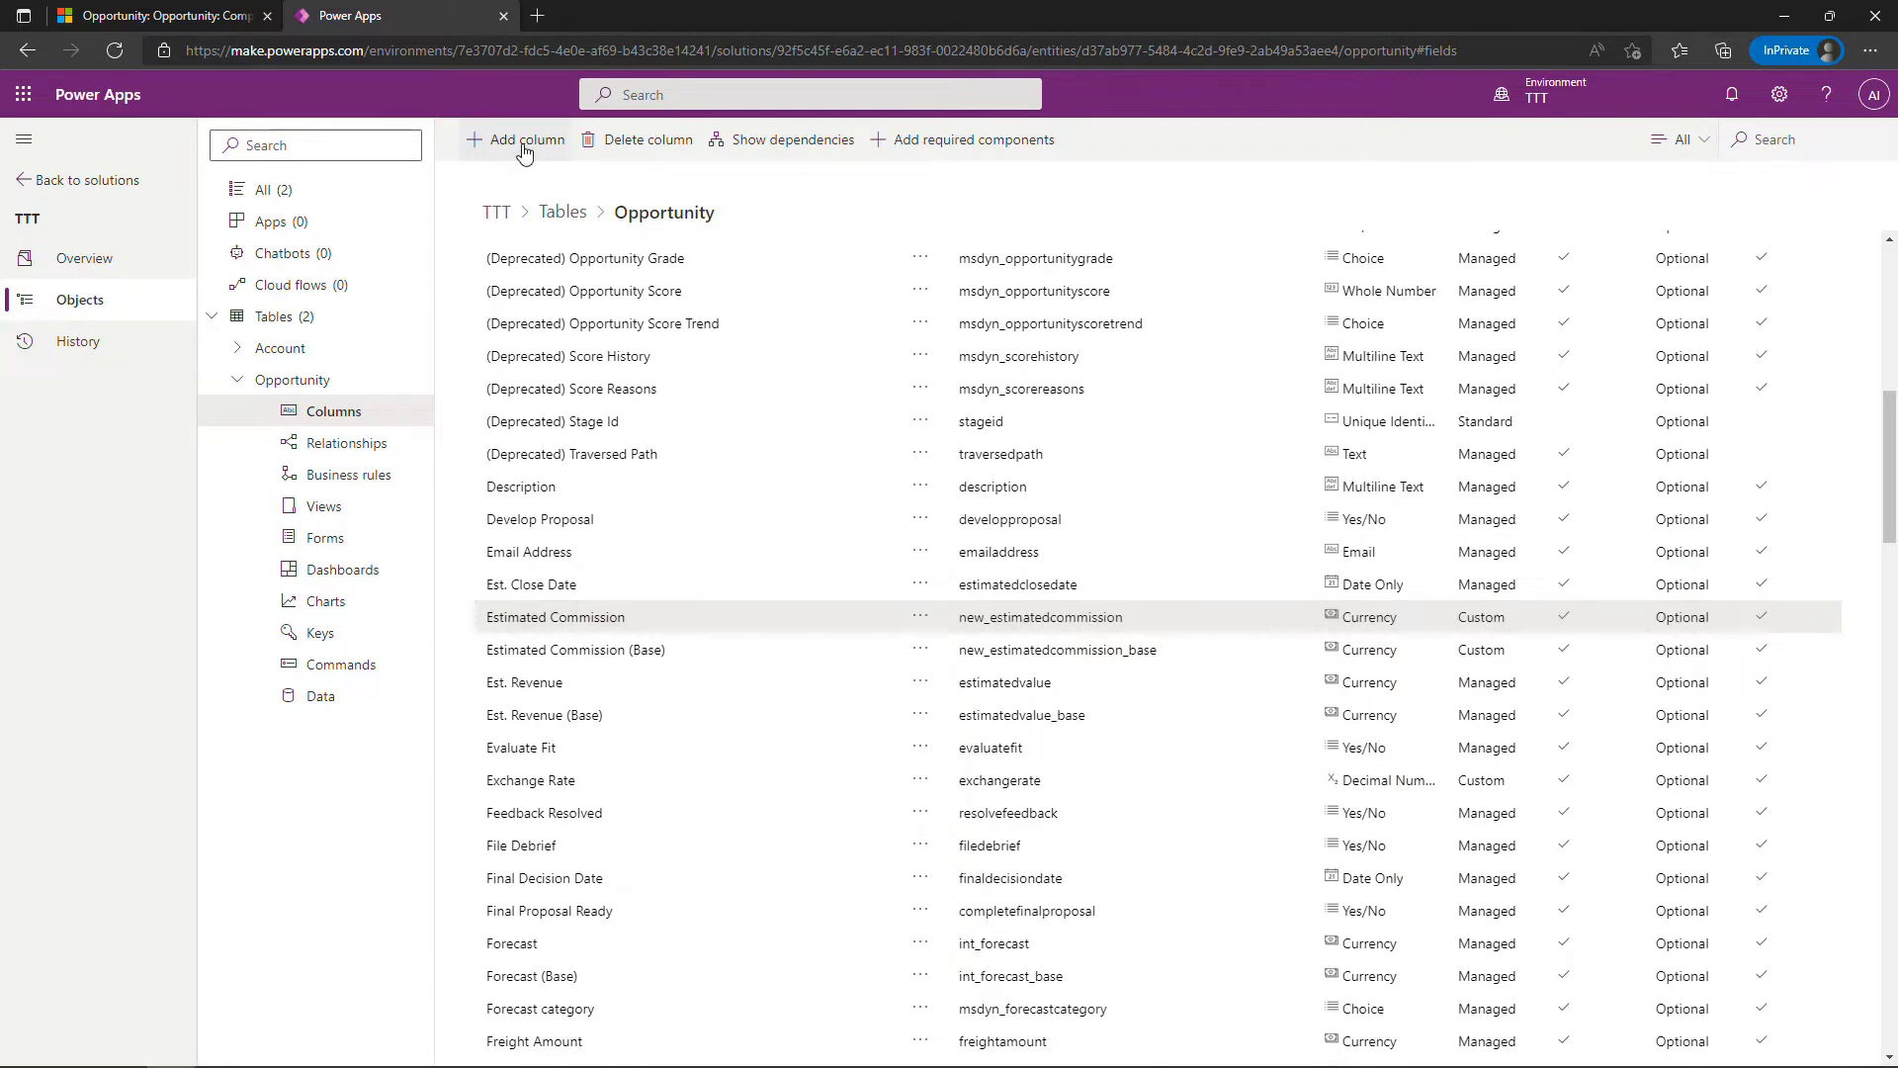
Create a new Currency column named 'Demo Estimated Commission'
{"action": "left_click", "coordinate": [526, 138]}
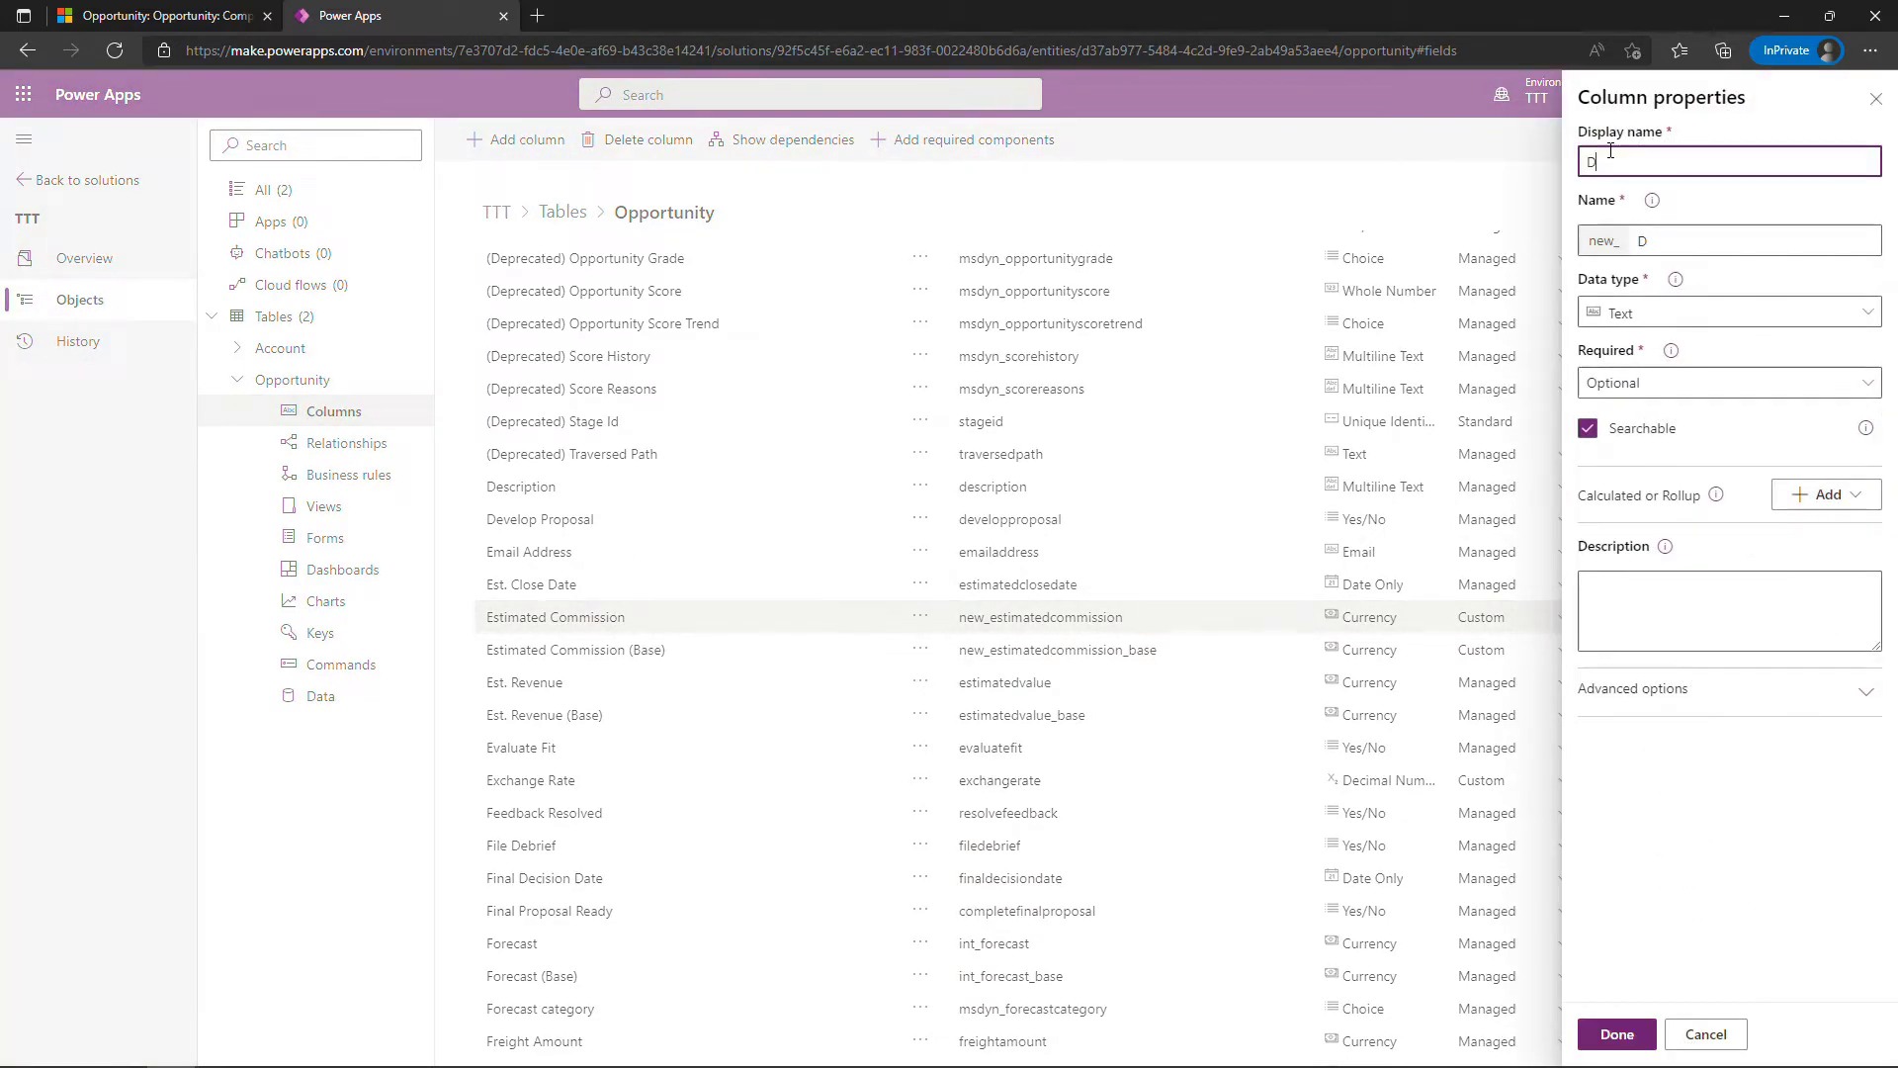
{"action": "type", "text": "Demo"}
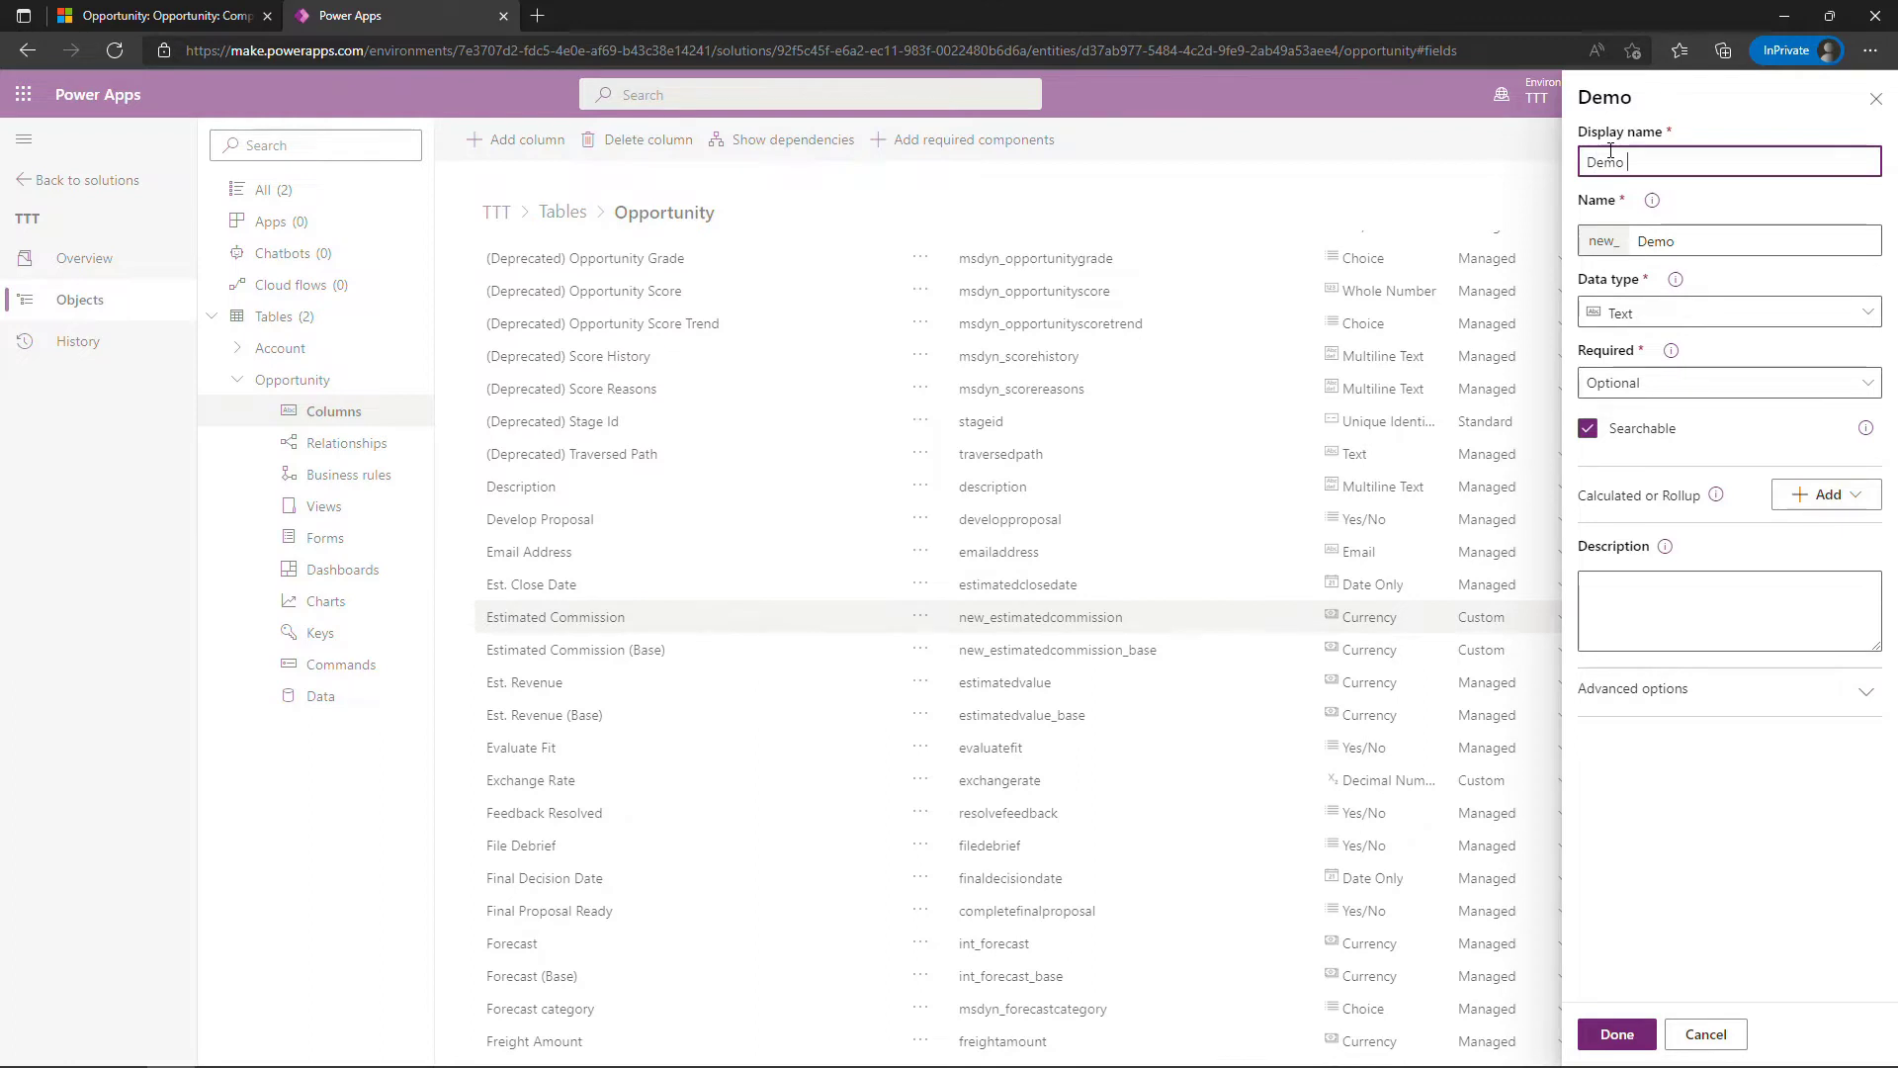
{"action": "type", "text": "Estimated"}
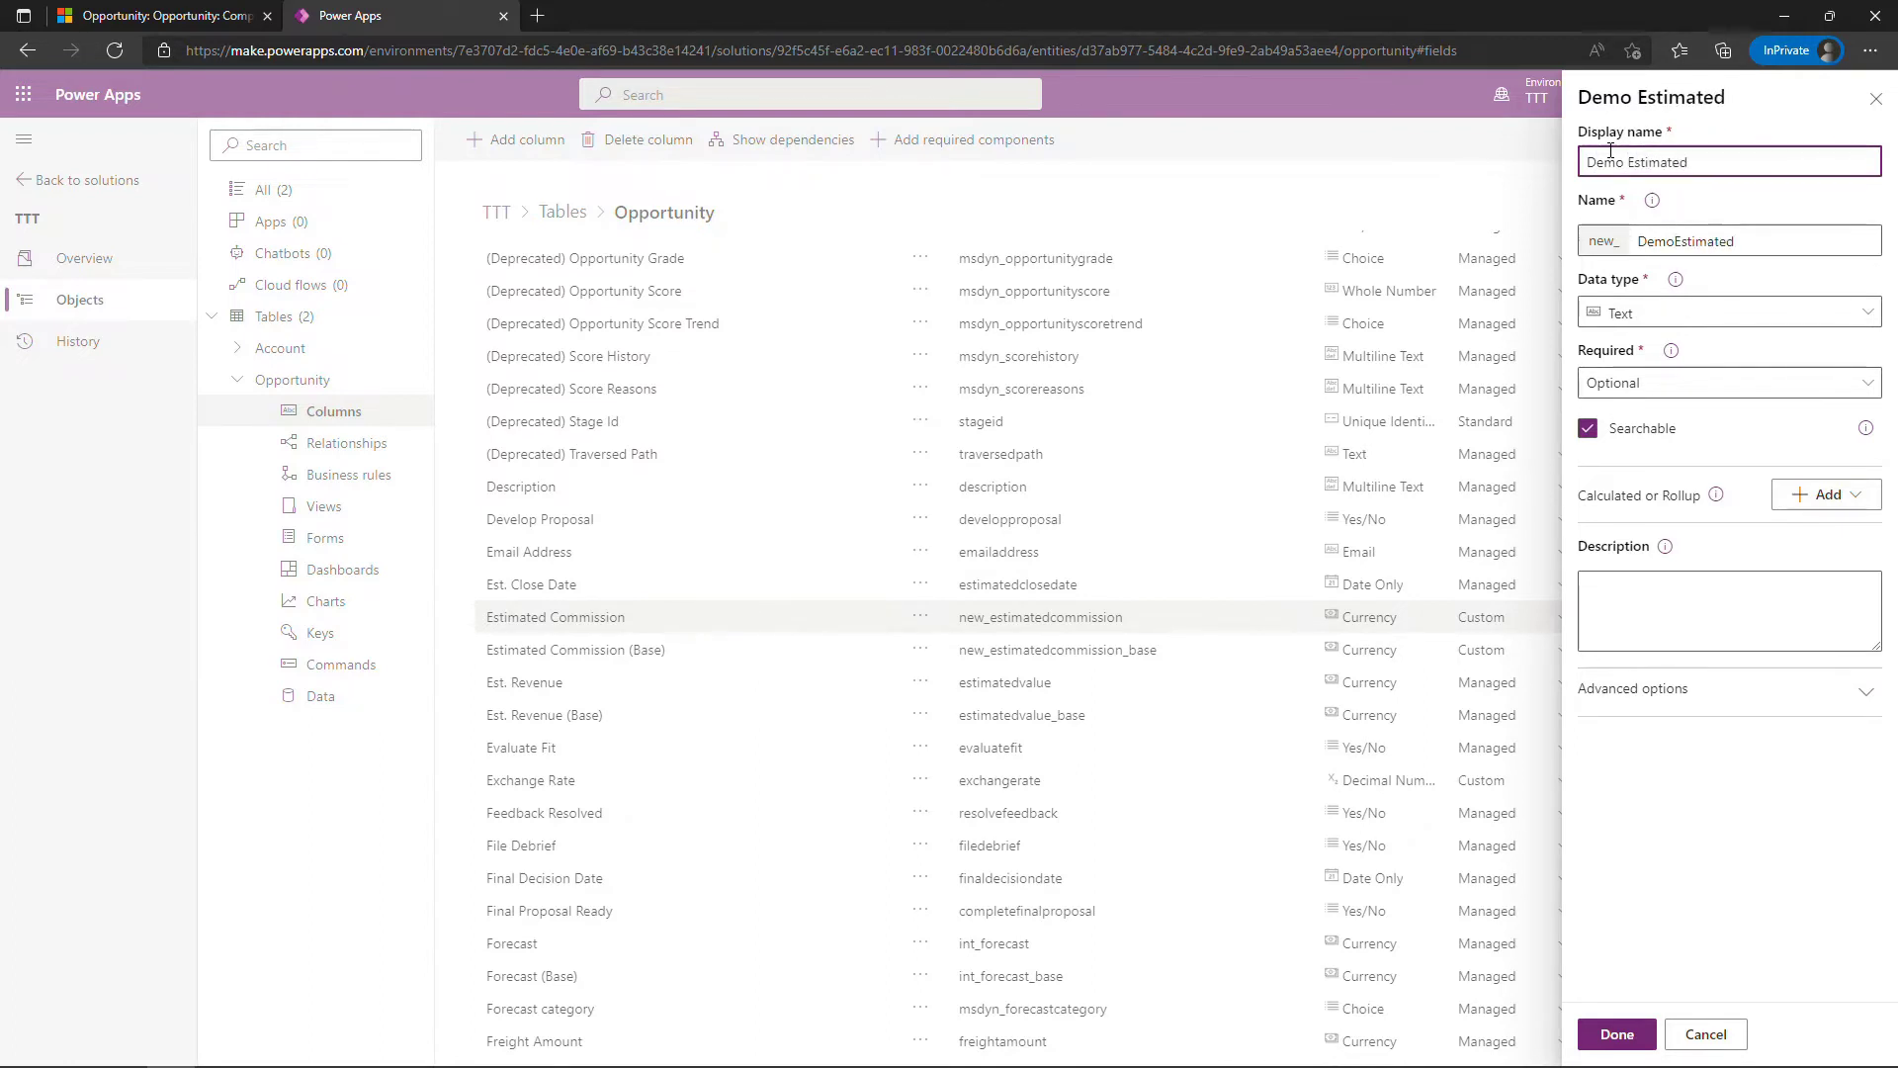
{"action": "type", "text": "Commission"}
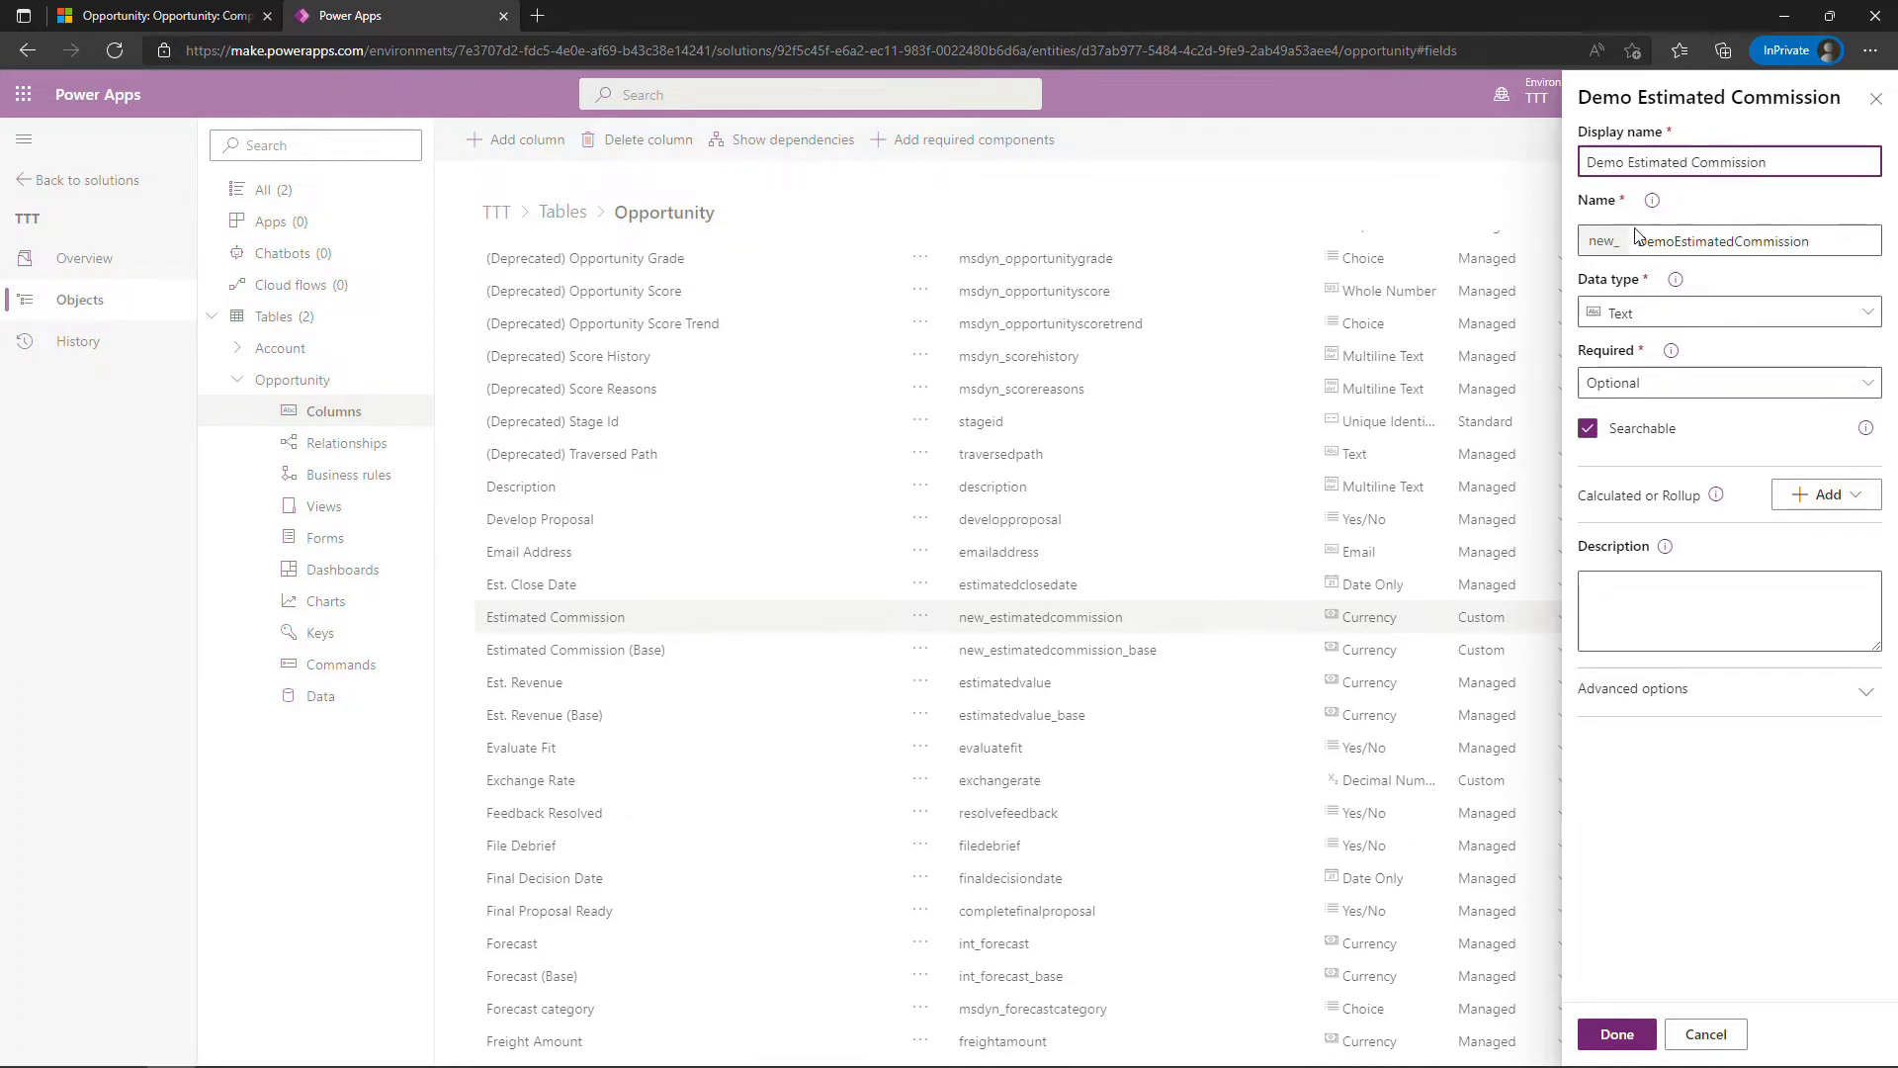
{"action": "left_click", "coordinate": [1724, 313]}
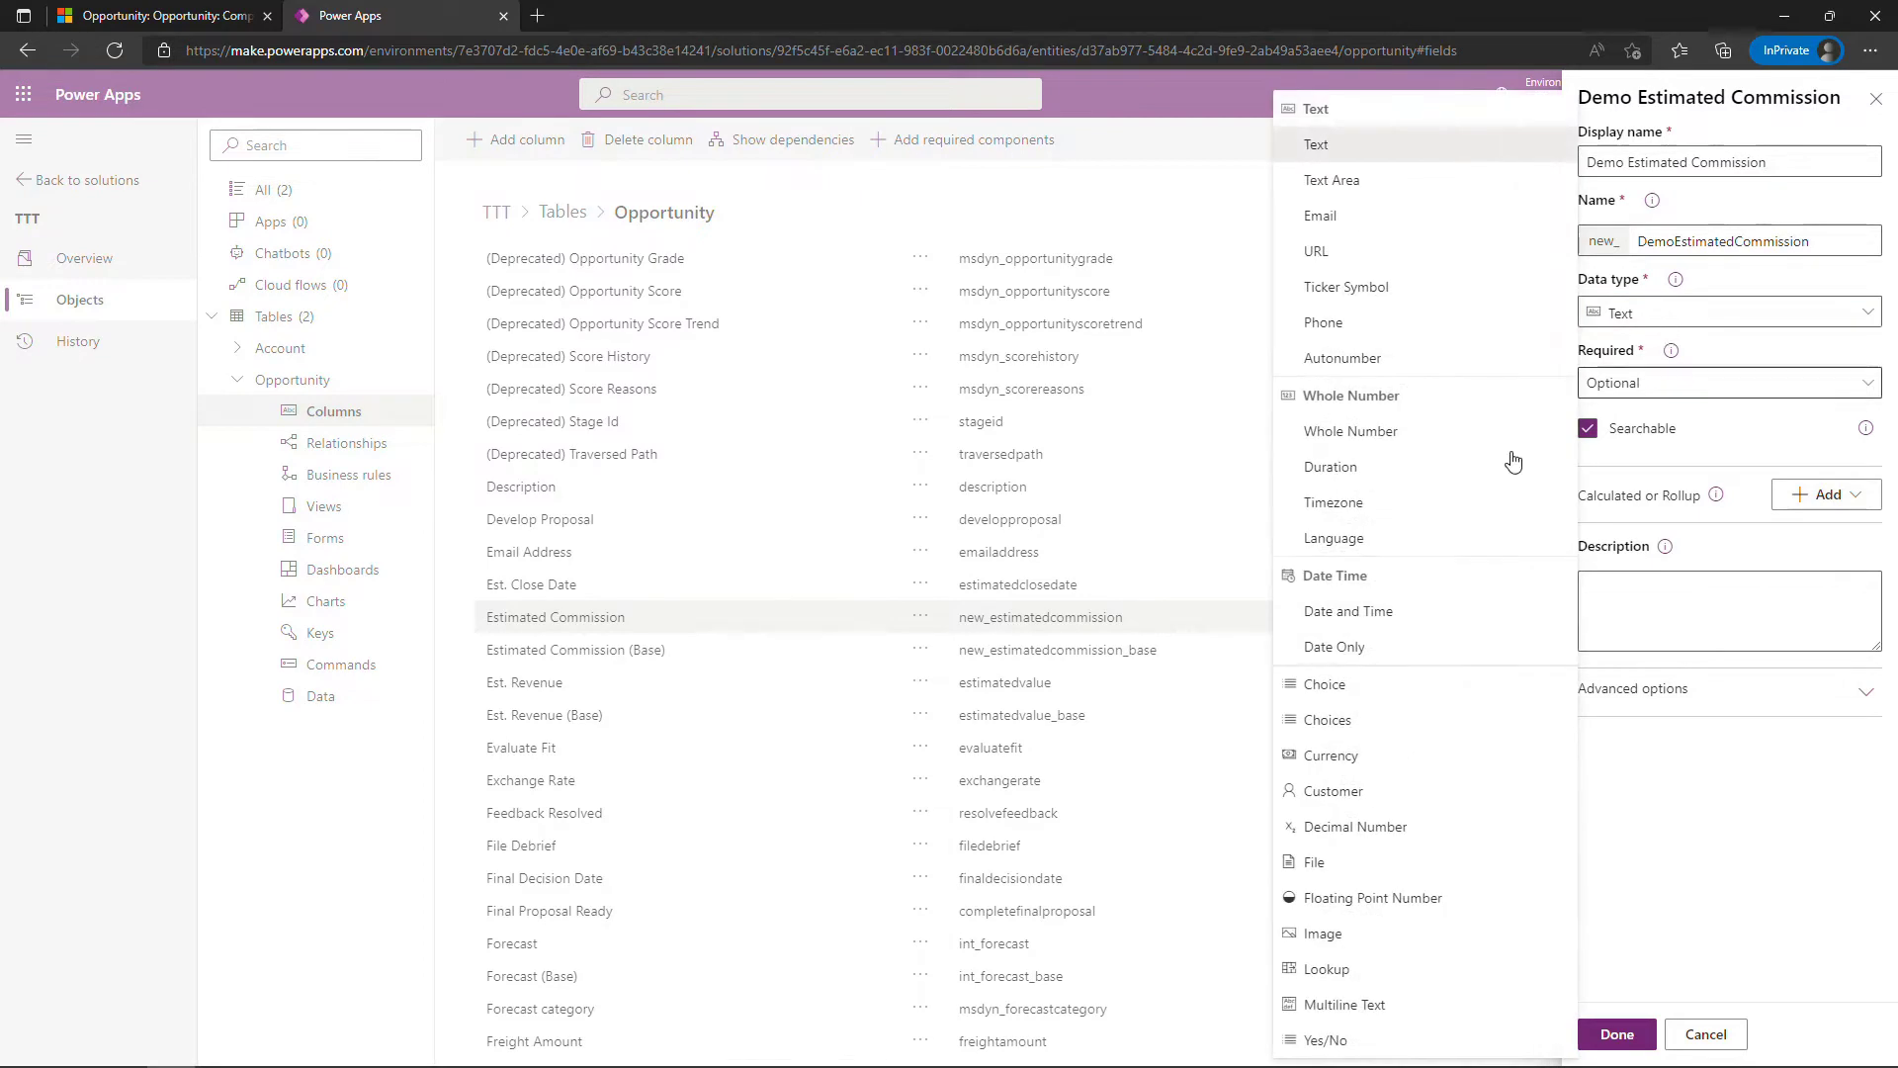
{"action": "mouse_move", "coordinate": [1367, 754]}
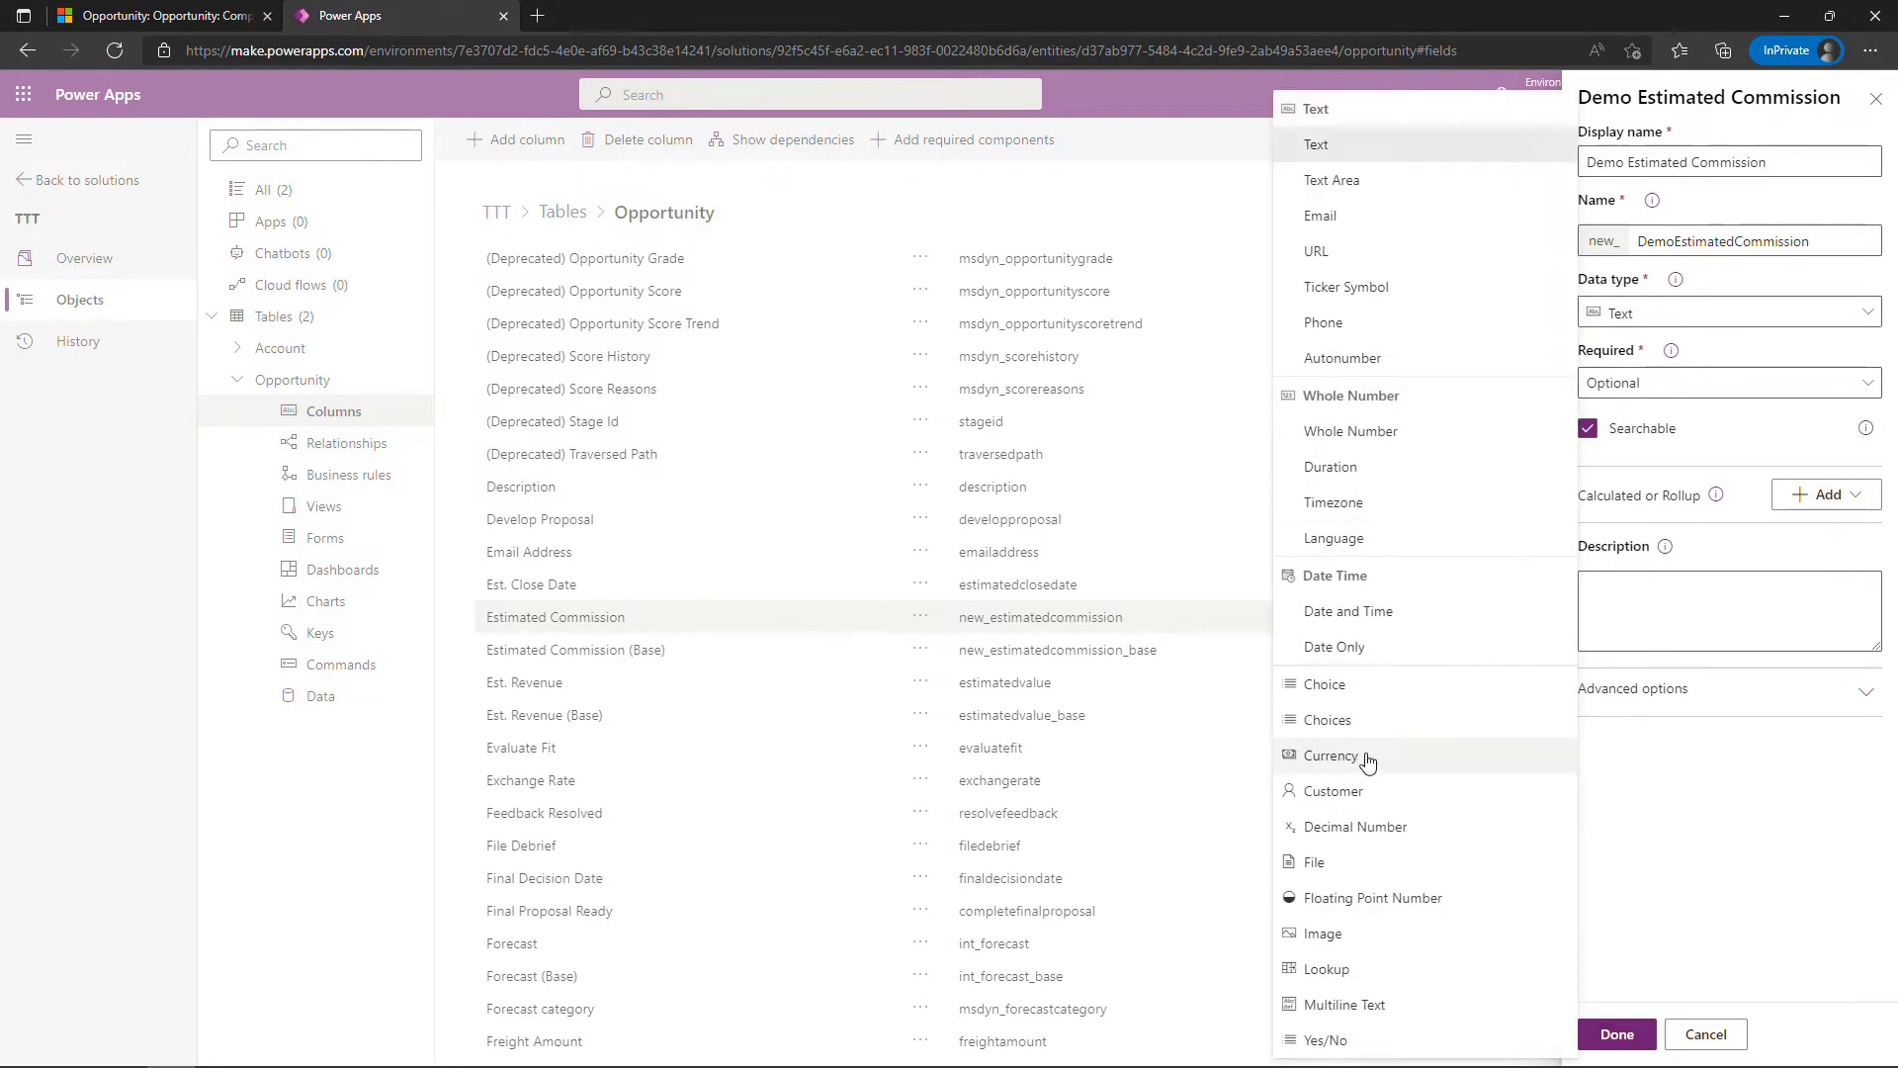
{"action": "left_click", "coordinate": [1329, 755]}
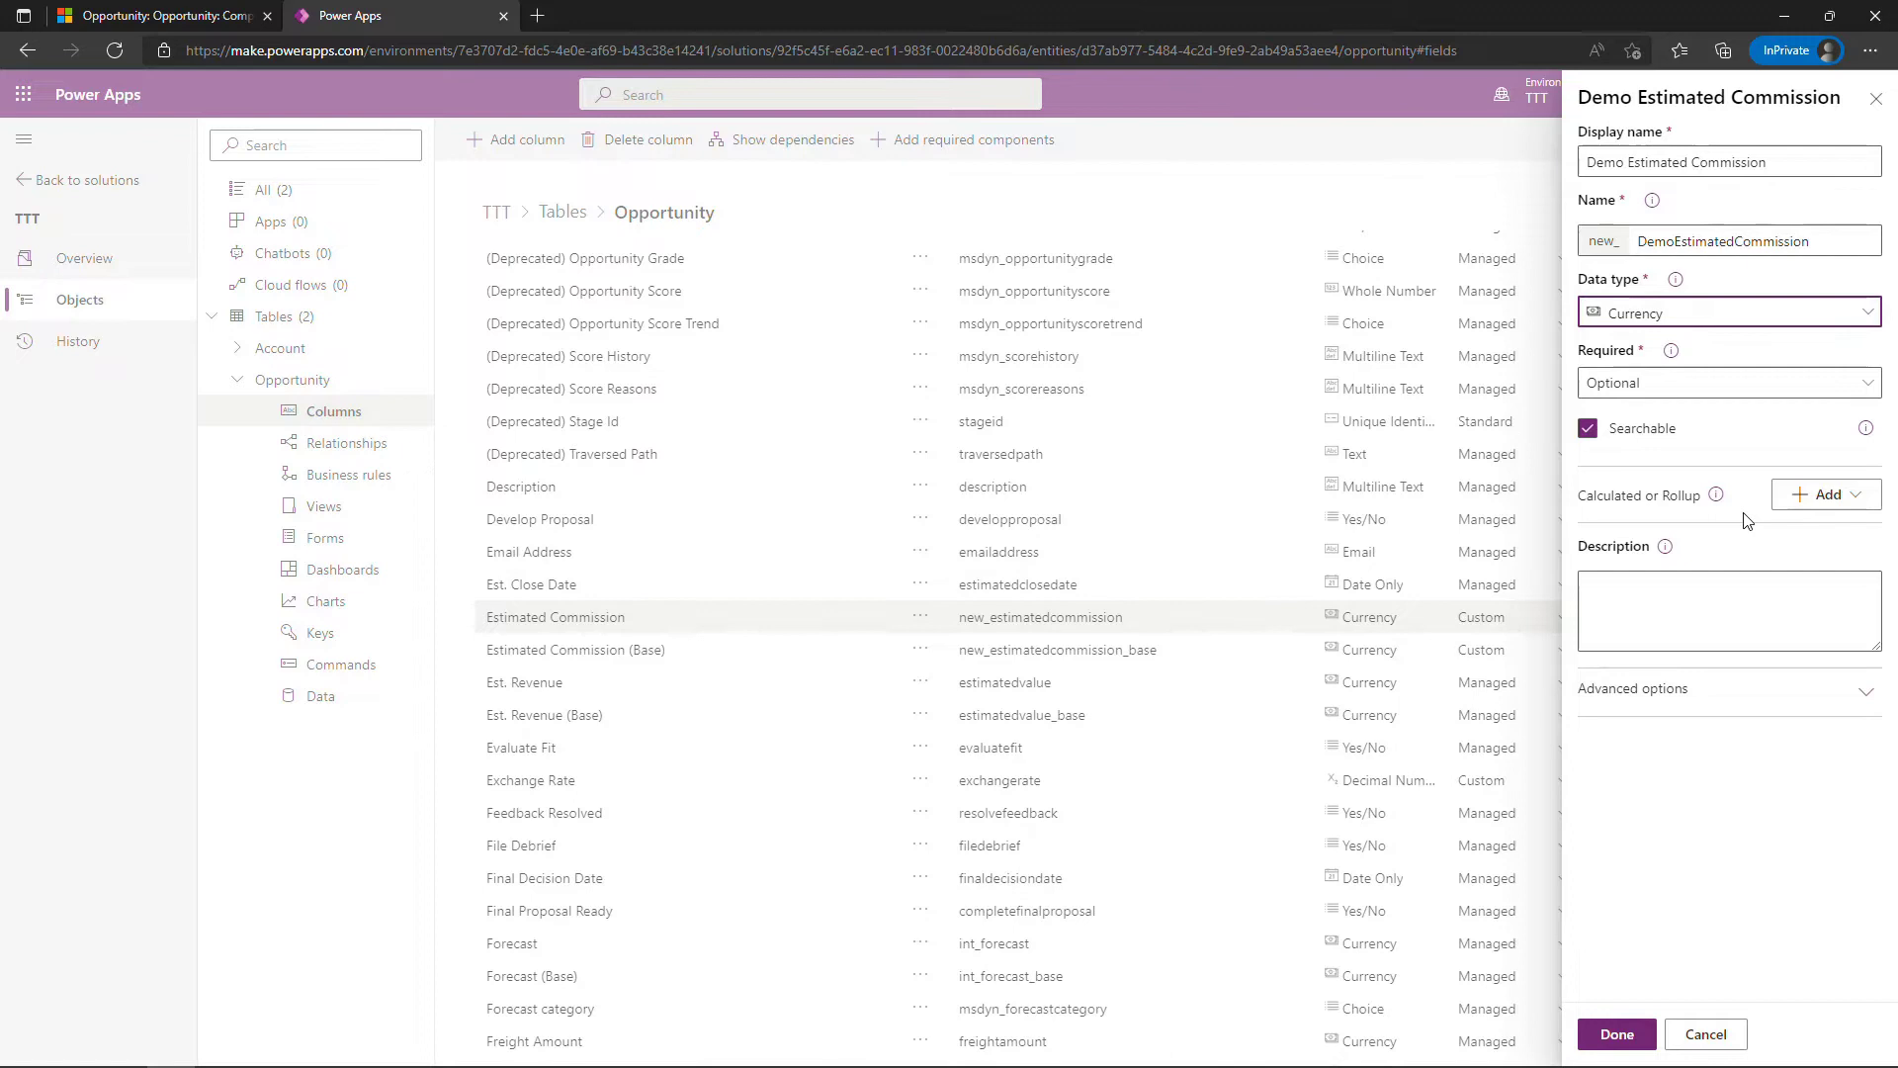
Make the new column a calculated column, prompting to save the table first
{"action": "left_click", "coordinate": [1825, 495]}
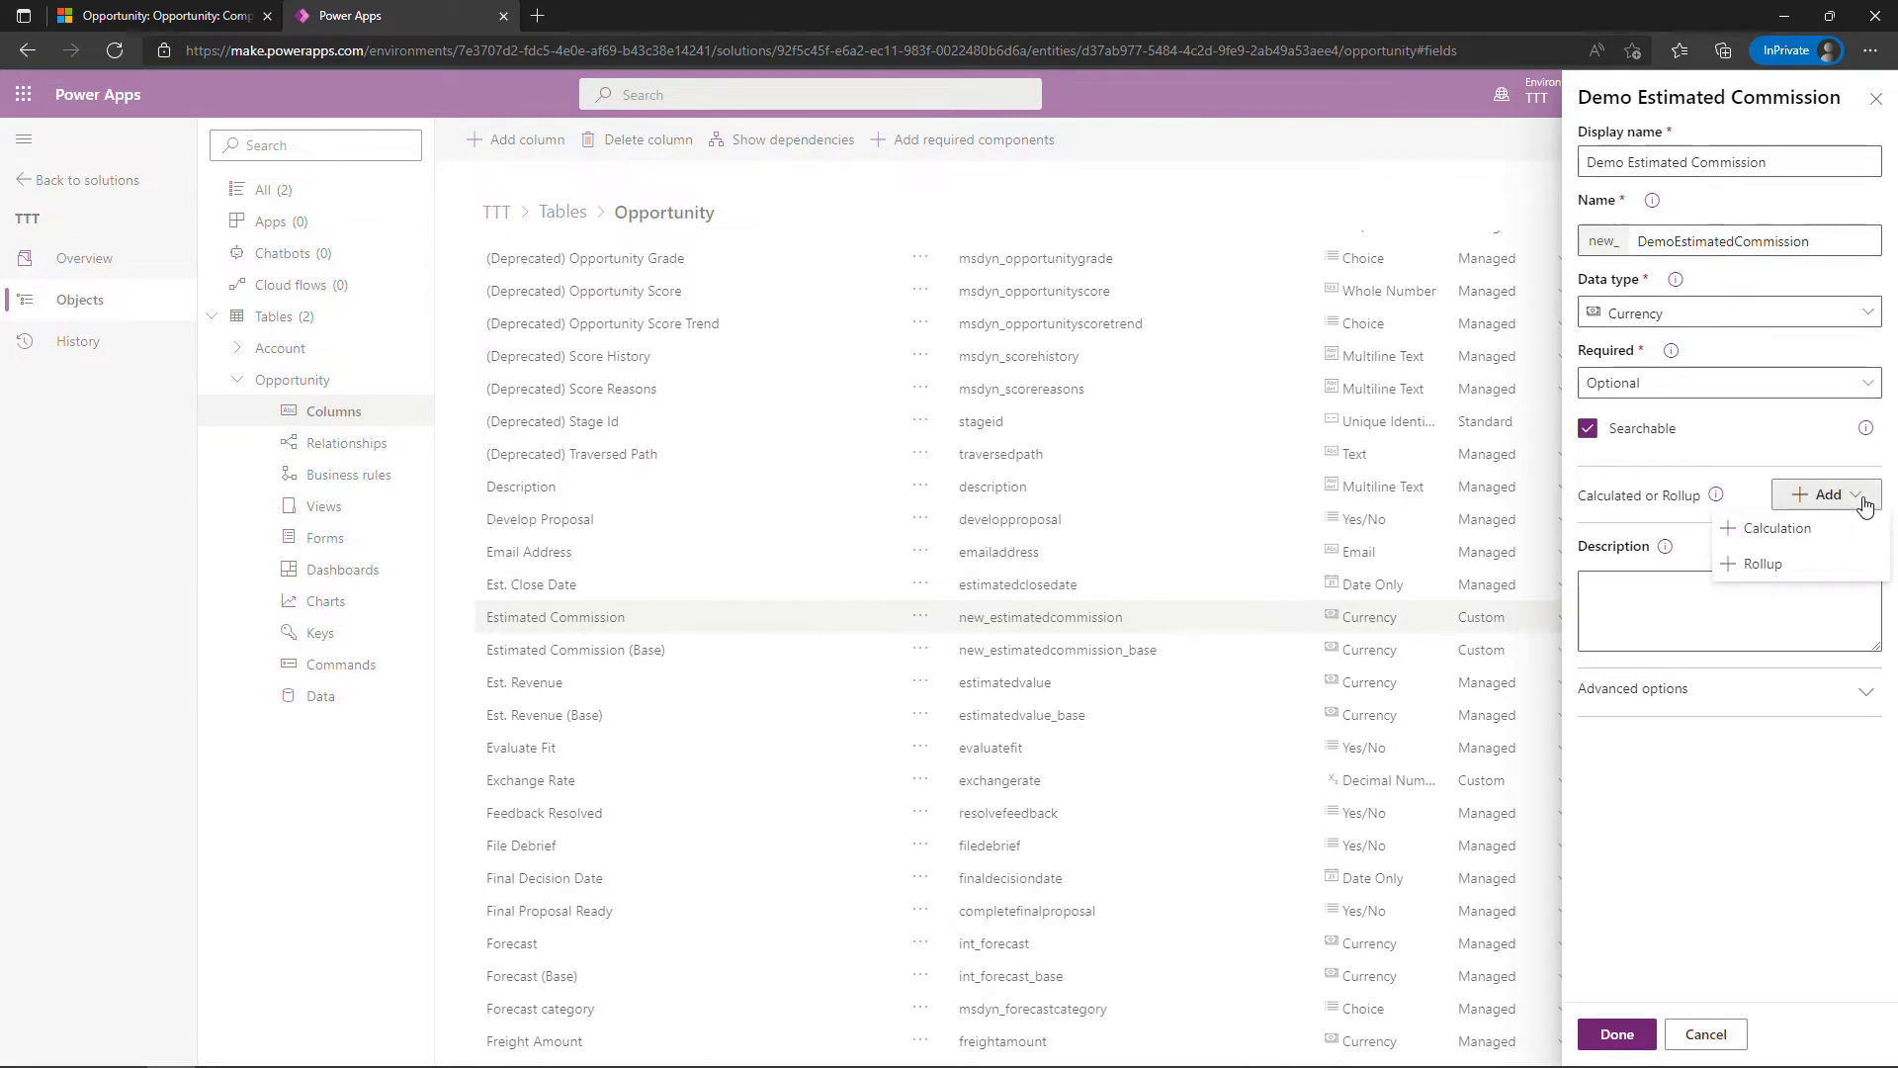
{"action": "mouse_move", "coordinate": [1777, 528]}
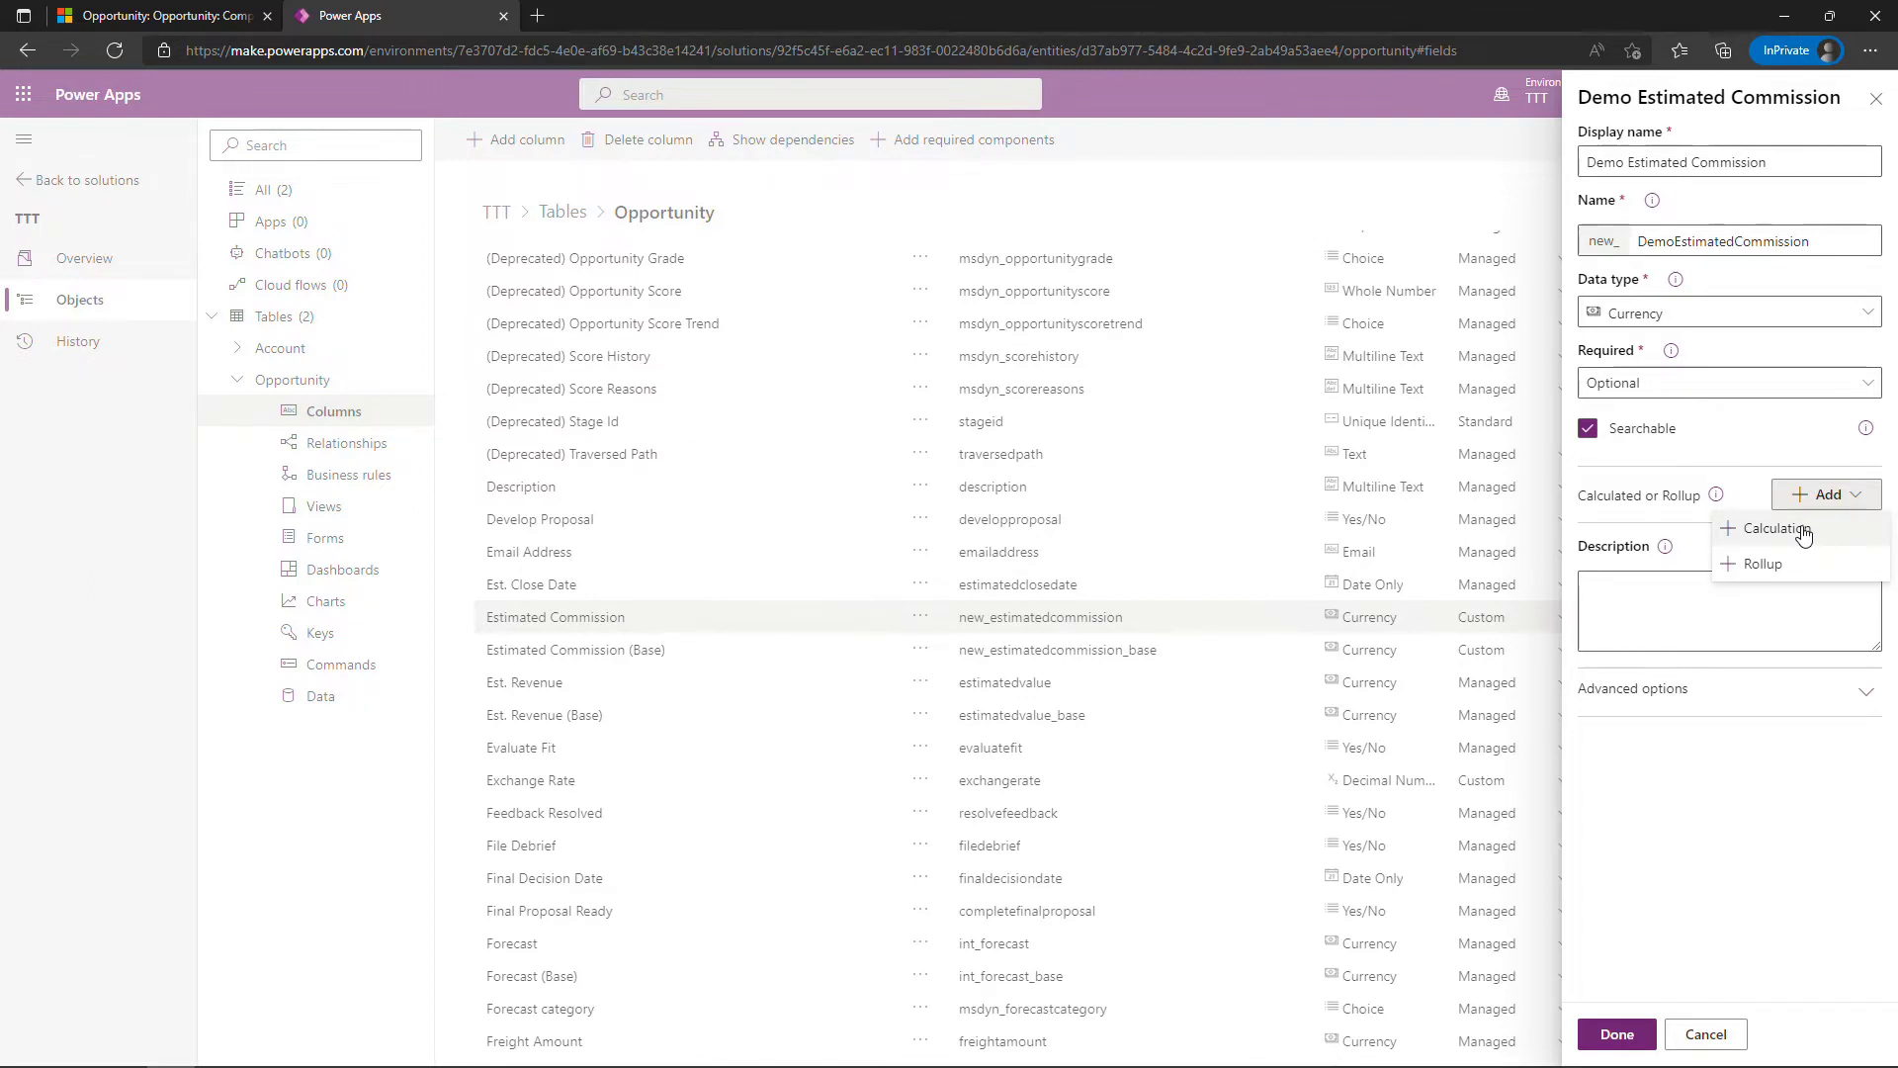
{"action": "left_click", "coordinate": [1782, 528]}
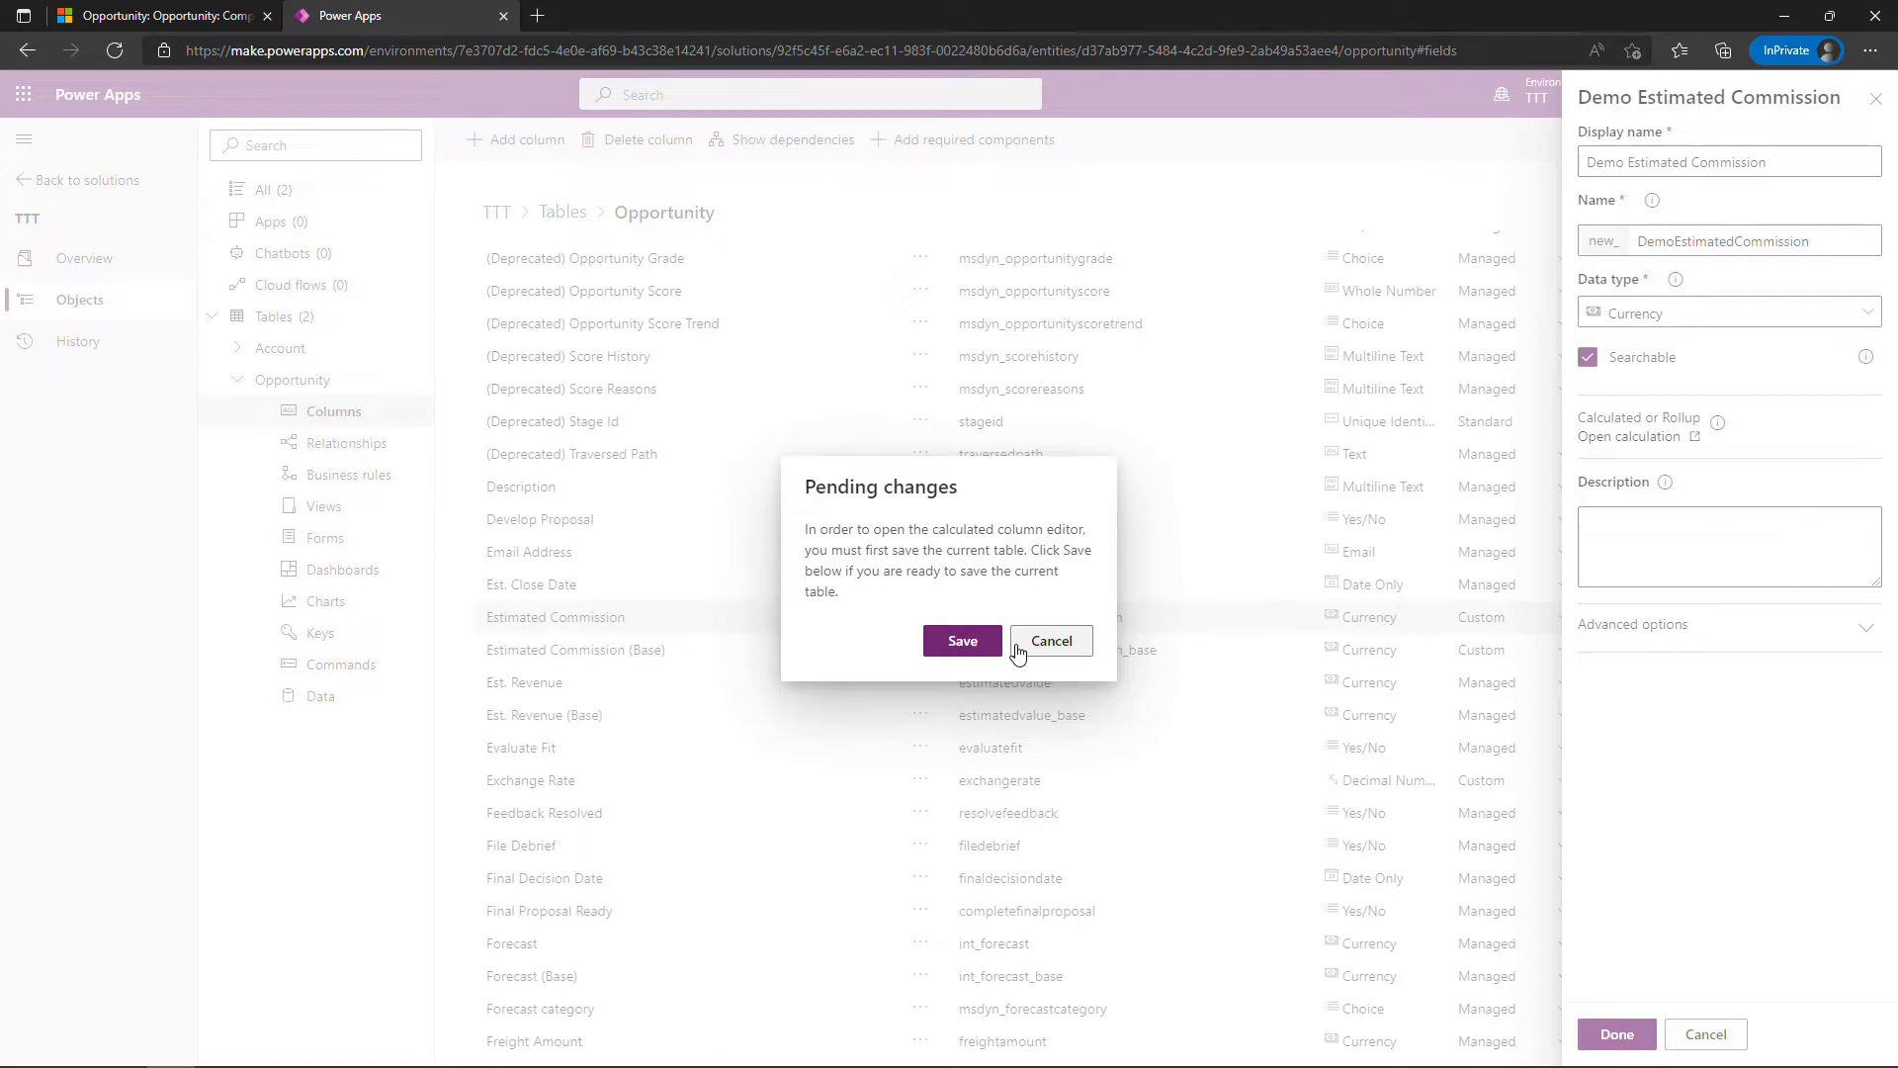
Save the Opportunity table and select the new Demo Estimated Commission column in the refreshed list
{"action": "left_click", "coordinate": [961, 640]}
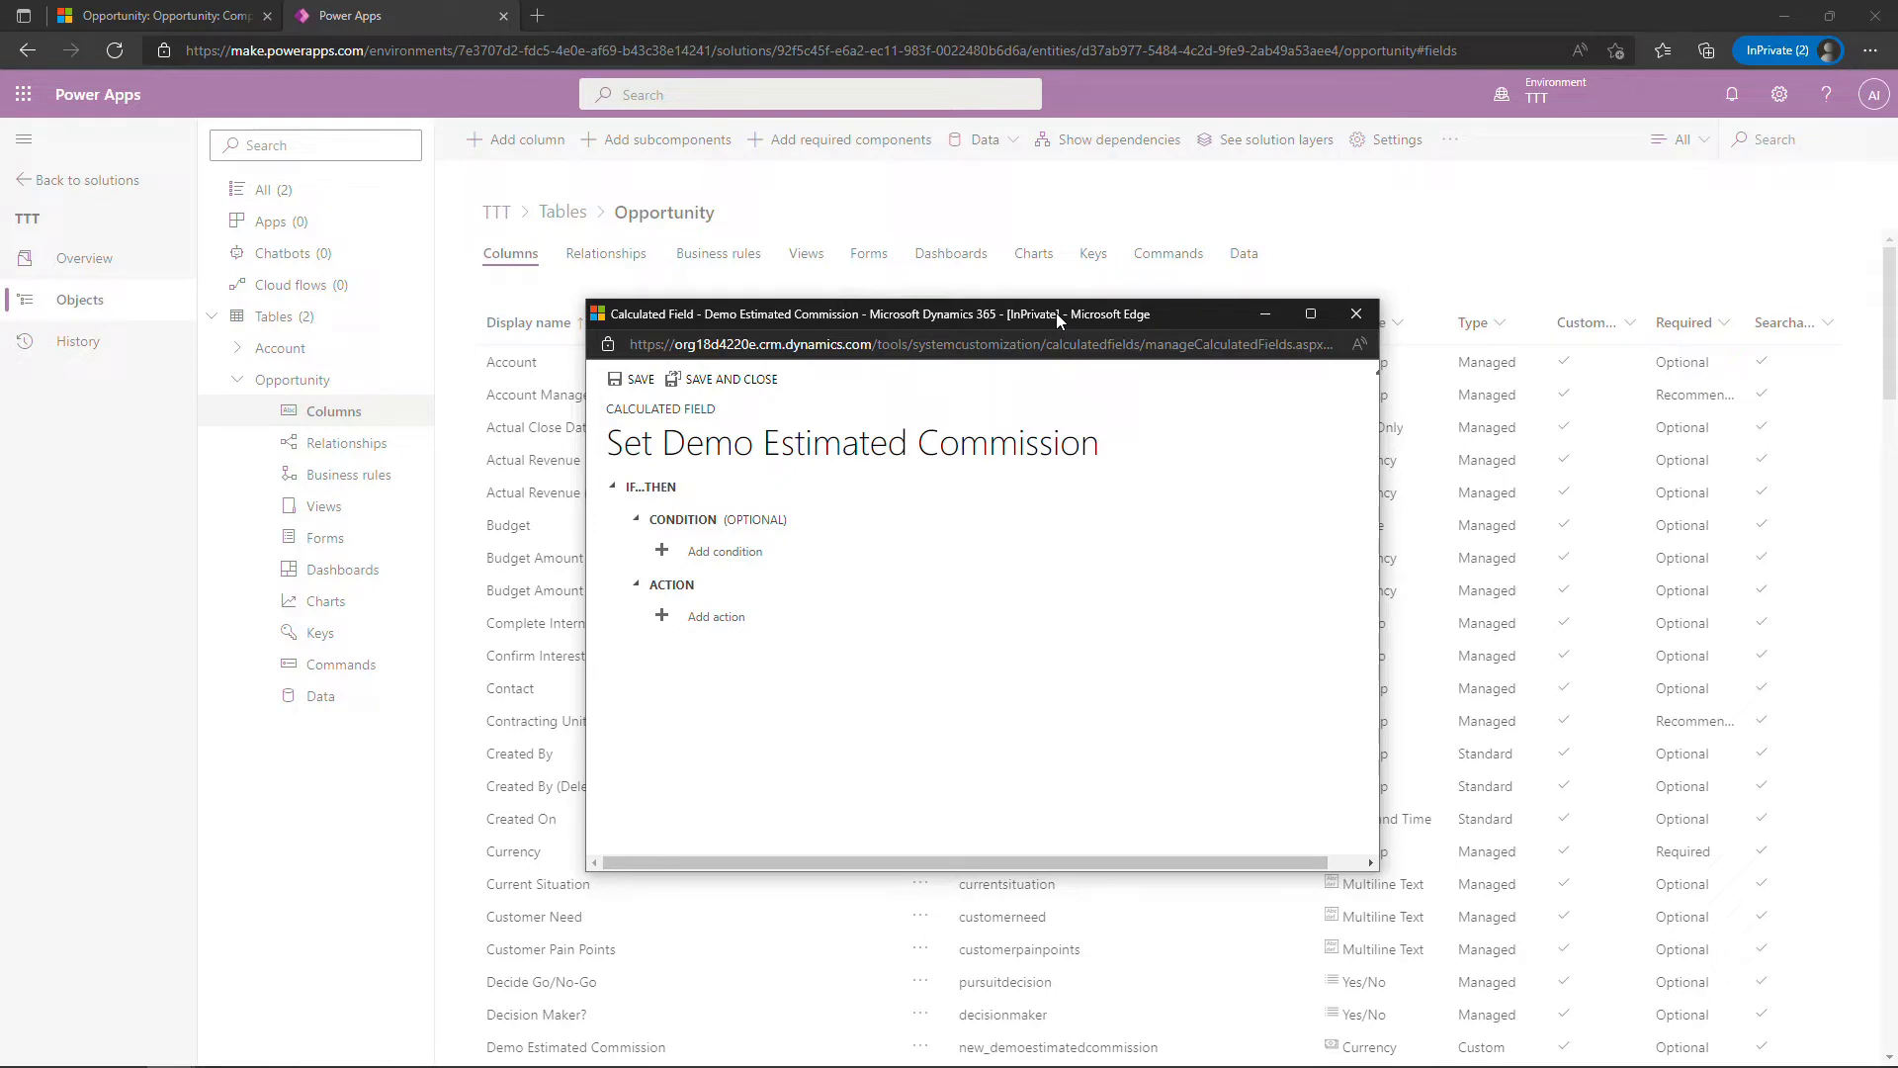
{"action": "left_click", "coordinate": [1357, 314]}
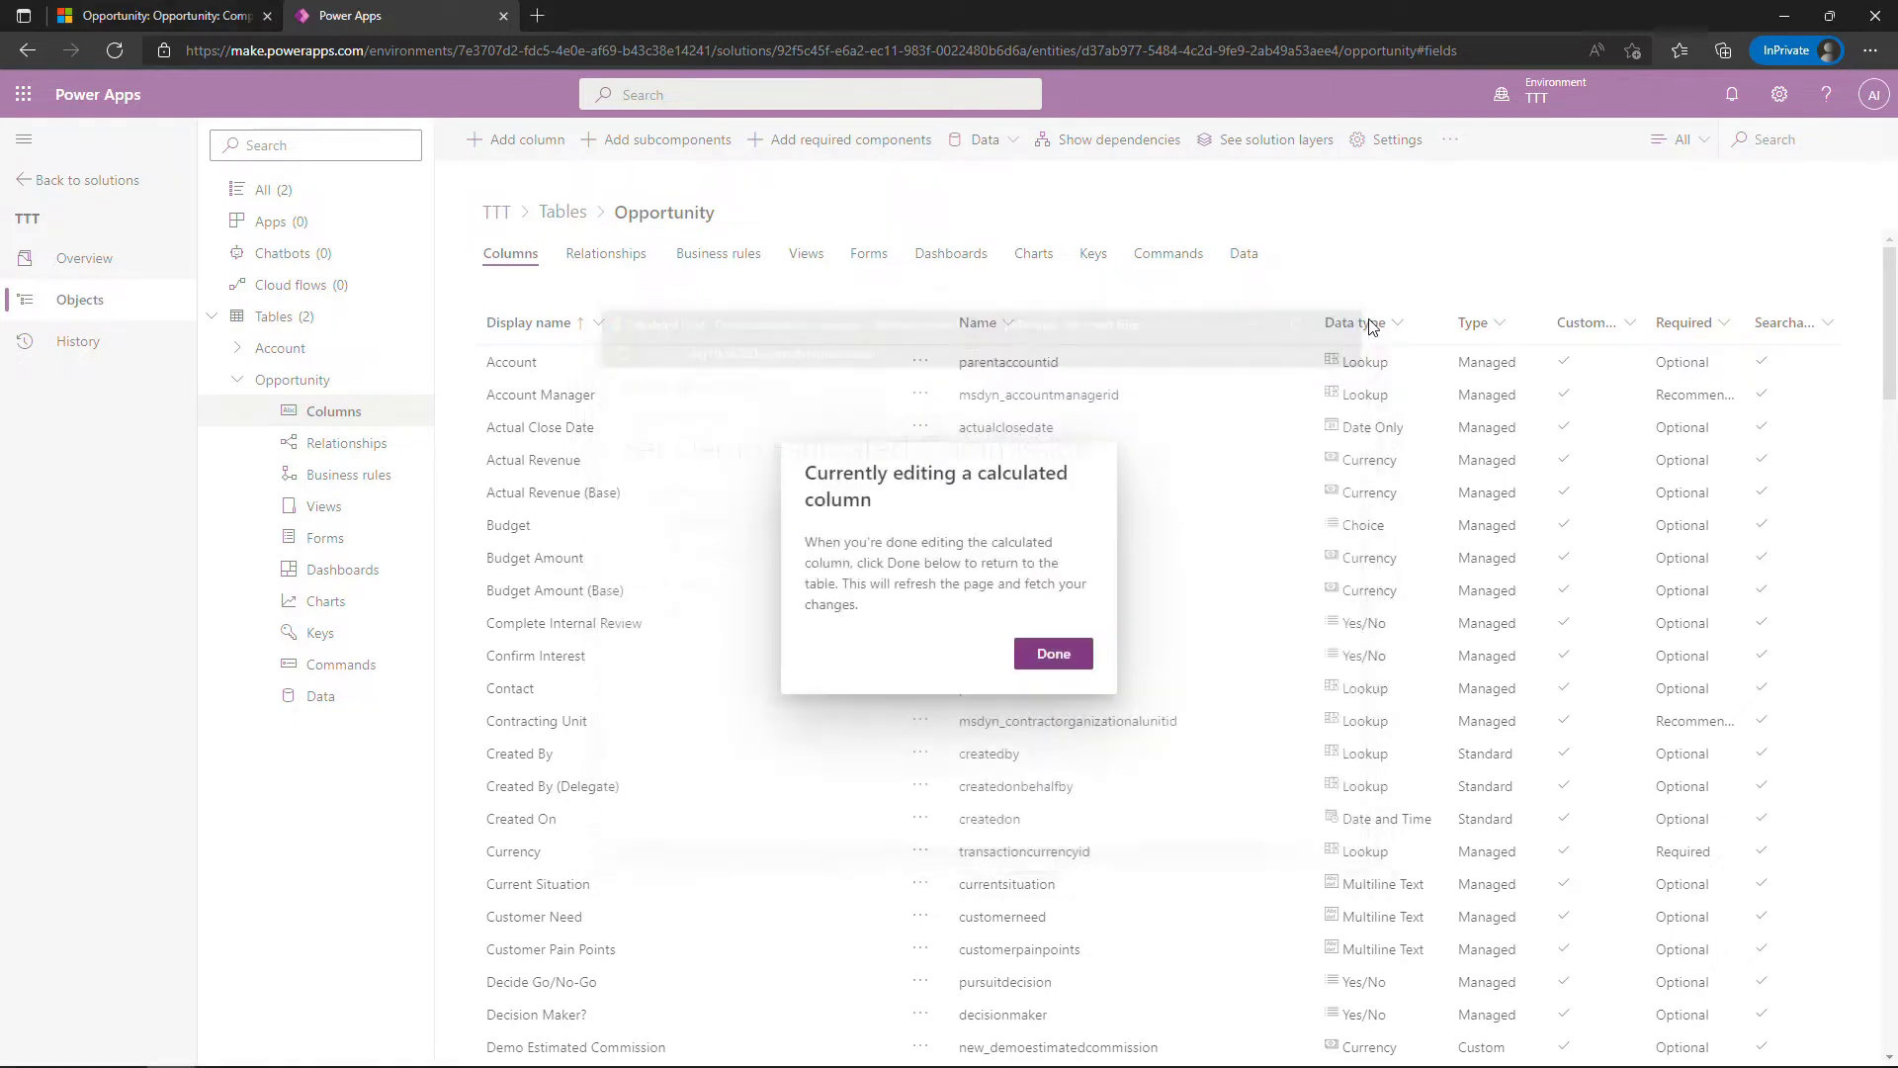
{"action": "left_click", "coordinate": [1052, 653]}
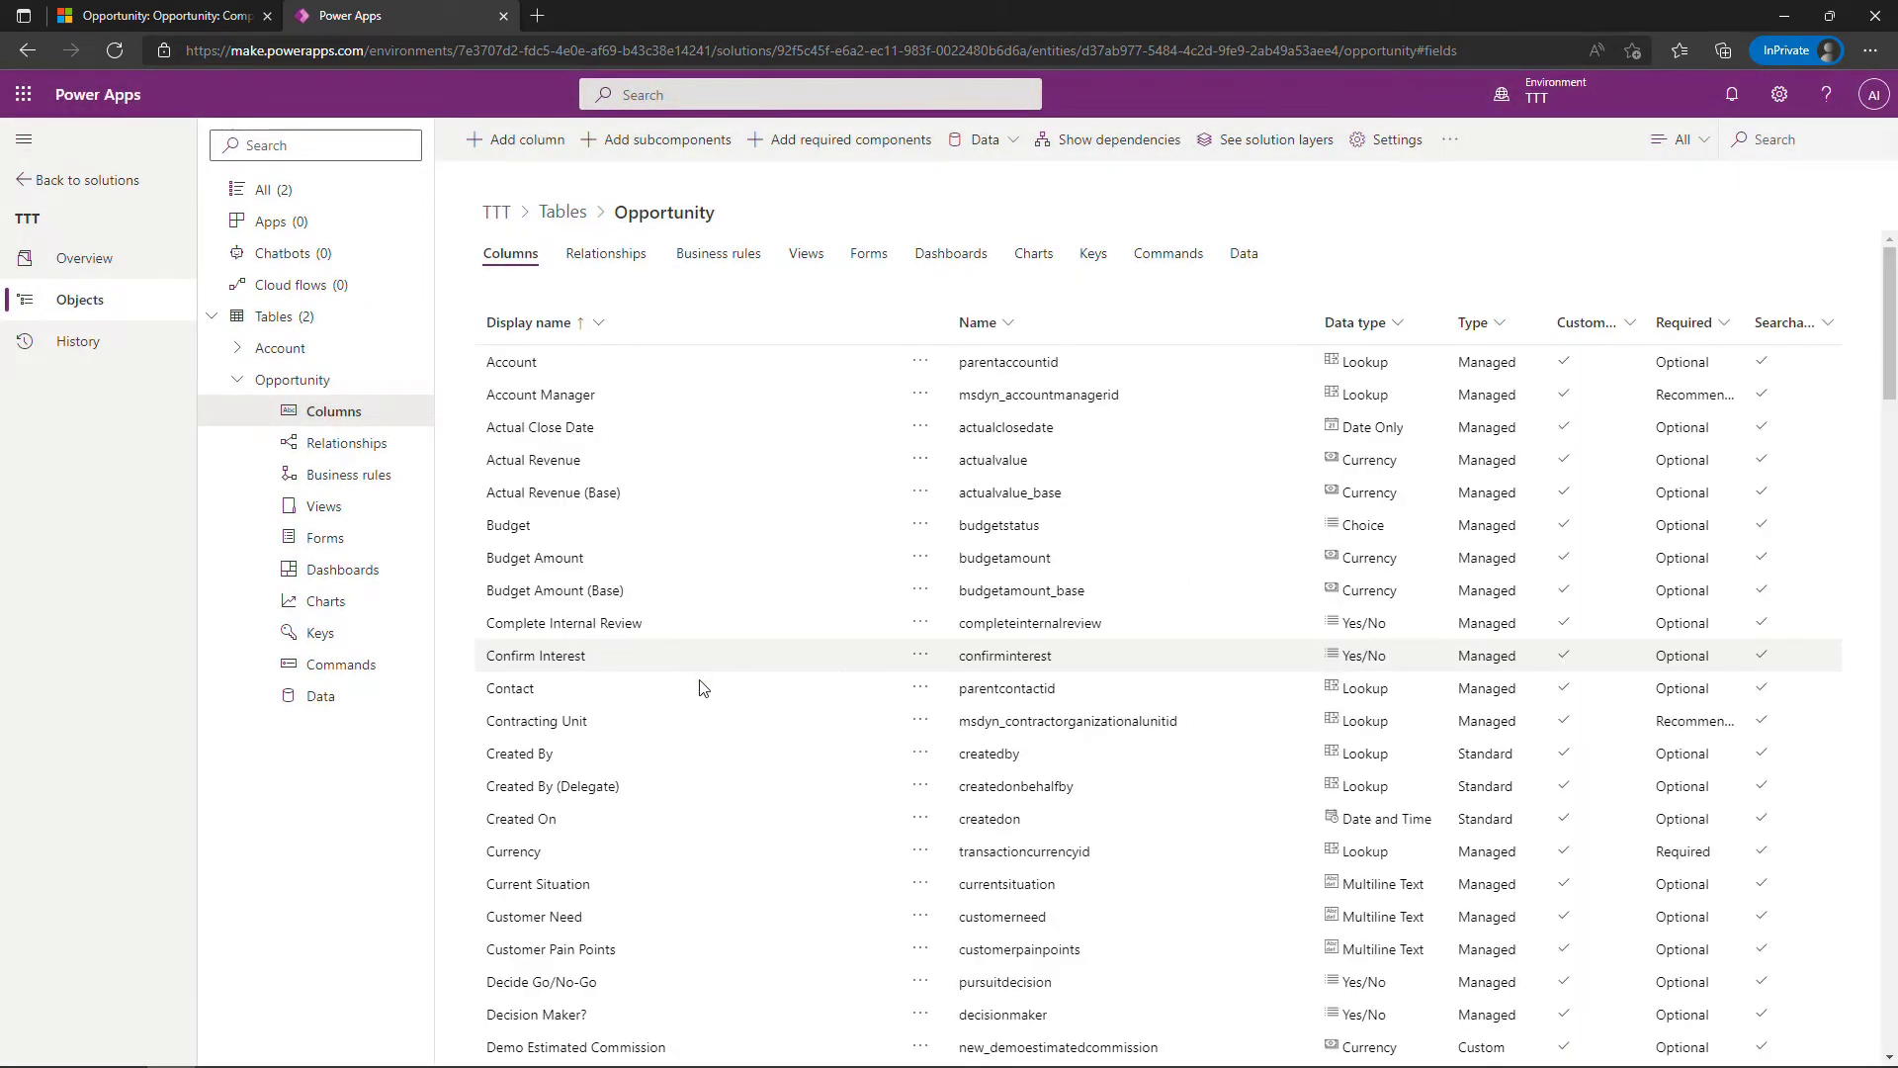
{"action": "scroll", "scroll_direction": "down", "scroll_amount": 3}
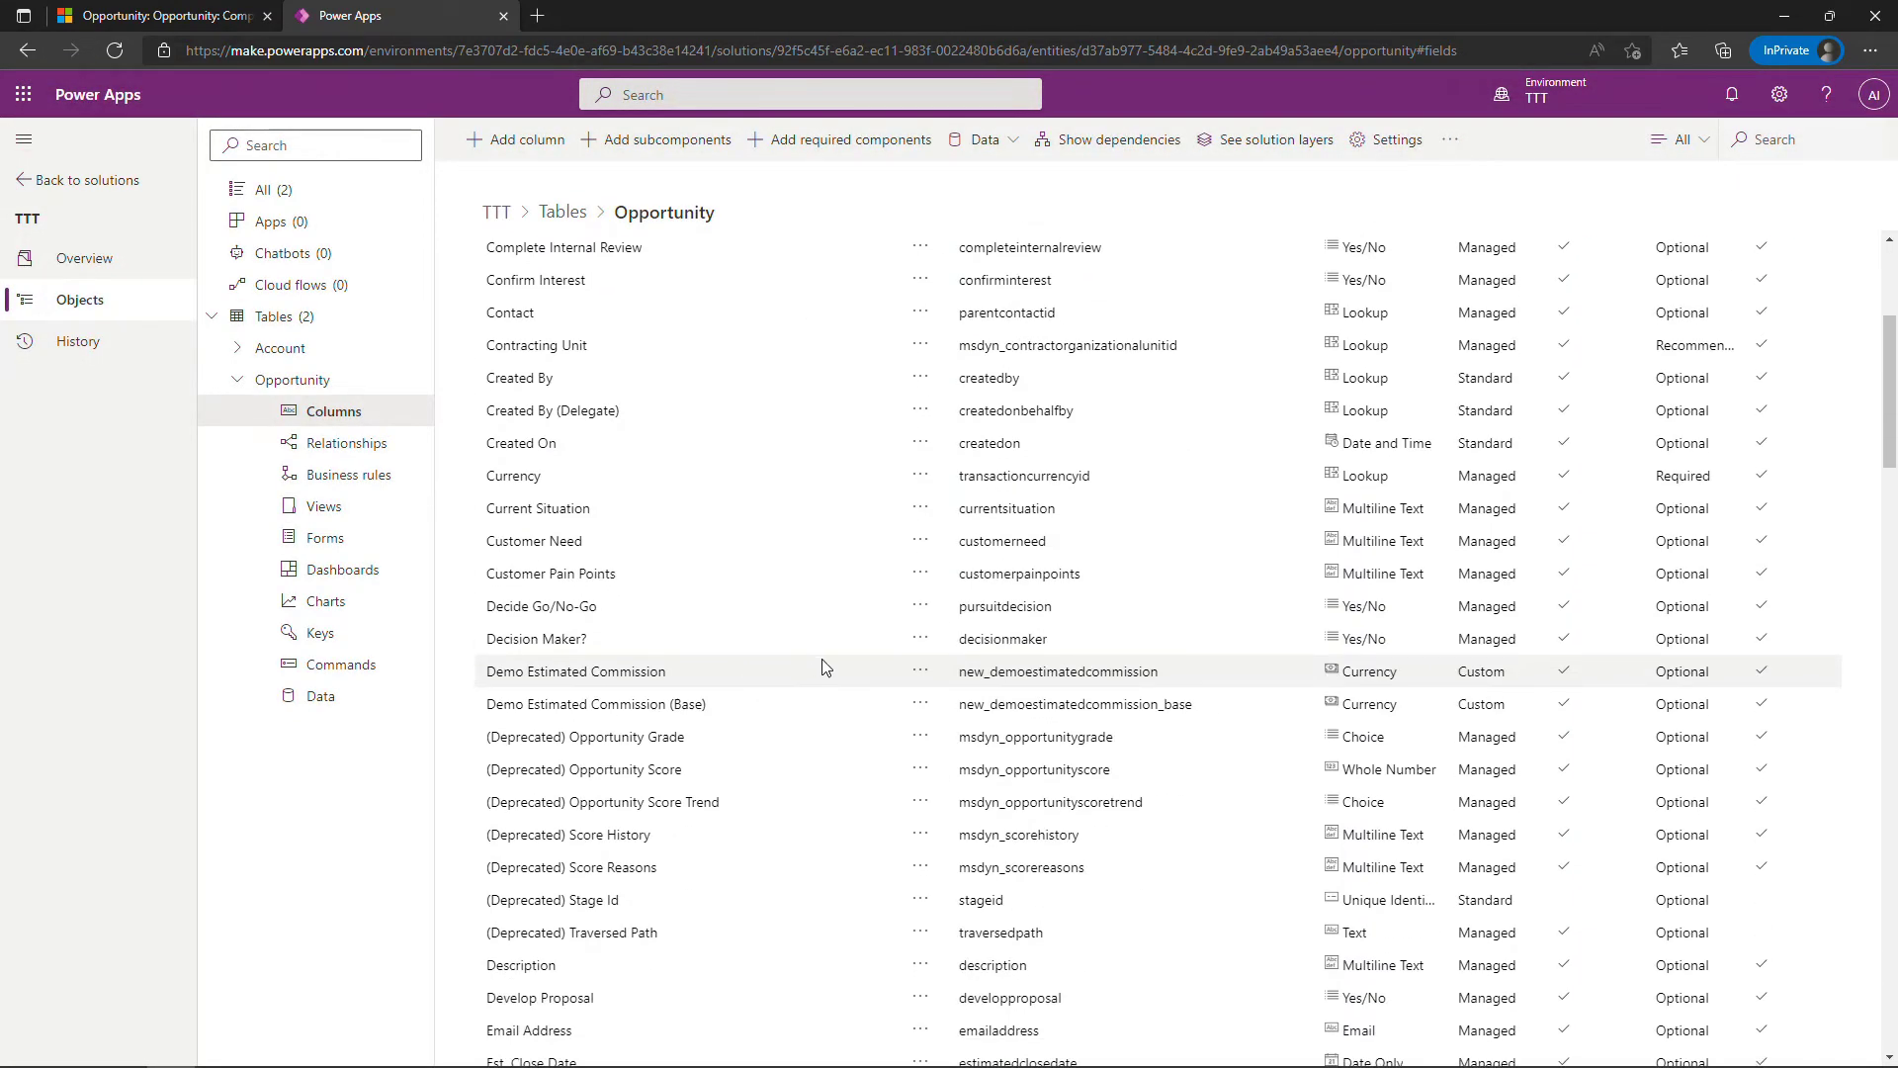
{"action": "mouse_move", "coordinate": [575, 670]}
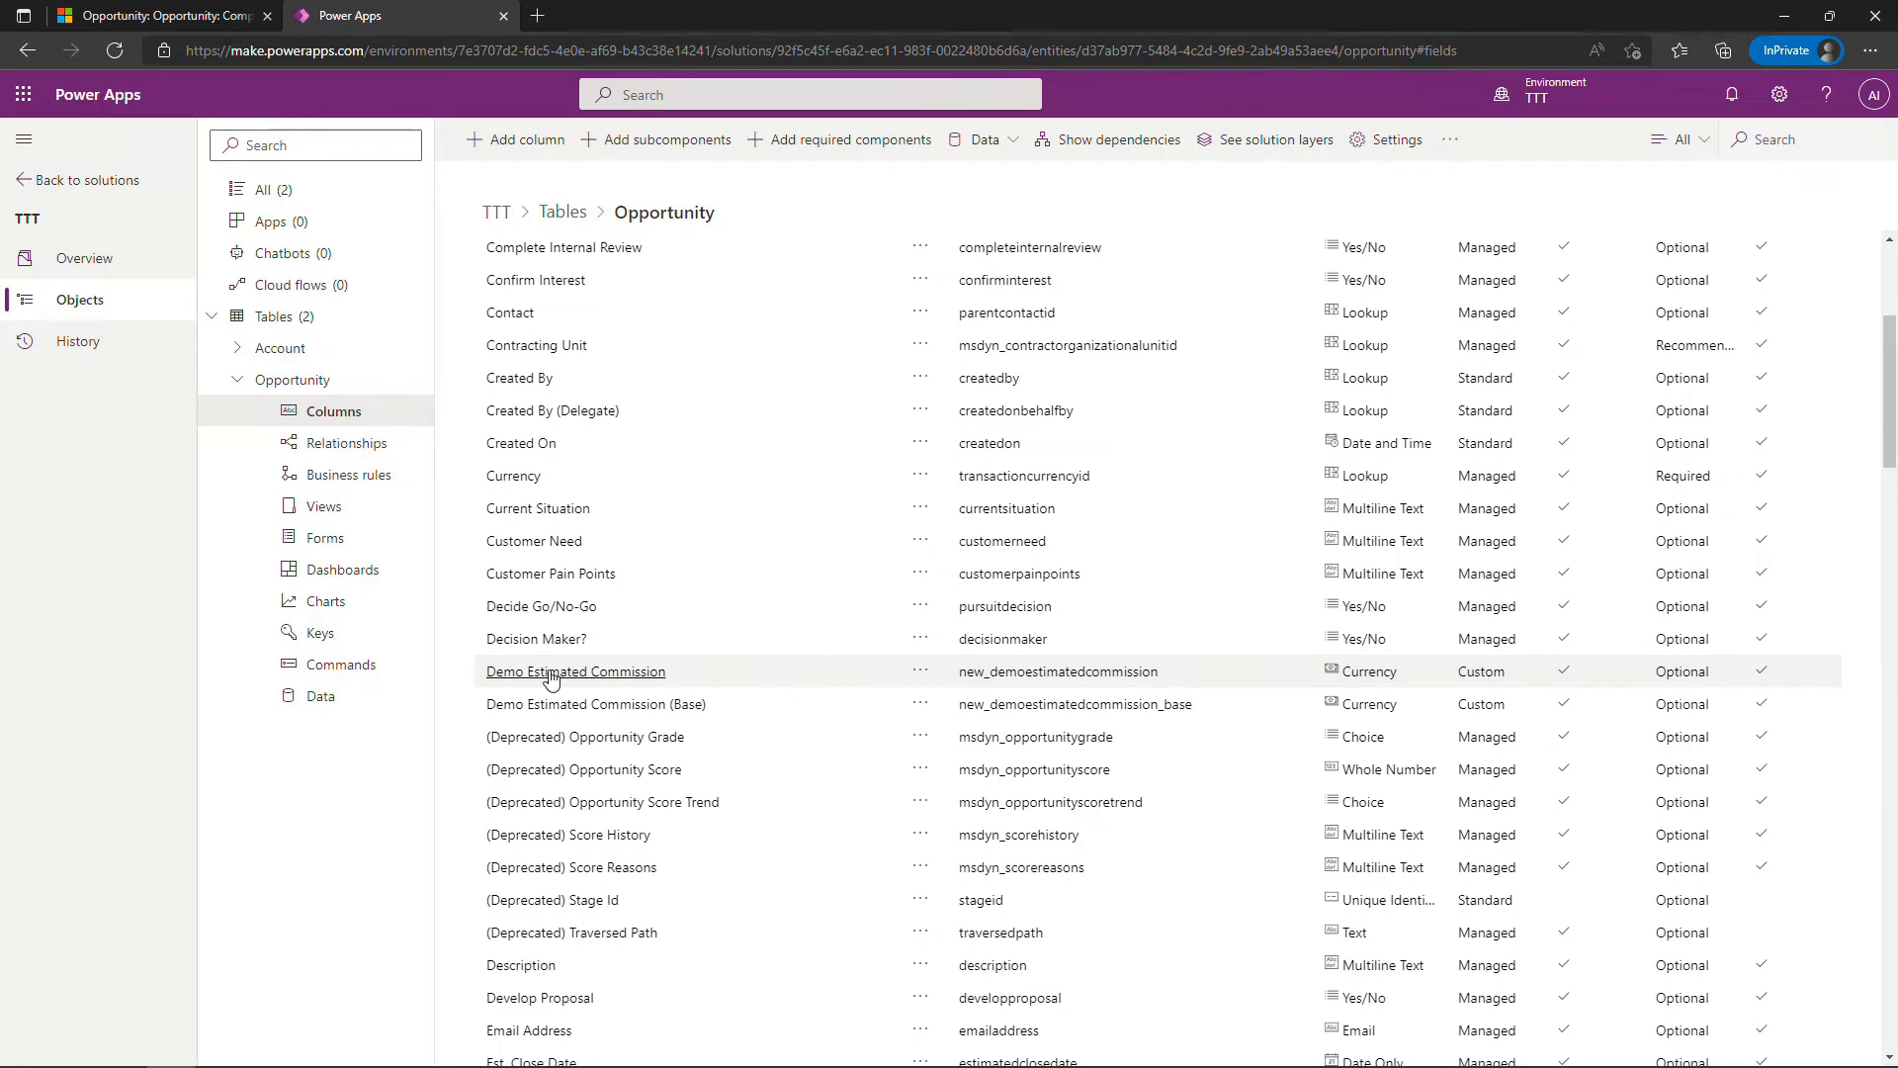
{"action": "left_click", "coordinate": [576, 670]}
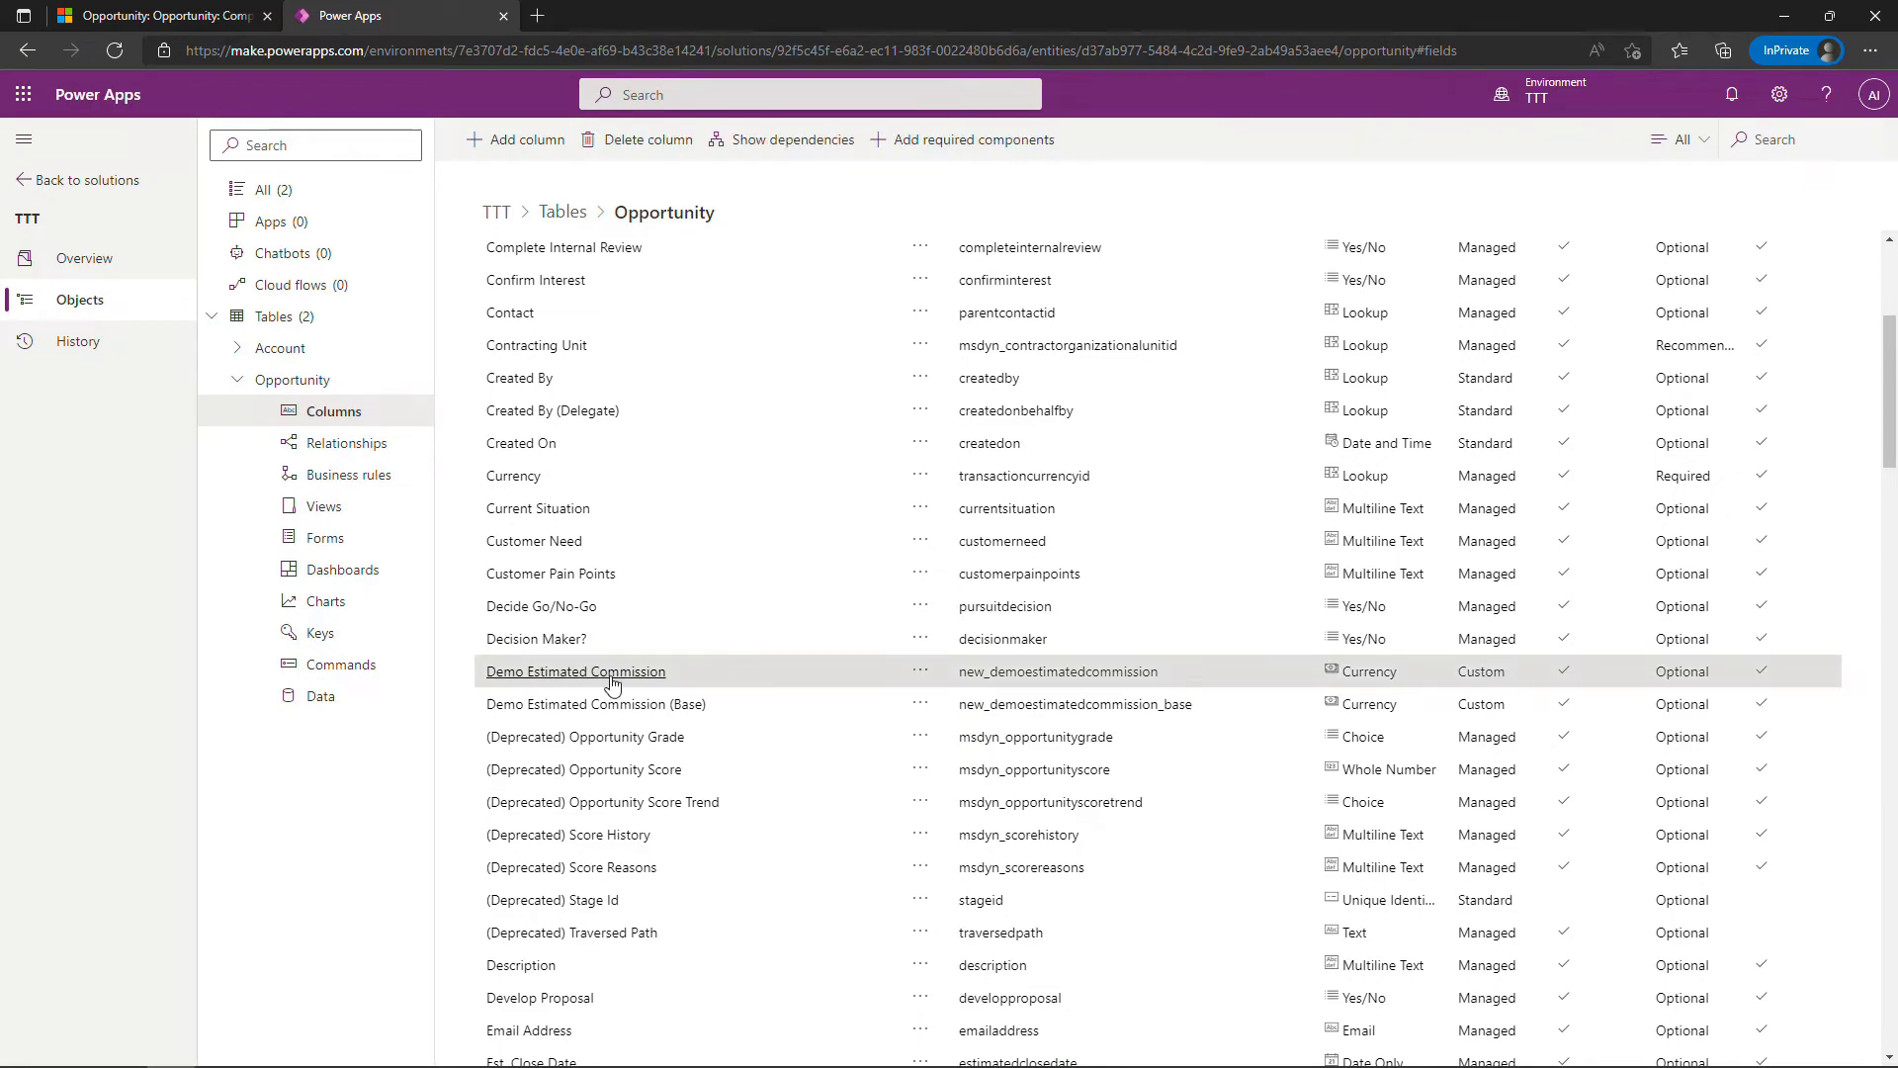
Open the calculation editor from the Demo Estimated Commission column's settings
{"action": "left_click", "coordinate": [575, 670]}
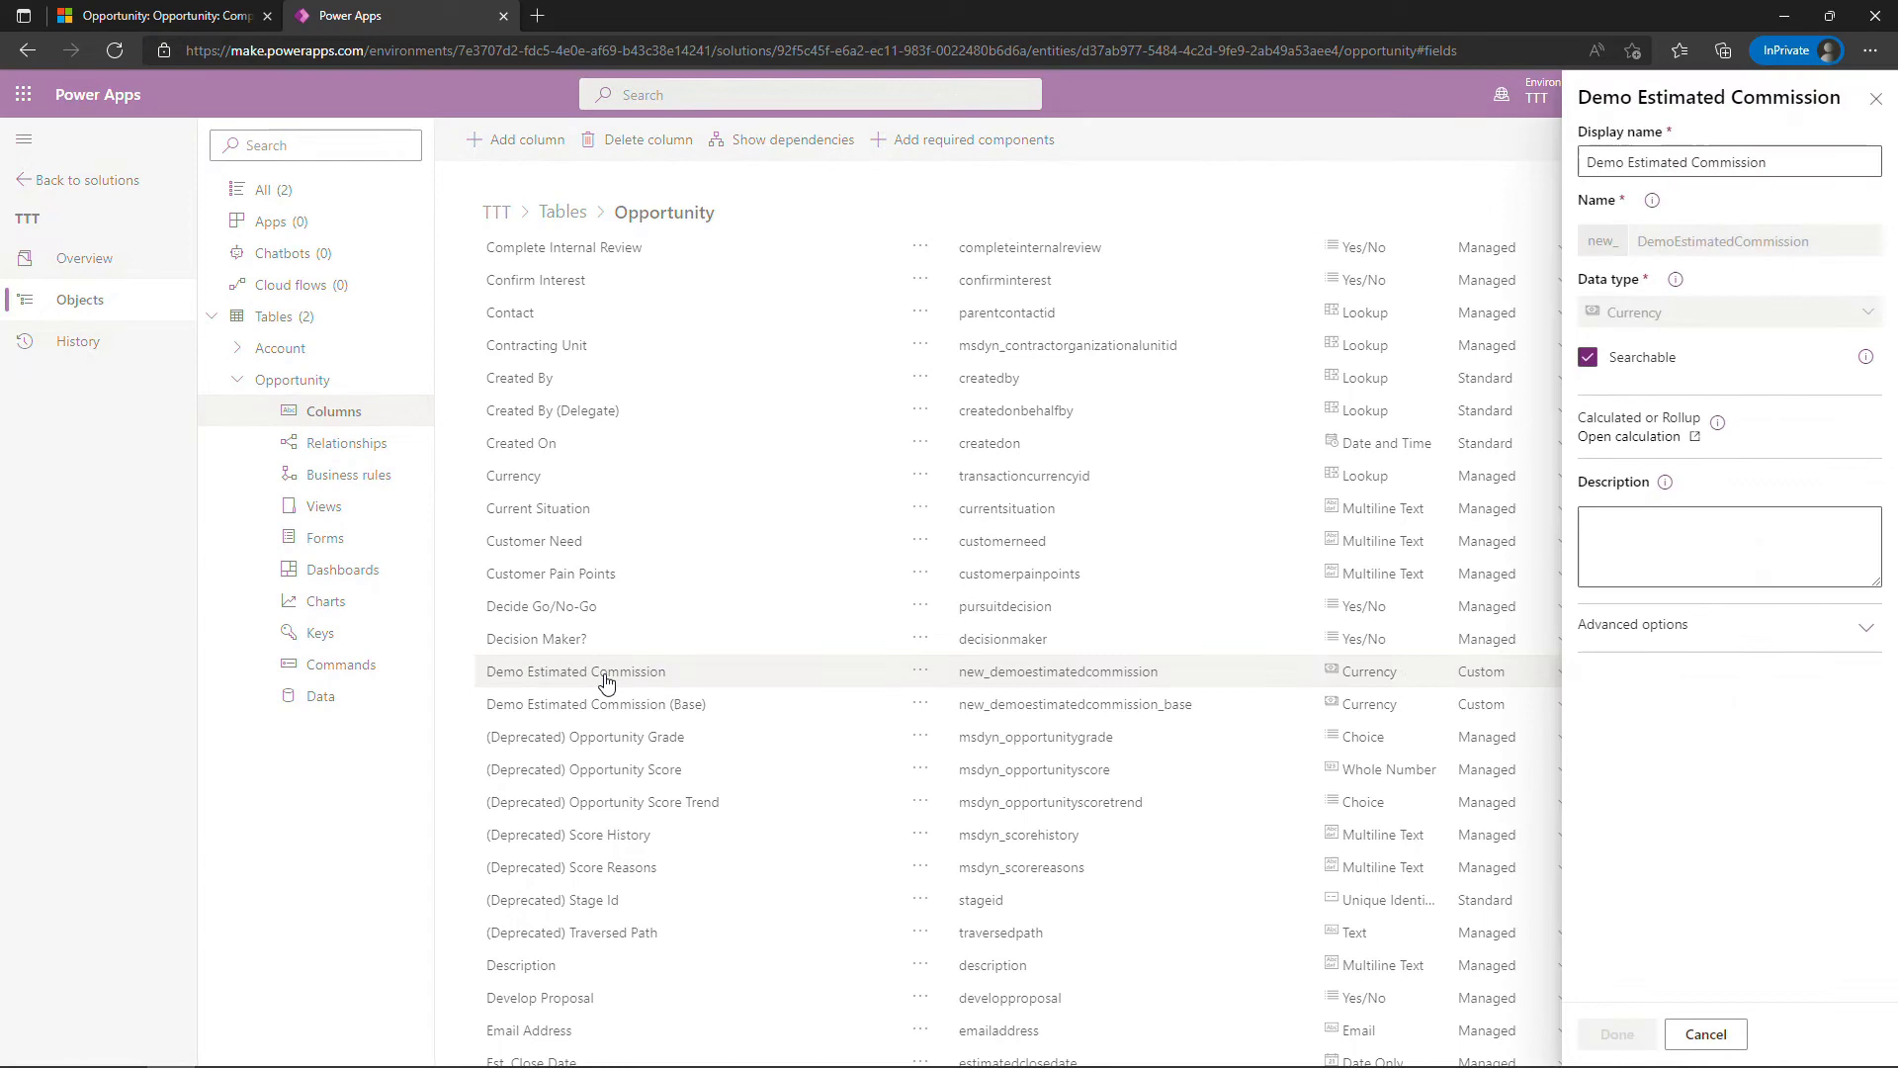
{"action": "mouse_move", "coordinate": [1631, 435]}
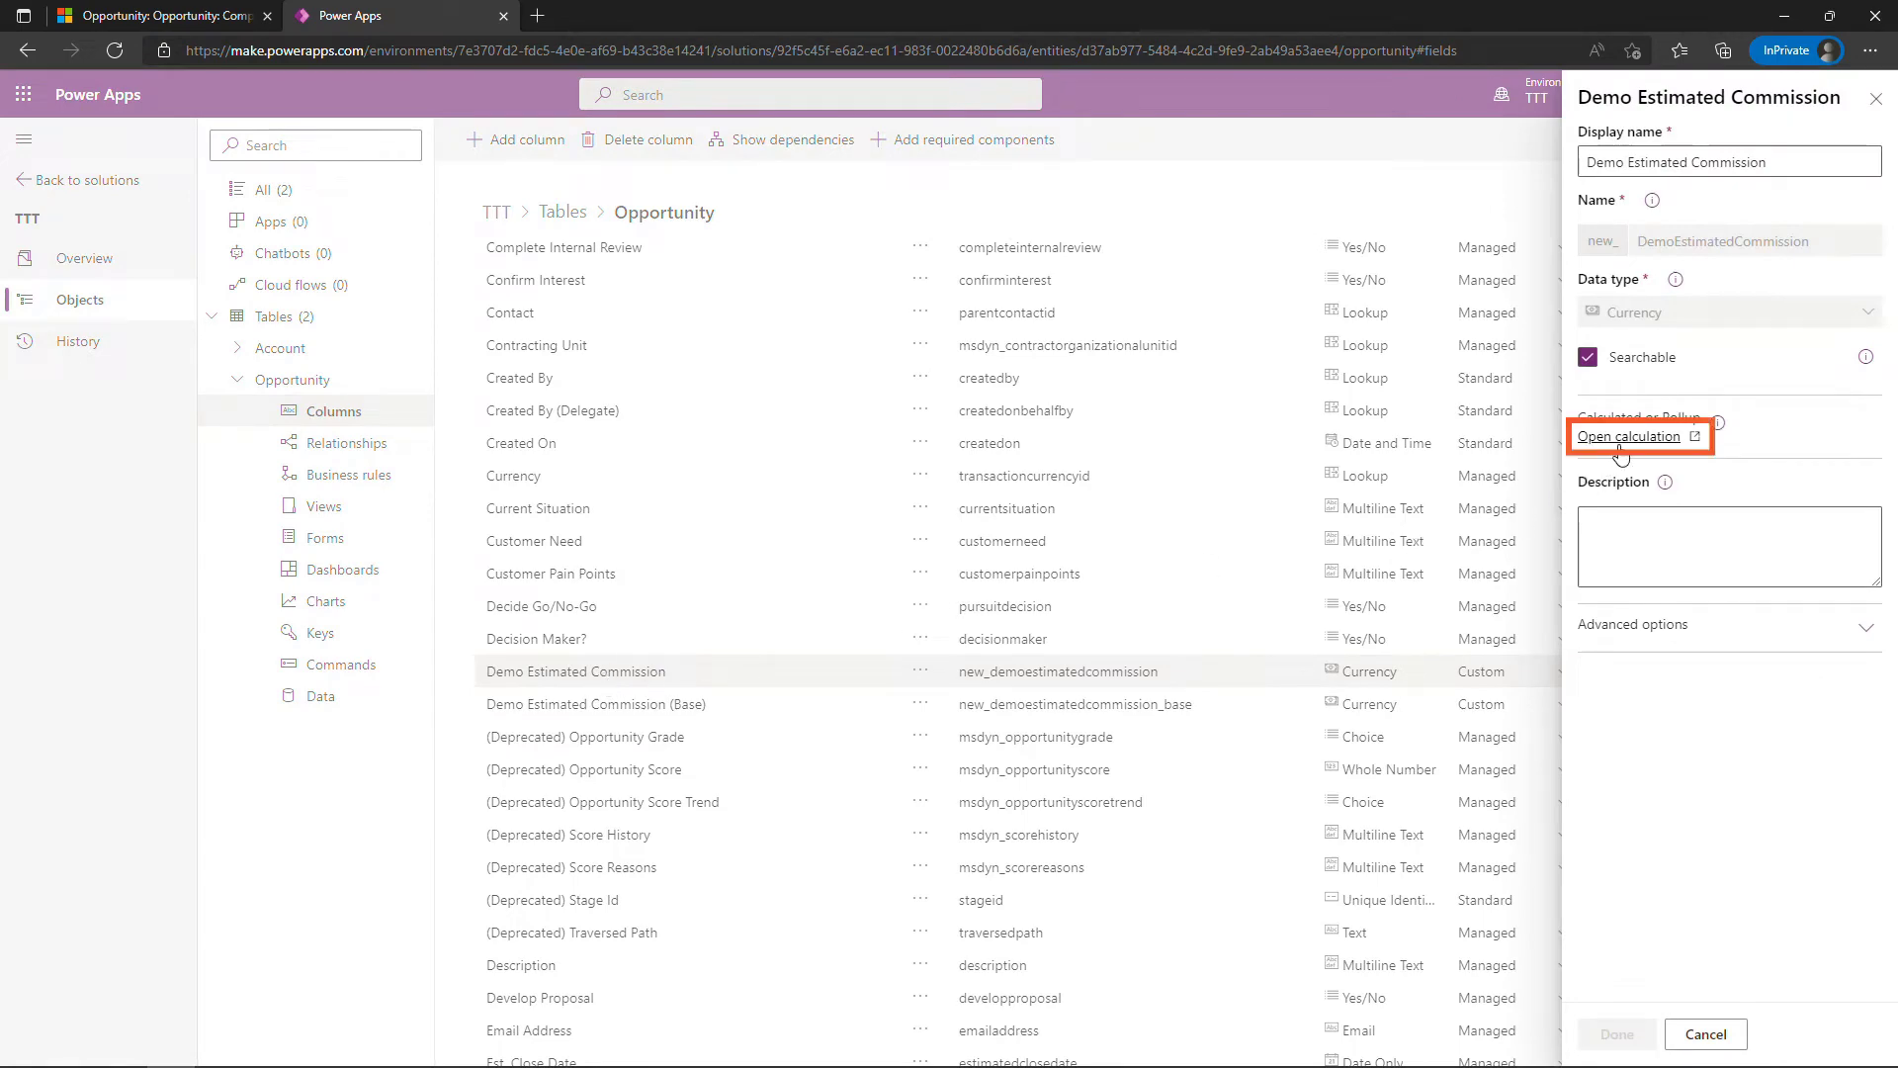
{"action": "left_click", "coordinate": [1631, 435]}
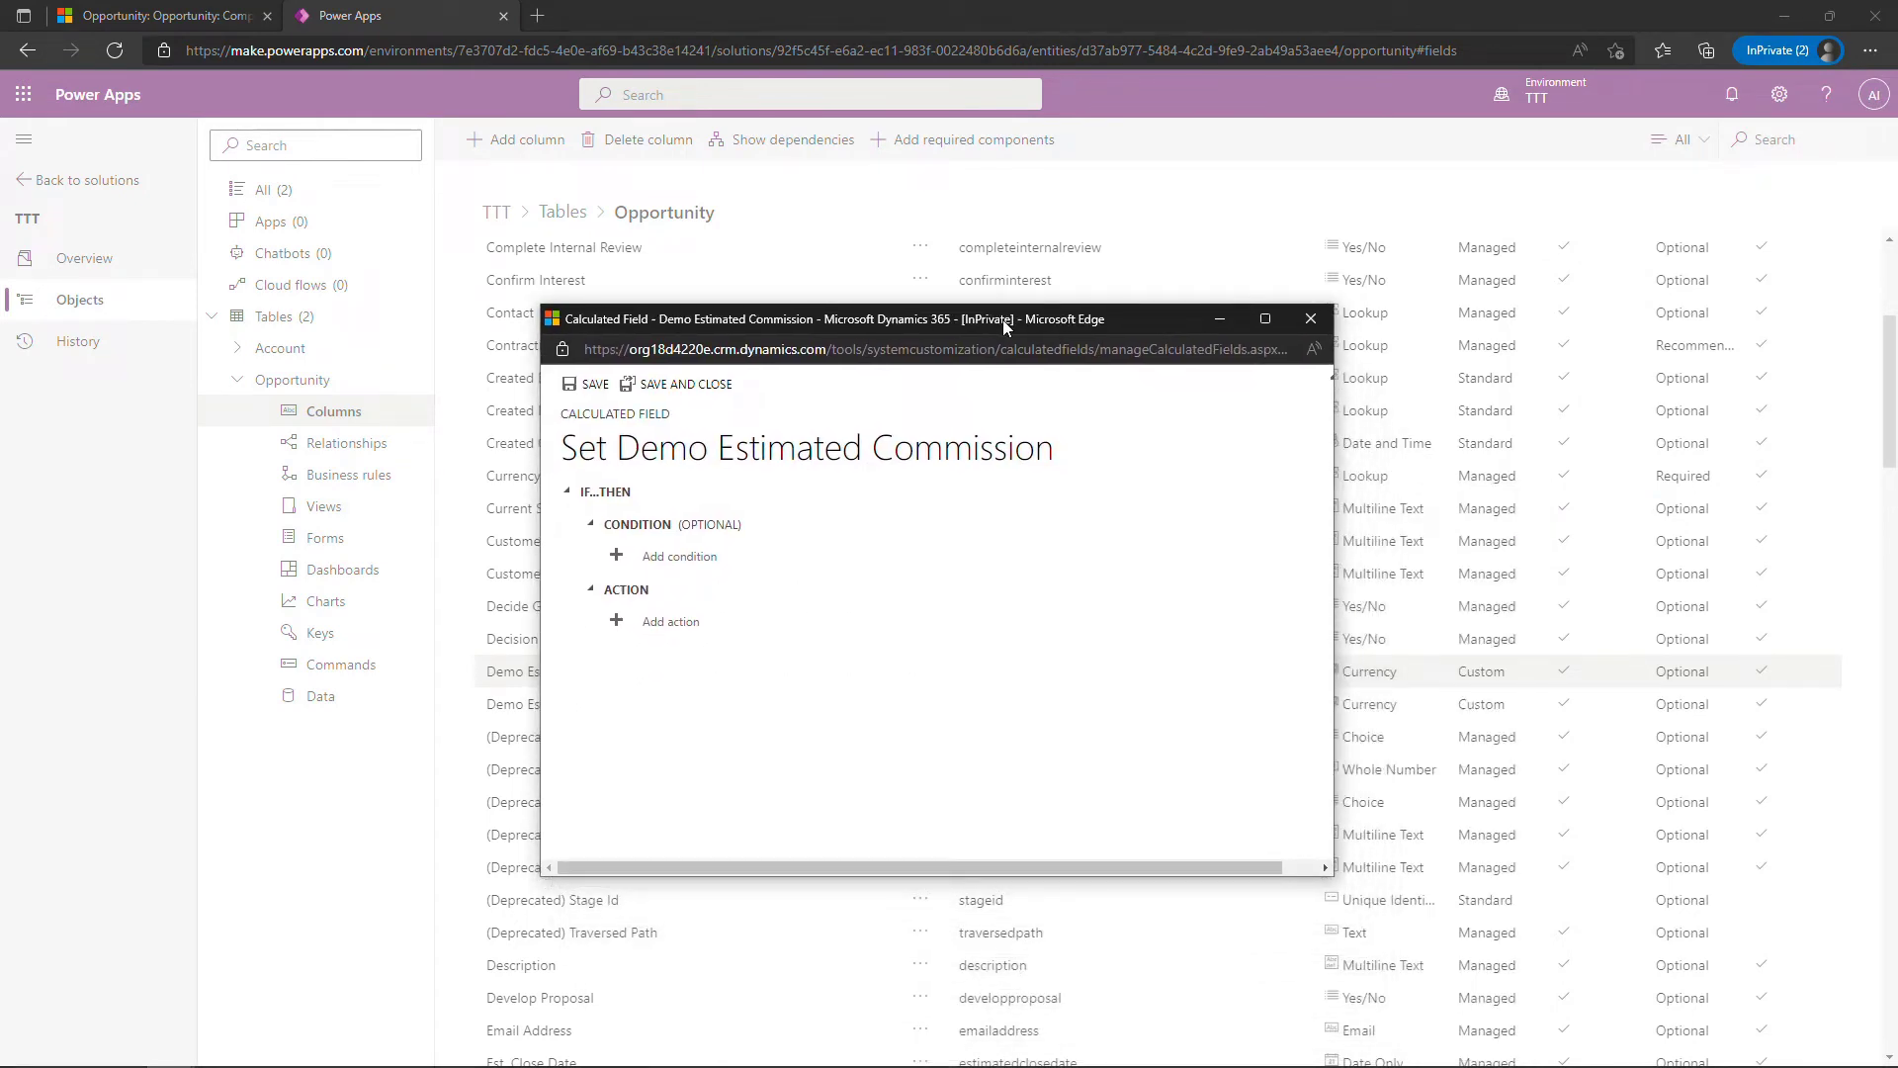
{"action": "mouse_move", "coordinate": [724, 558]}
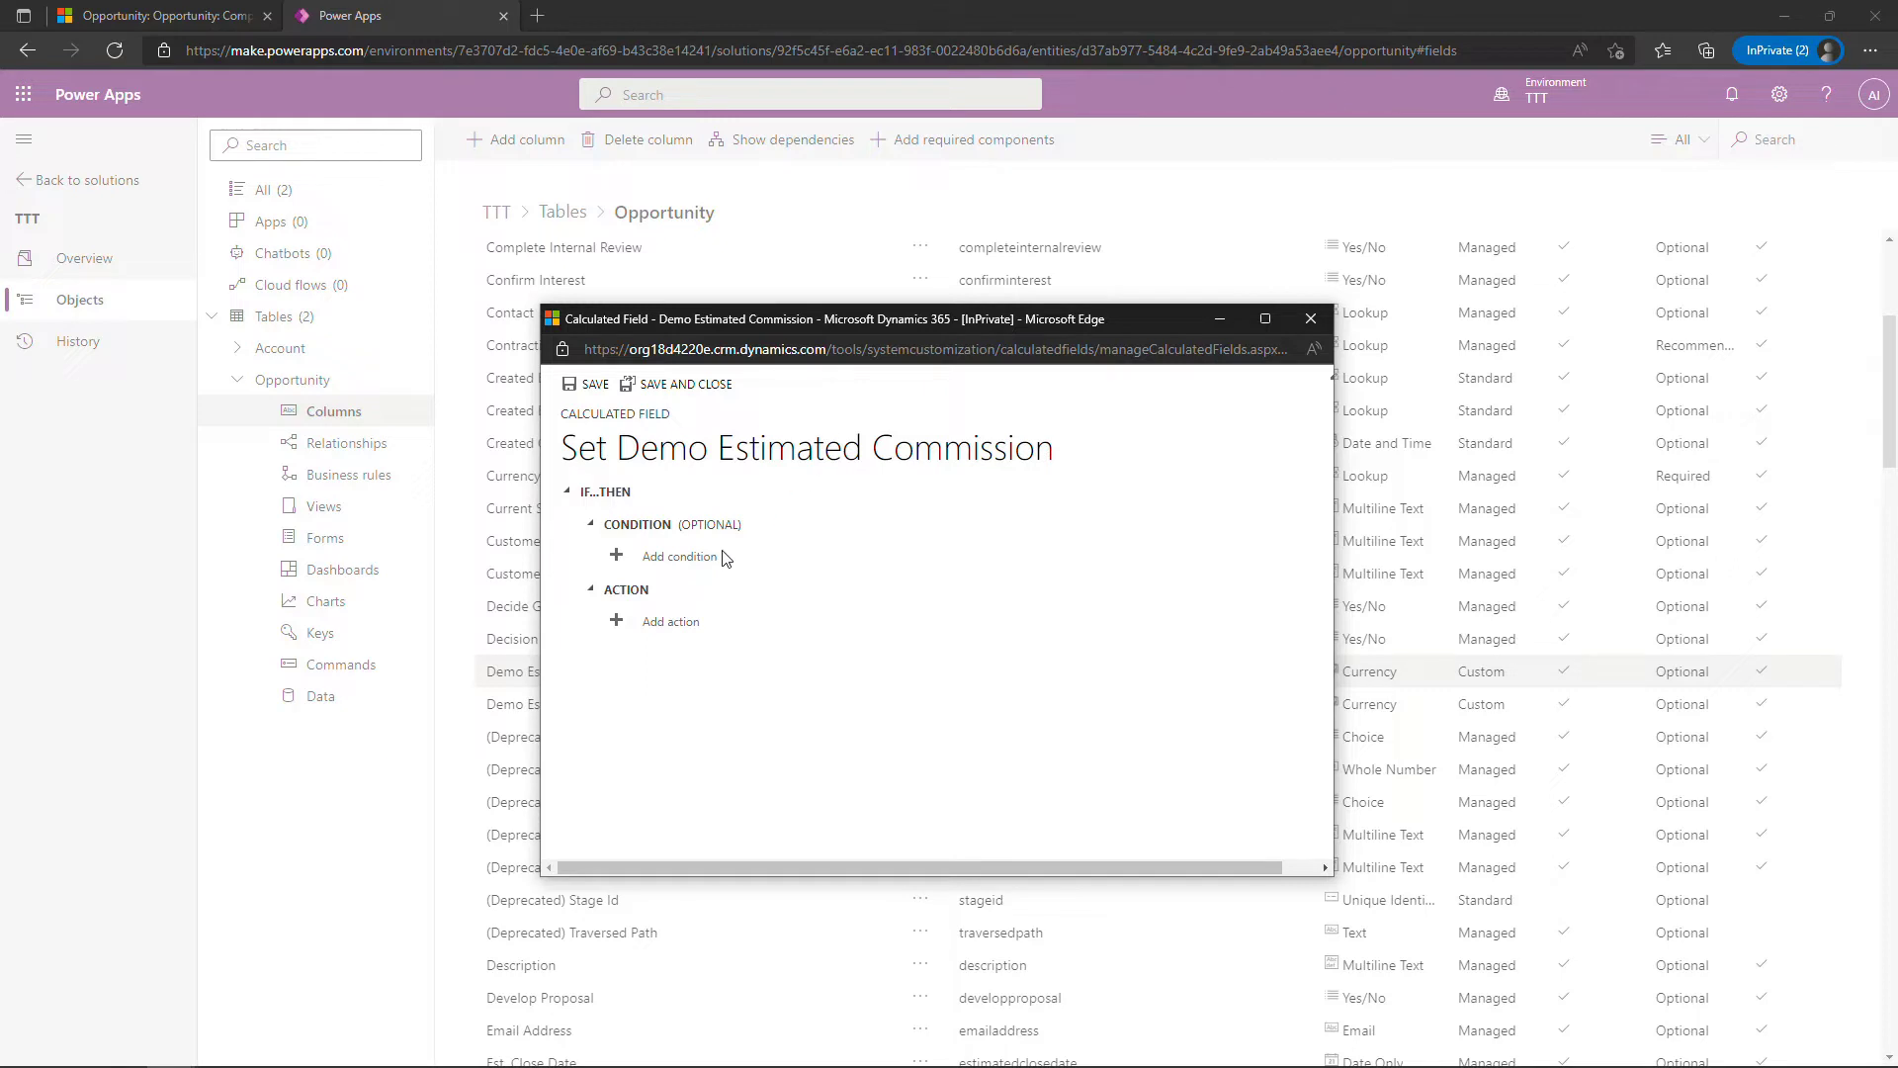
{"action": "mouse_move", "coordinate": [664, 567]}
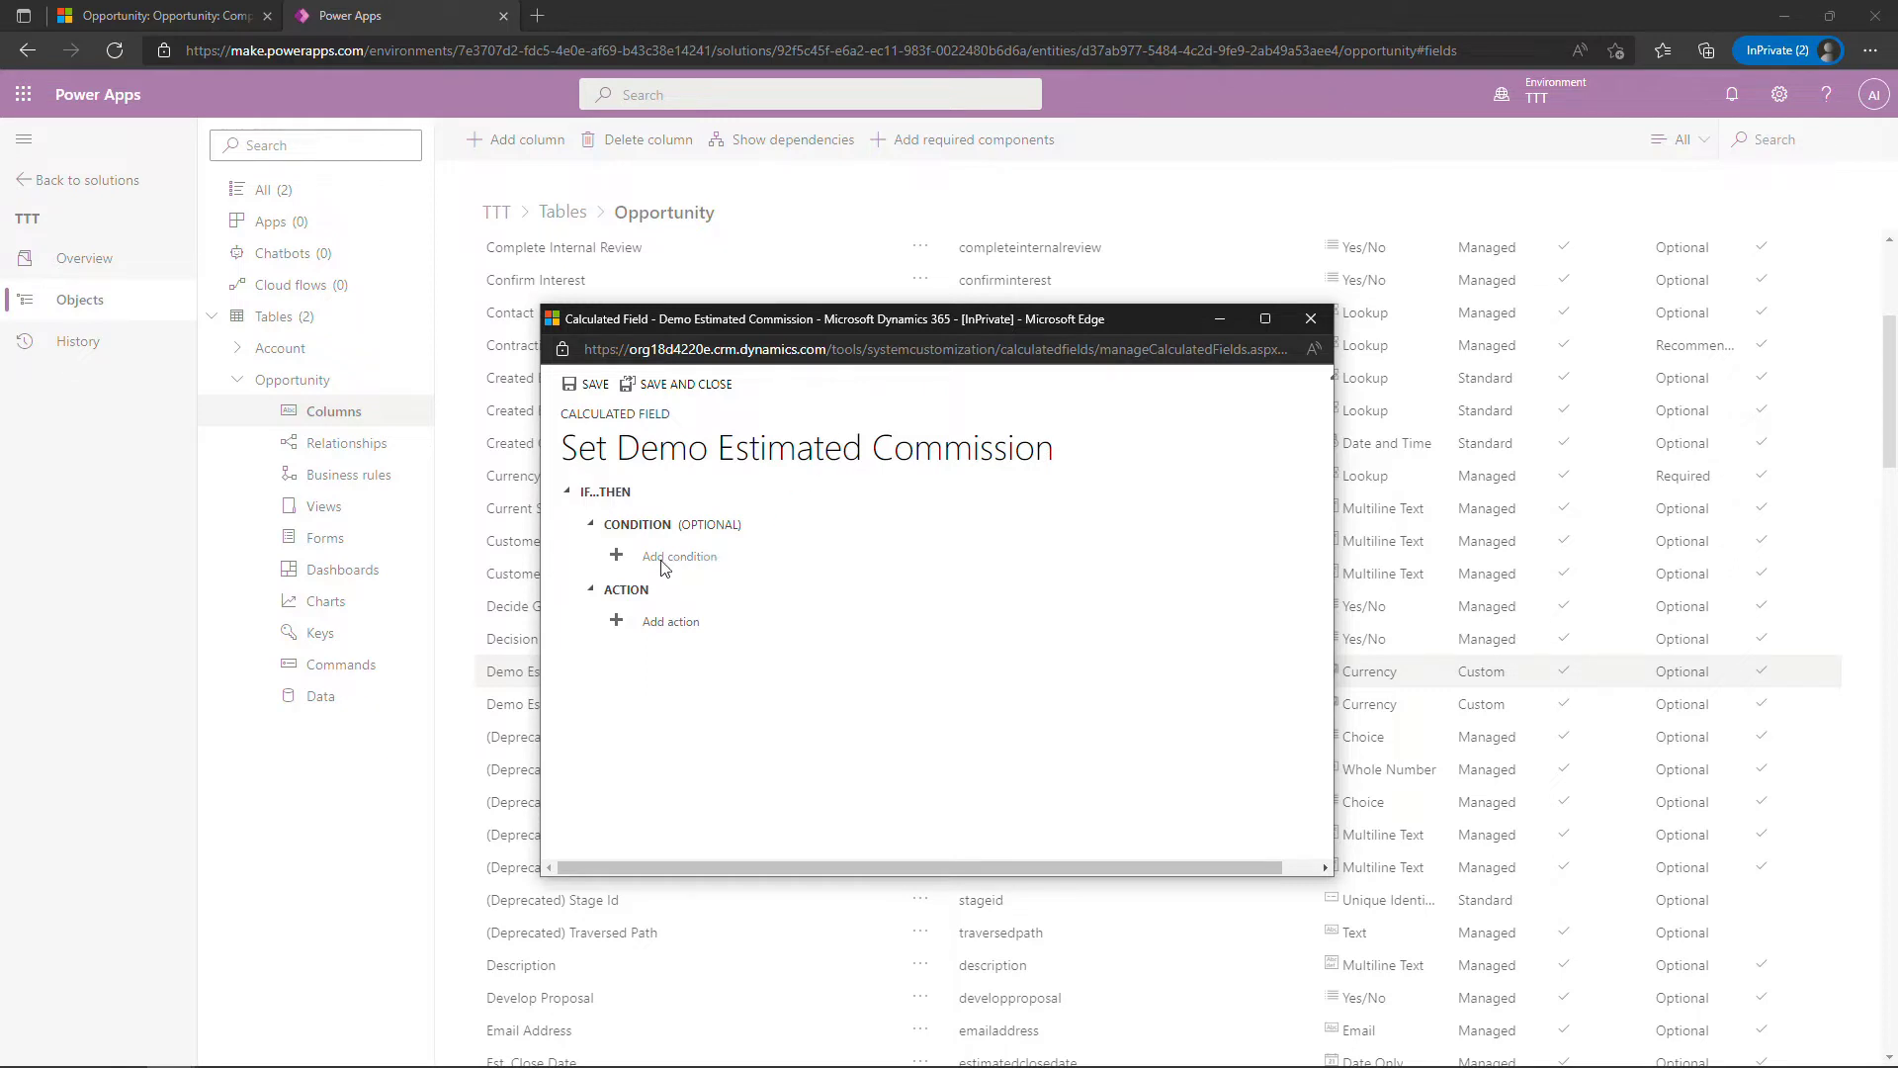
Add a condition: Est. Close Date is less than or equal to, value left empty
{"action": "left_click", "coordinate": [679, 555]}
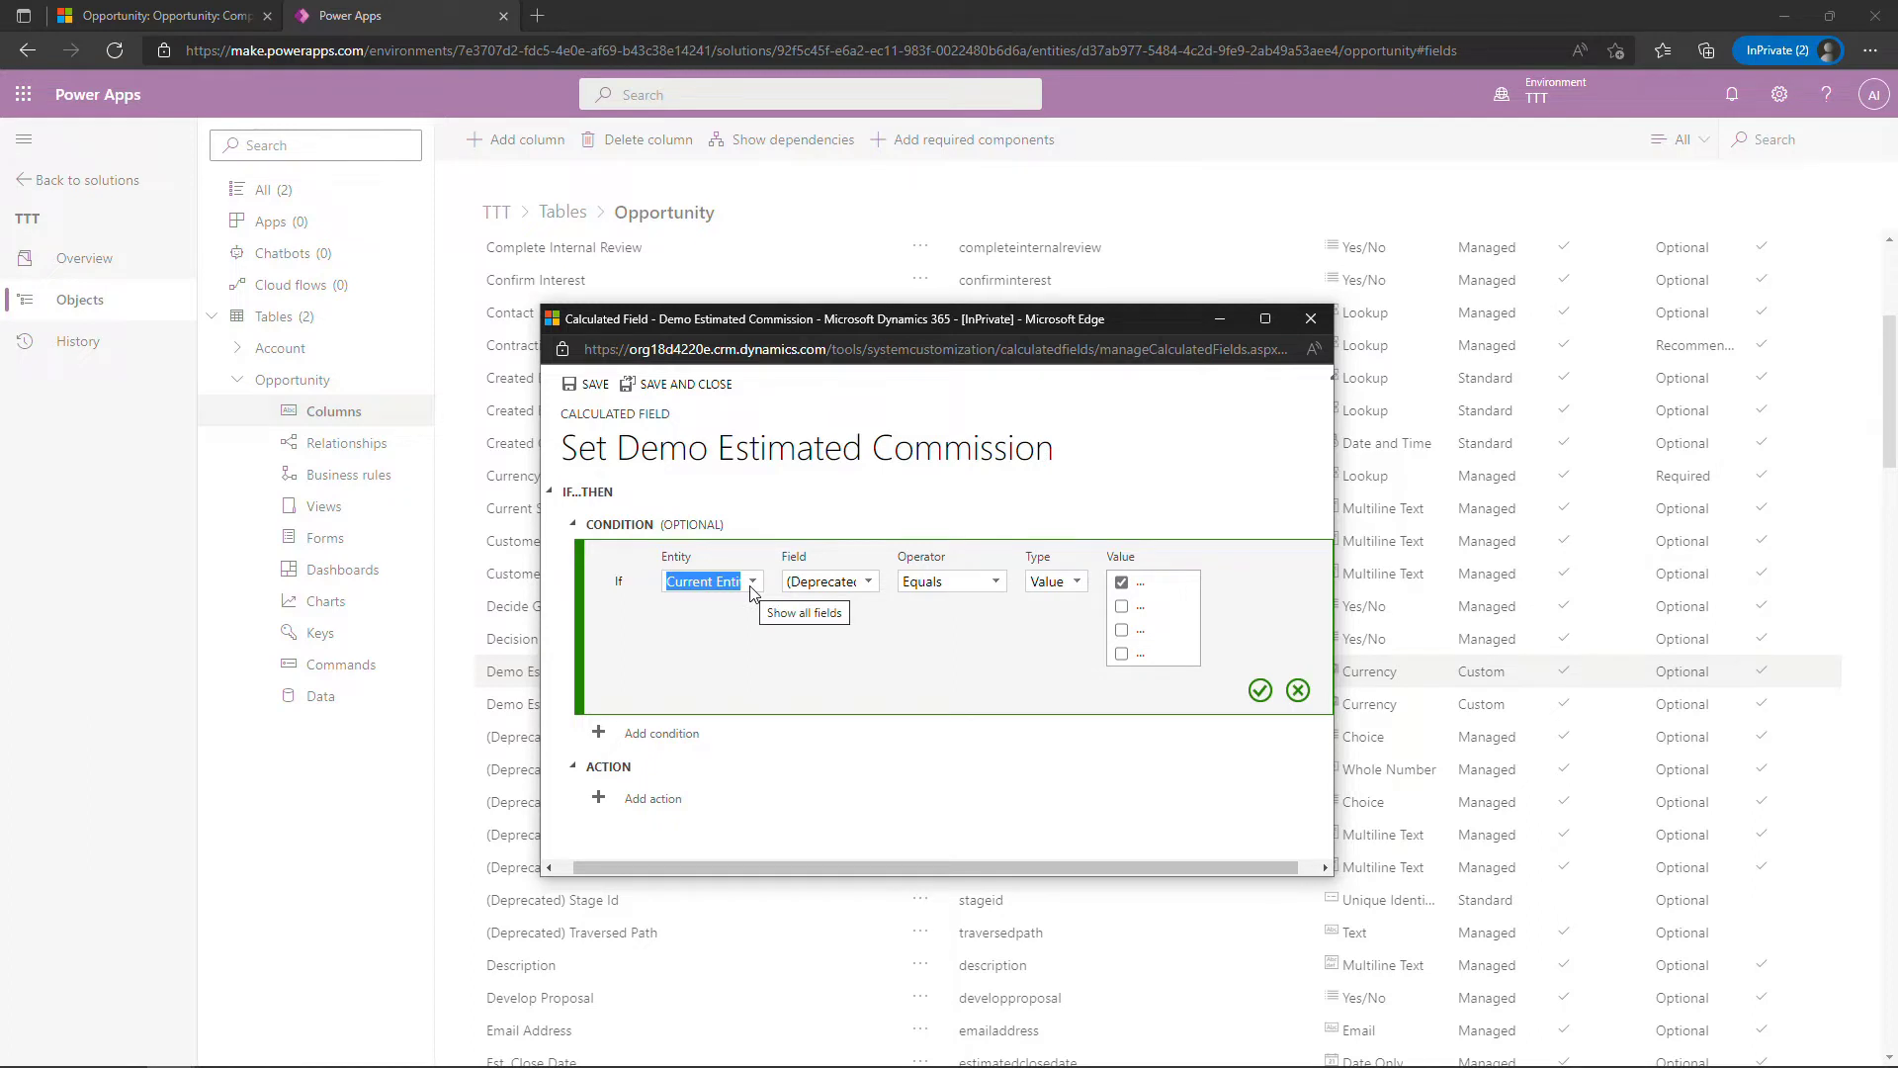
{"action": "left_click", "coordinate": [751, 582]}
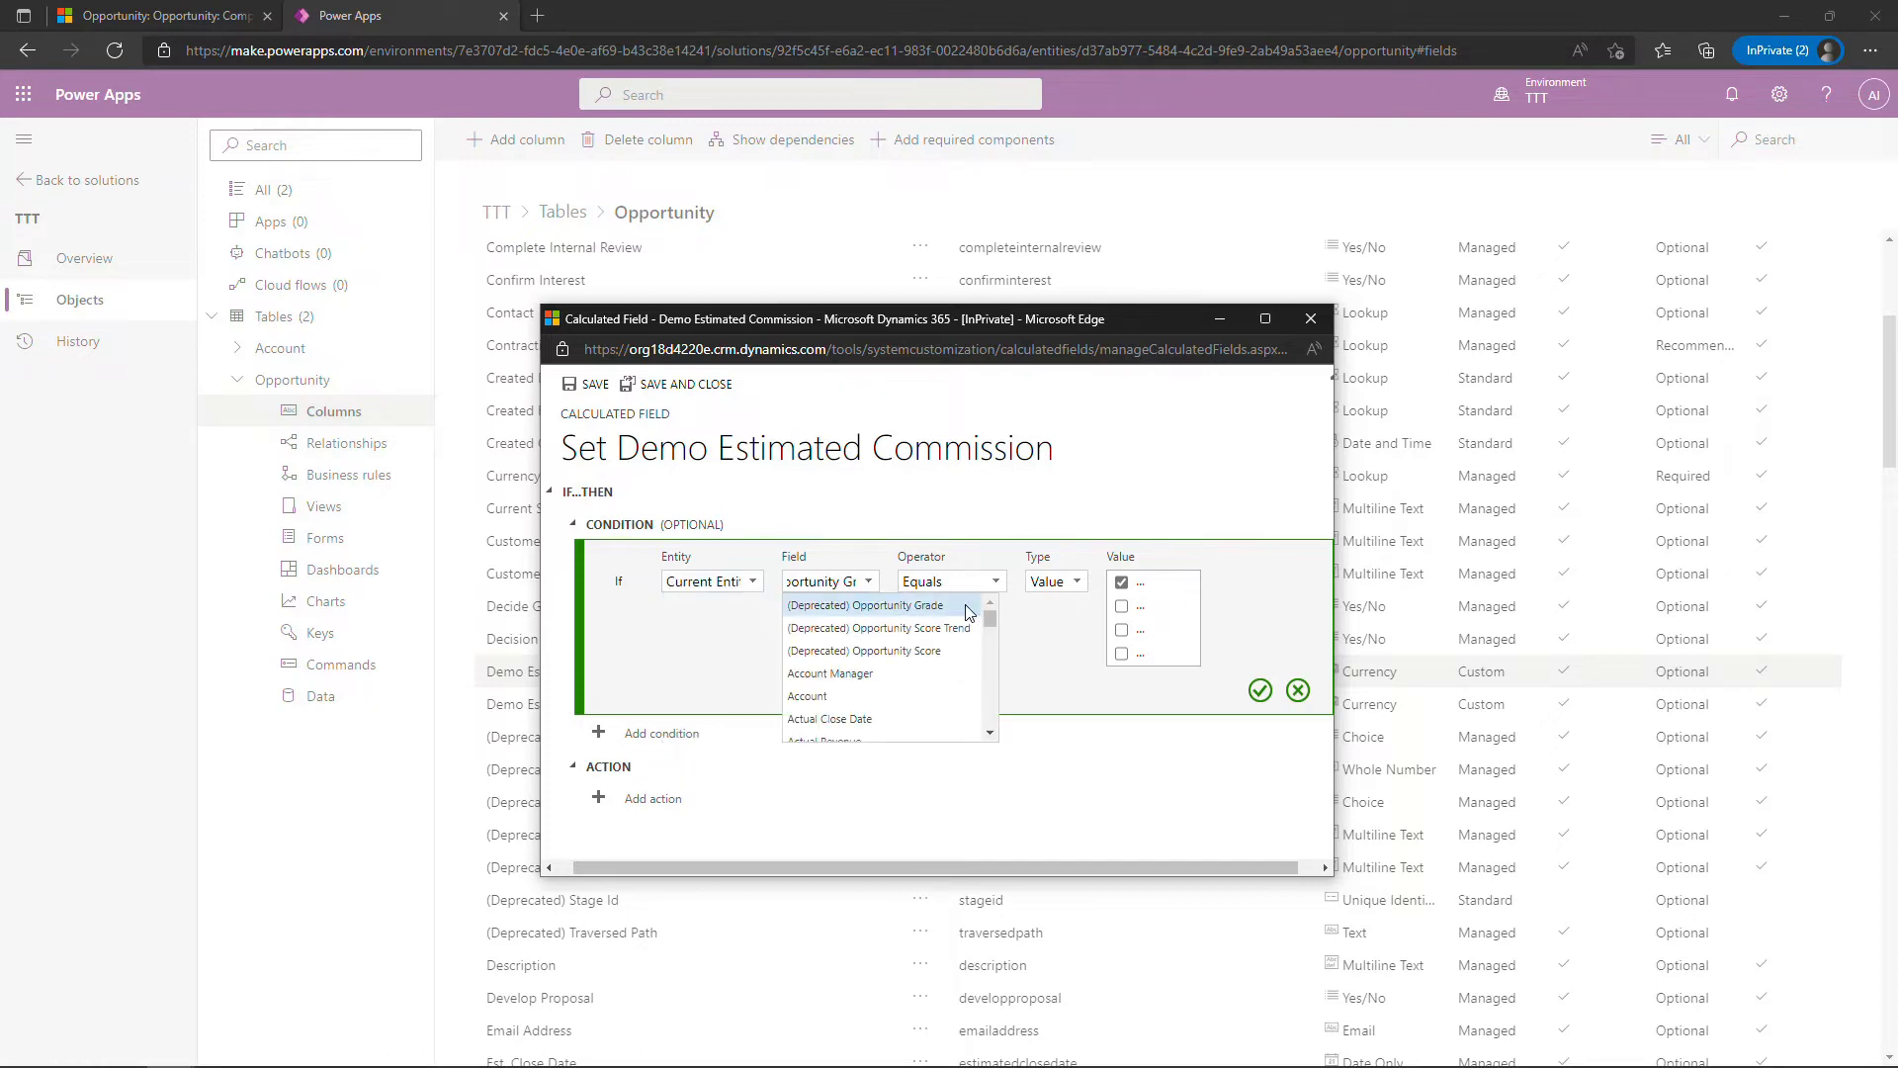
{"action": "scroll", "scroll_direction": "down", "scroll_amount": 3}
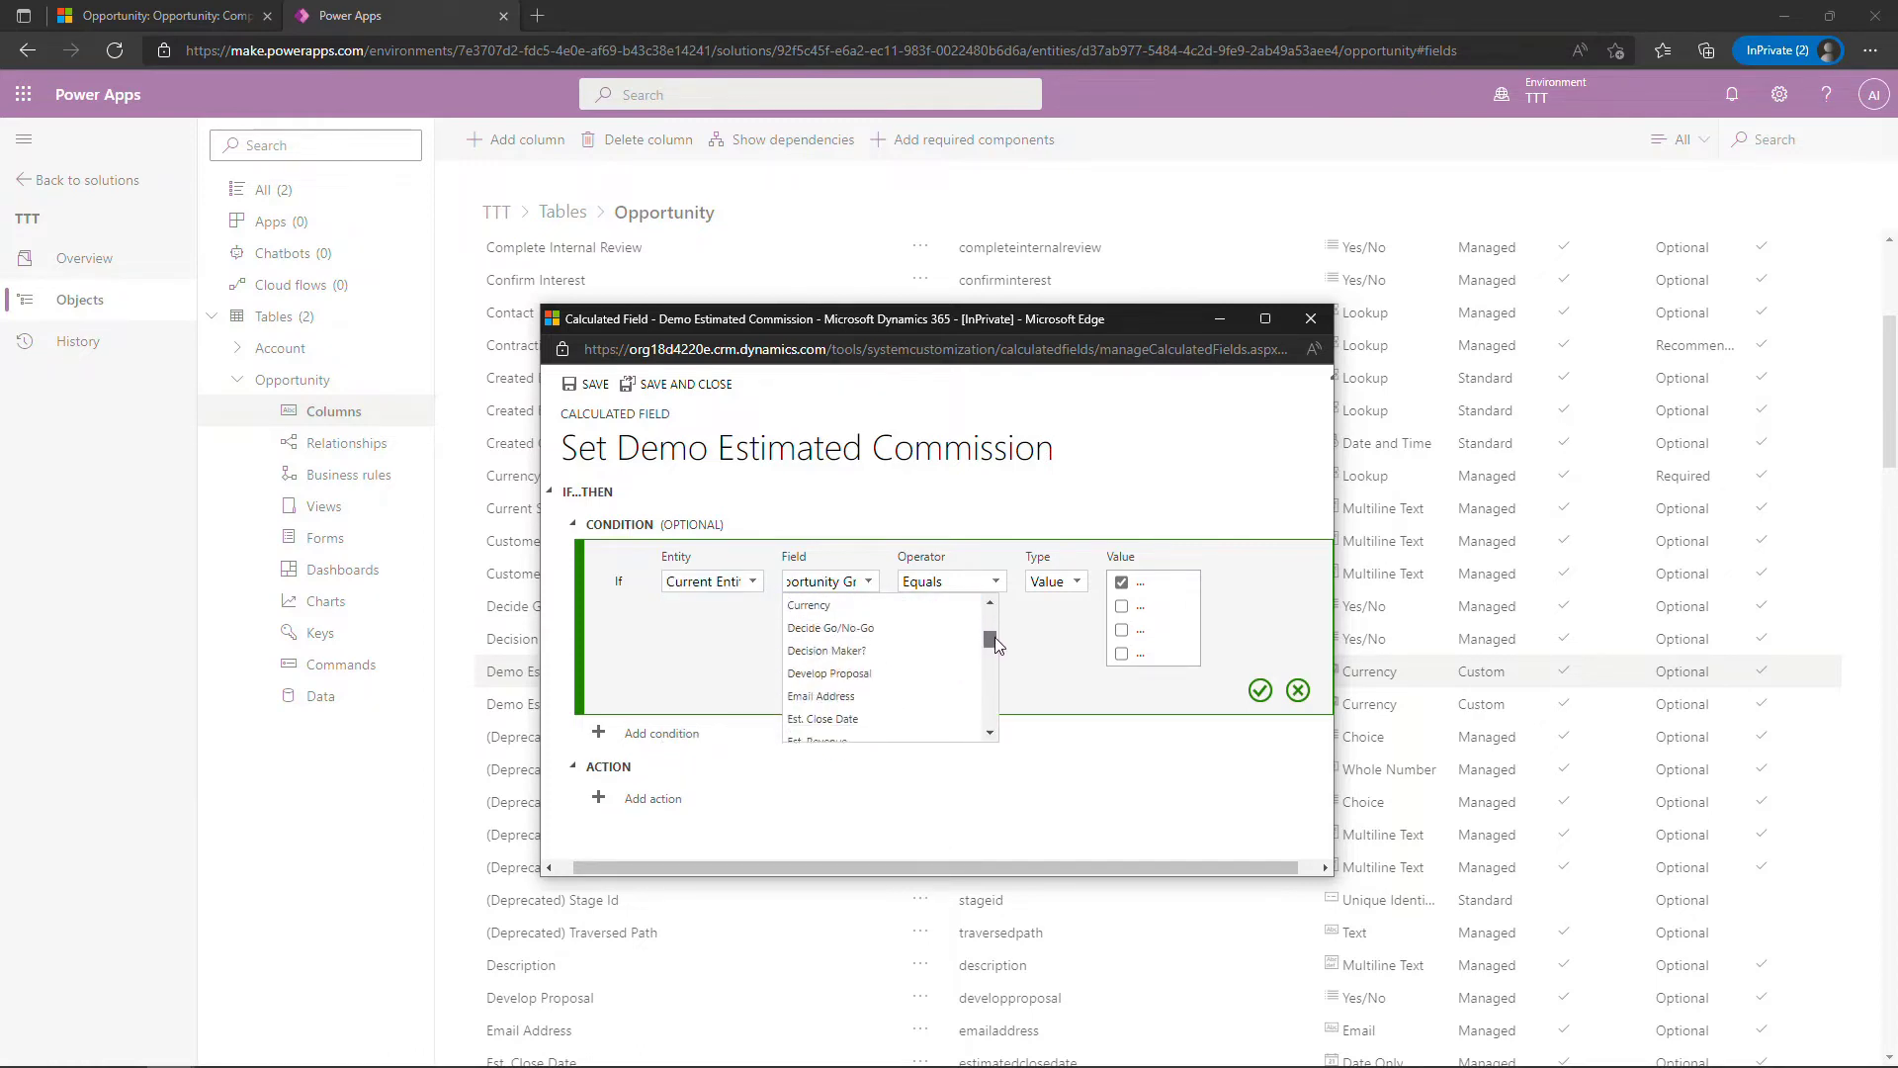
{"action": "left_click", "coordinate": [823, 719]}
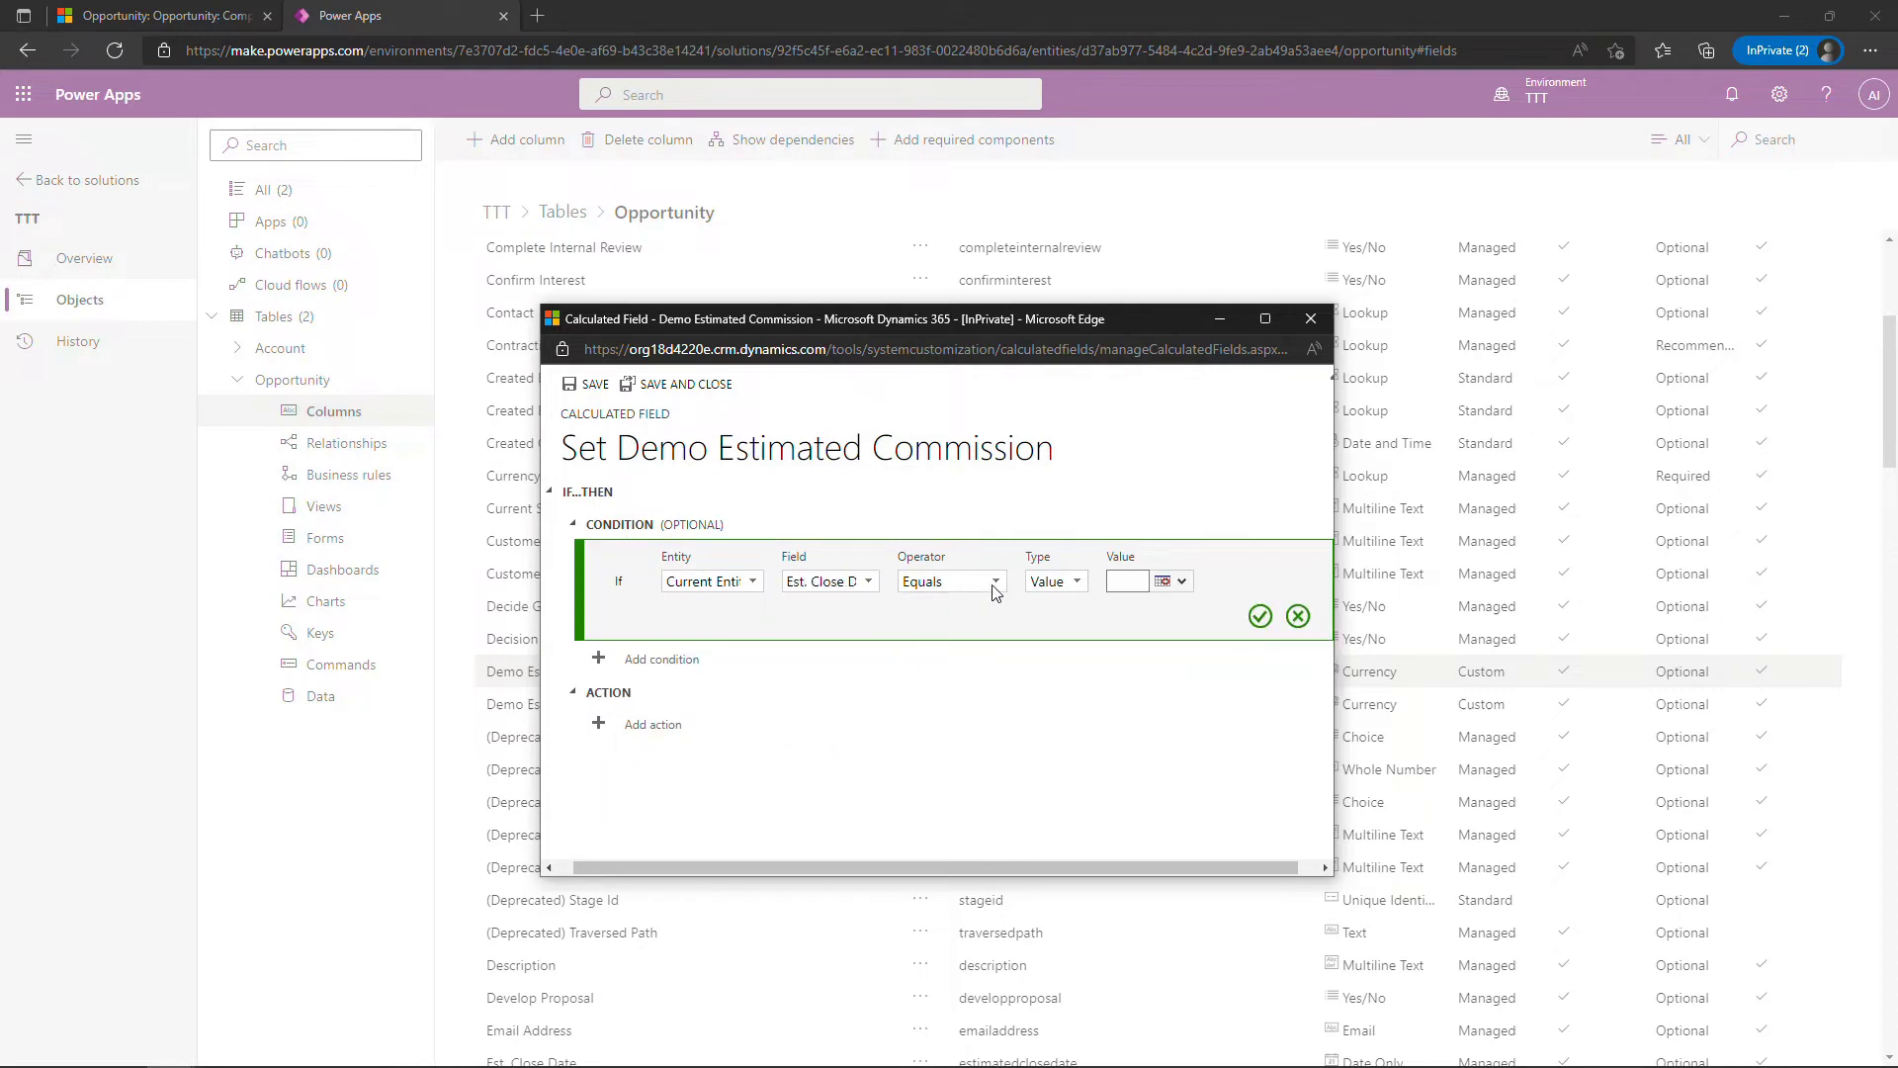
{"action": "left_click", "coordinate": [995, 581]}
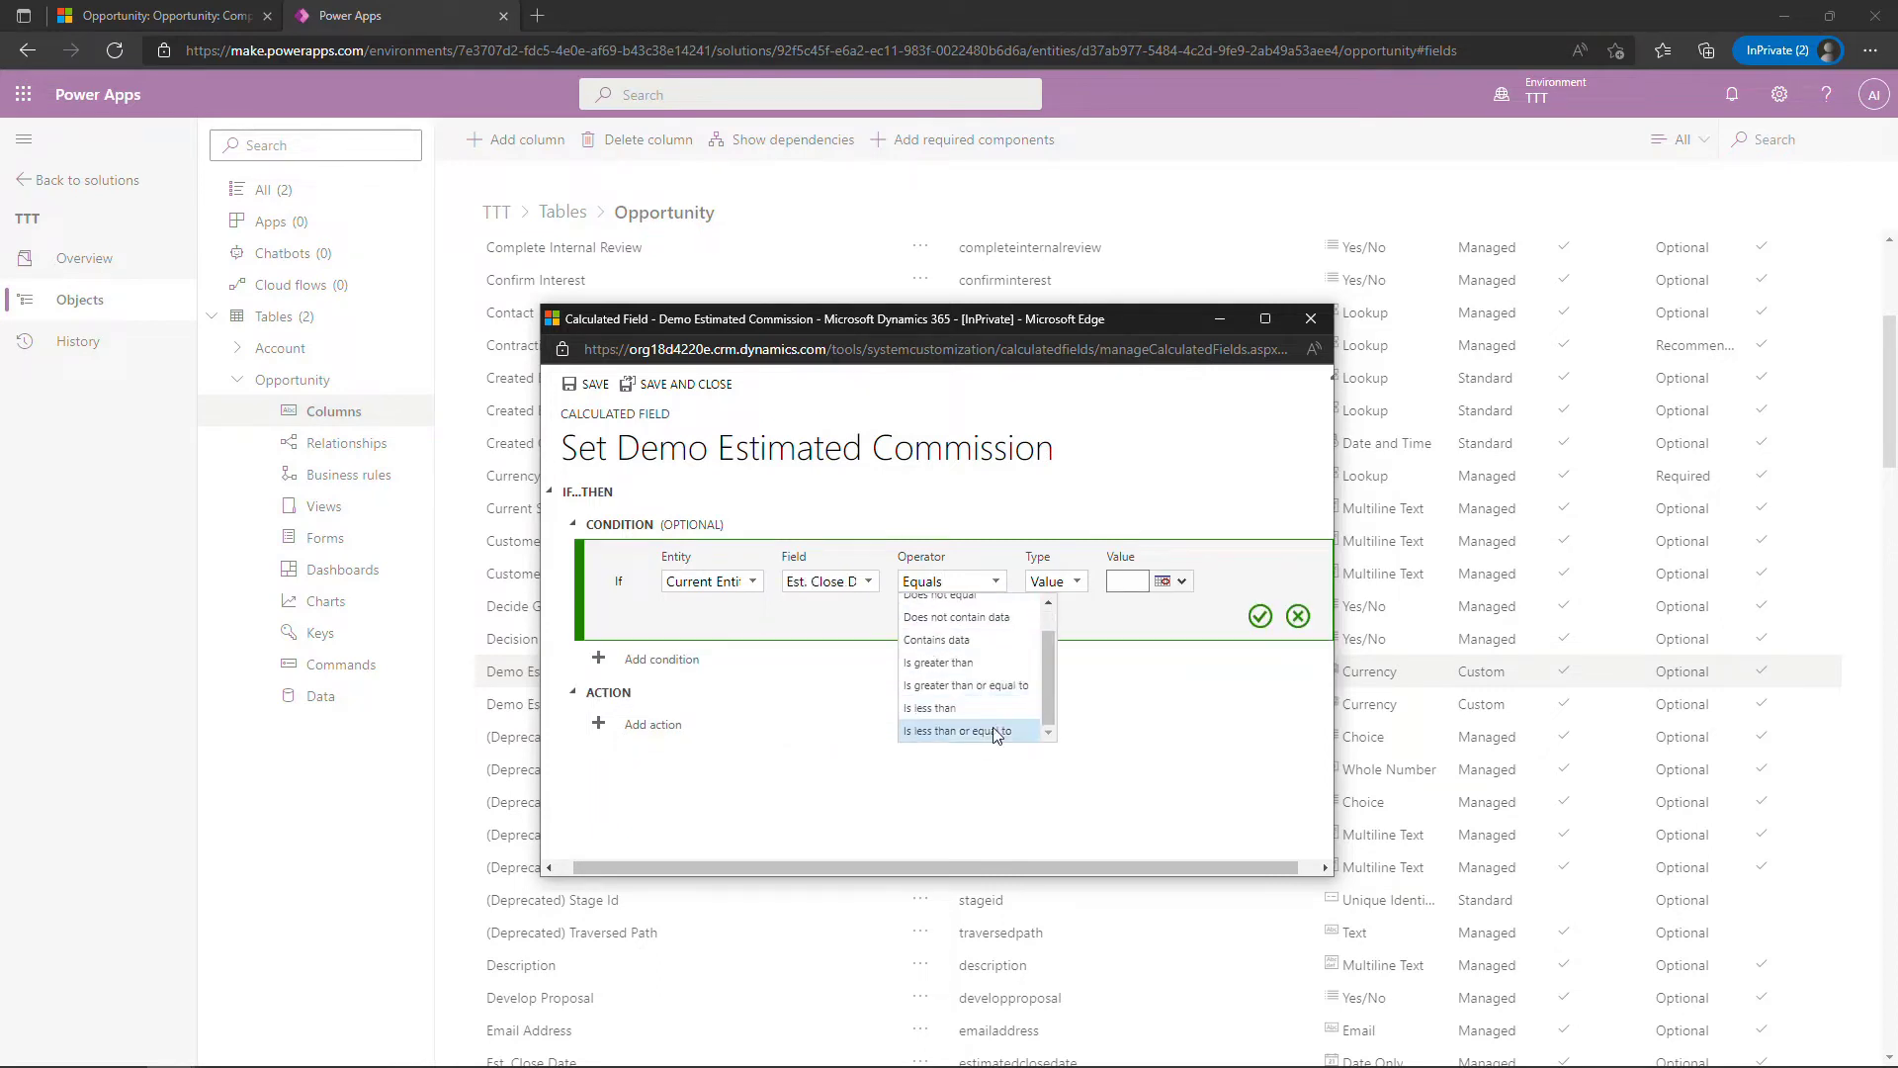
{"action": "left_click", "coordinate": [969, 729]}
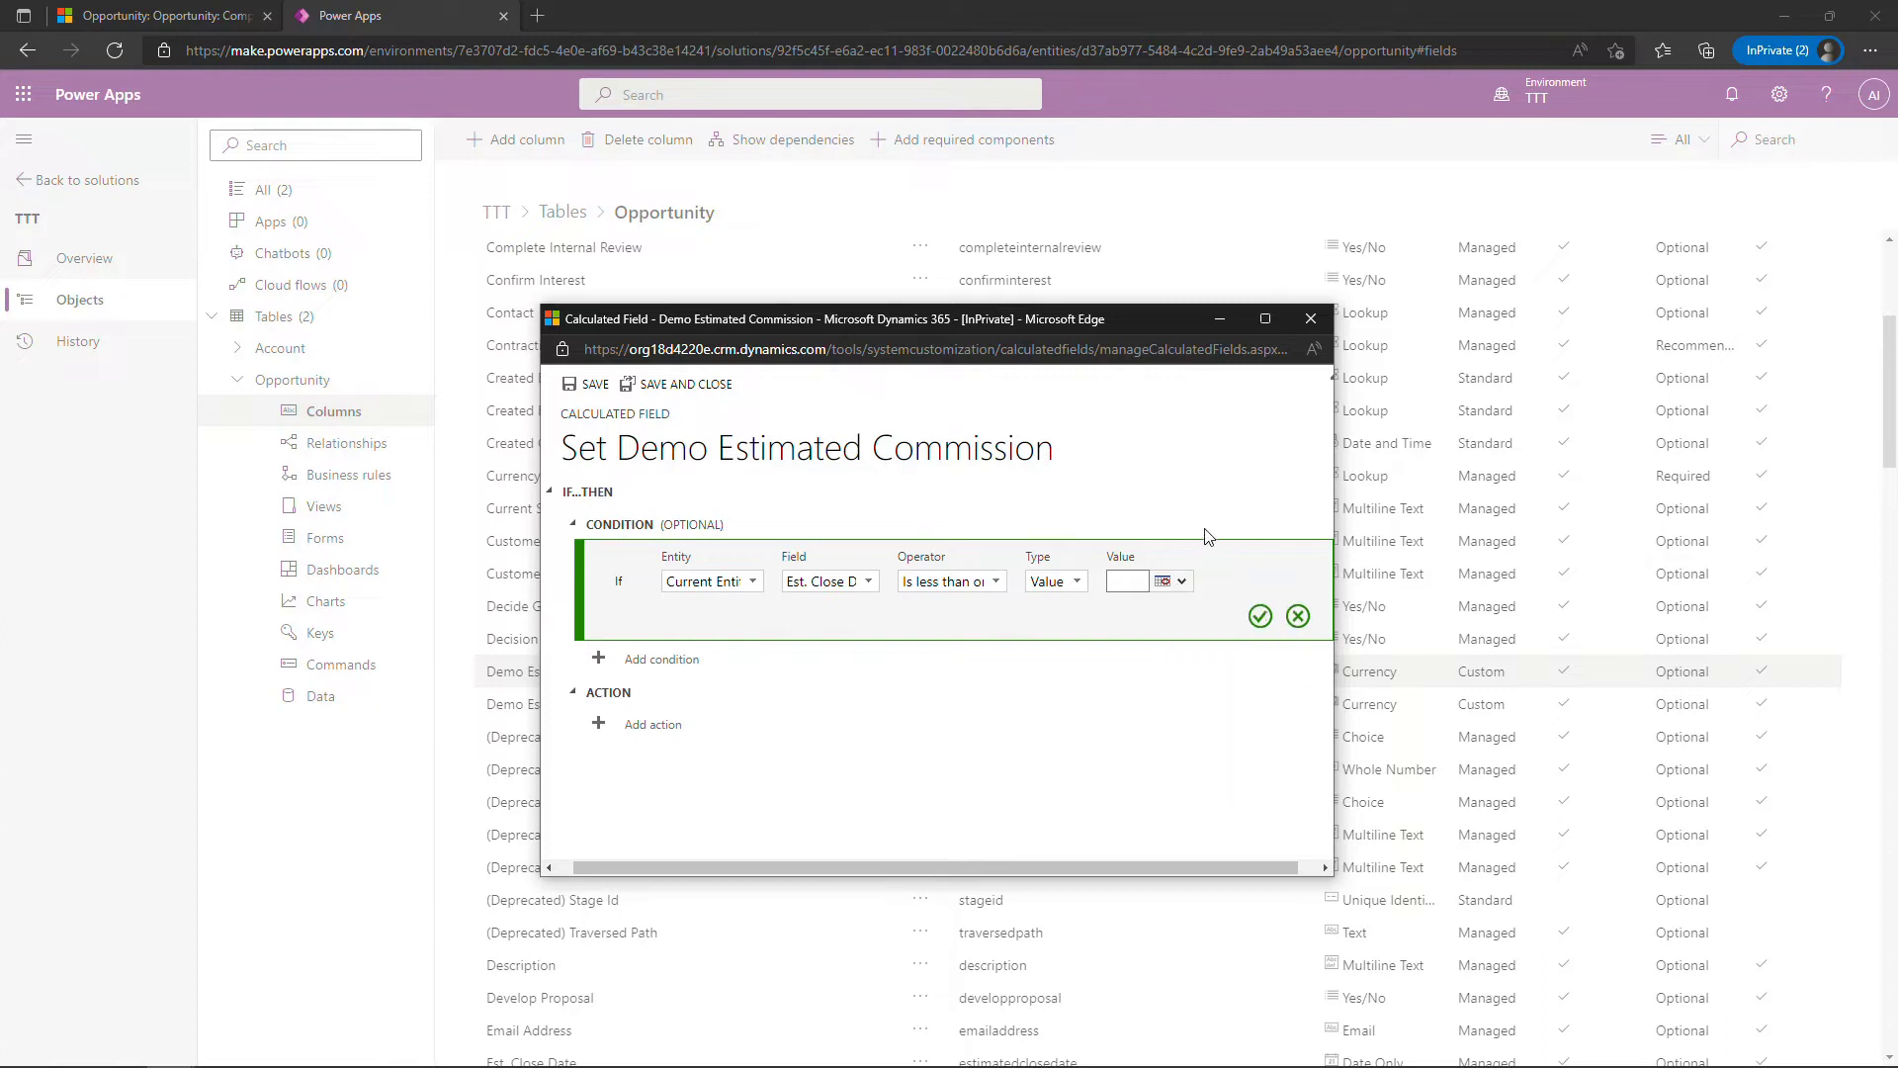
{"action": "mouse_move", "coordinate": [1238, 510]}
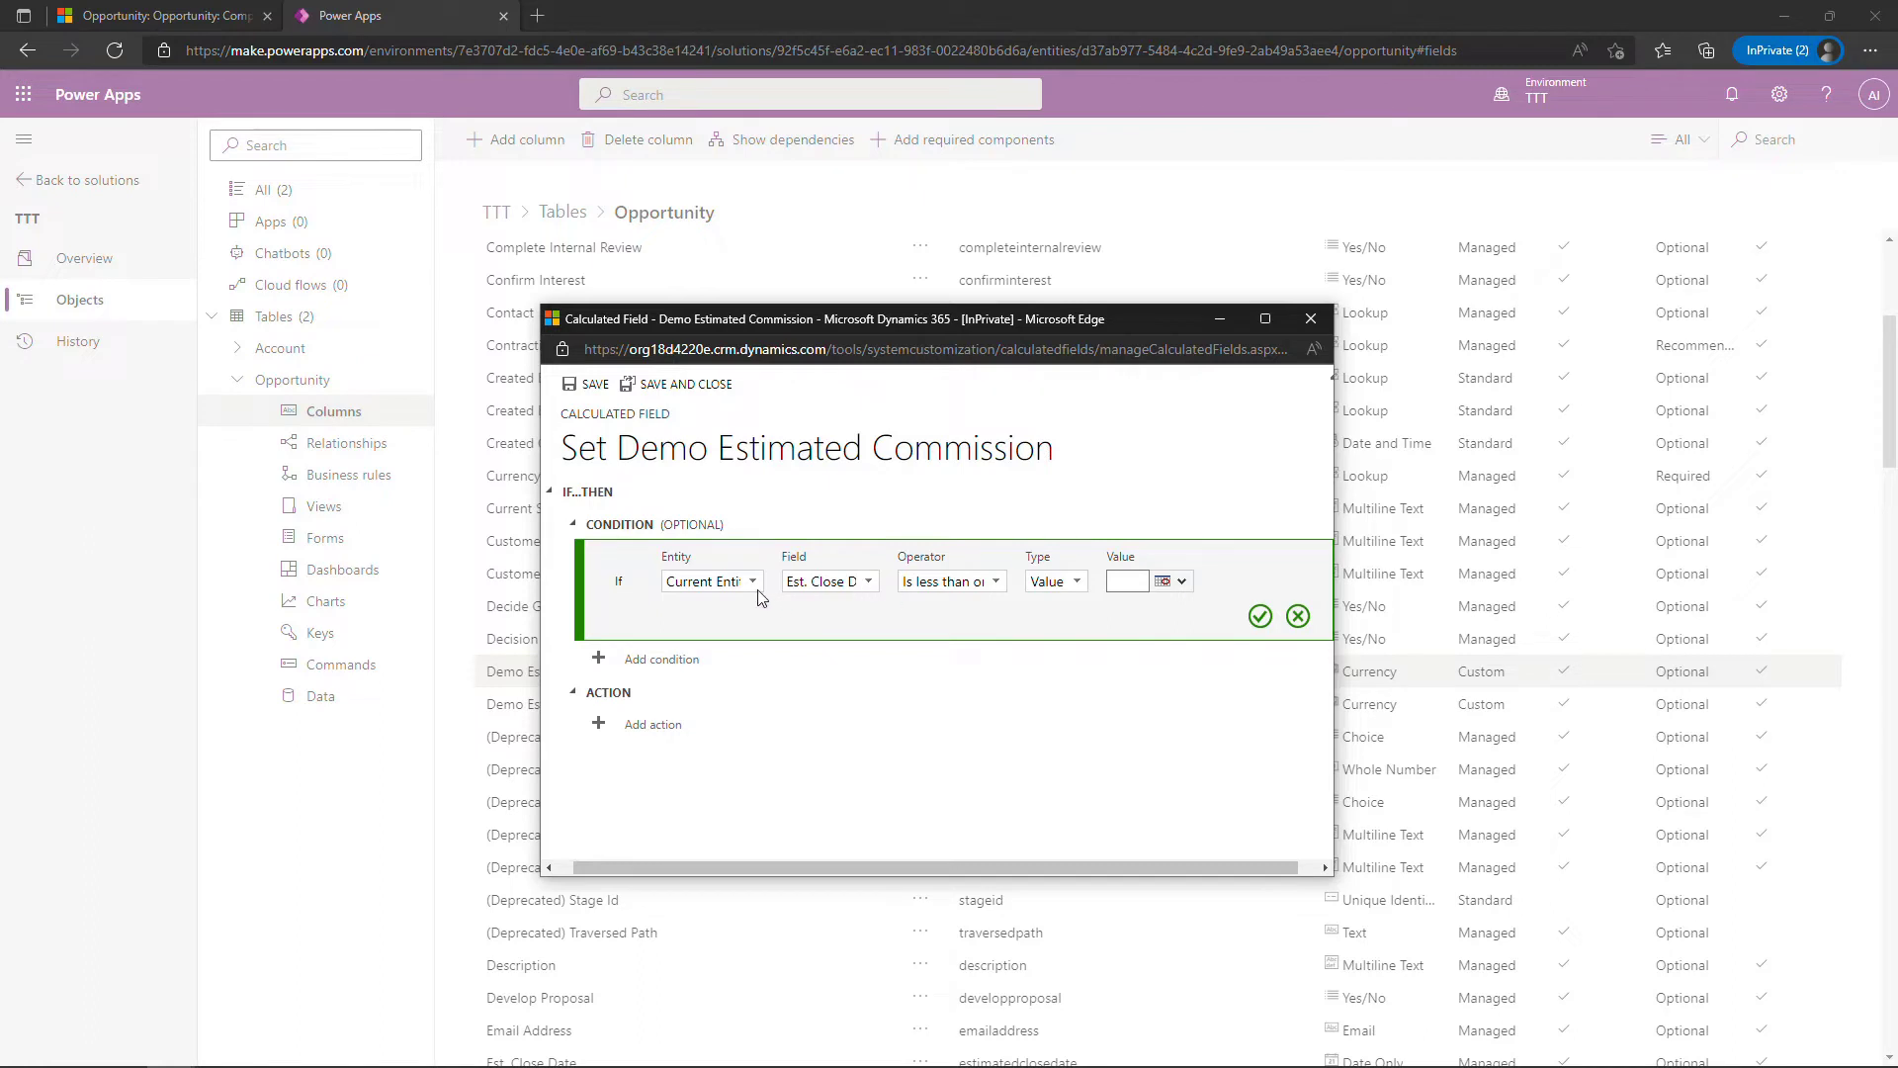
{"action": "mouse_move", "coordinate": [1271, 661]}
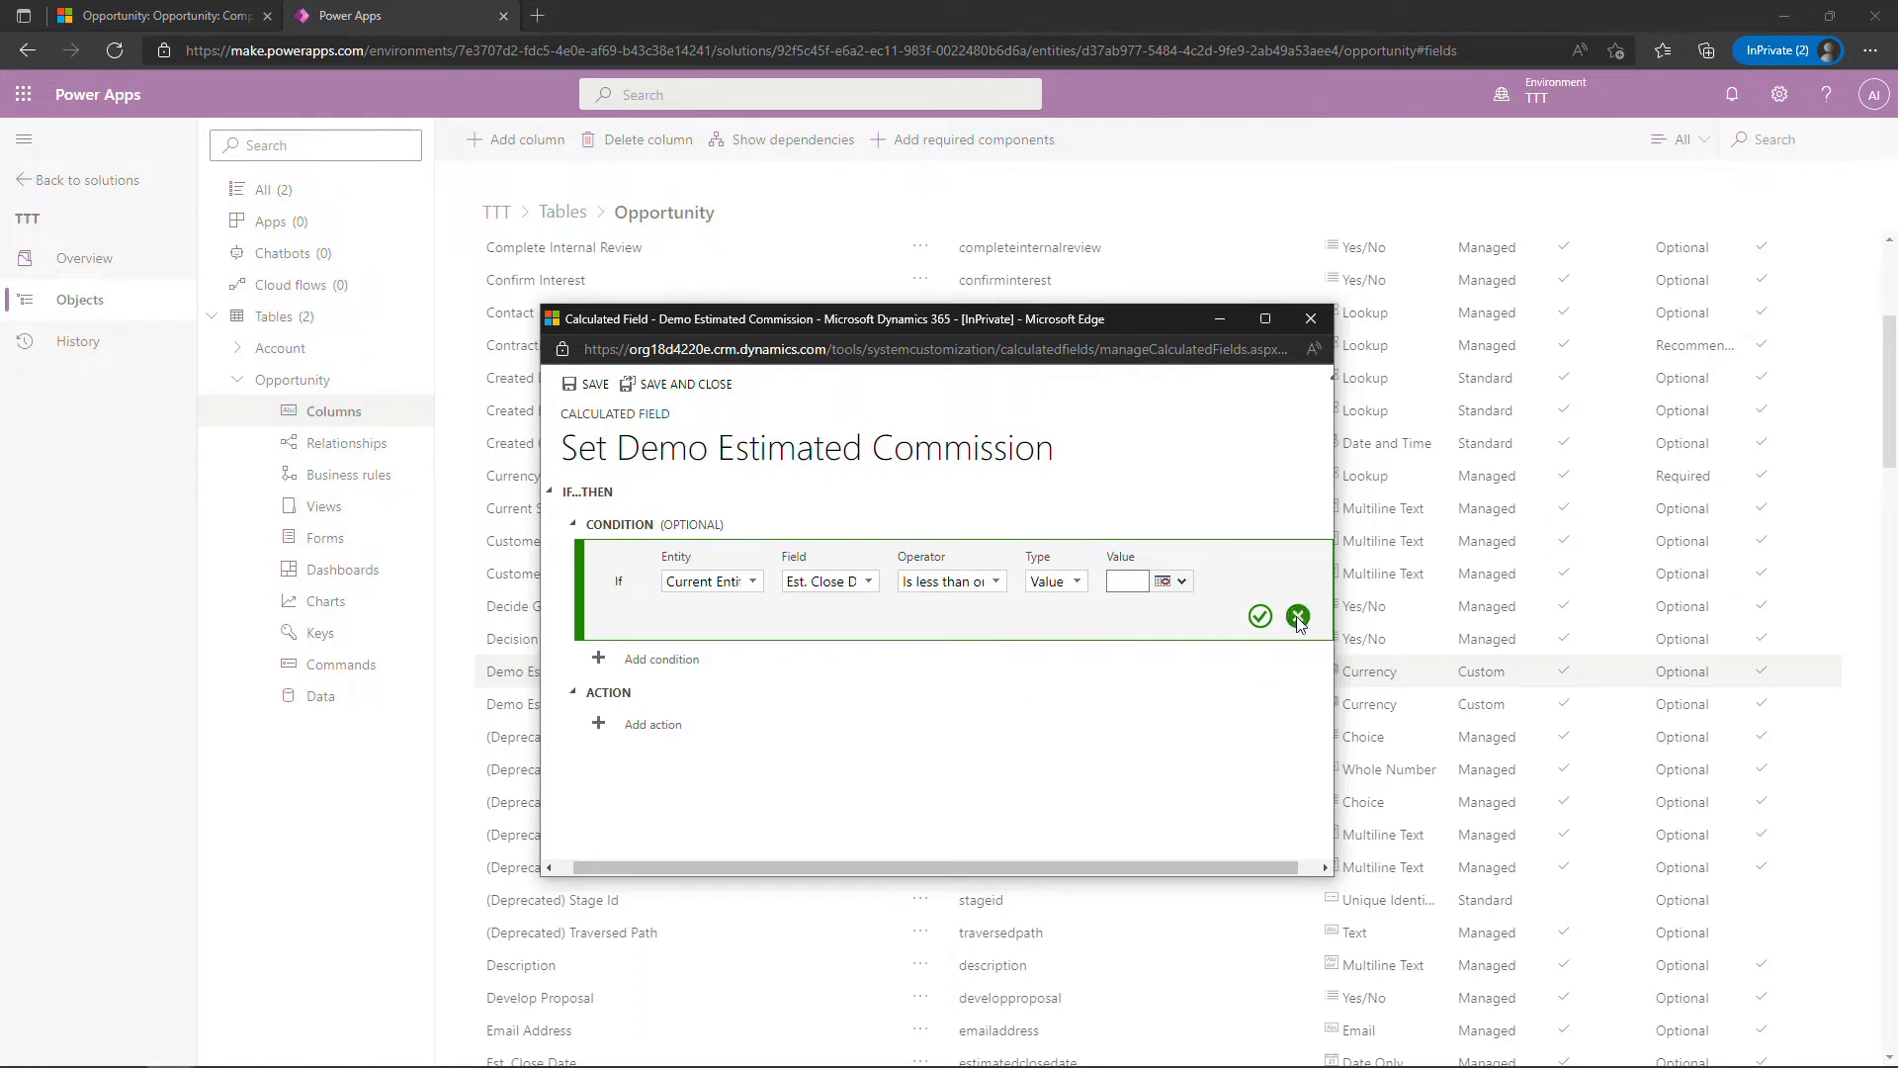
Discard the draft condition and set the action to estimatedvalue * .05
{"action": "left_click", "coordinate": [1298, 617]}
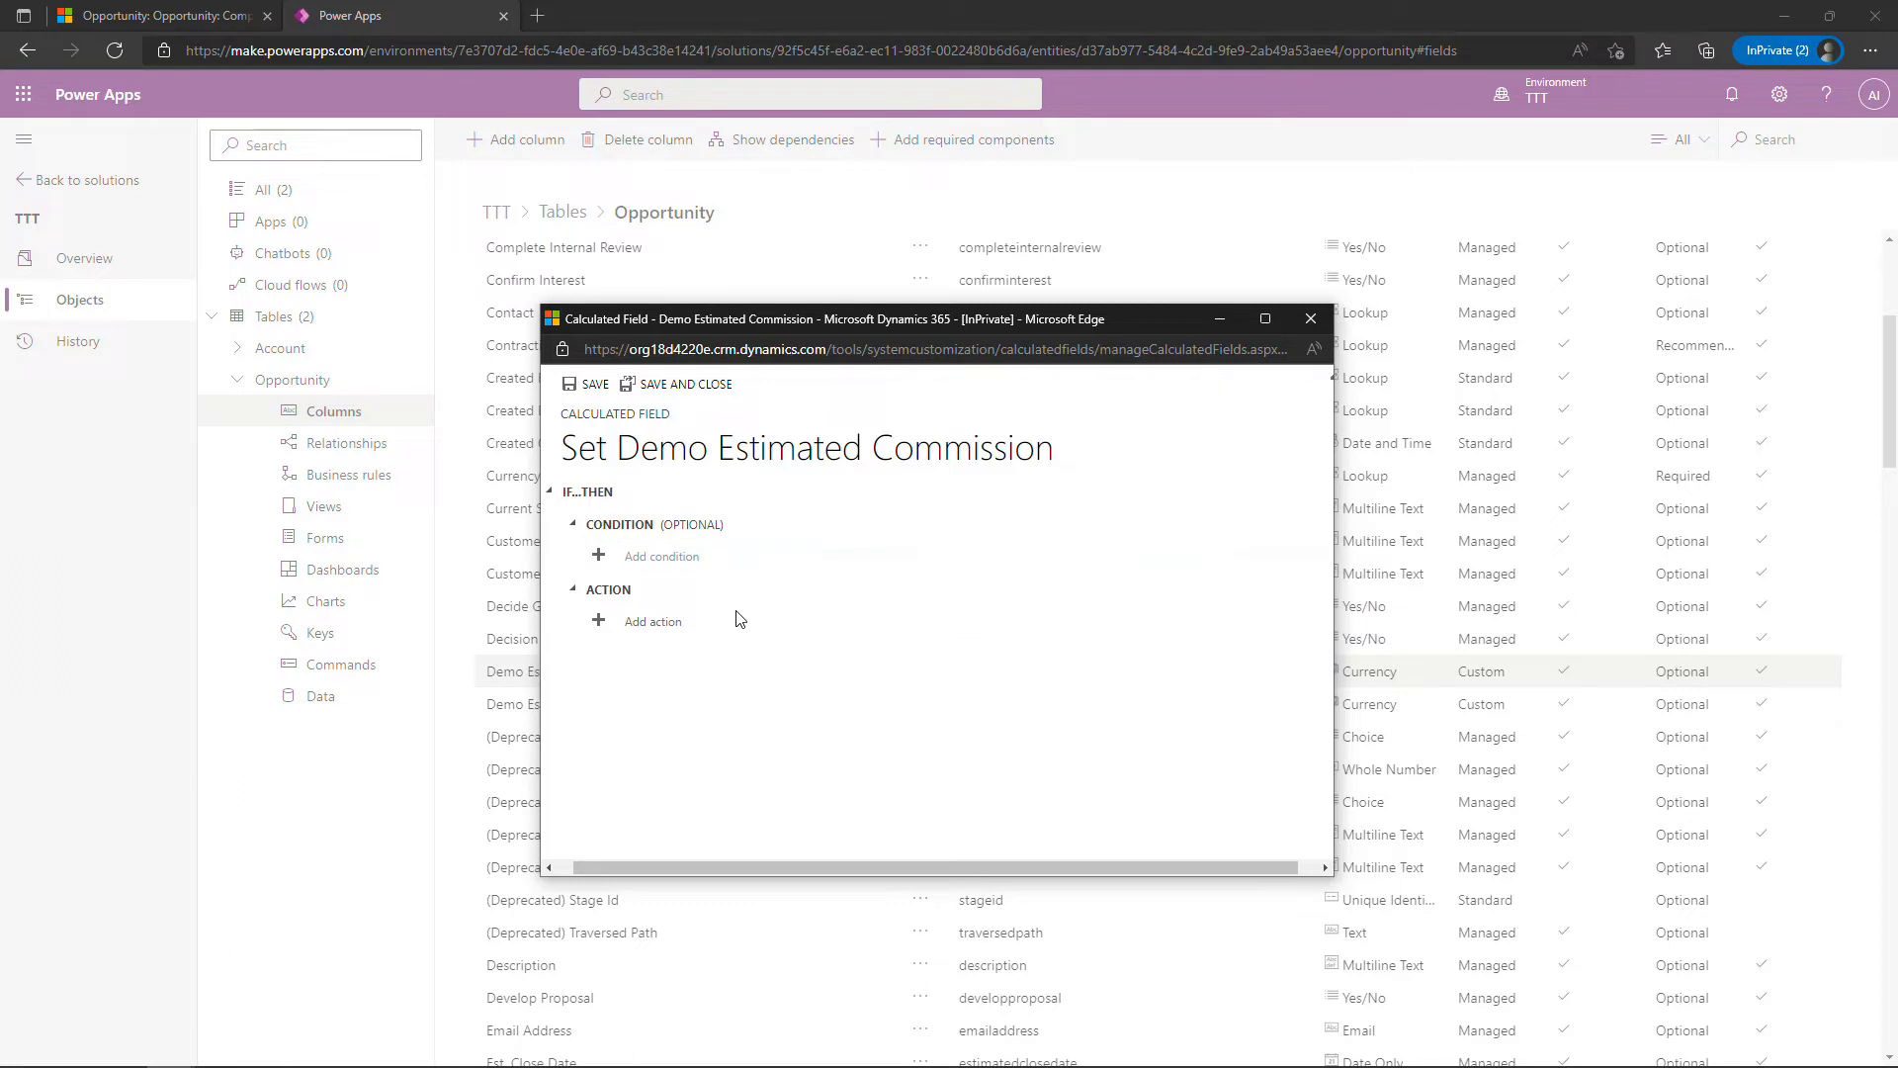
{"action": "mouse_move", "coordinate": [653, 621]}
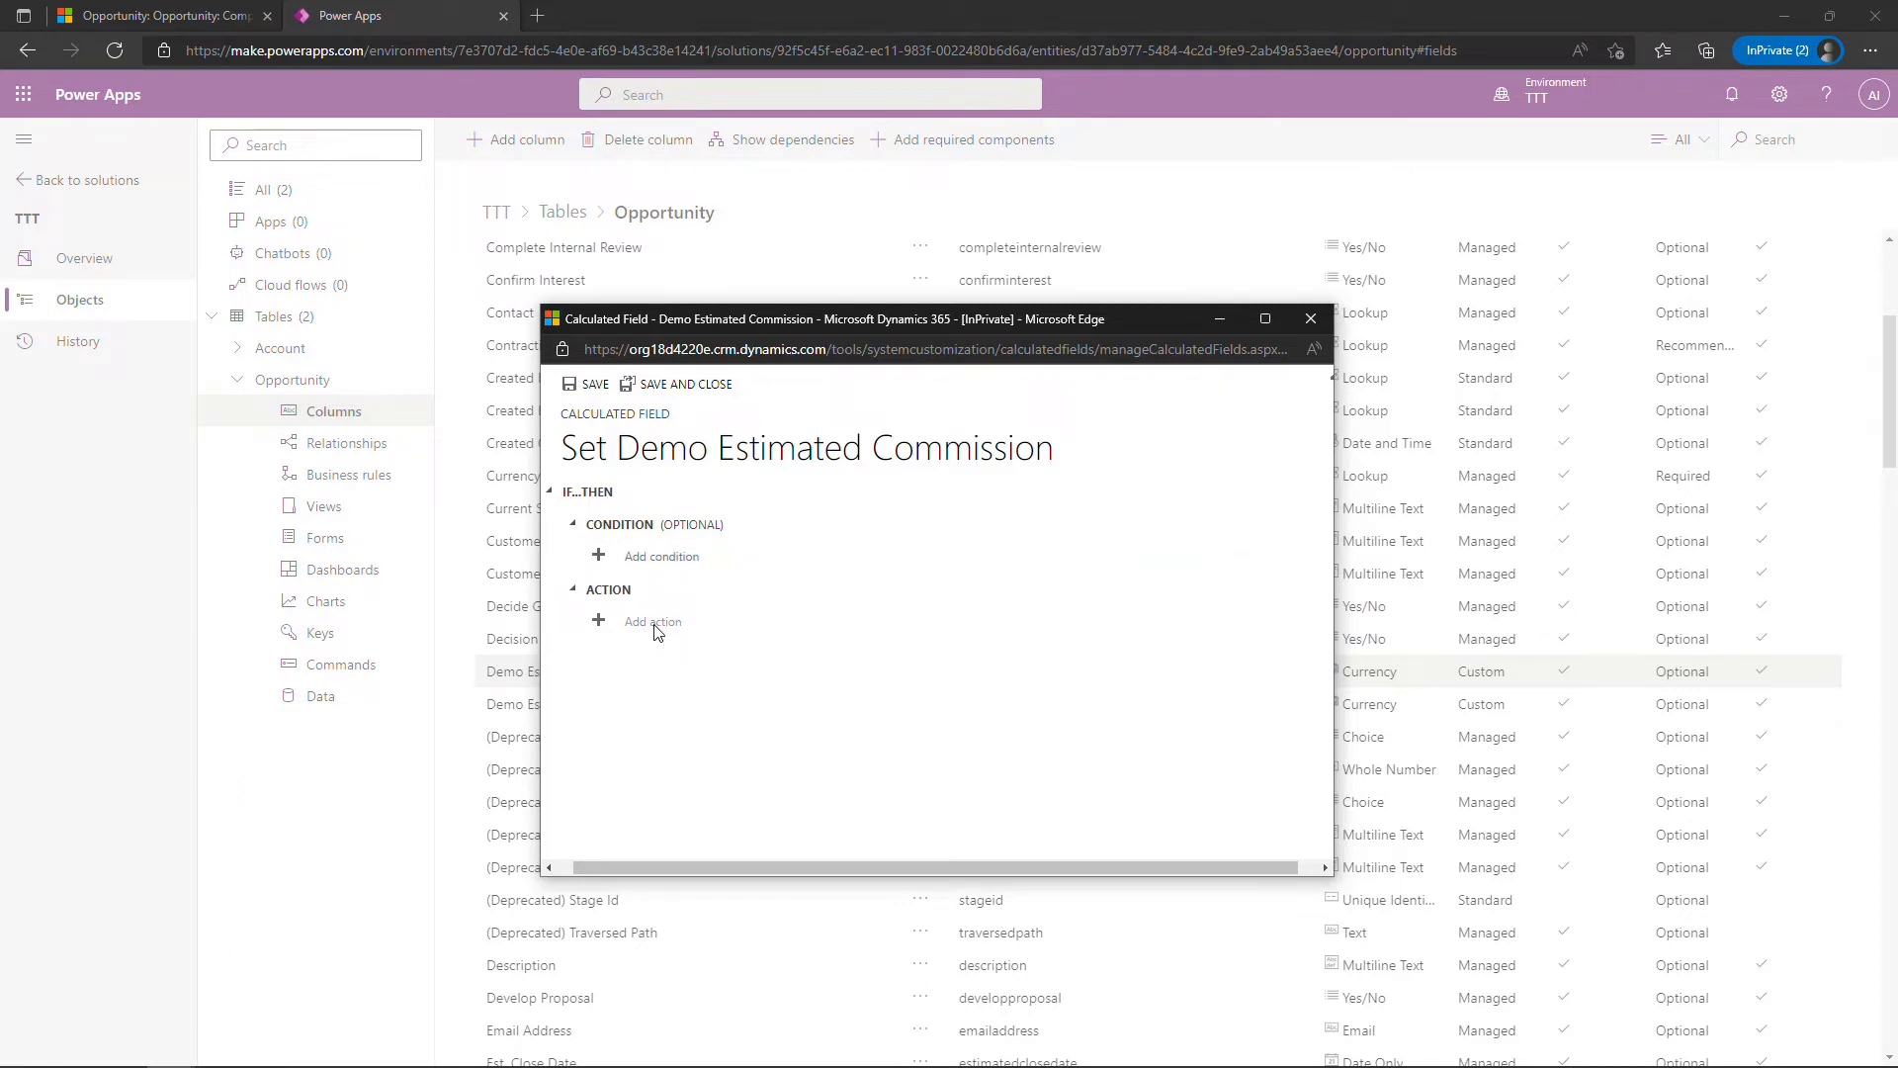
{"action": "left_click", "coordinate": [650, 621]}
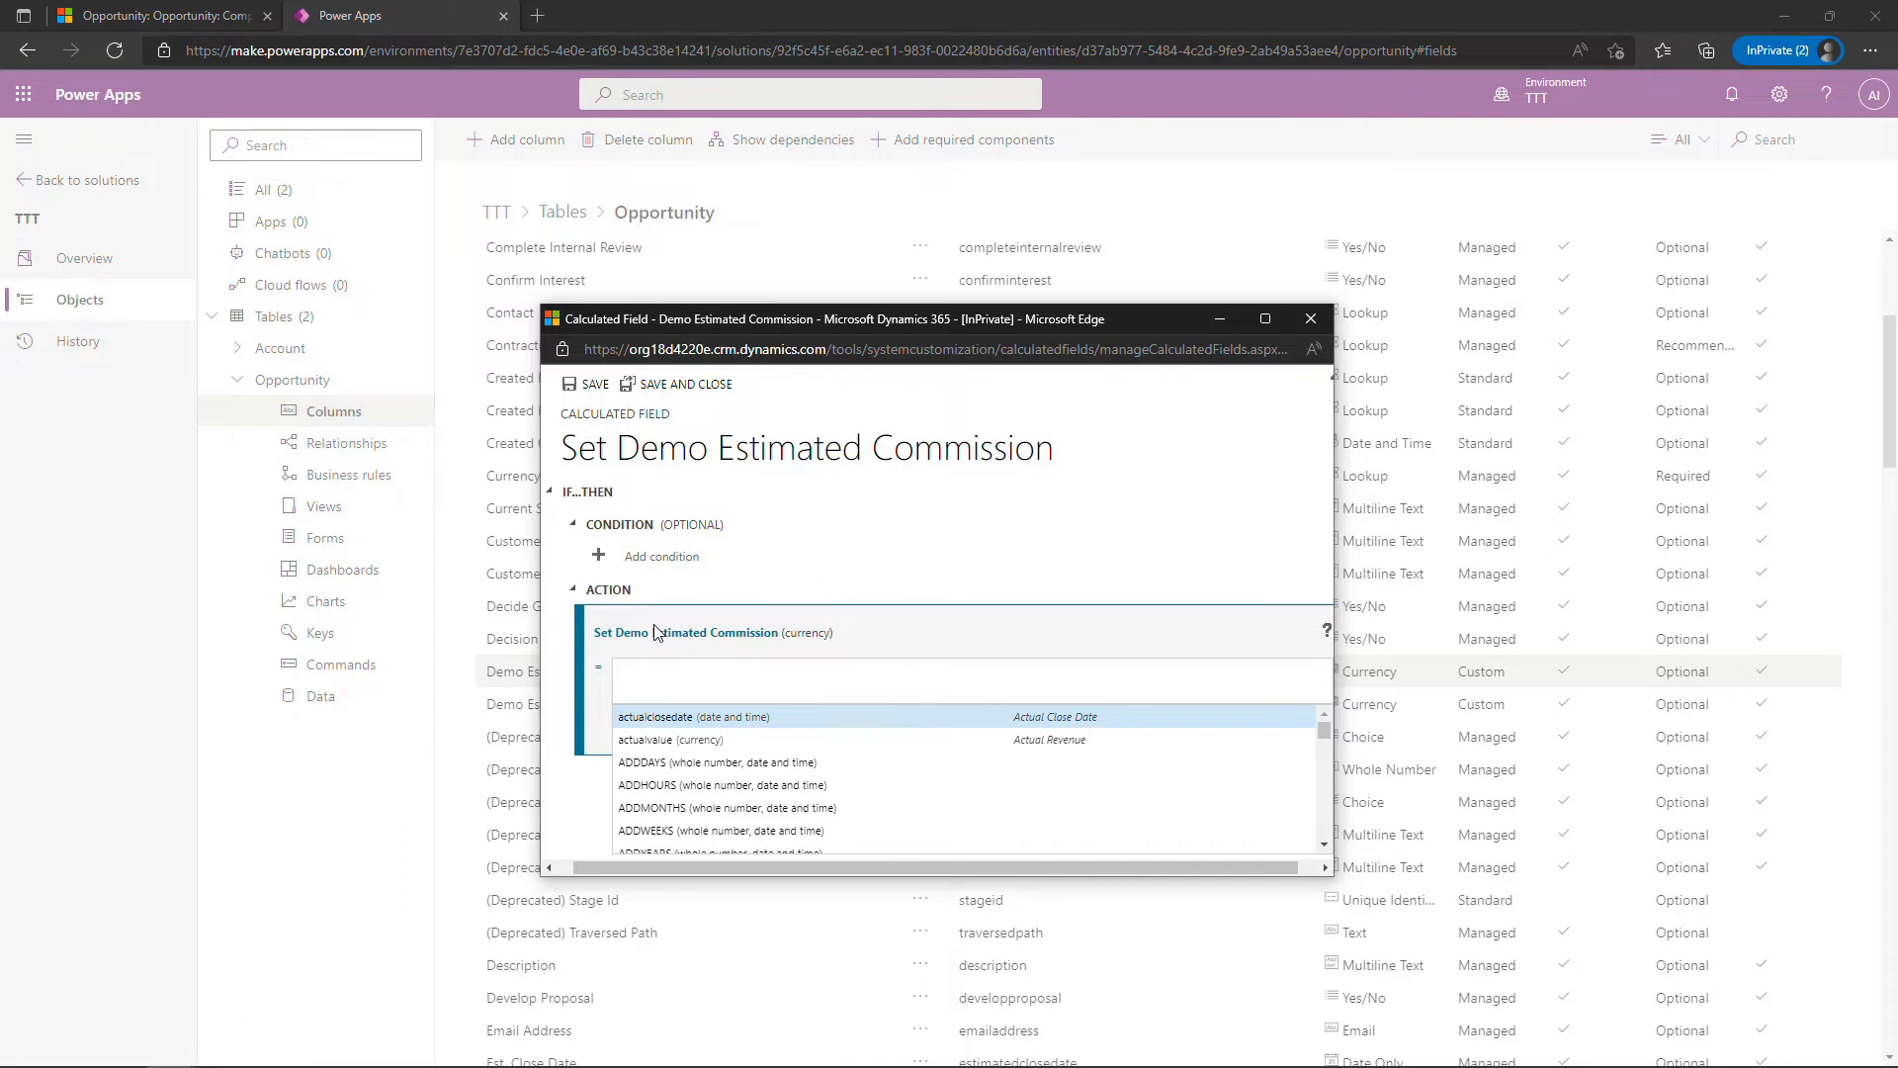
{"action": "scroll", "scroll_direction": "down", "scroll_amount": 3}
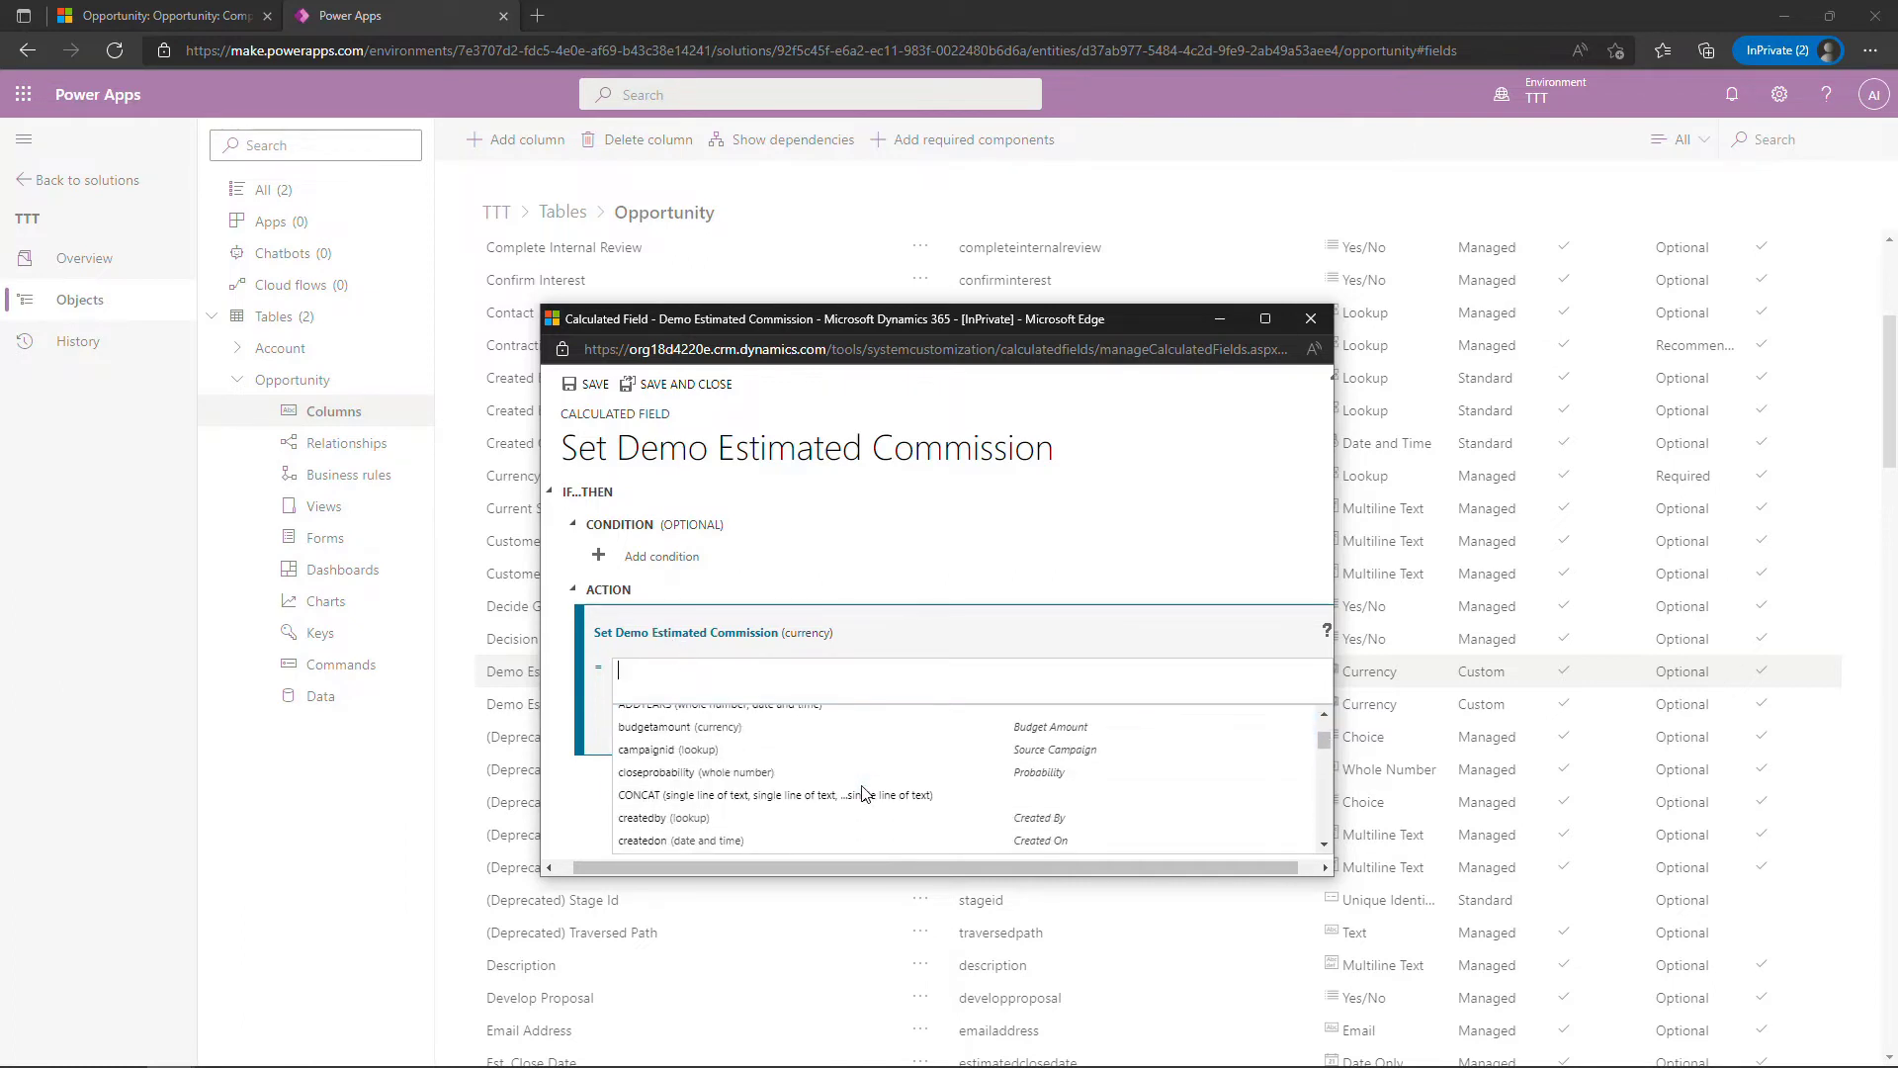
{"action": "scroll", "scroll_direction": "down", "scroll_amount": 3}
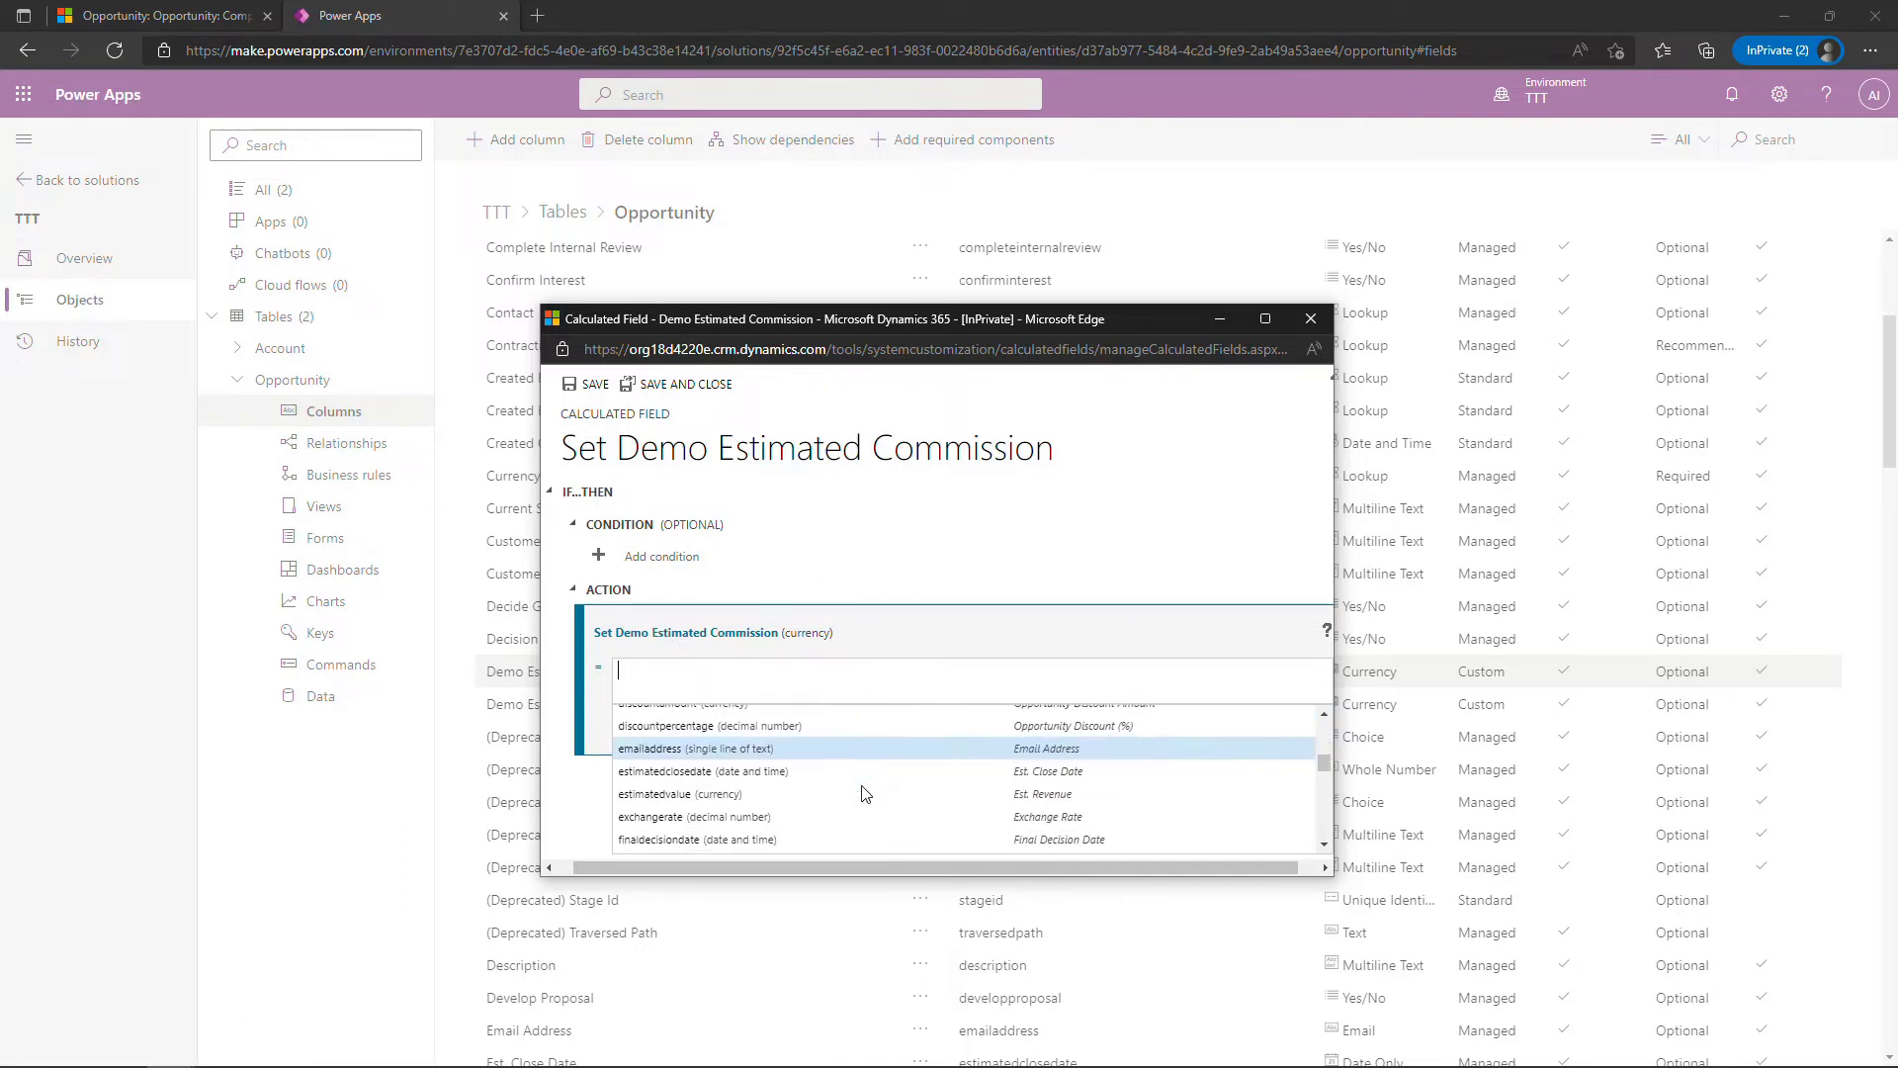
{"action": "left_click", "coordinate": [680, 795]}
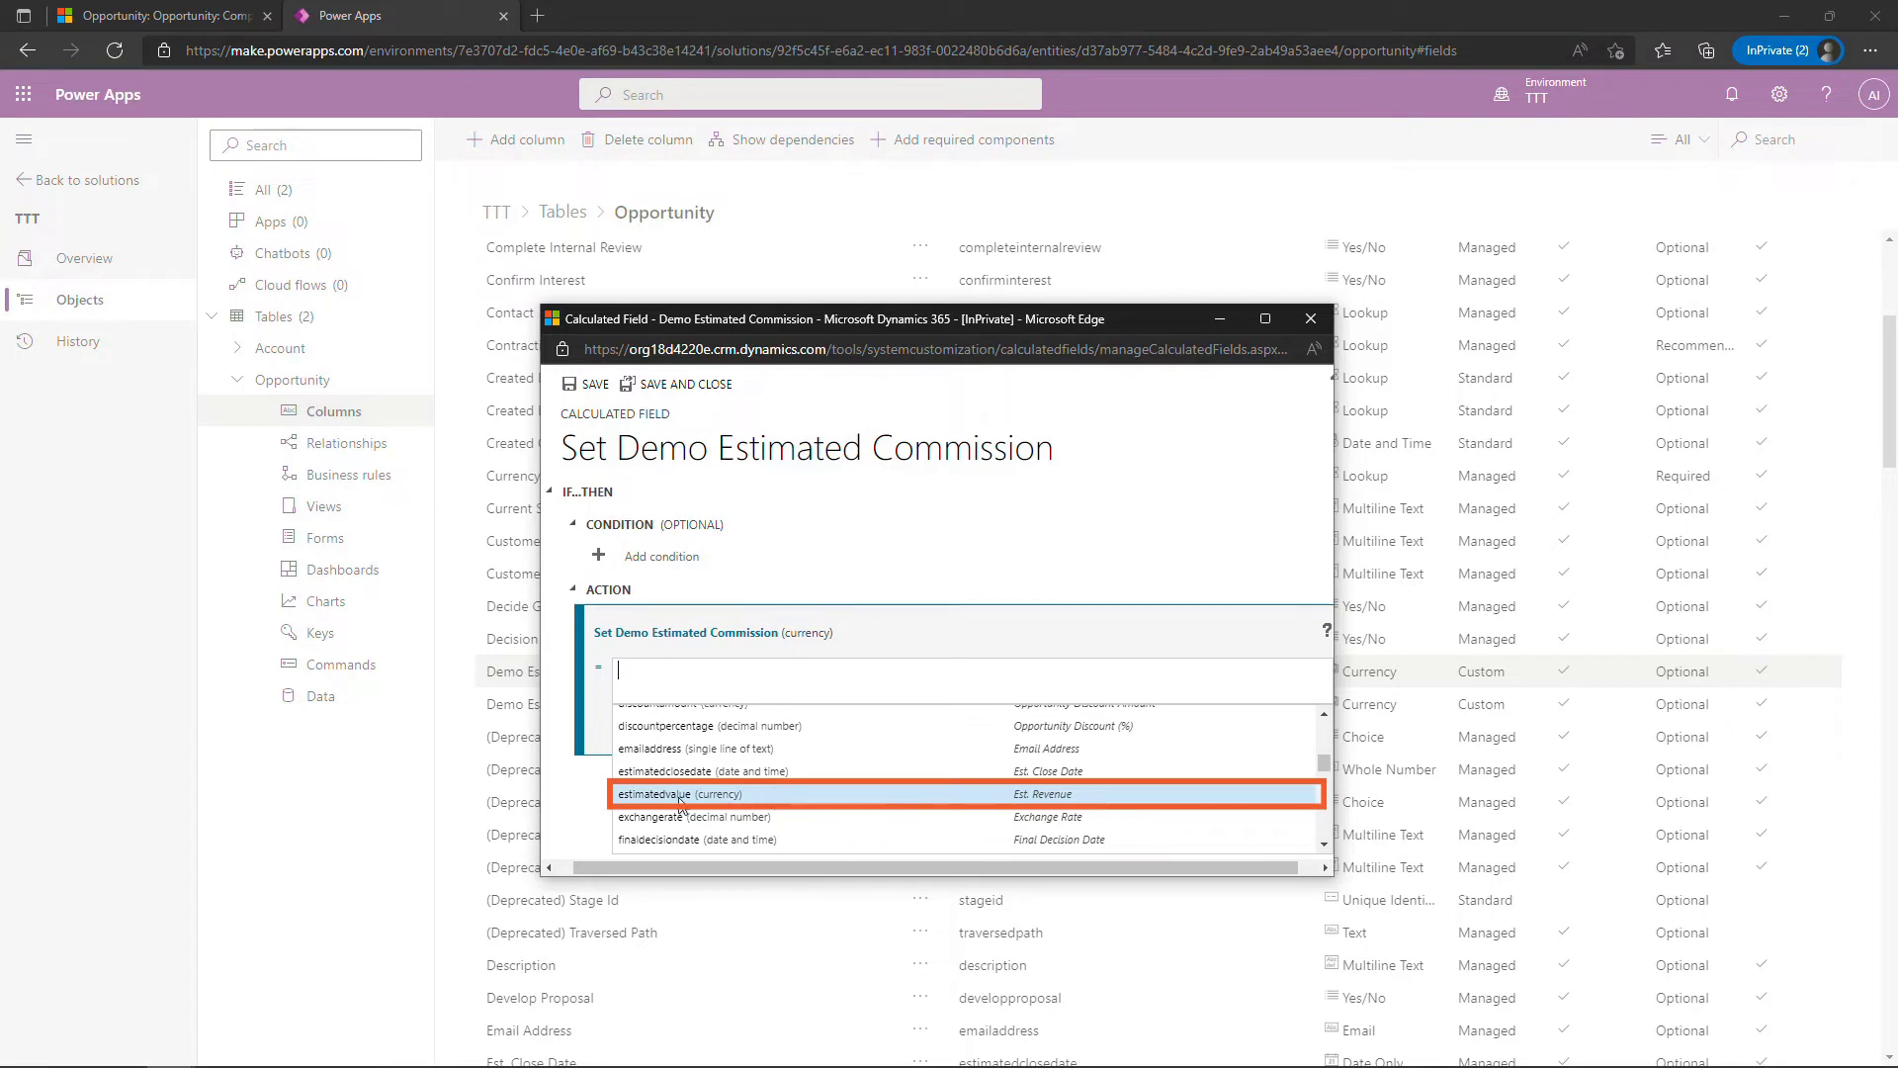
{"action": "mouse_move", "coordinate": [1113, 793]}
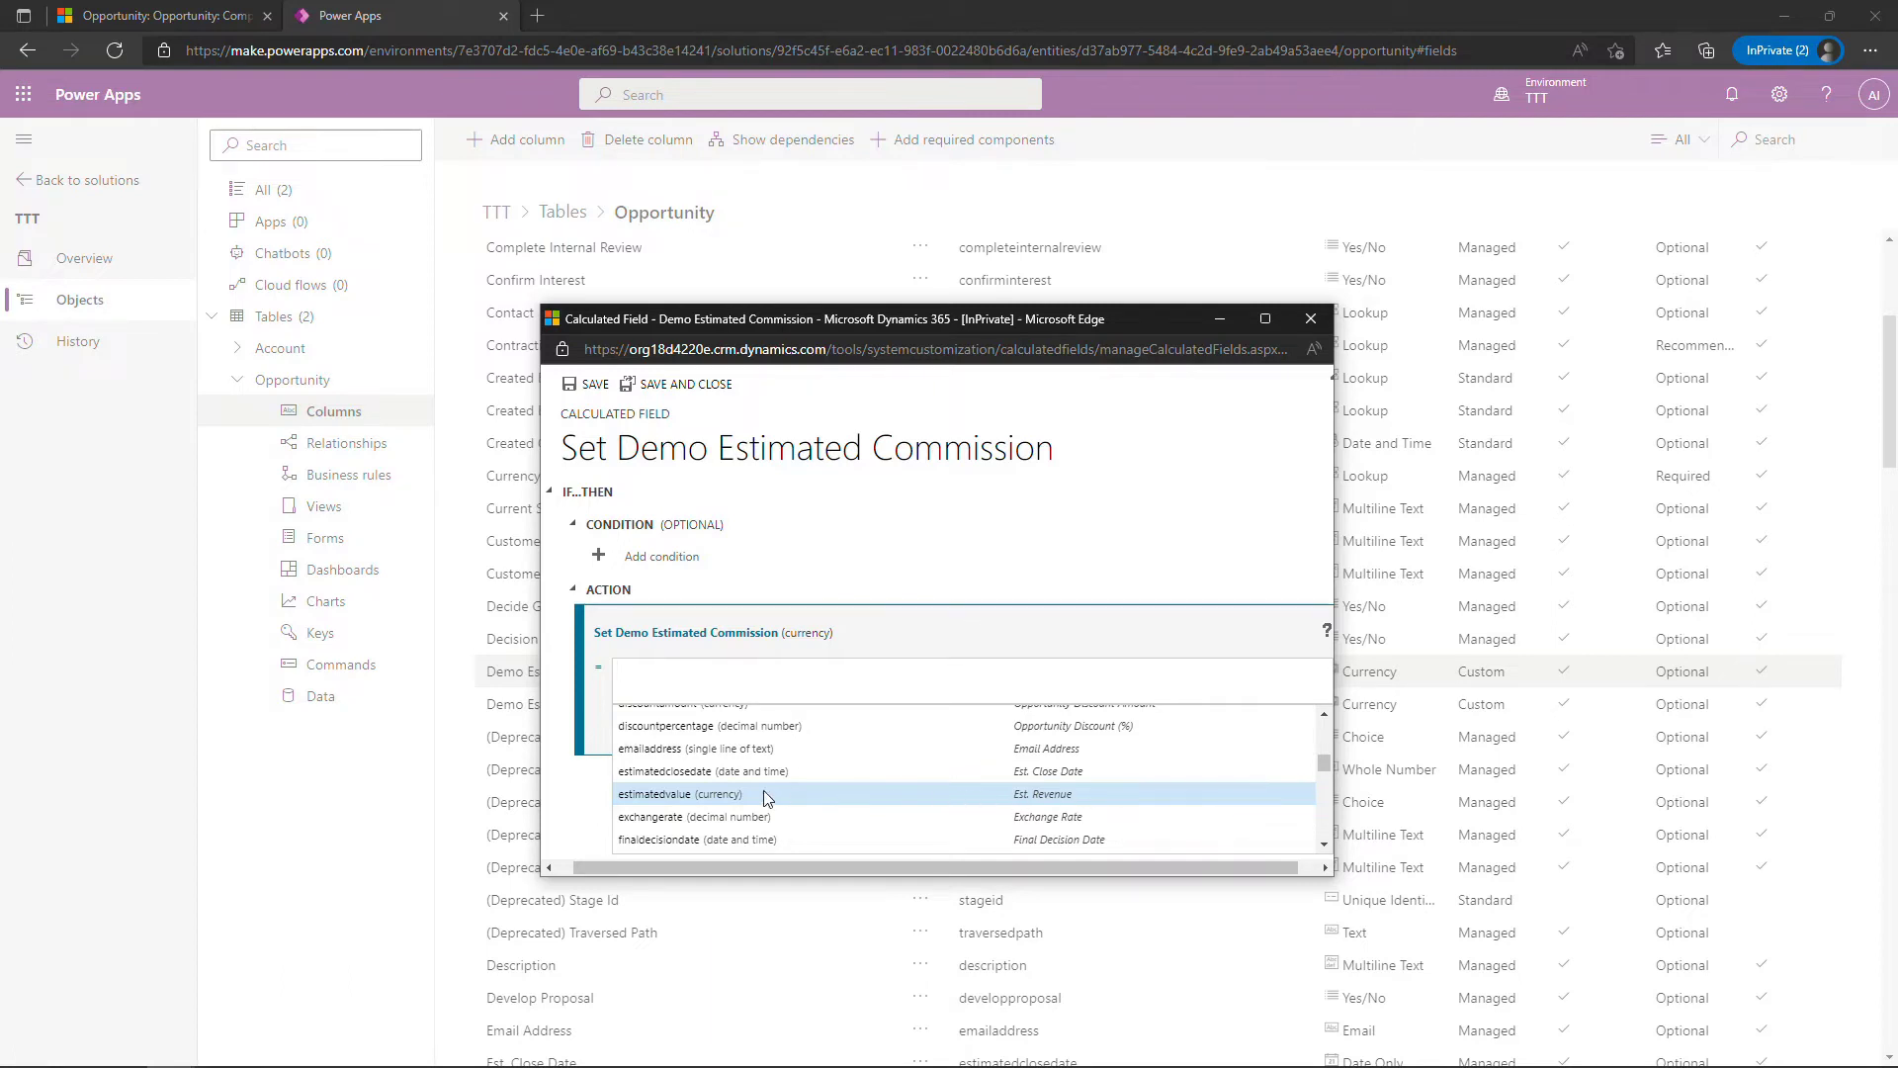
{"action": "left_click", "coordinate": [679, 793]}
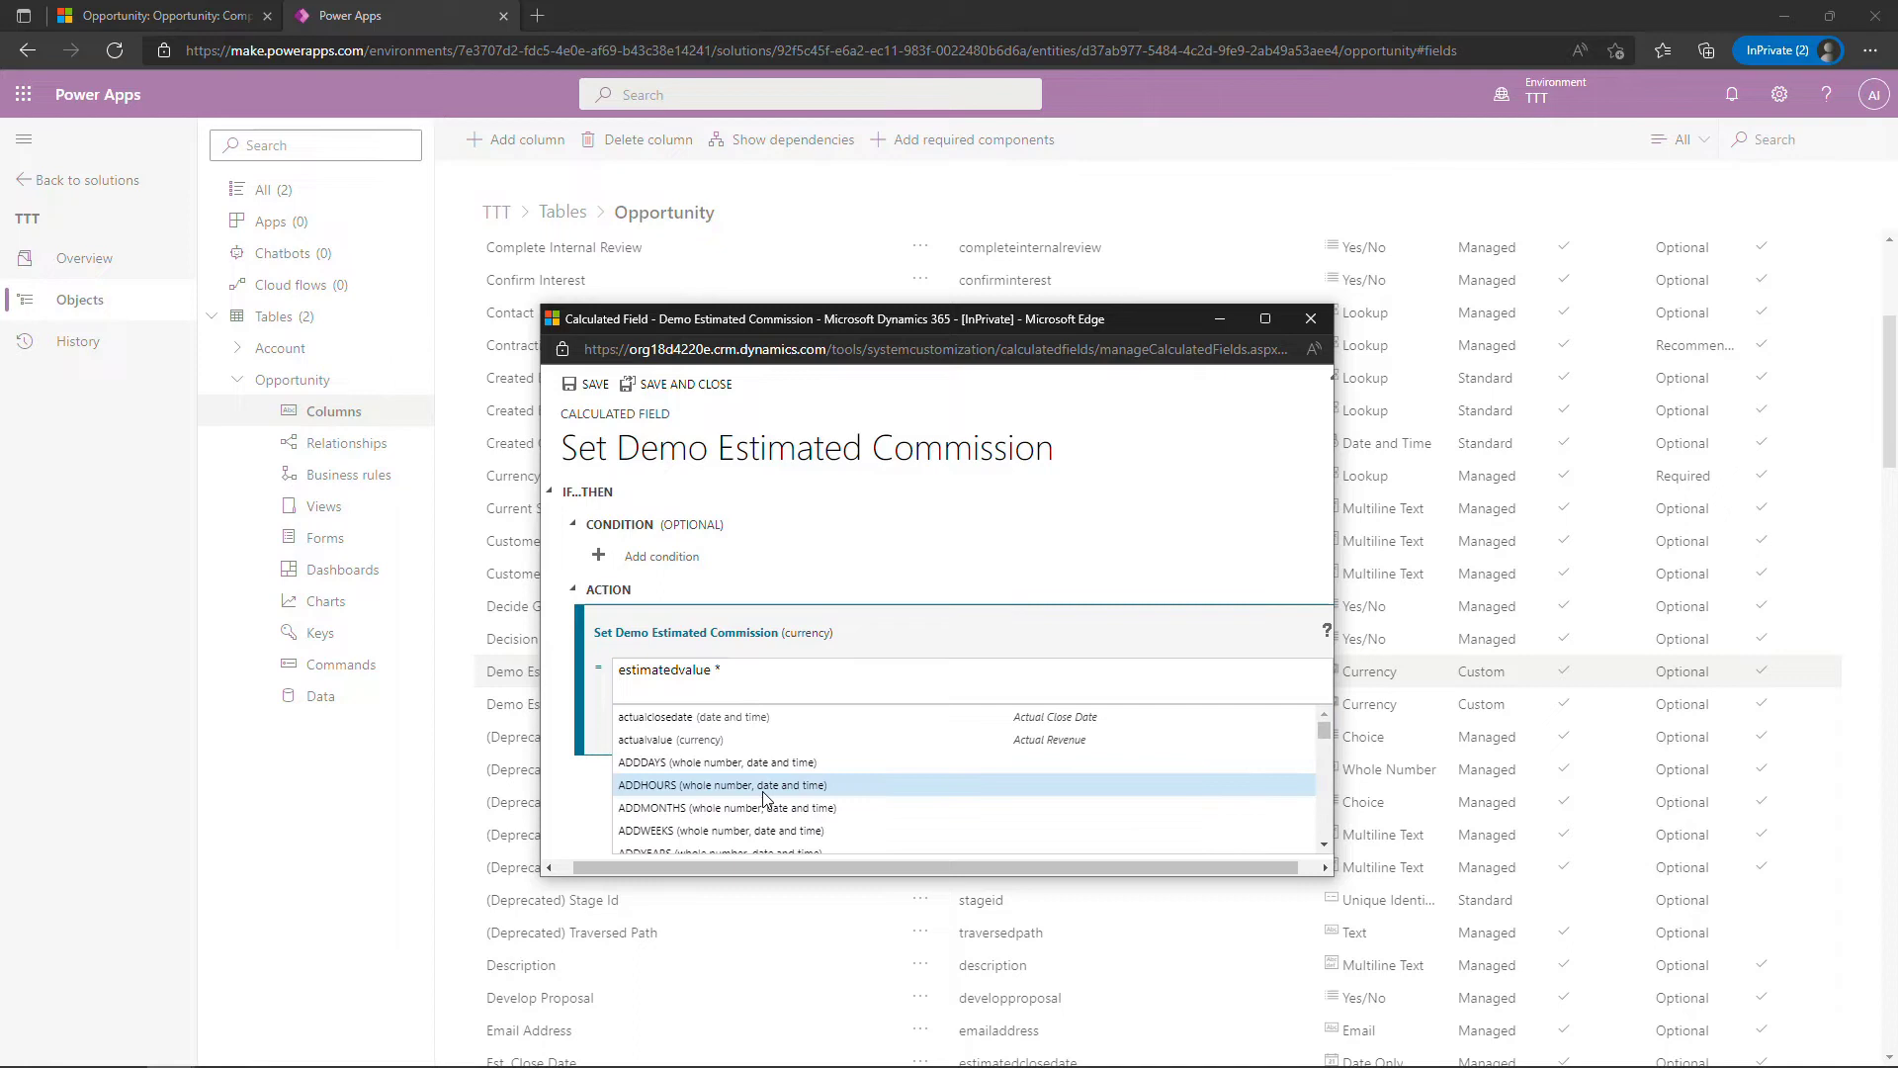
{"action": "mouse_move", "coordinate": [724, 785]}
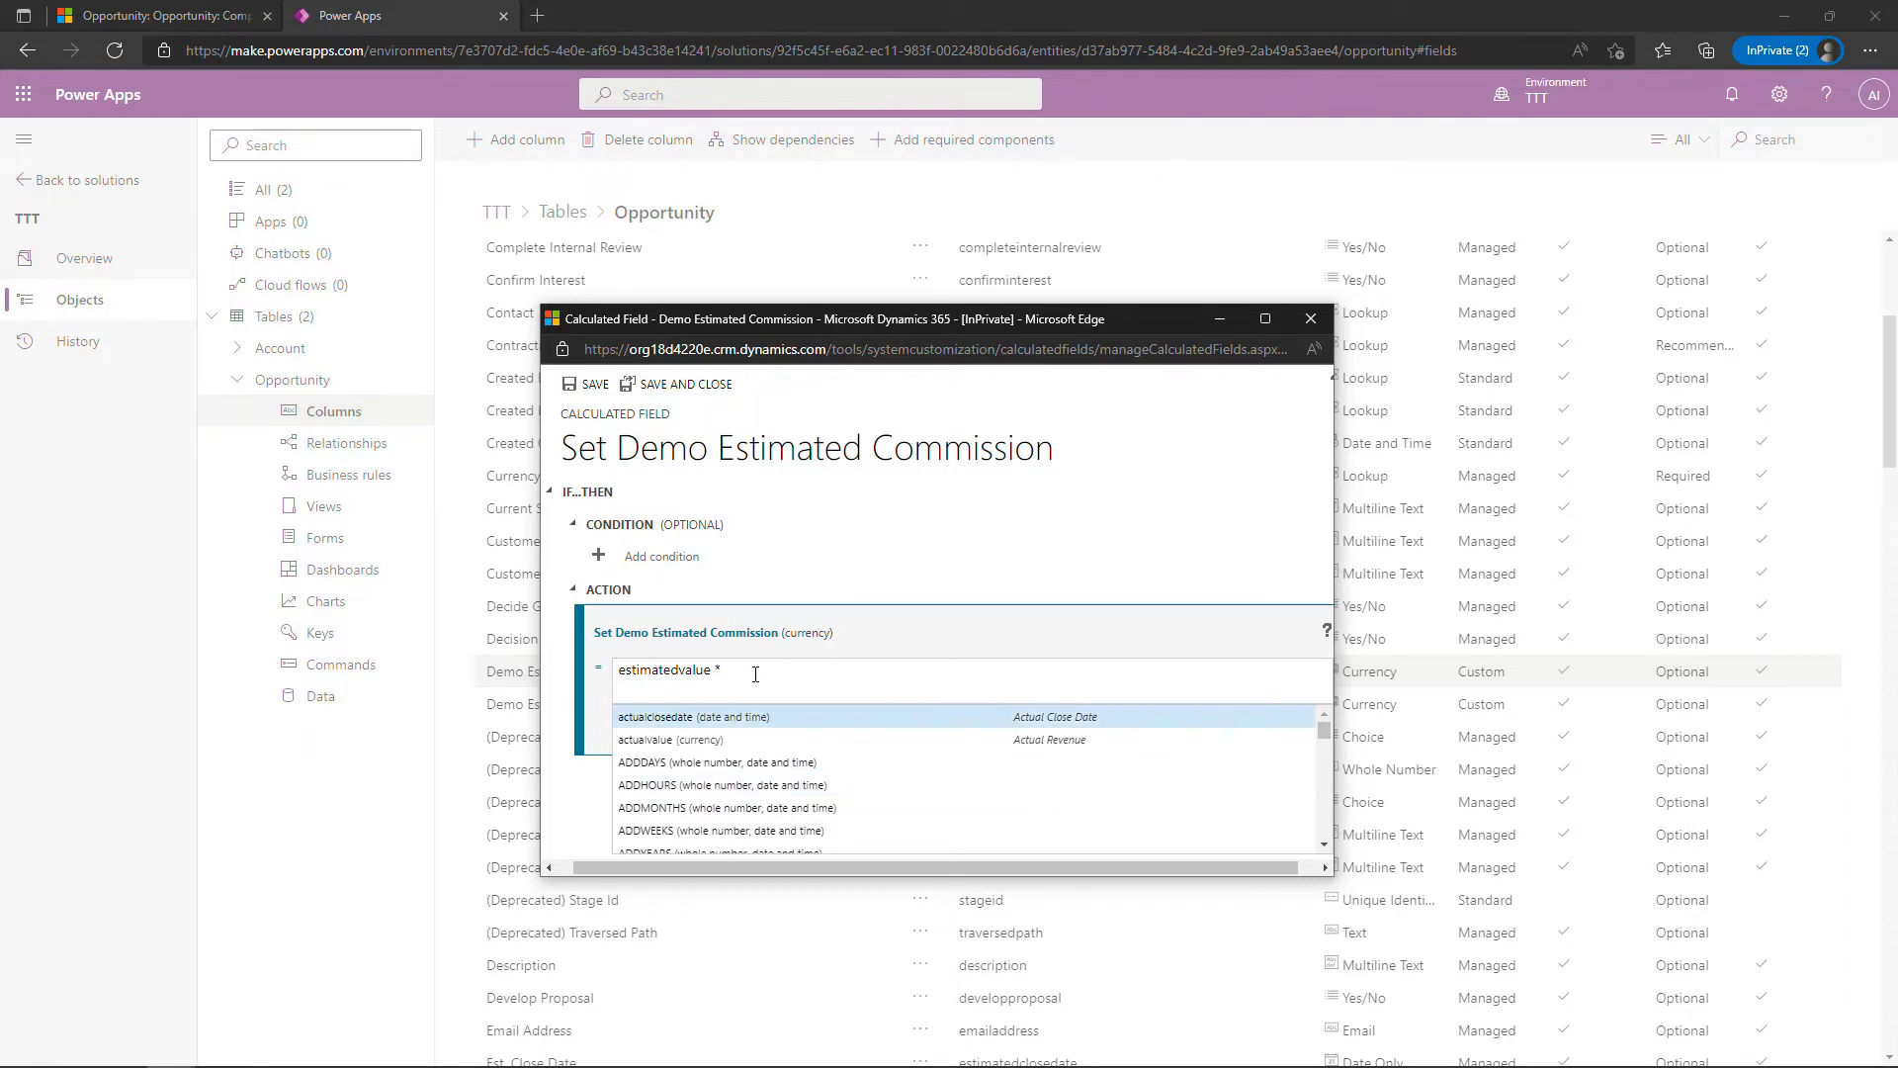
{"action": "type", "text": "* .05"}
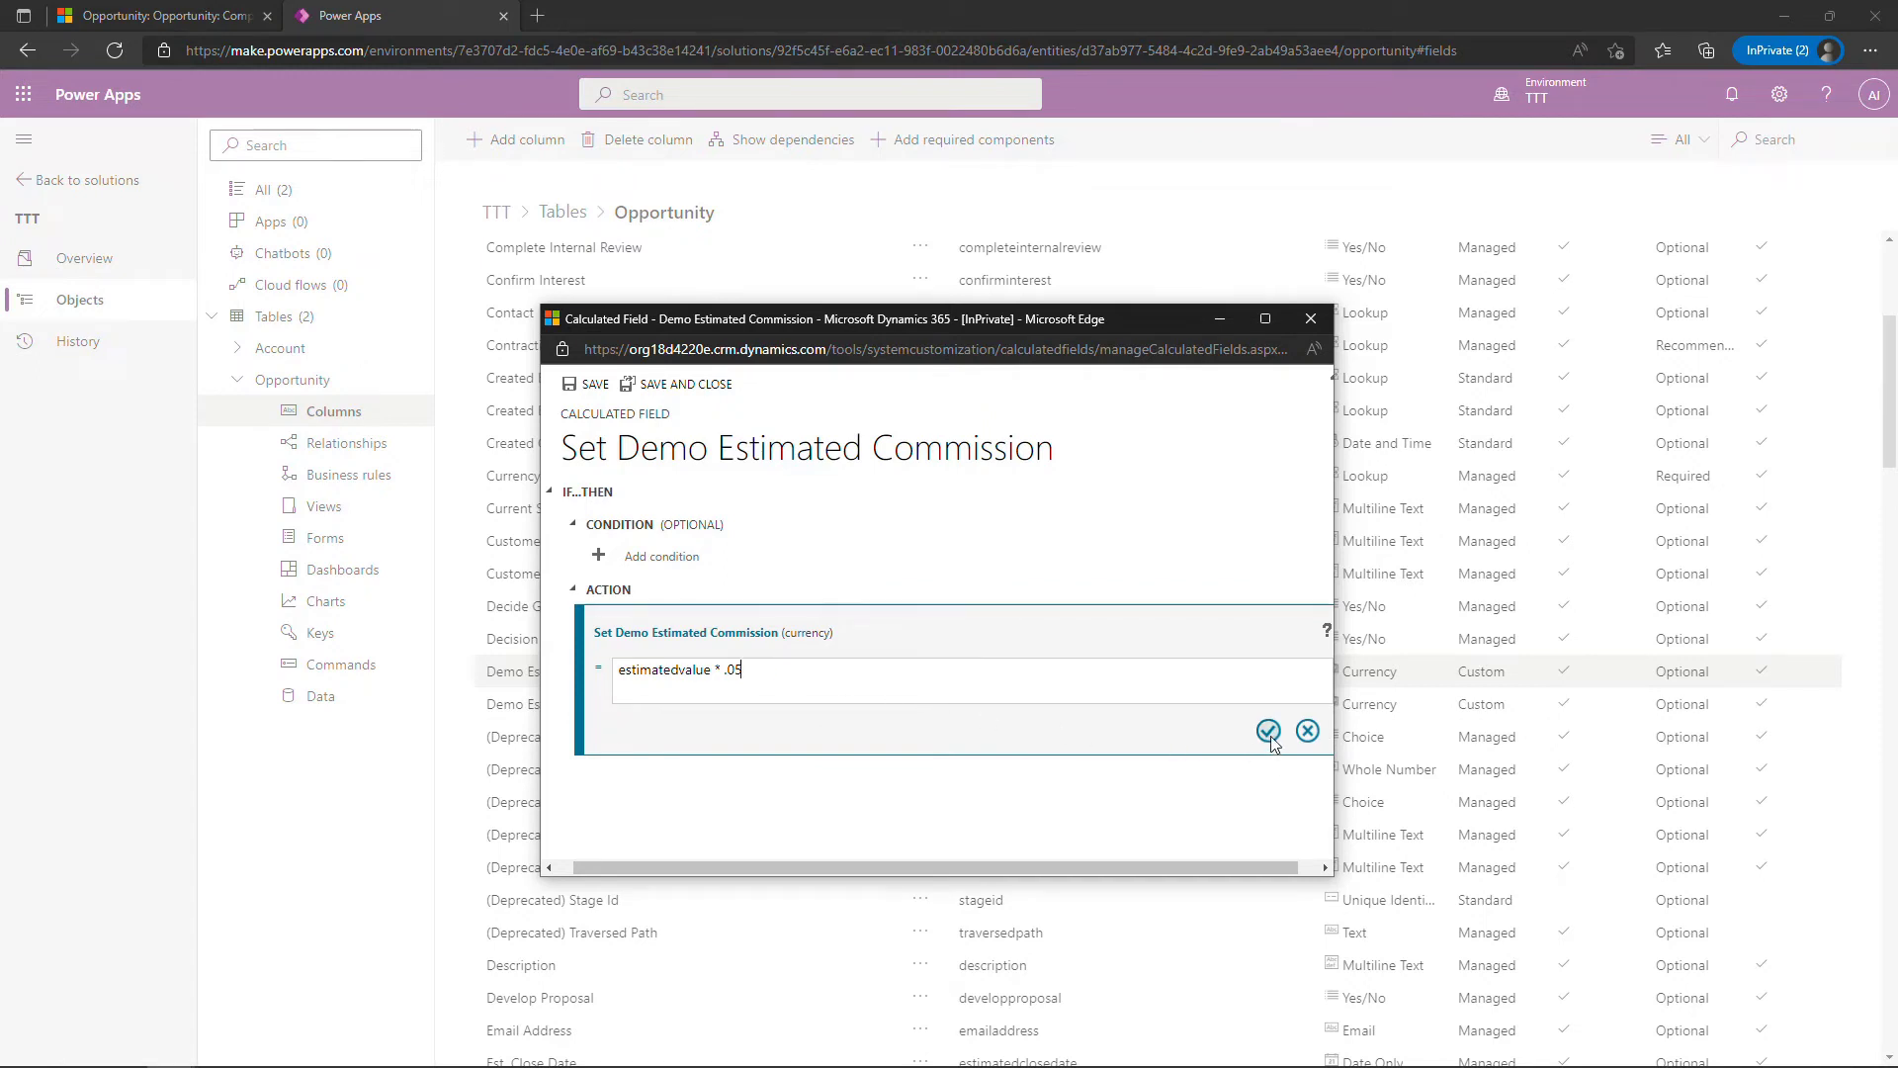
{"action": "left_click", "coordinate": [1268, 730]}
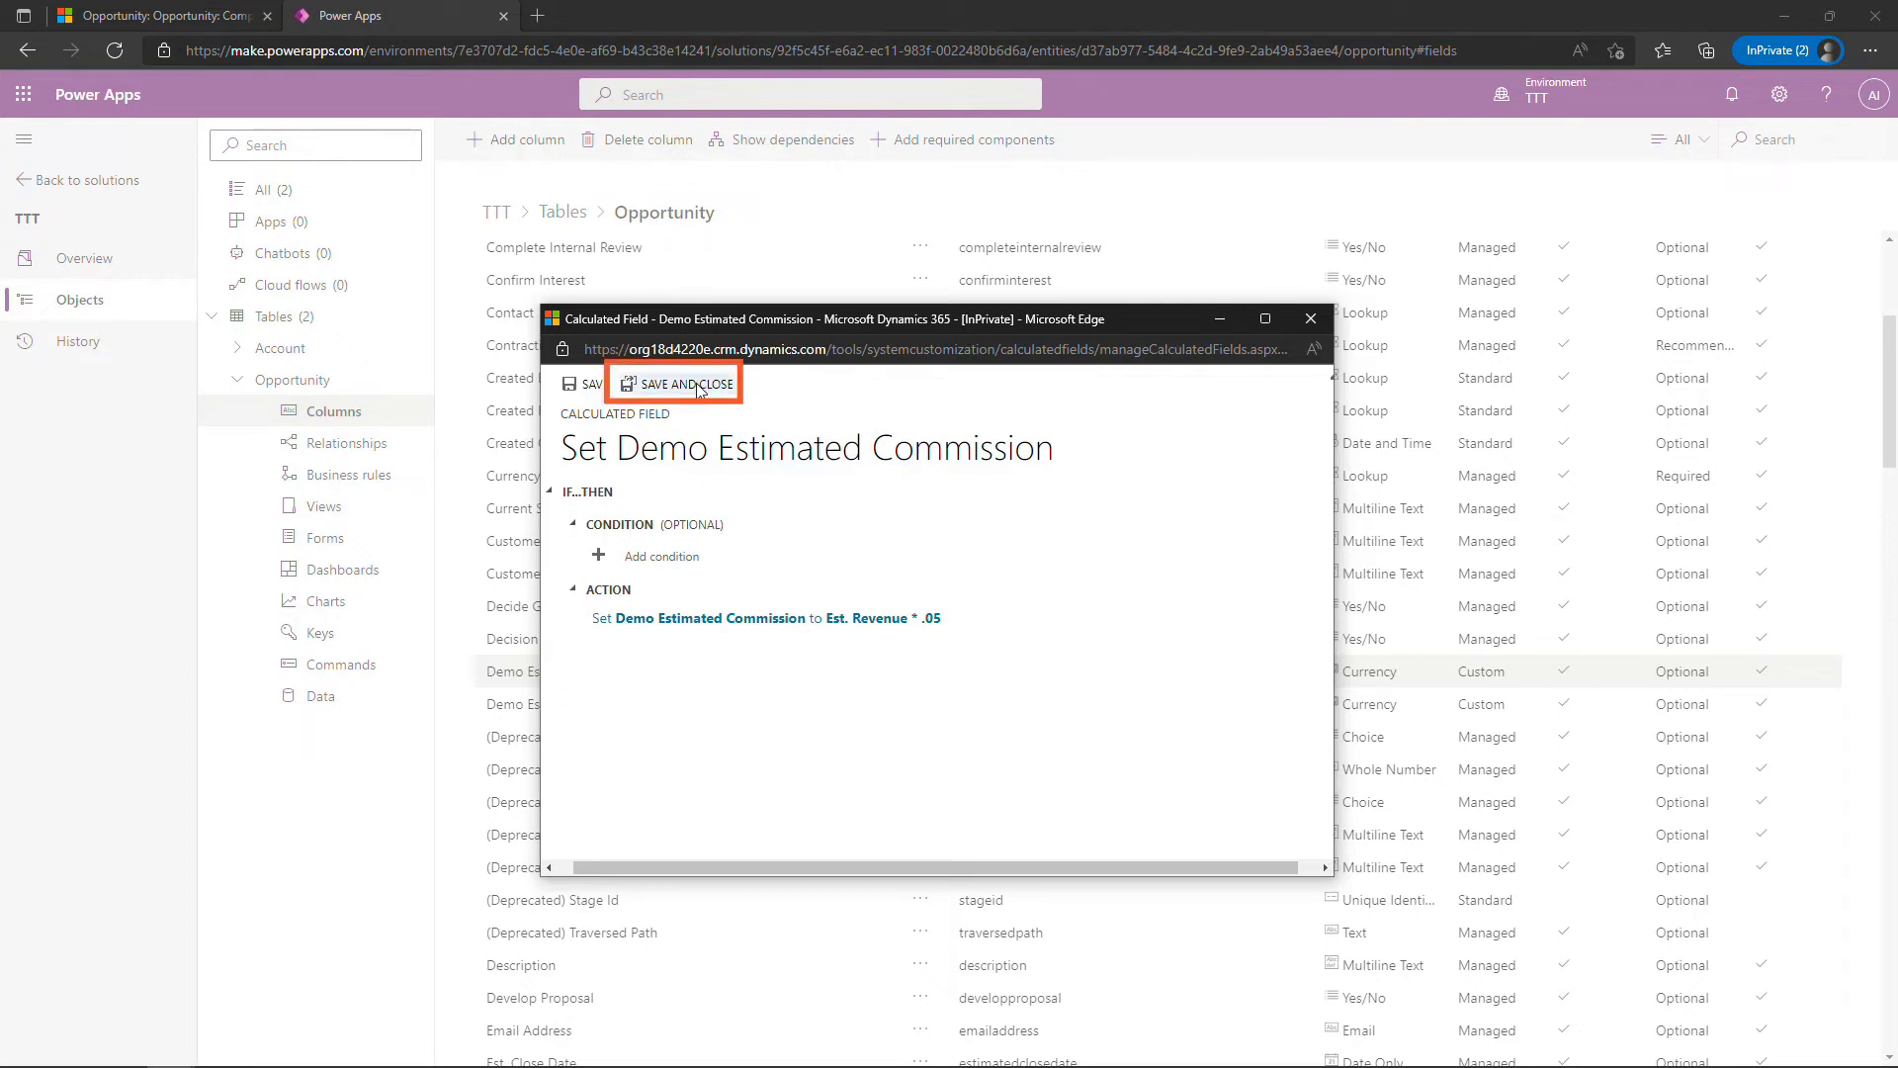
Save and close the calculation, returning to the refreshed Opportunity column list
{"action": "left_click", "coordinate": [682, 383]}
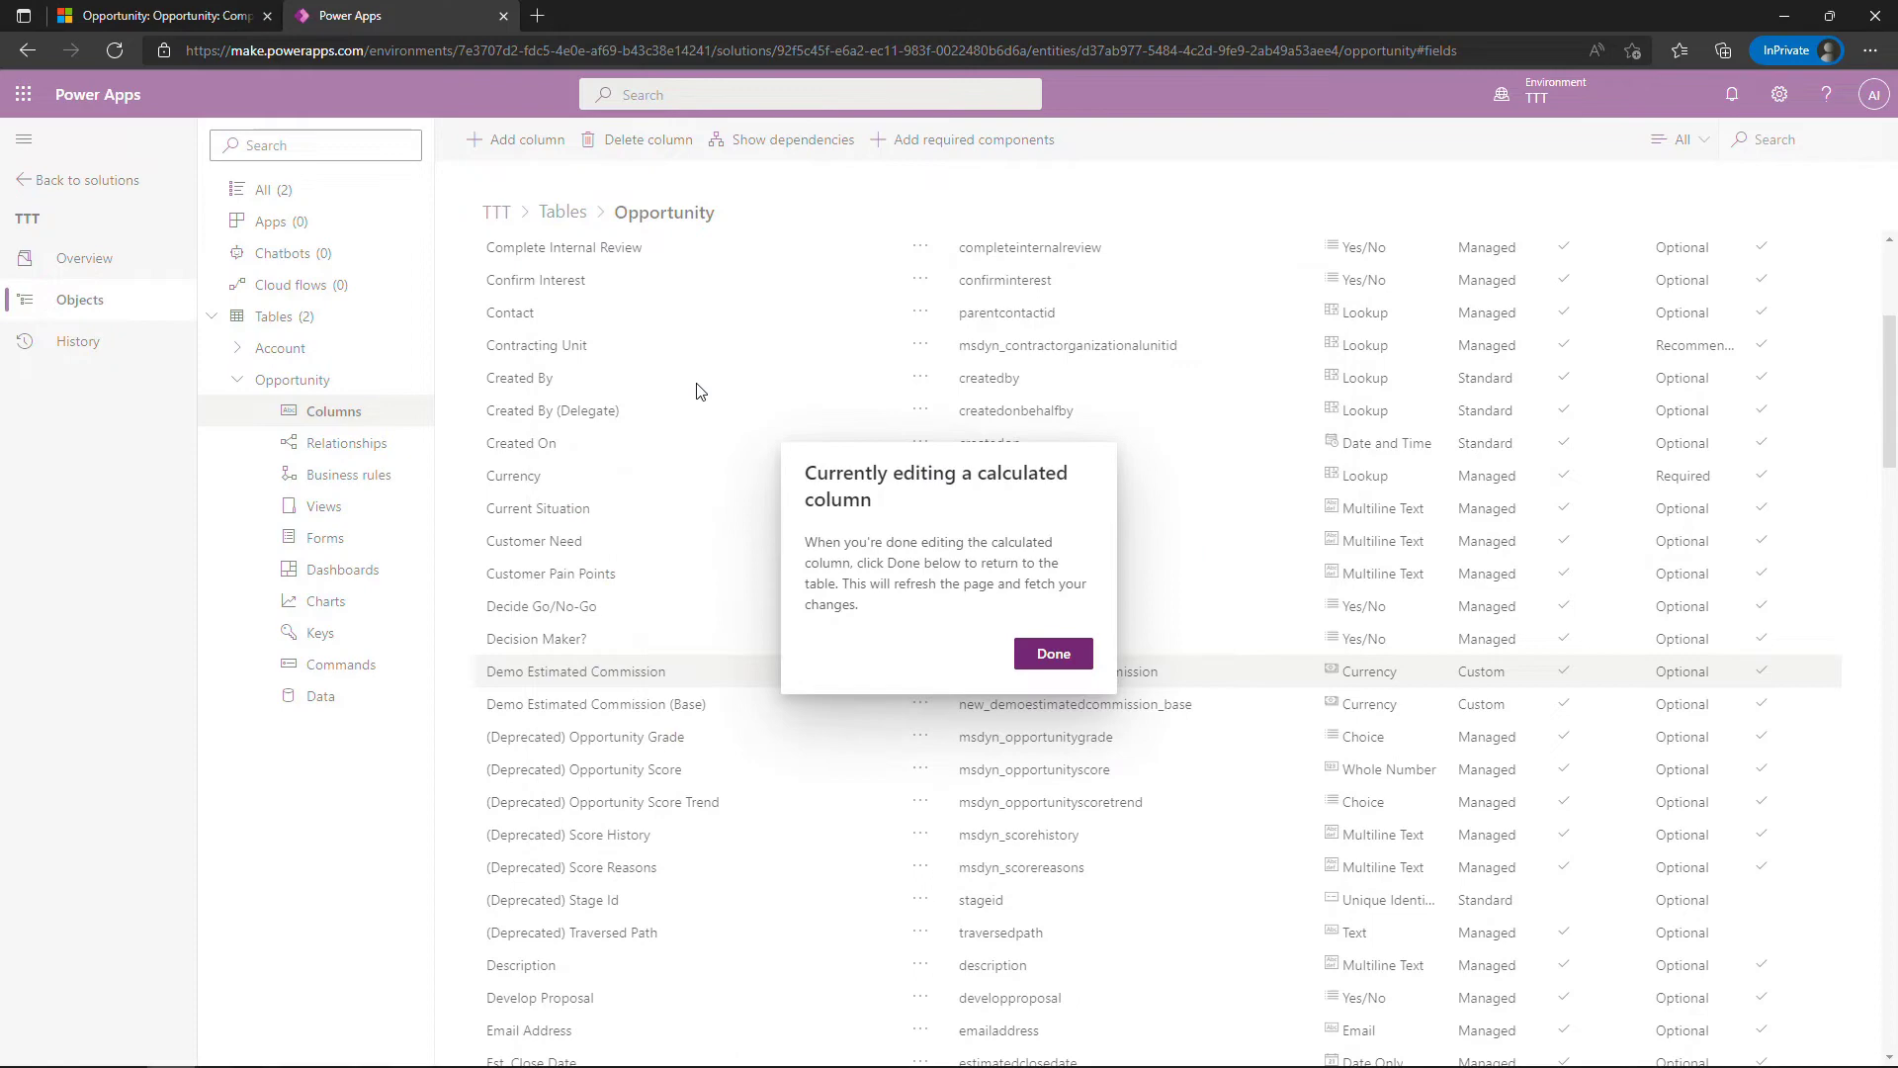
{"action": "left_click", "coordinate": [1052, 652]}
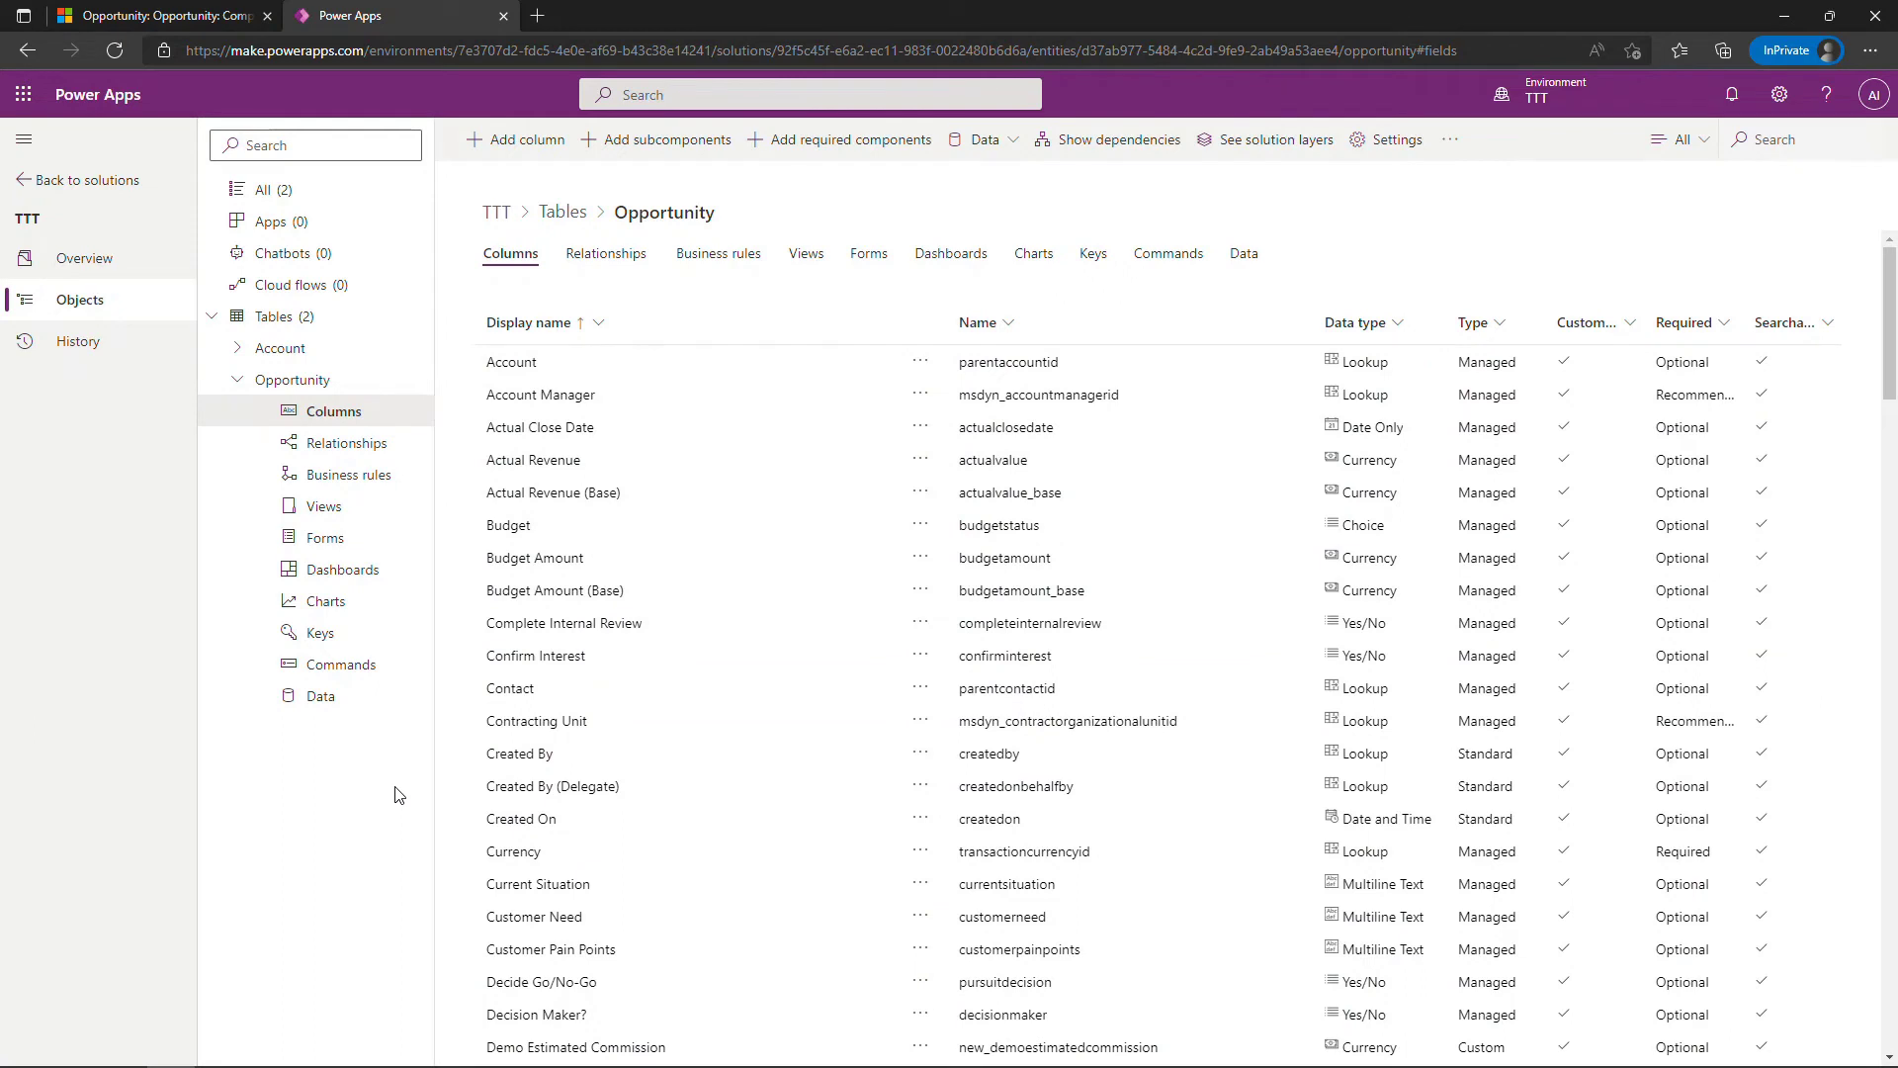
{"action": "mouse_move", "coordinate": [321, 633]}
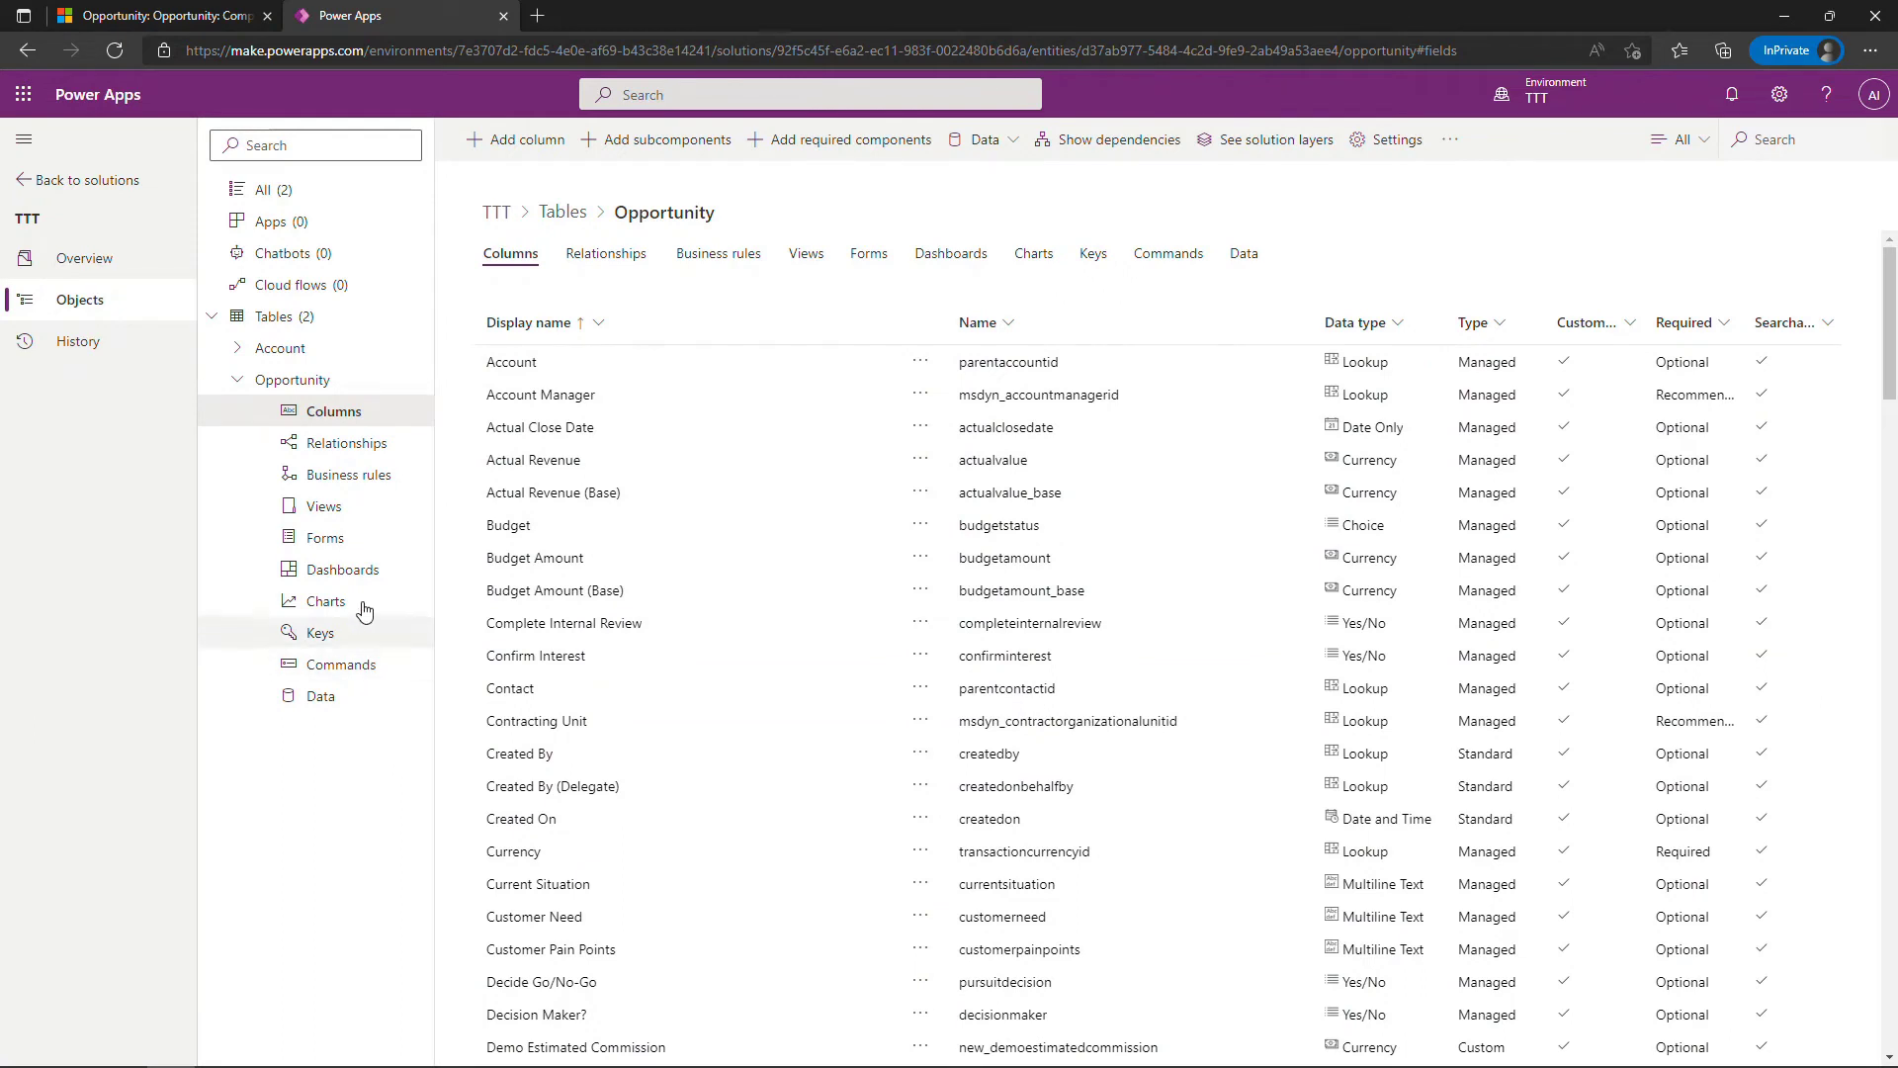
{"action": "mouse_move", "coordinate": [326, 538]}
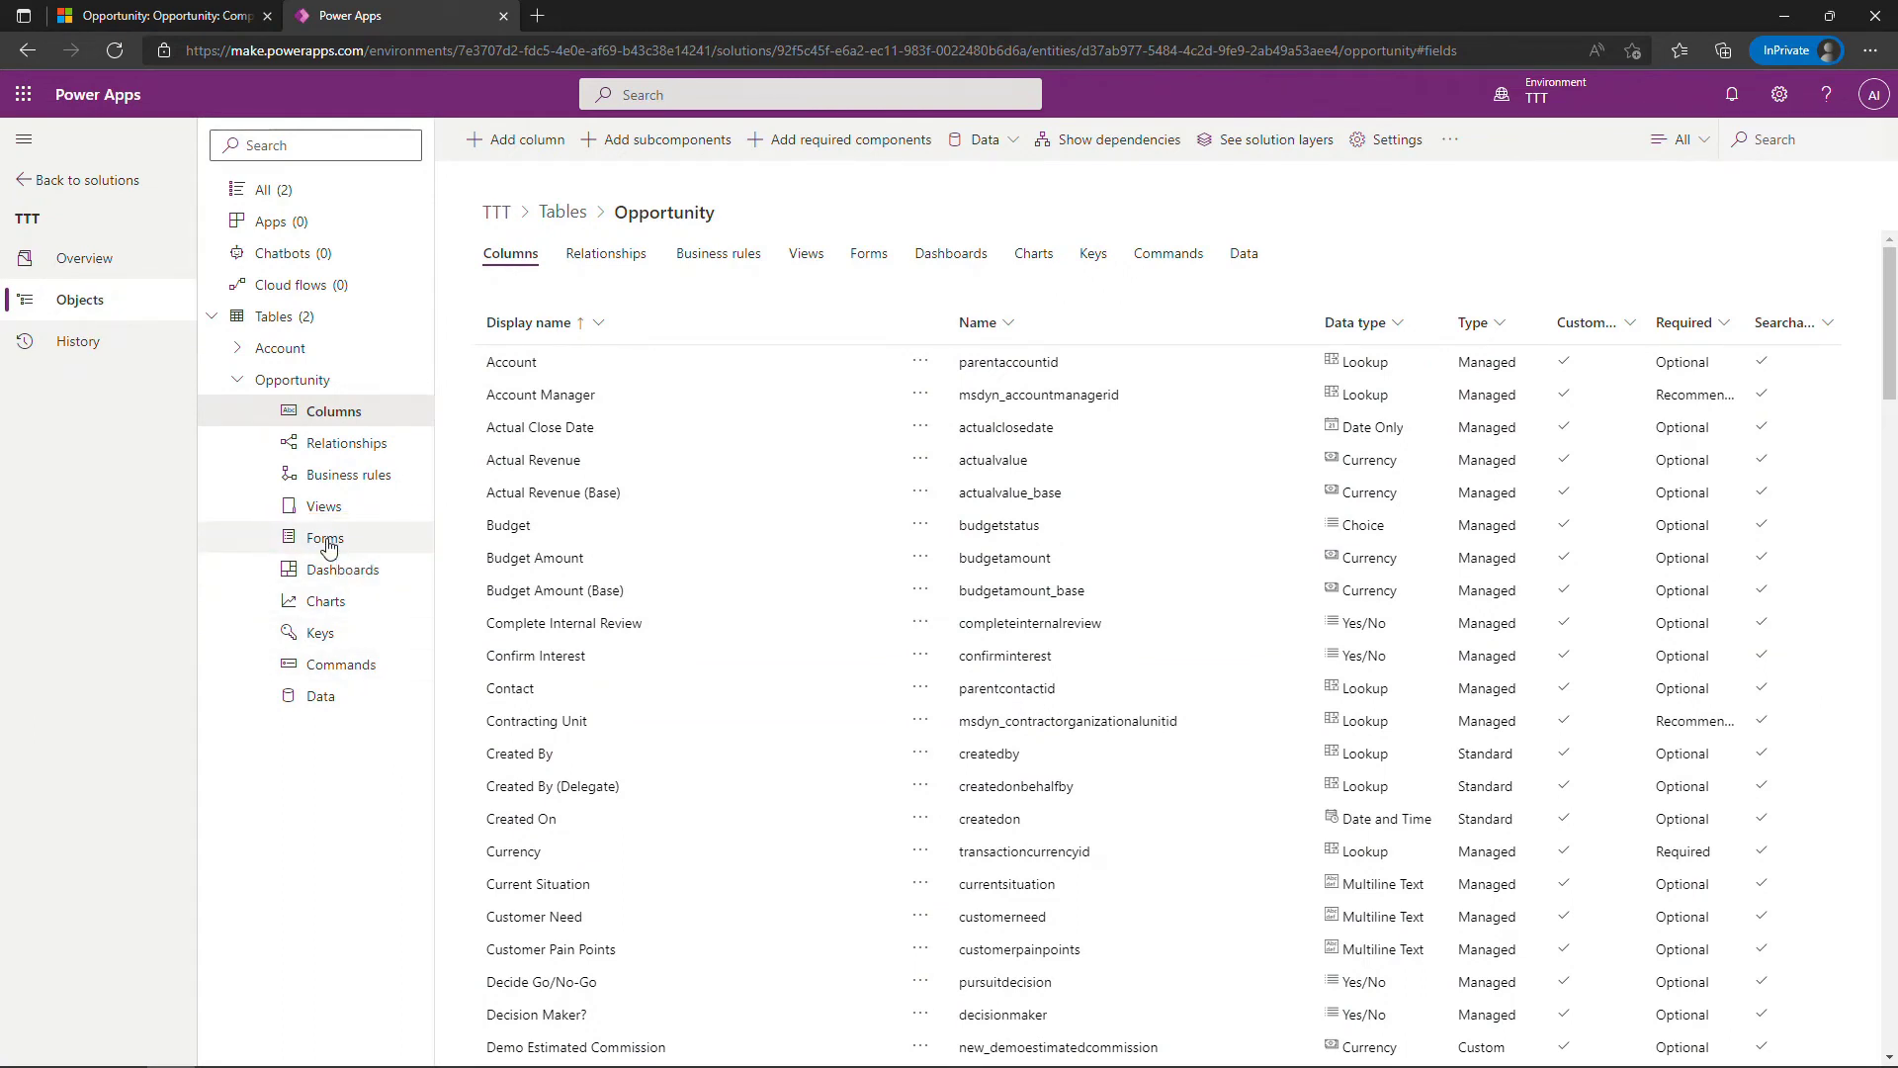
Open the main Opportunity form in the form designer and zoom the preview
{"action": "left_click", "coordinate": [322, 538]}
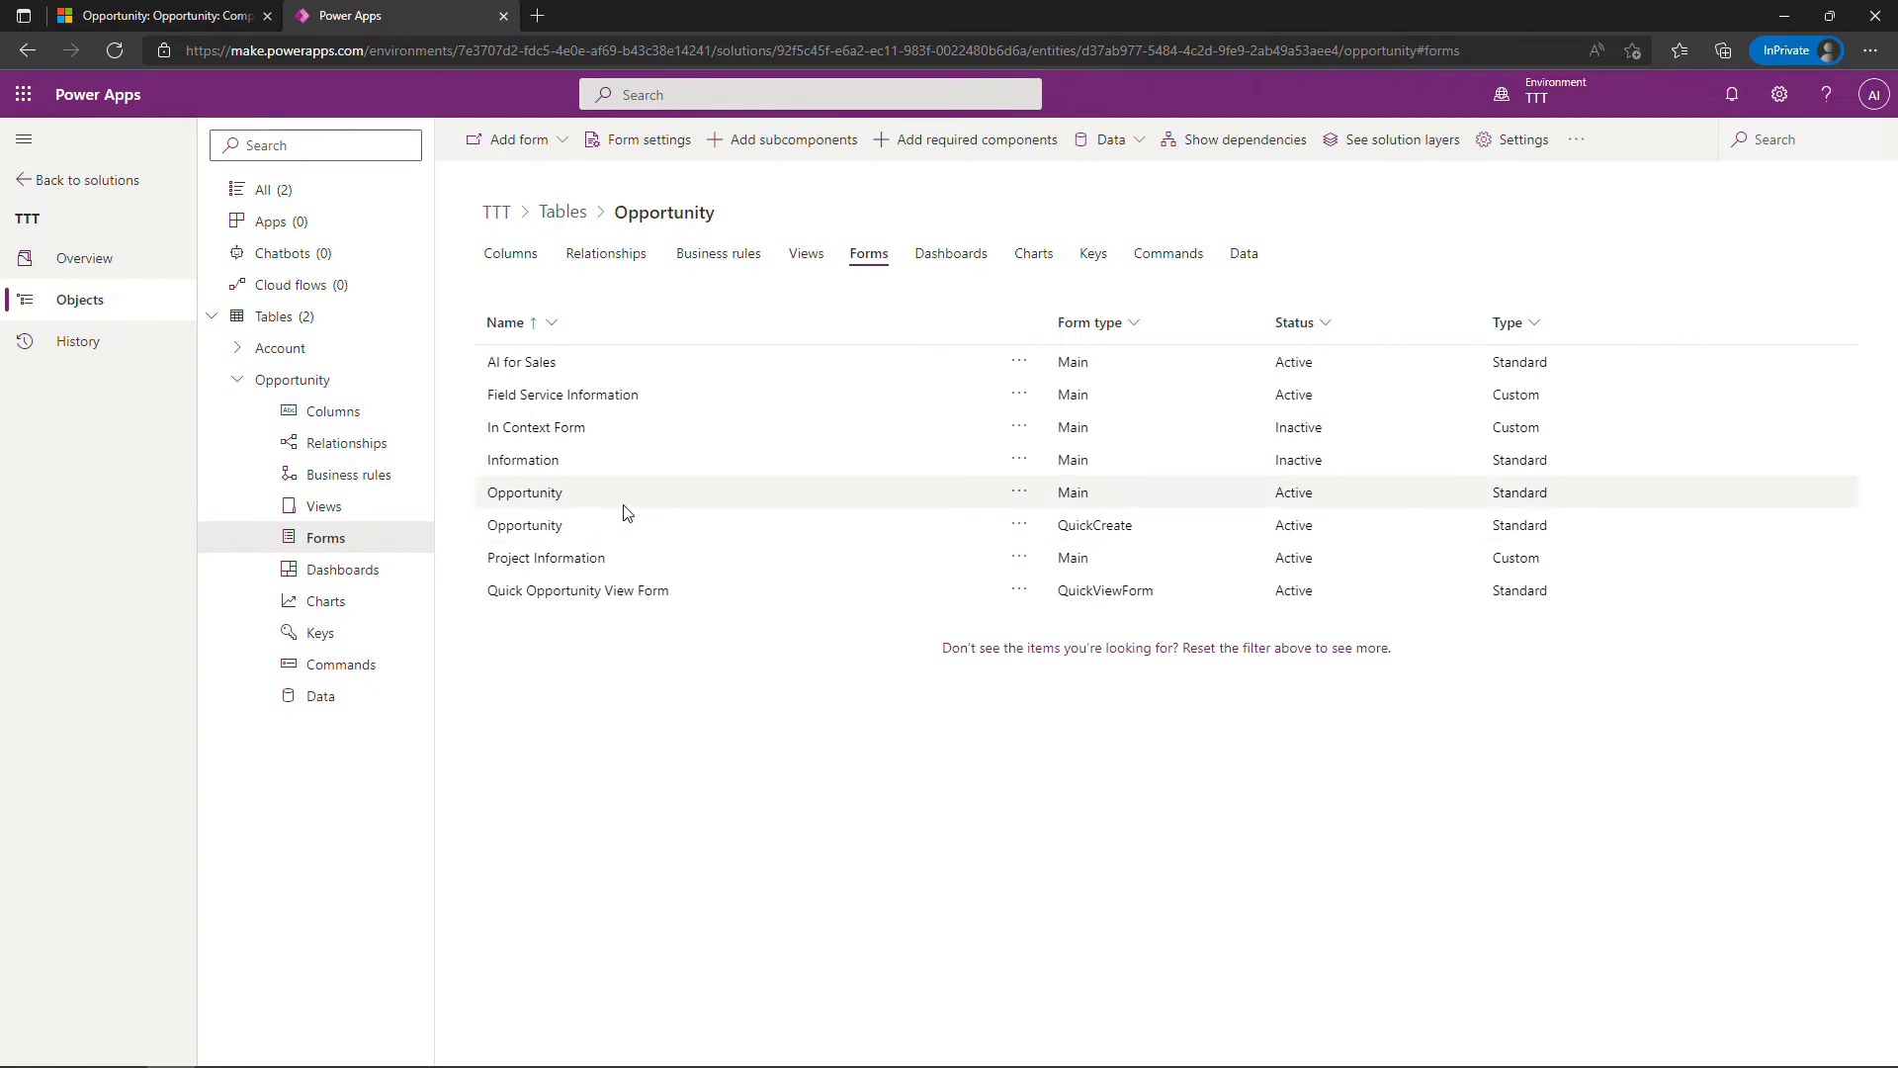
{"action": "left_click", "coordinate": [524, 492]}
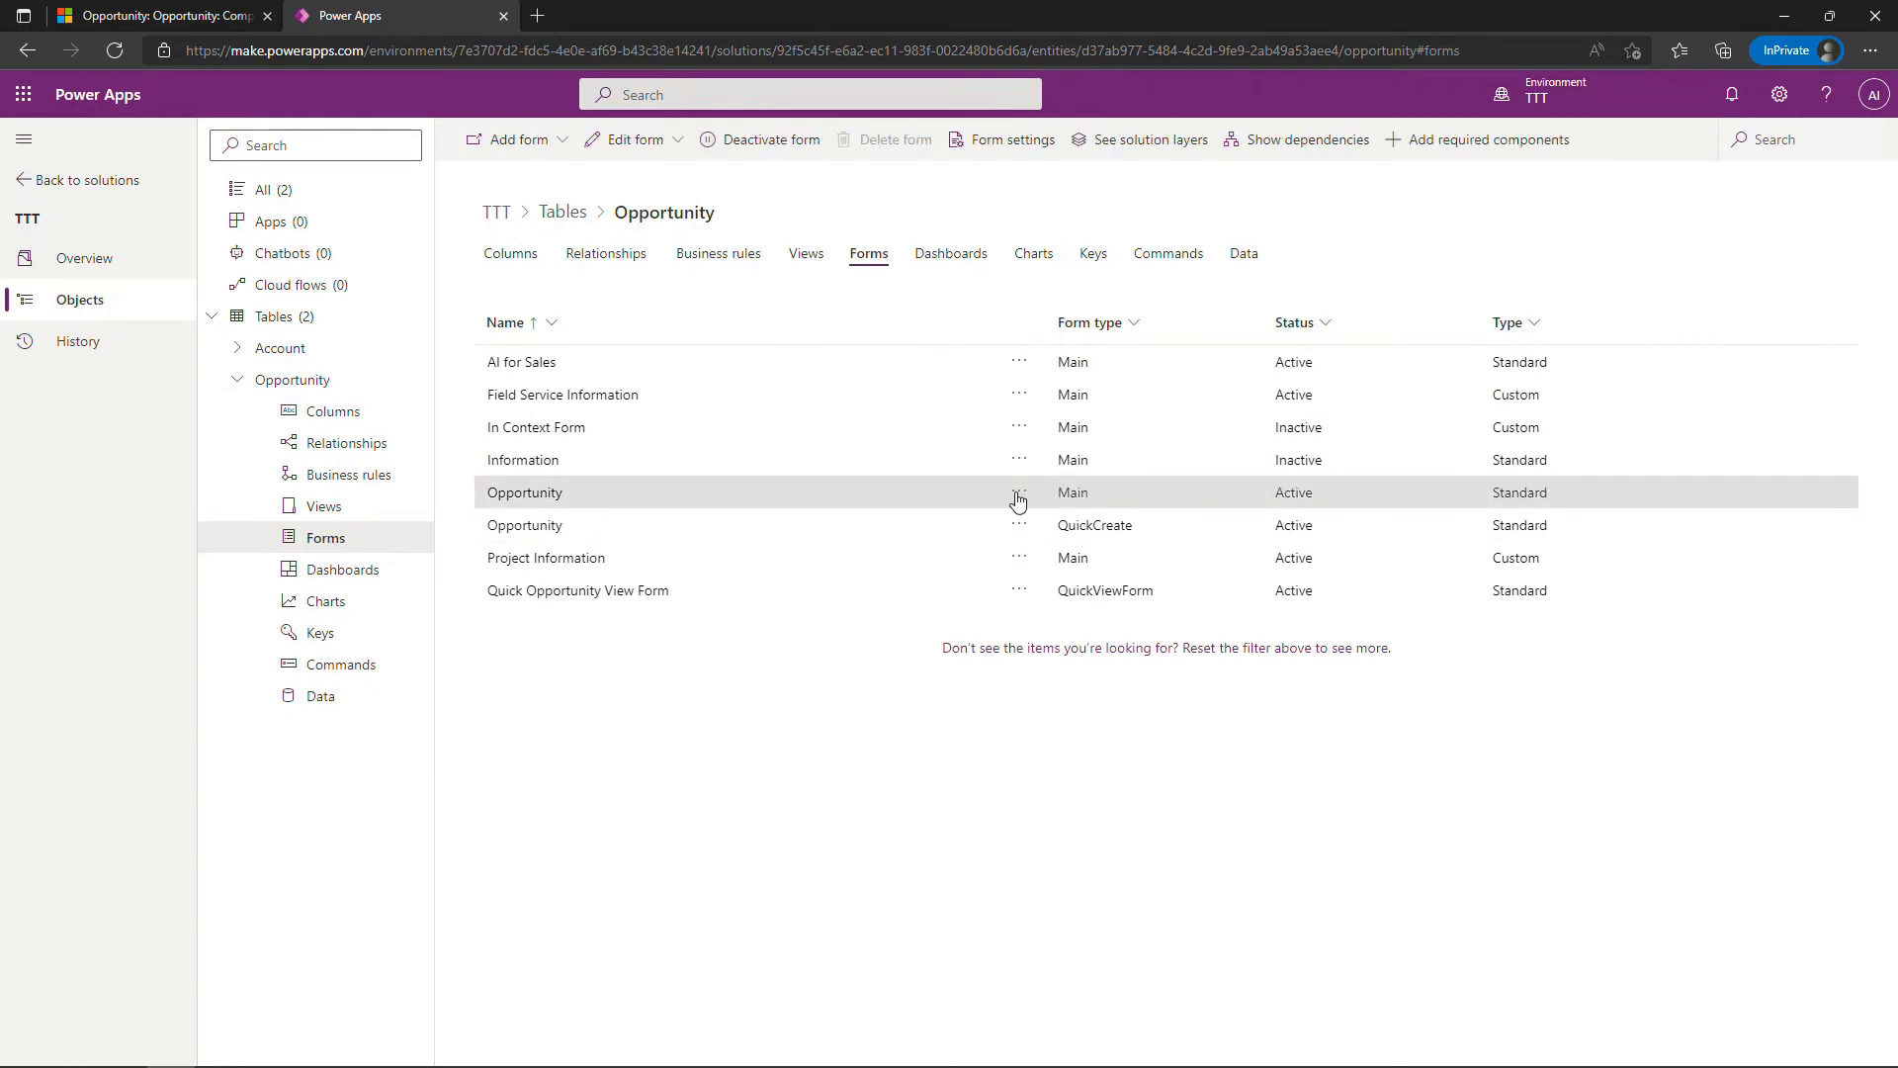
{"action": "left_click", "coordinate": [524, 493]}
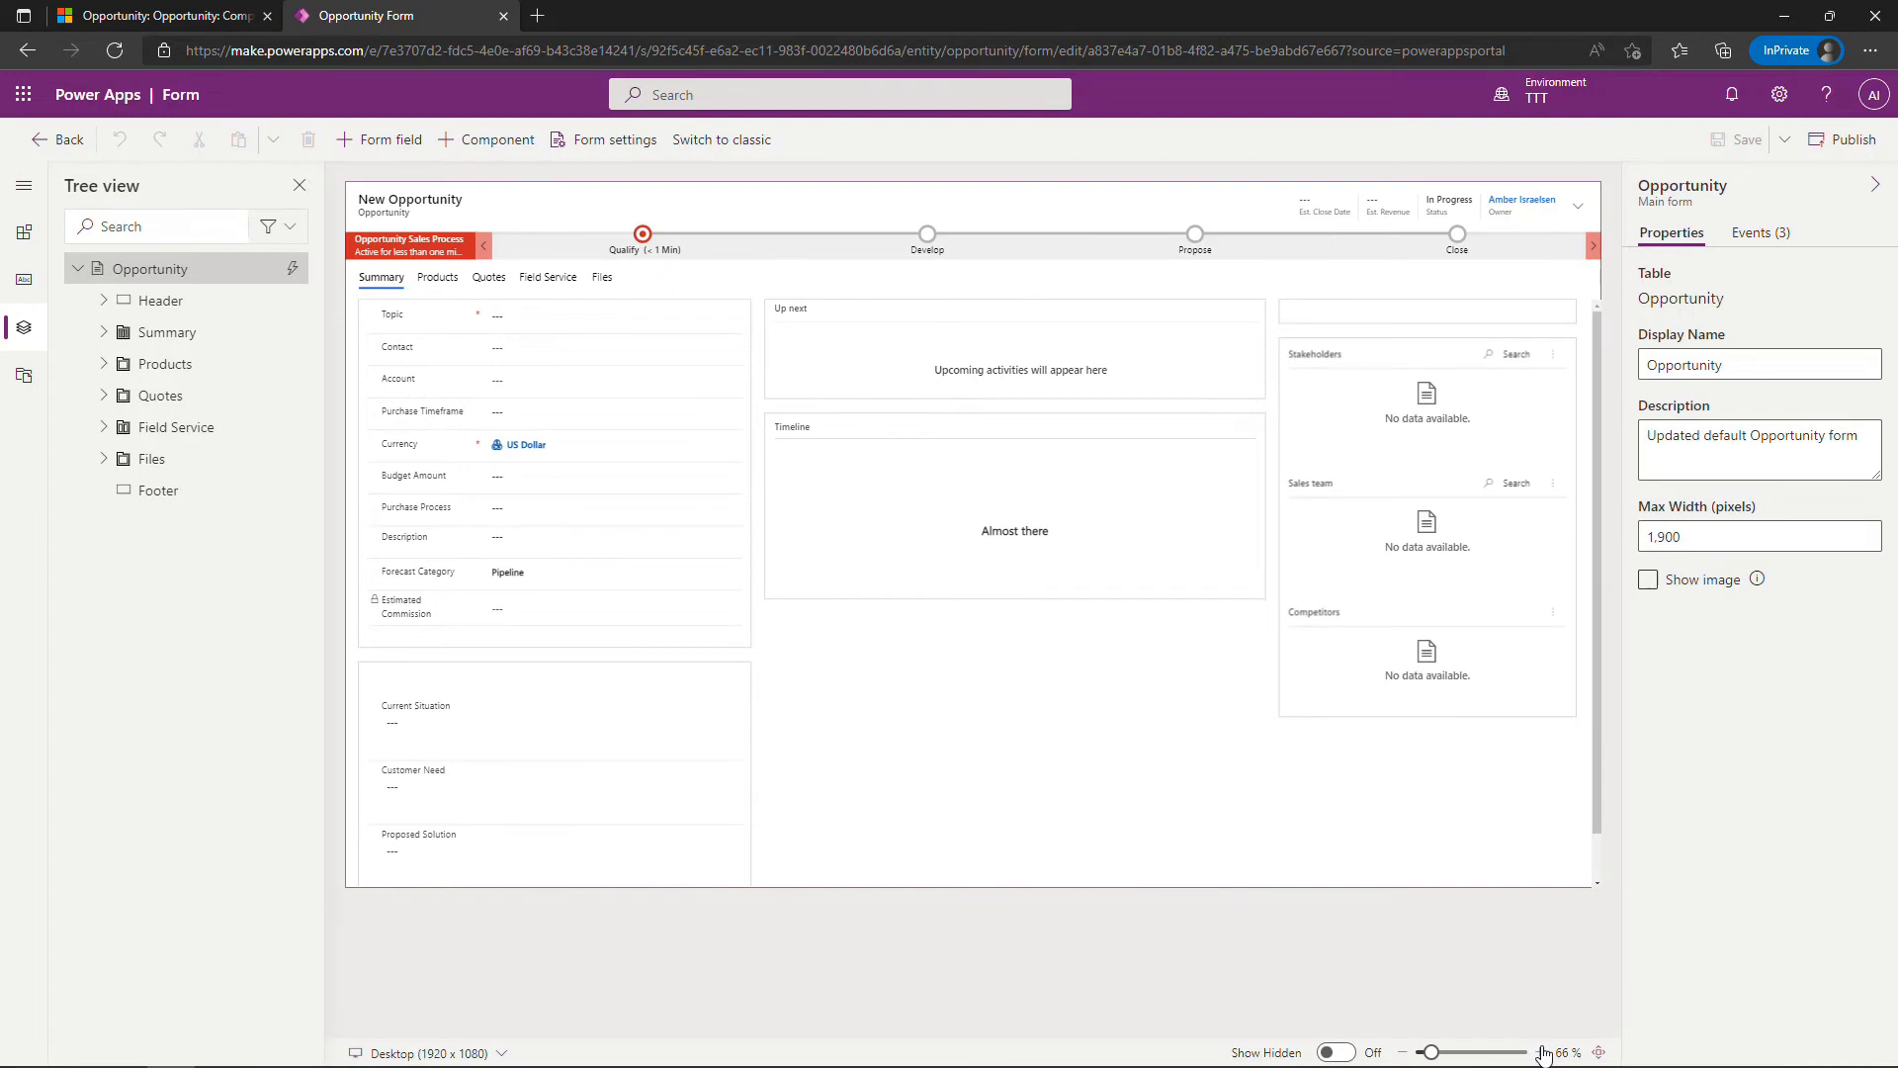
{"action": "left_click", "coordinate": [1598, 1052]}
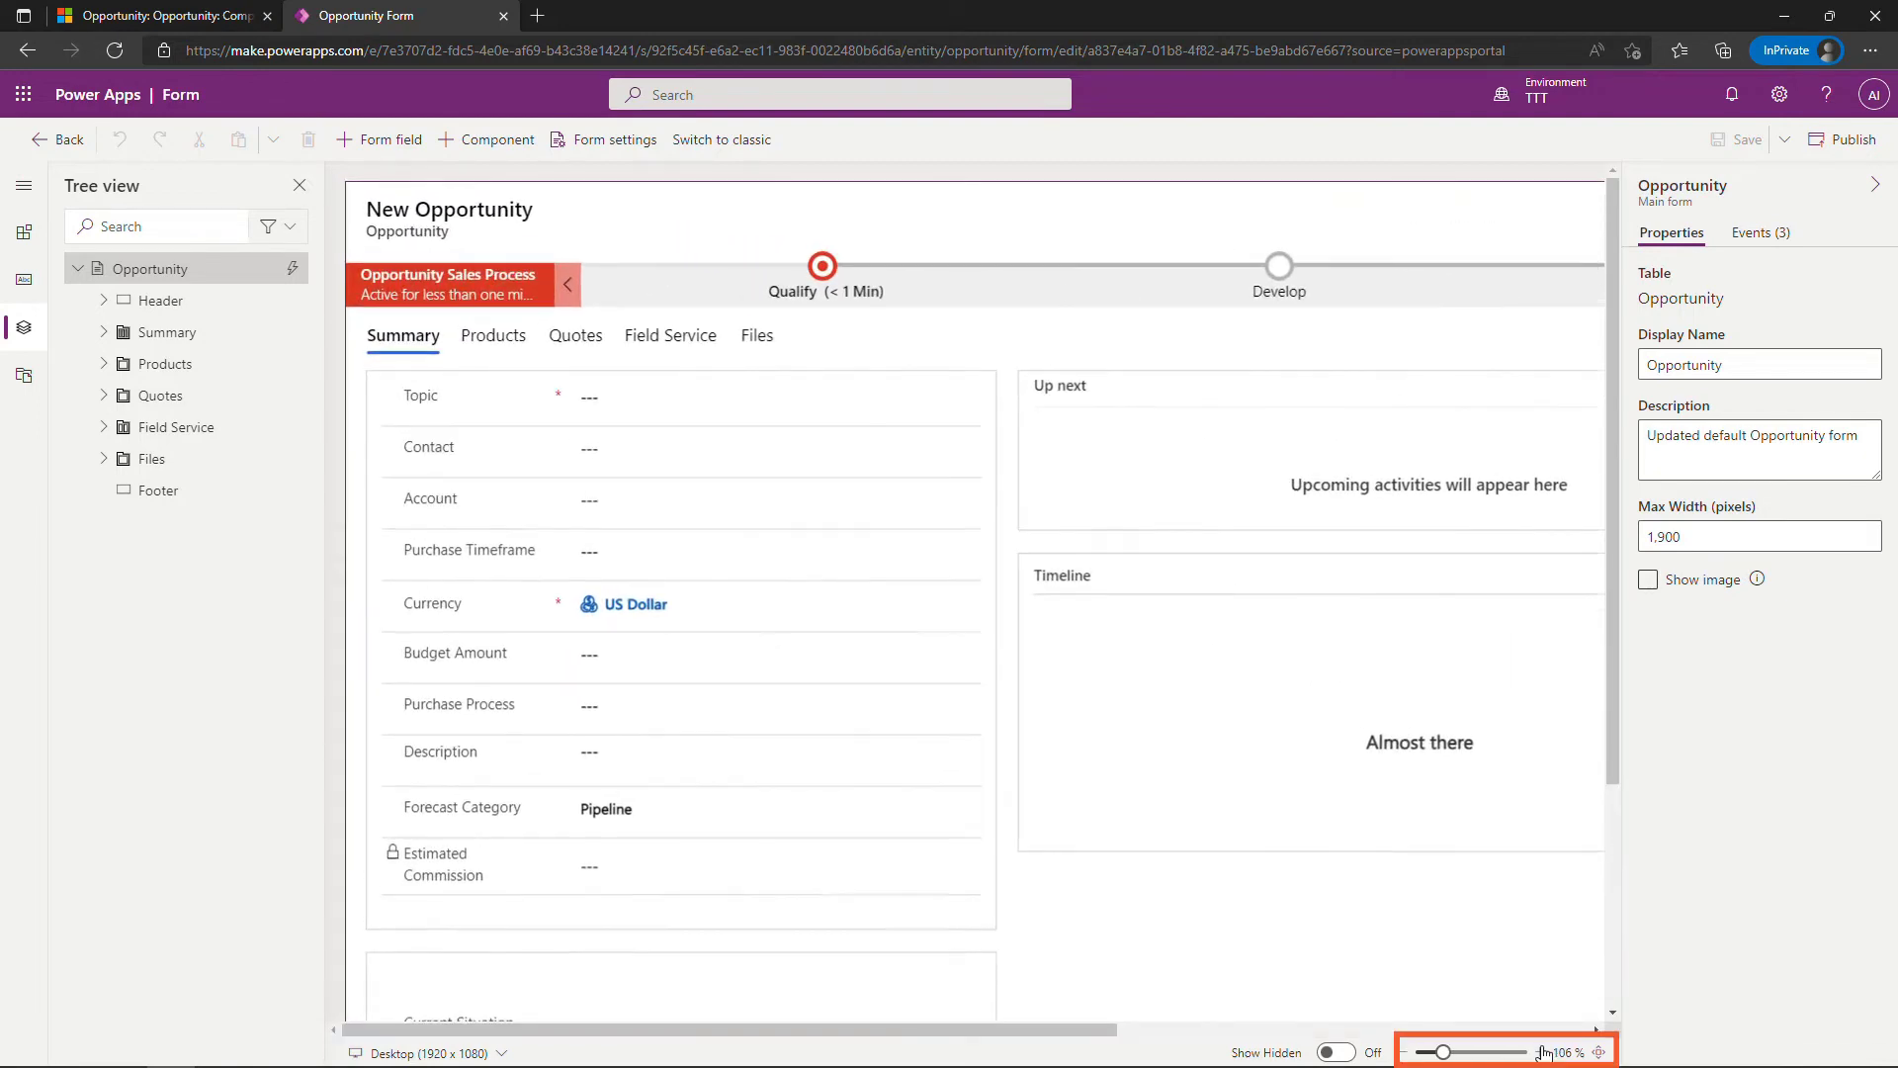
{"action": "scroll", "scroll_direction": "down", "scroll_amount": 3}
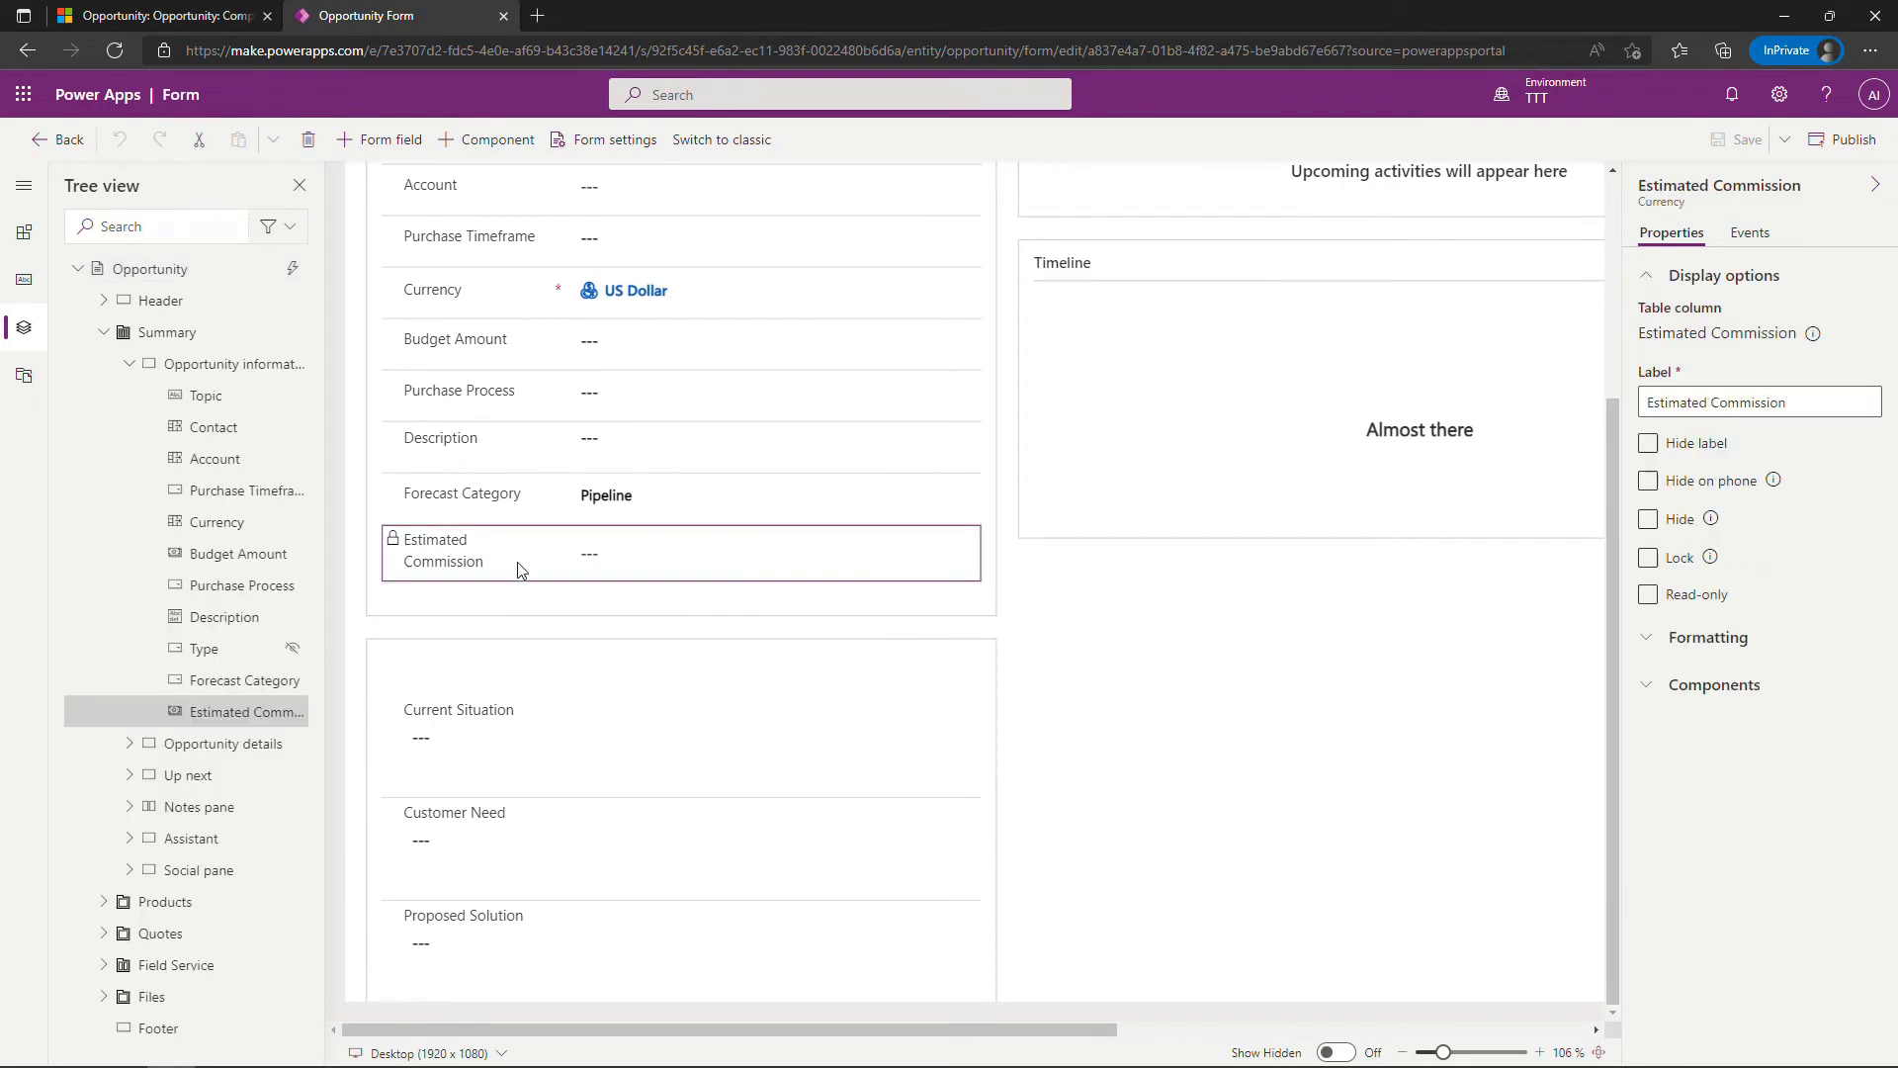
{"action": "mouse_move", "coordinate": [526, 569]}
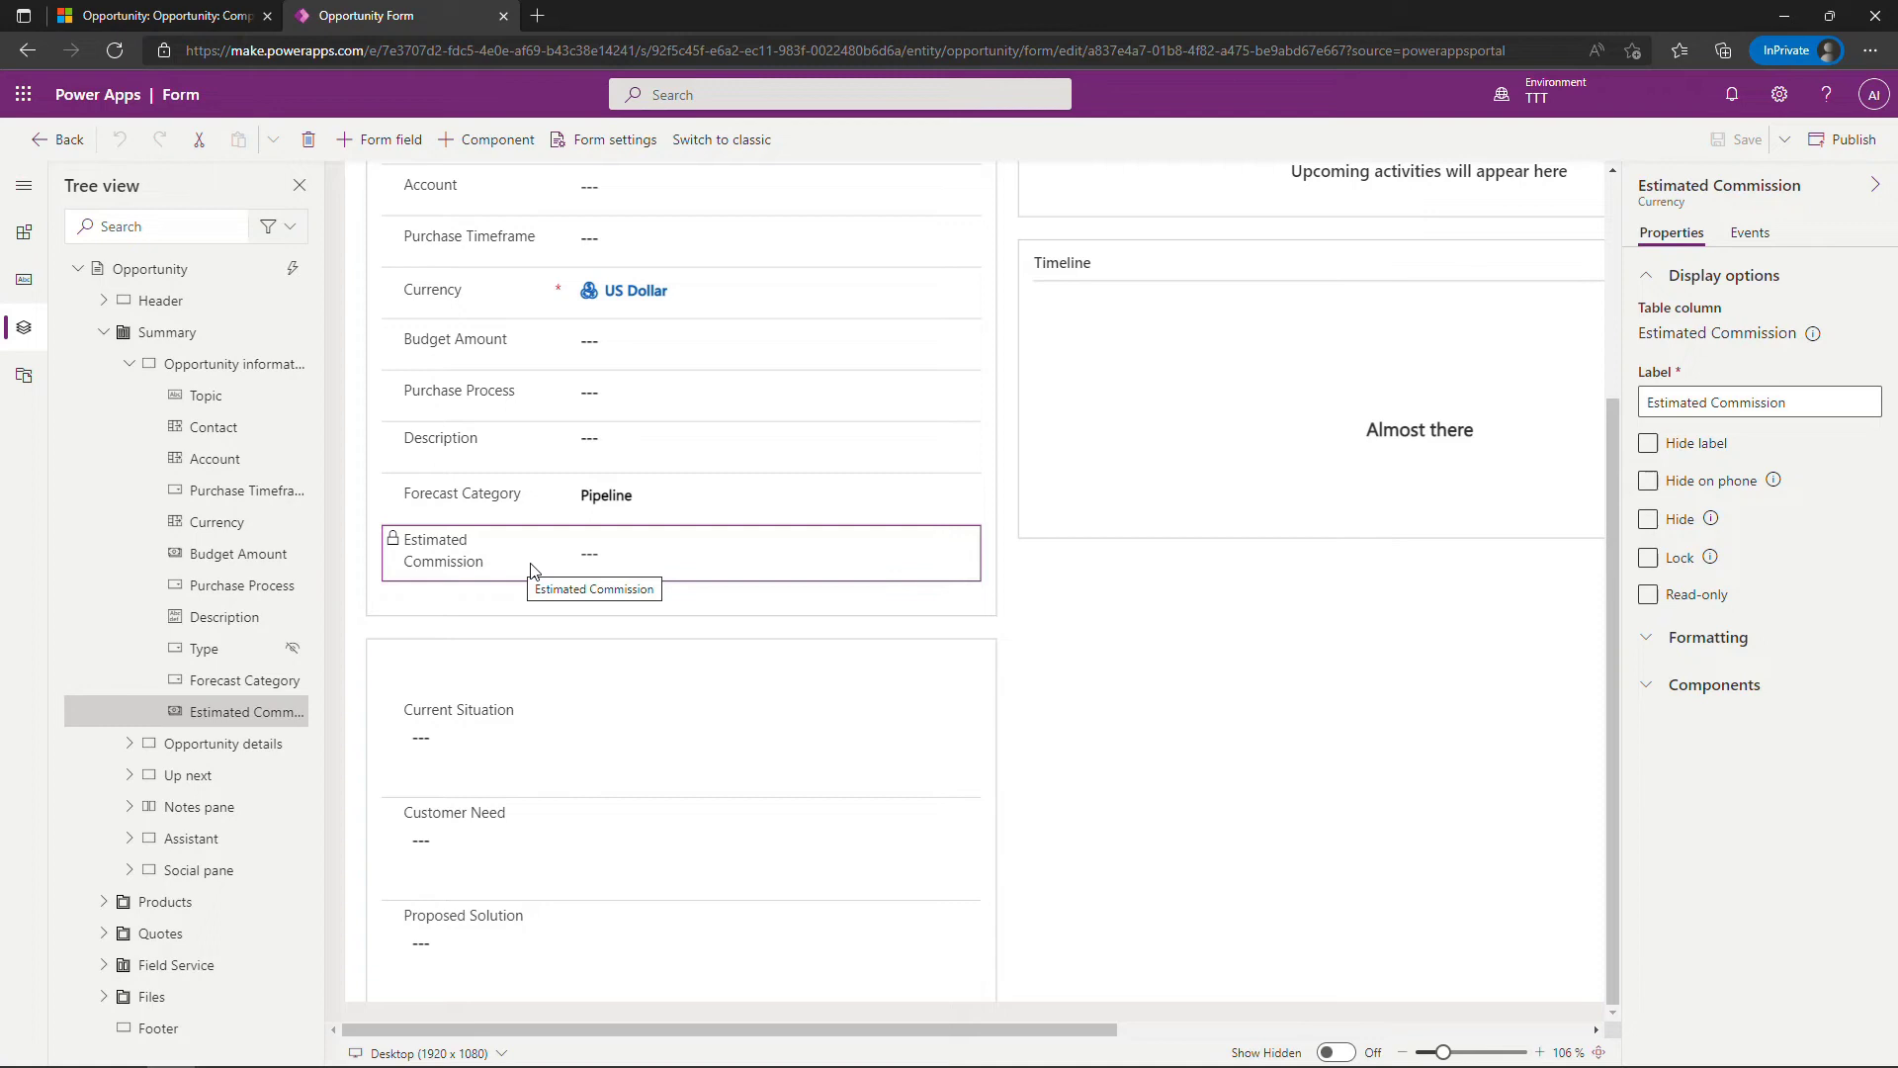
{"action": "mouse_move", "coordinate": [405, 199]}
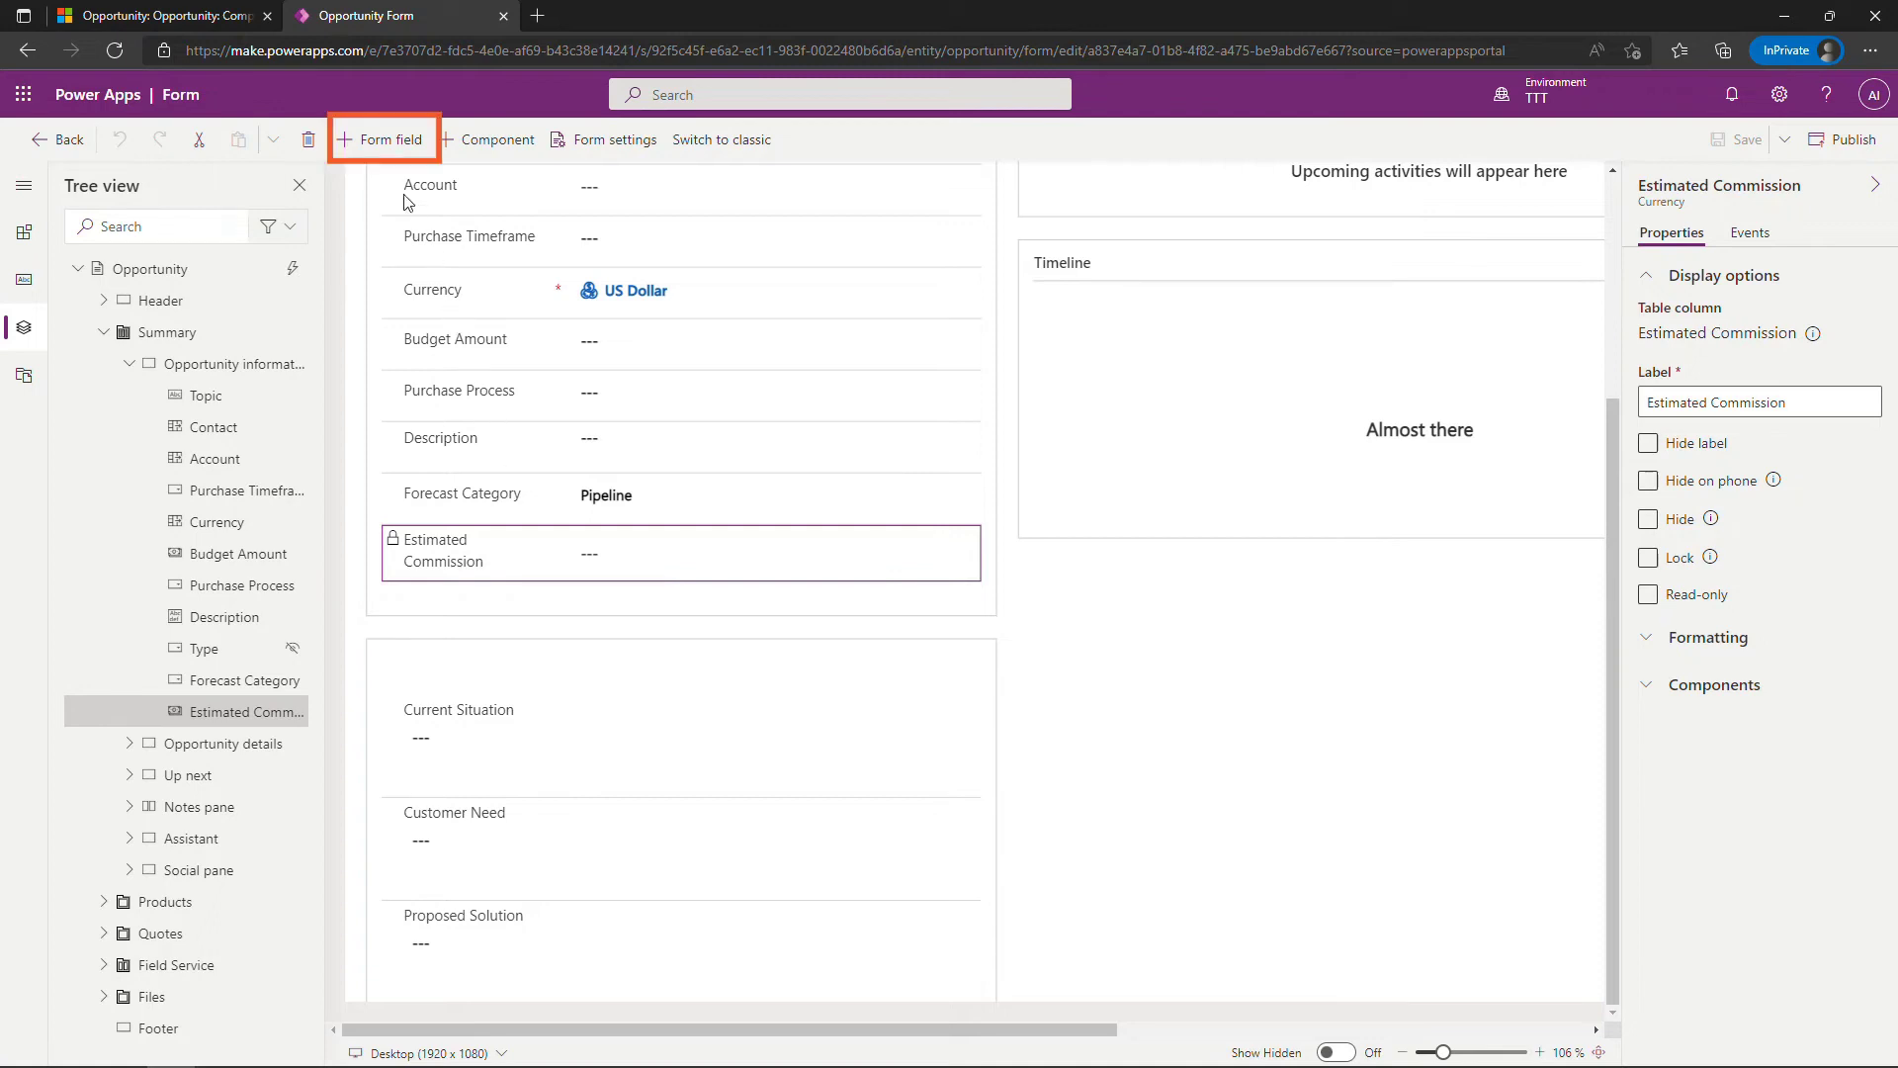
{"action": "mouse_move", "coordinate": [382, 138]}
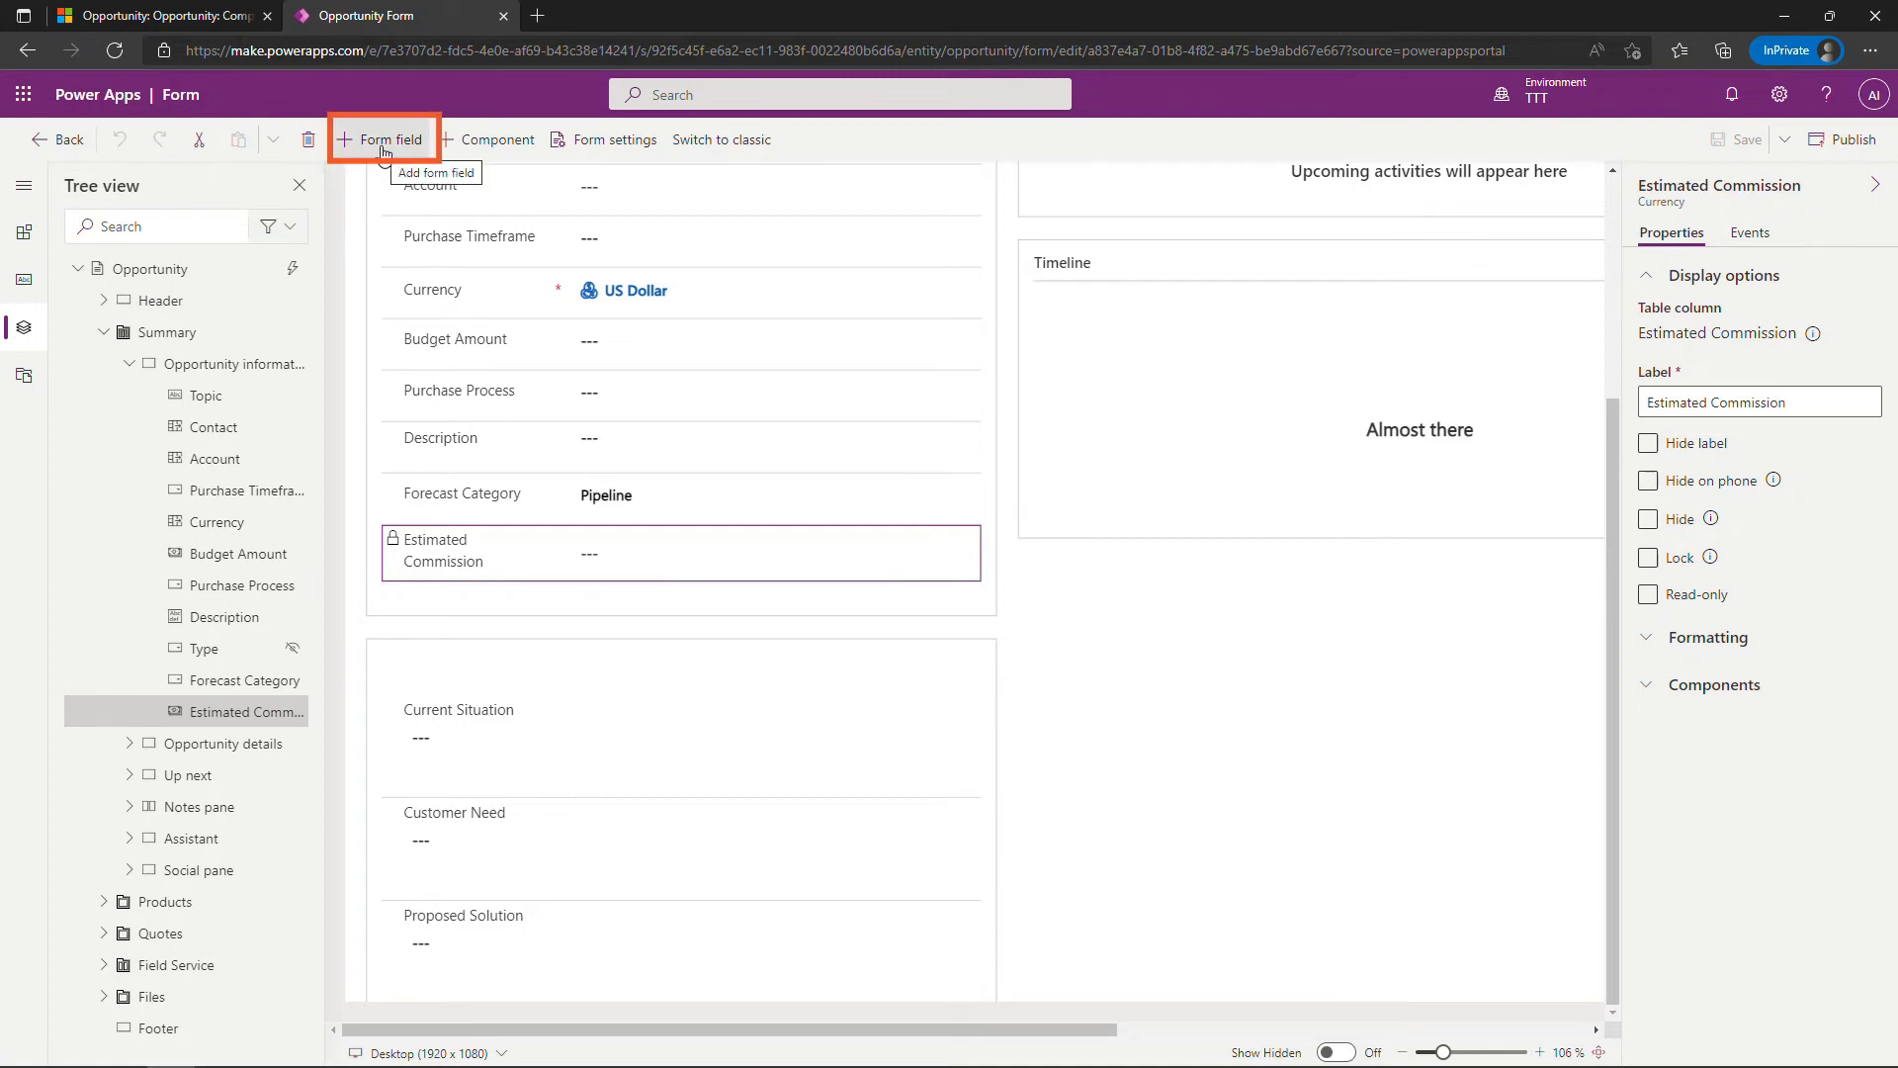
Place Demo Estimated Commission under Estimated Commission from Table columns and publish the form
{"action": "left_click", "coordinate": [389, 138]}
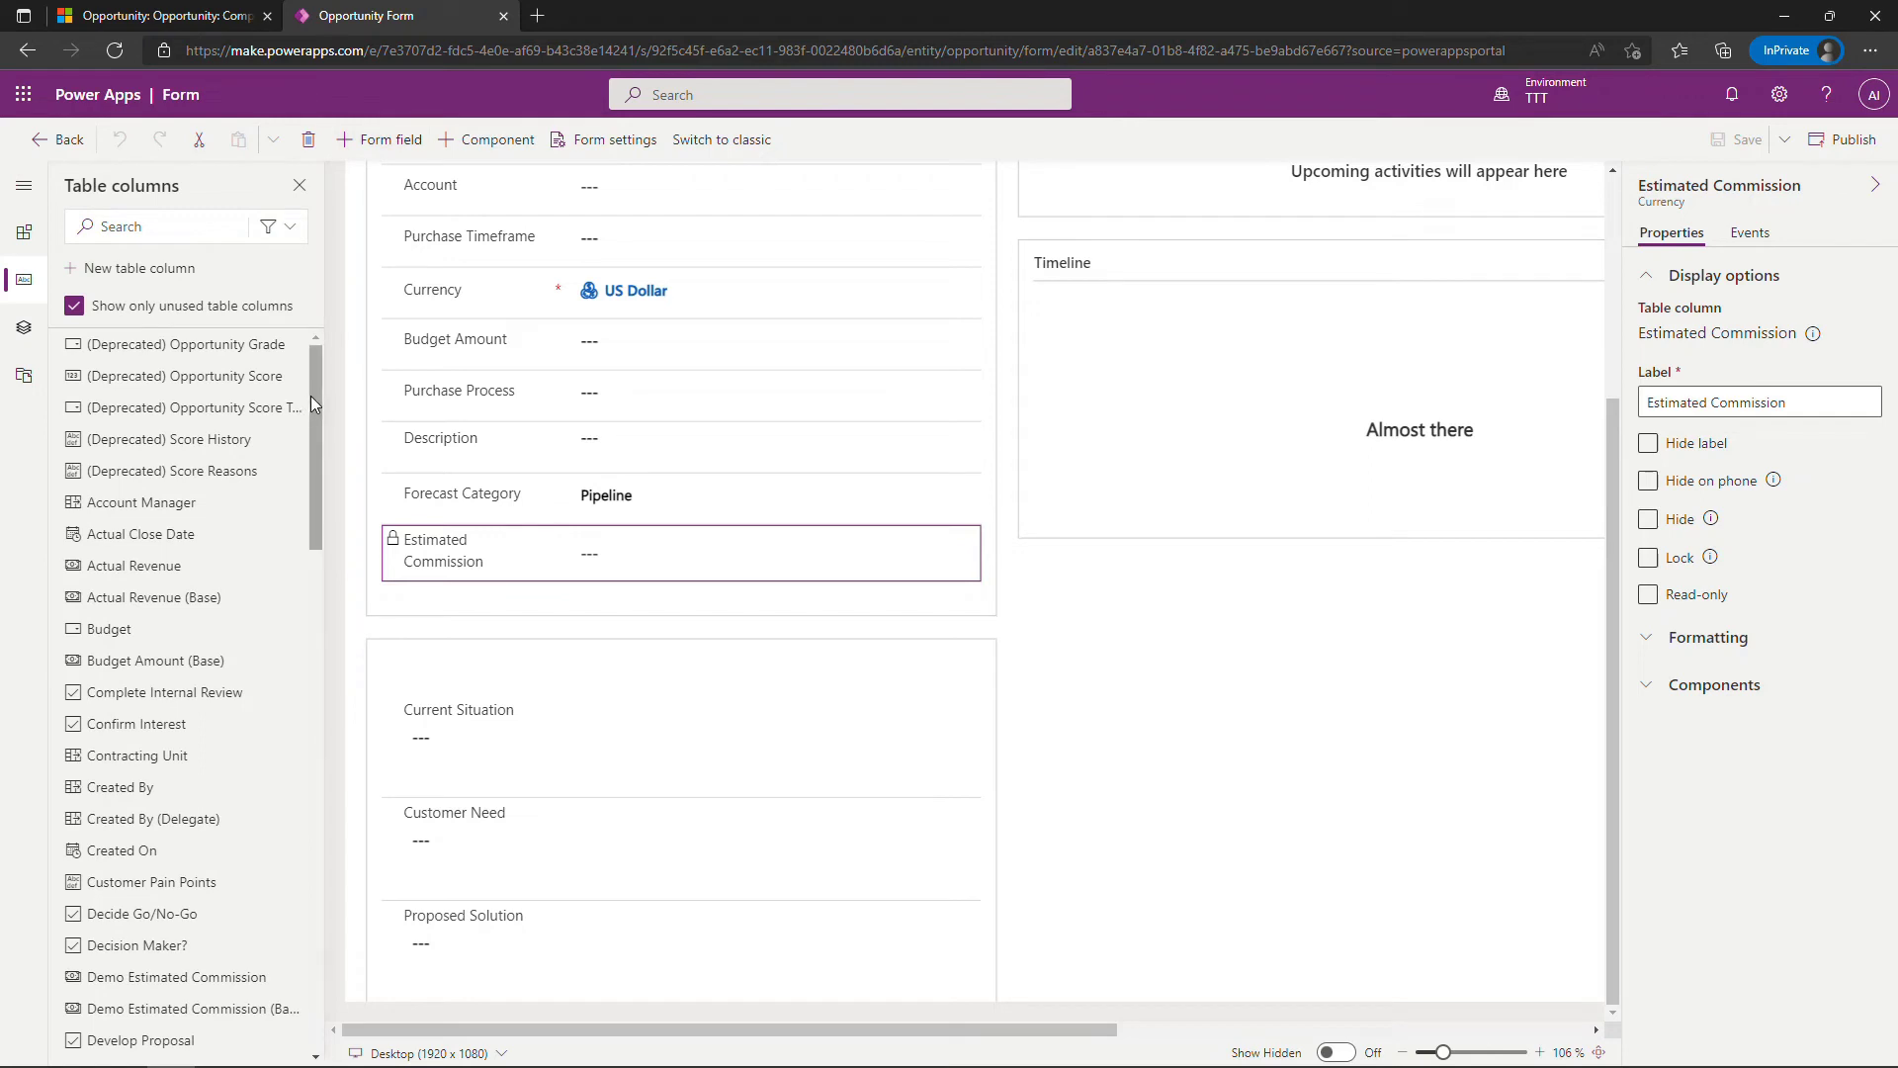
{"action": "scroll", "scroll_direction": "down", "scroll_amount": 3}
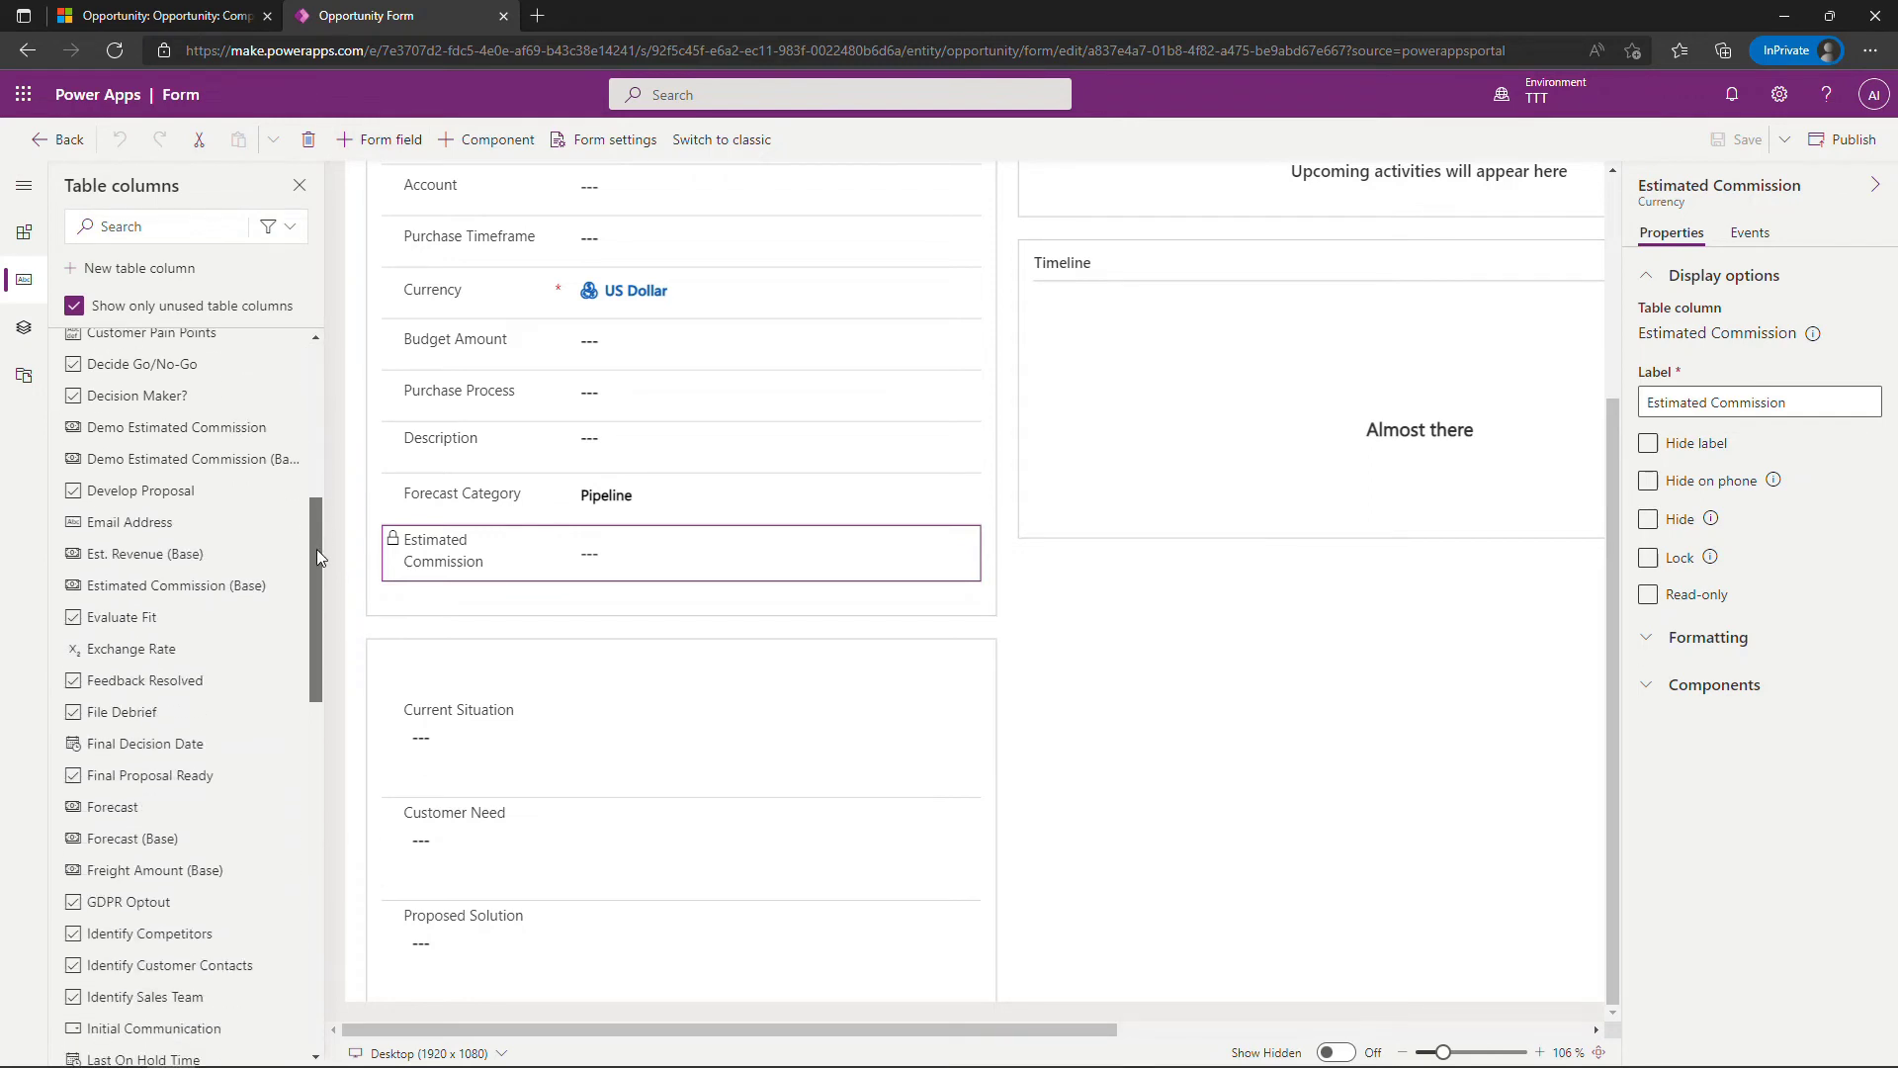
{"action": "mouse_move", "coordinate": [176, 428]}
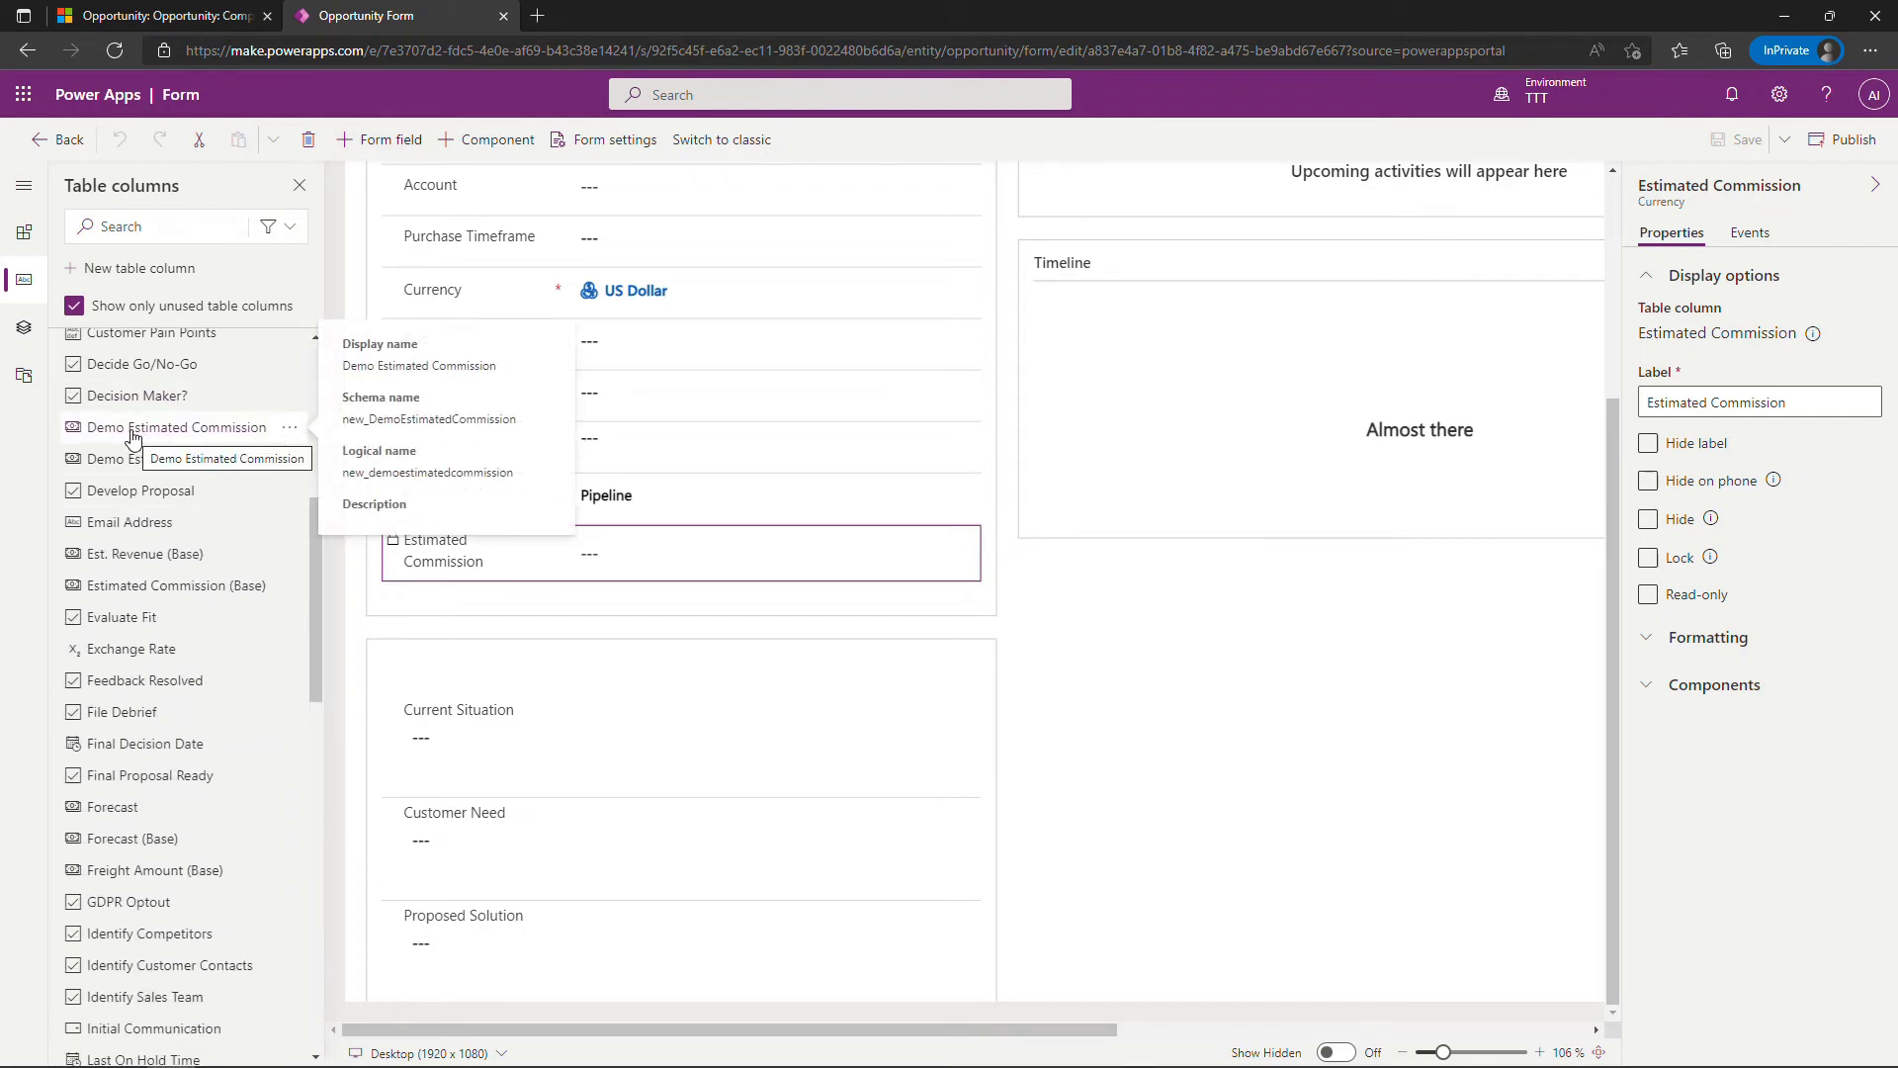
{"action": "mouse_move", "coordinate": [198, 490]}
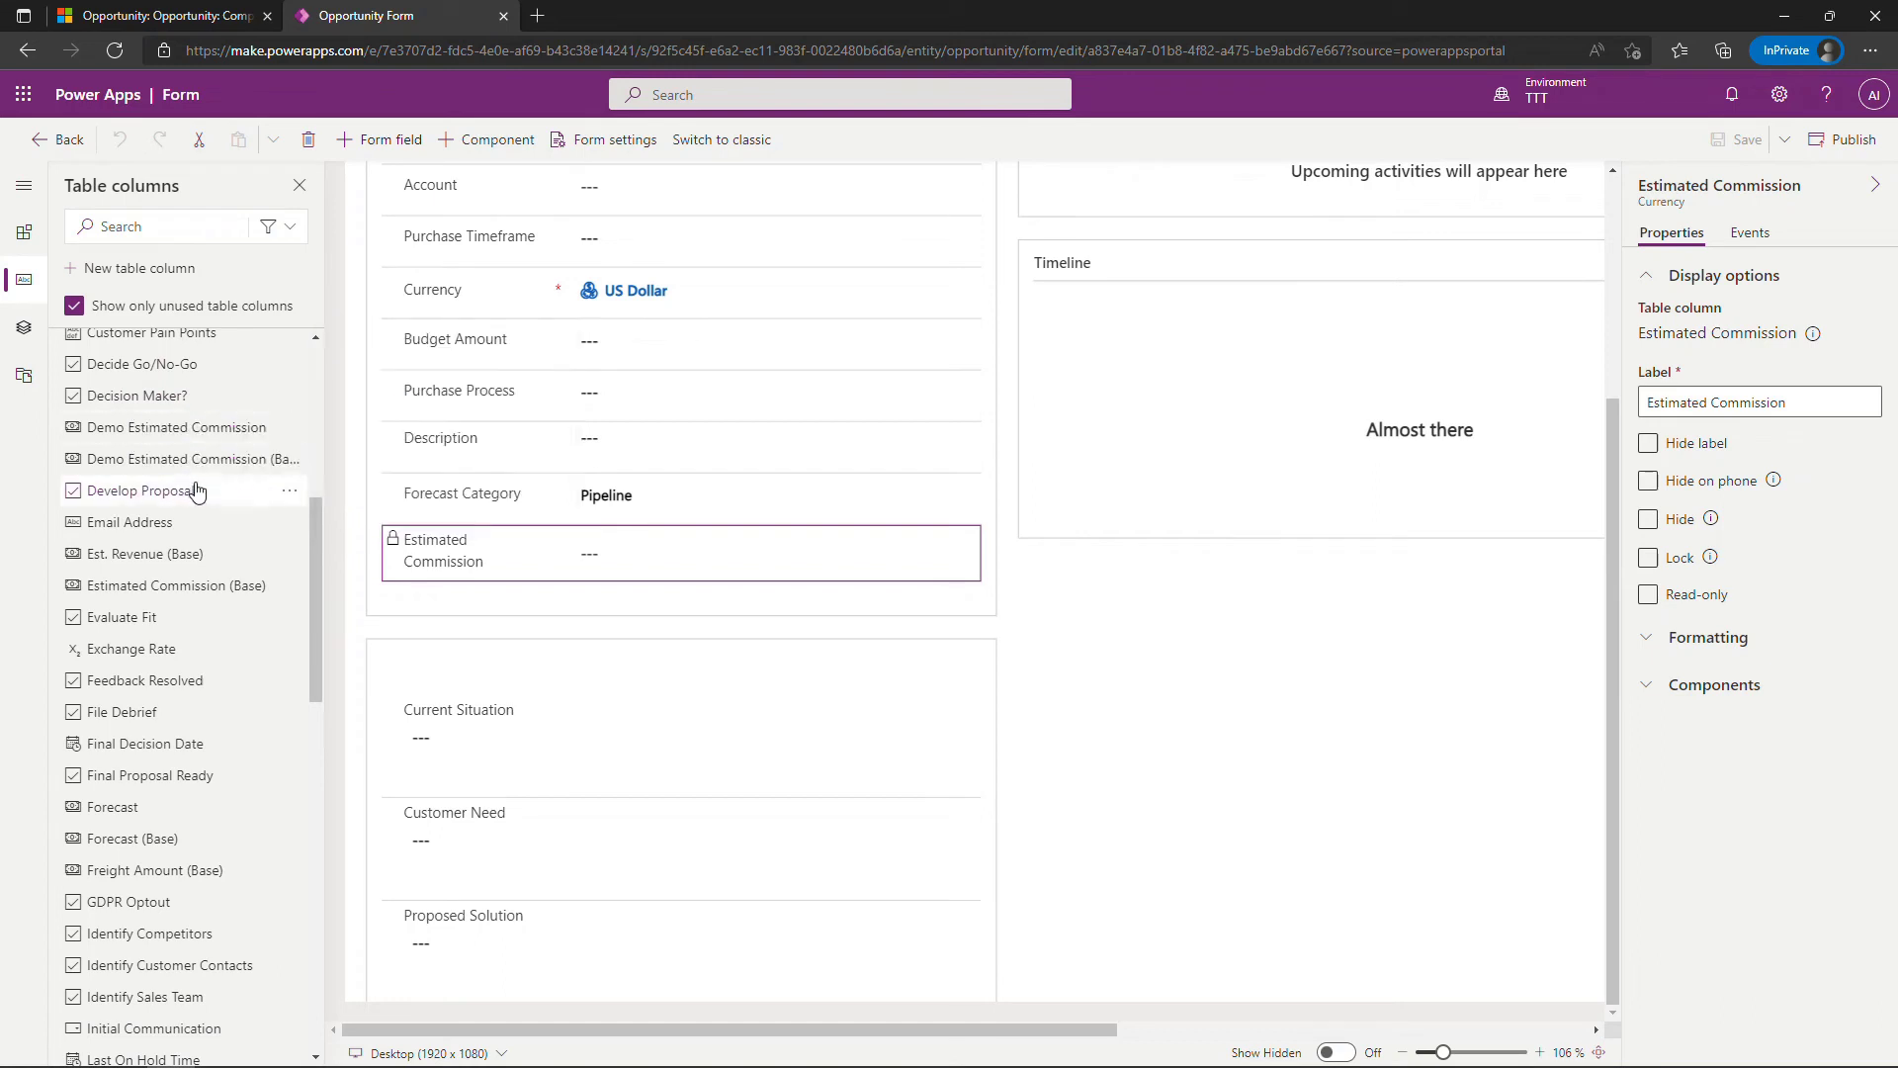
{"action": "mouse_move", "coordinate": [184, 459]}
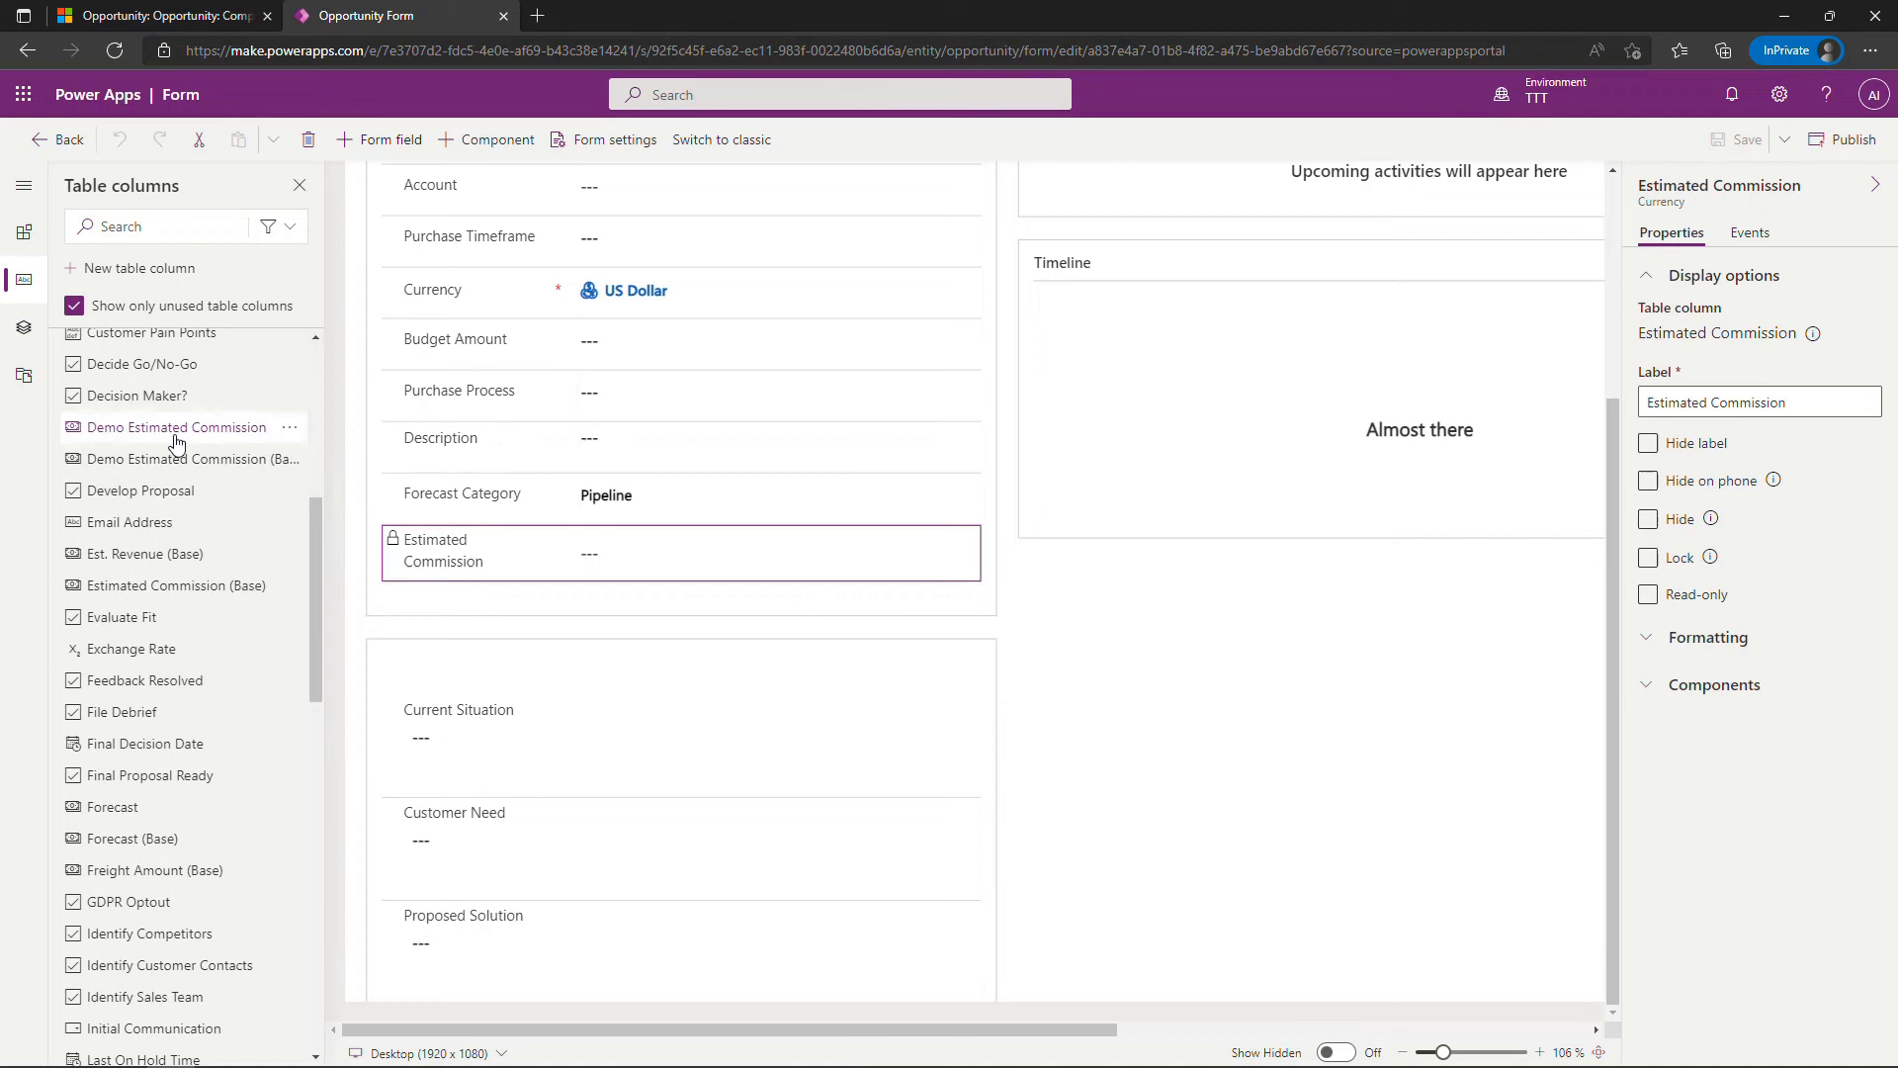
{"action": "mouse_move", "coordinate": [176, 427]}
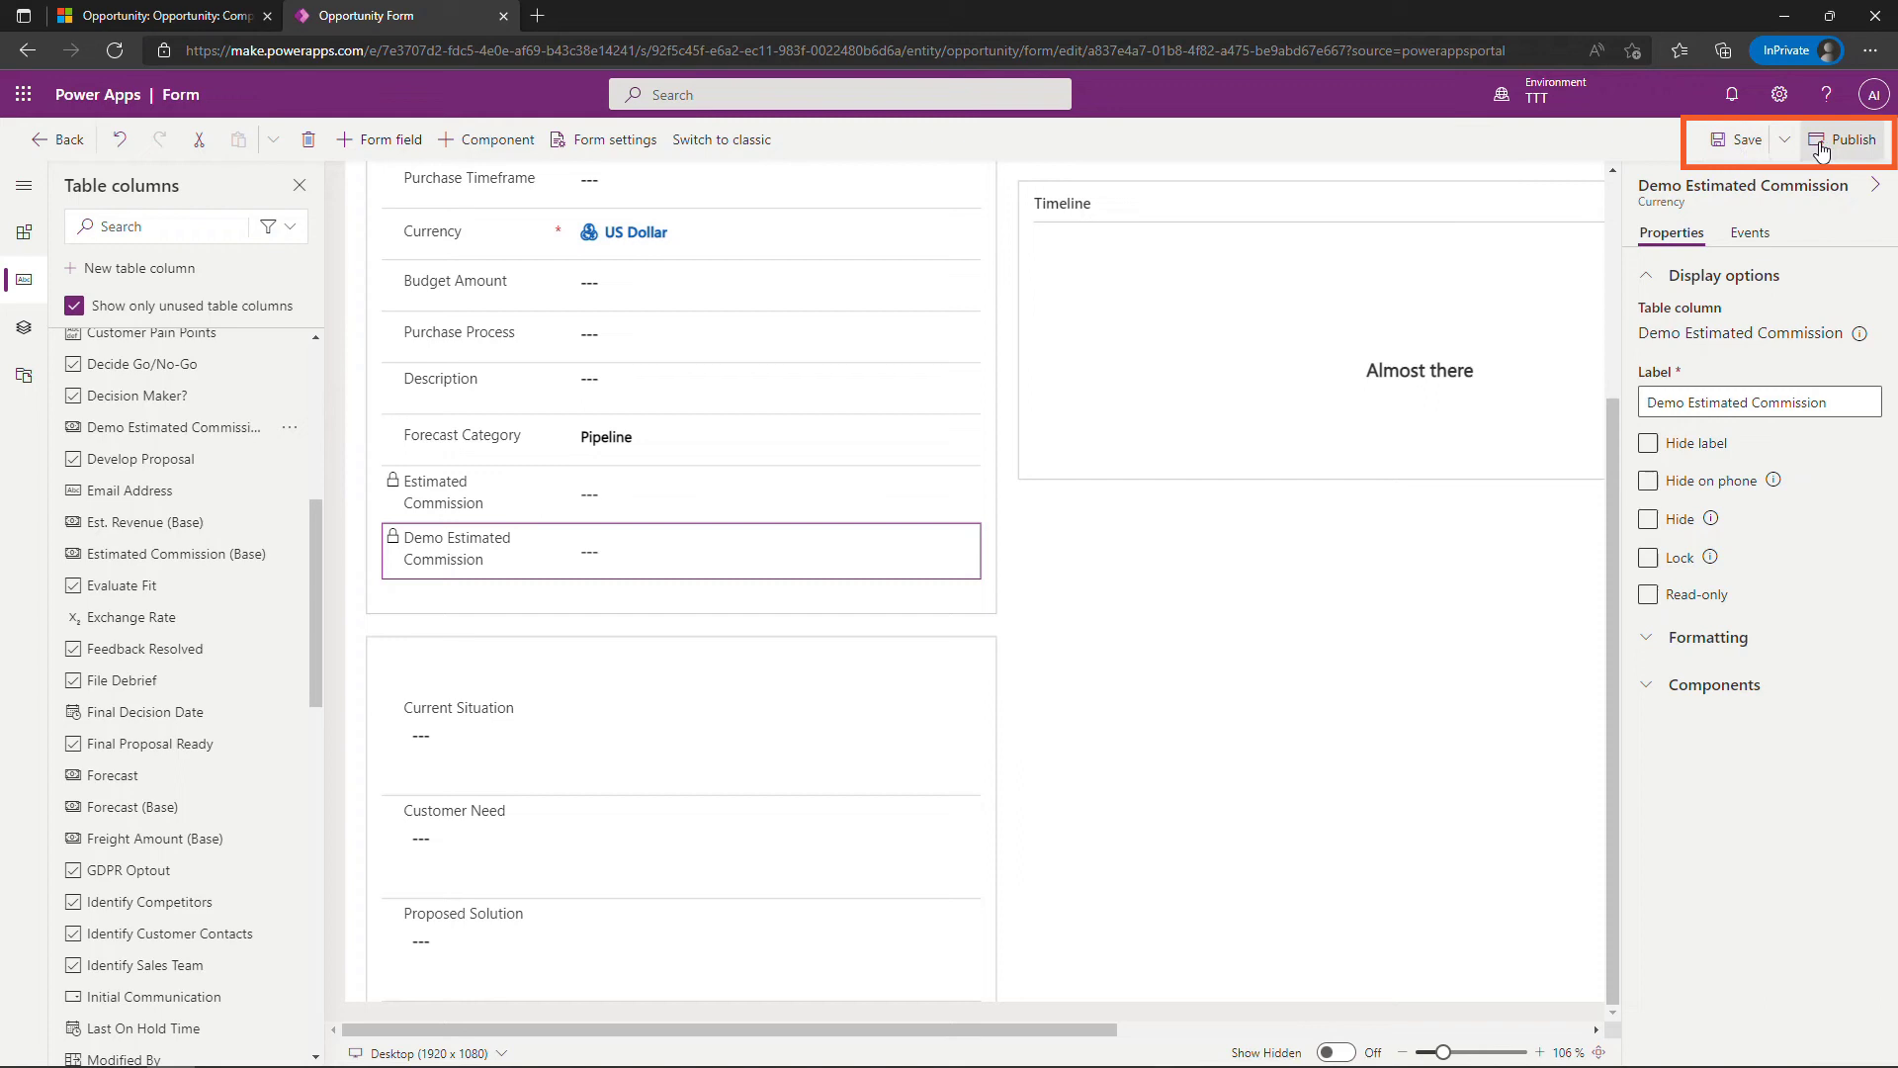
{"action": "mouse_move", "coordinate": [1847, 138]}
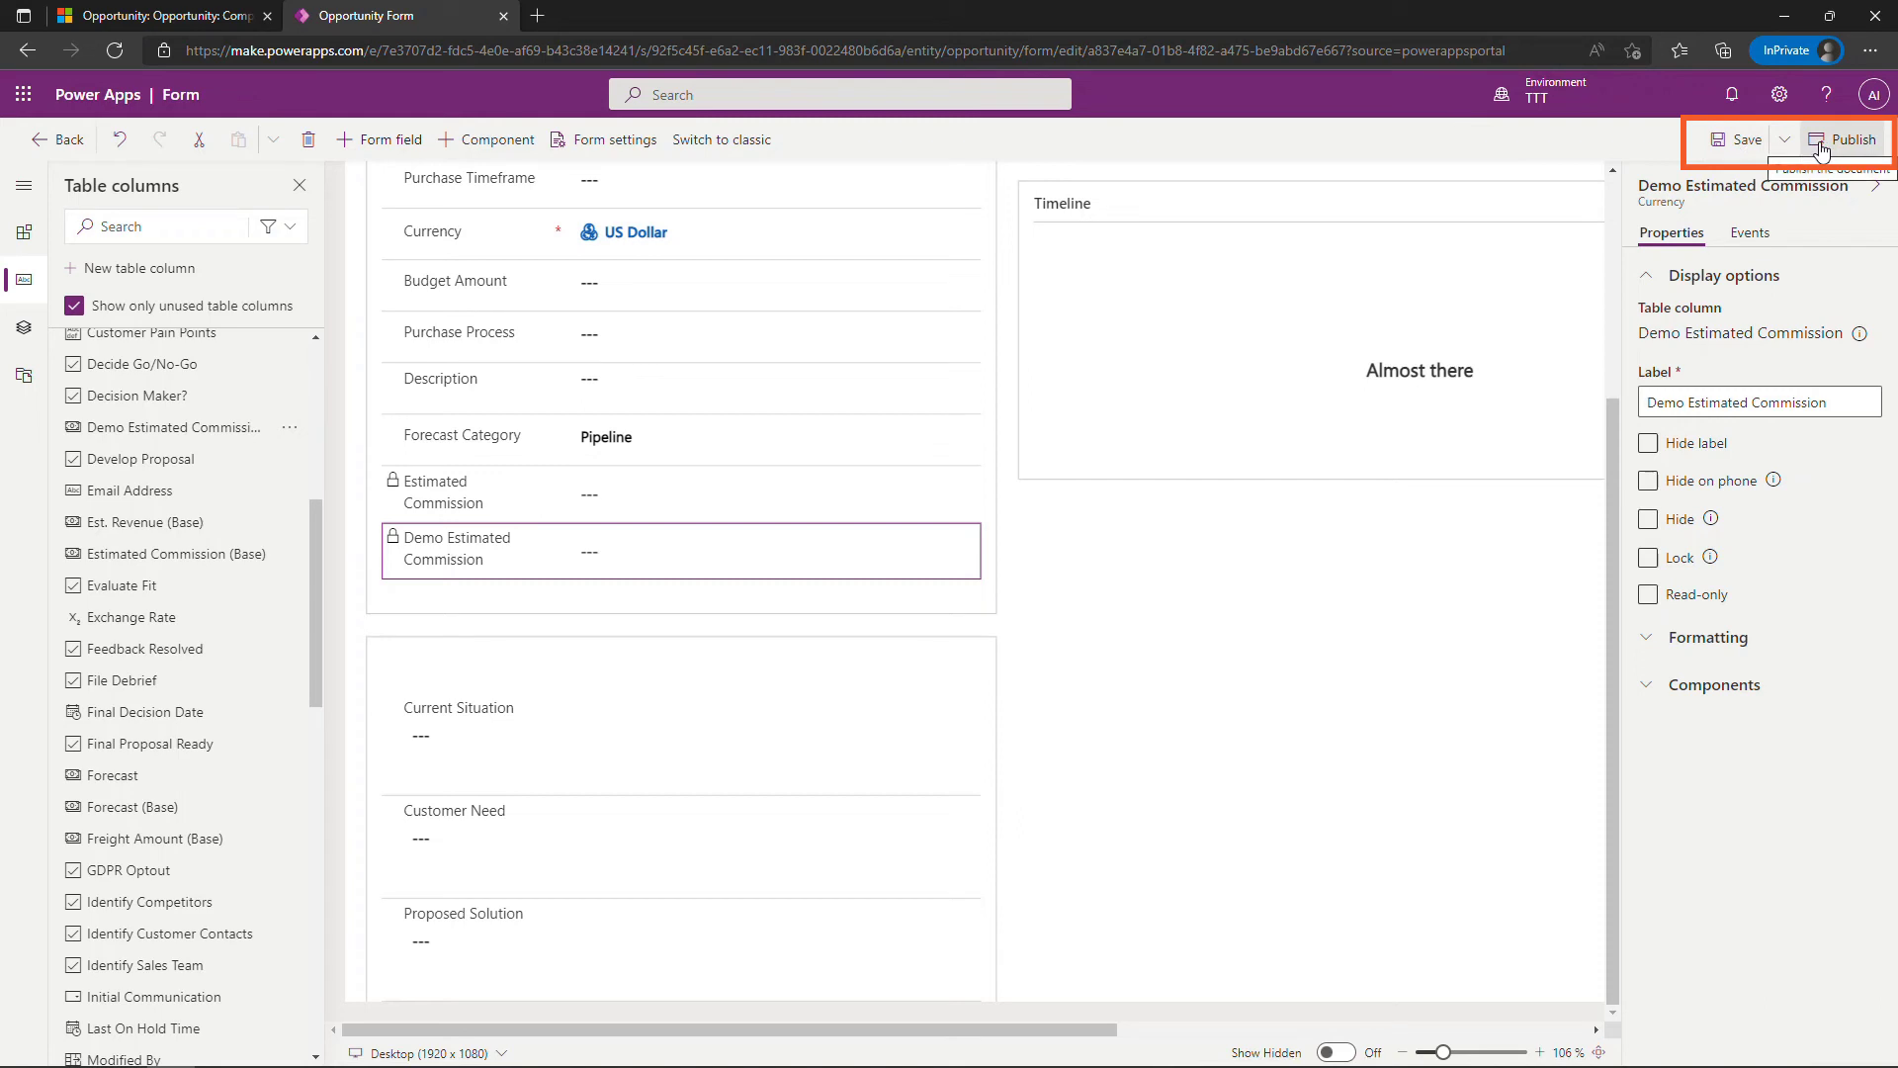
{"action": "left_click", "coordinate": [1851, 138]}
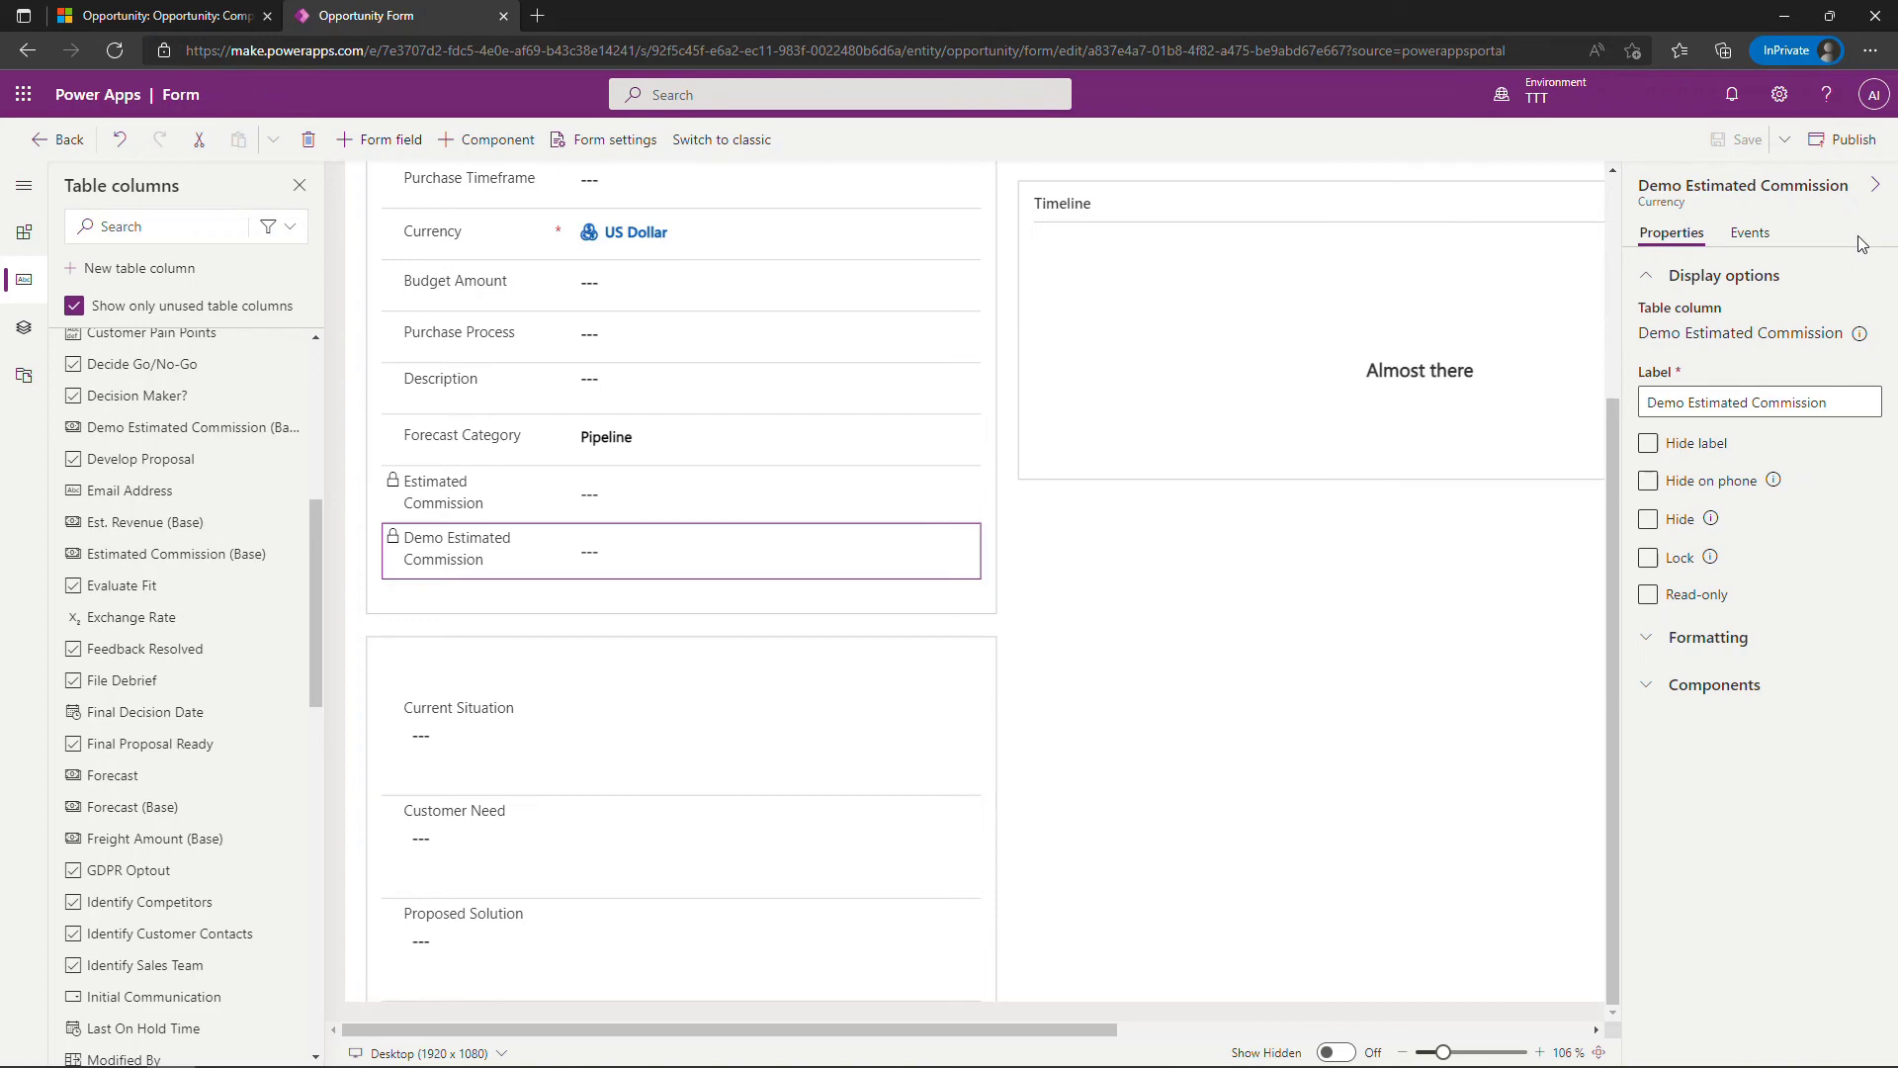
{"action": "mouse_move", "coordinate": [387, 85]}
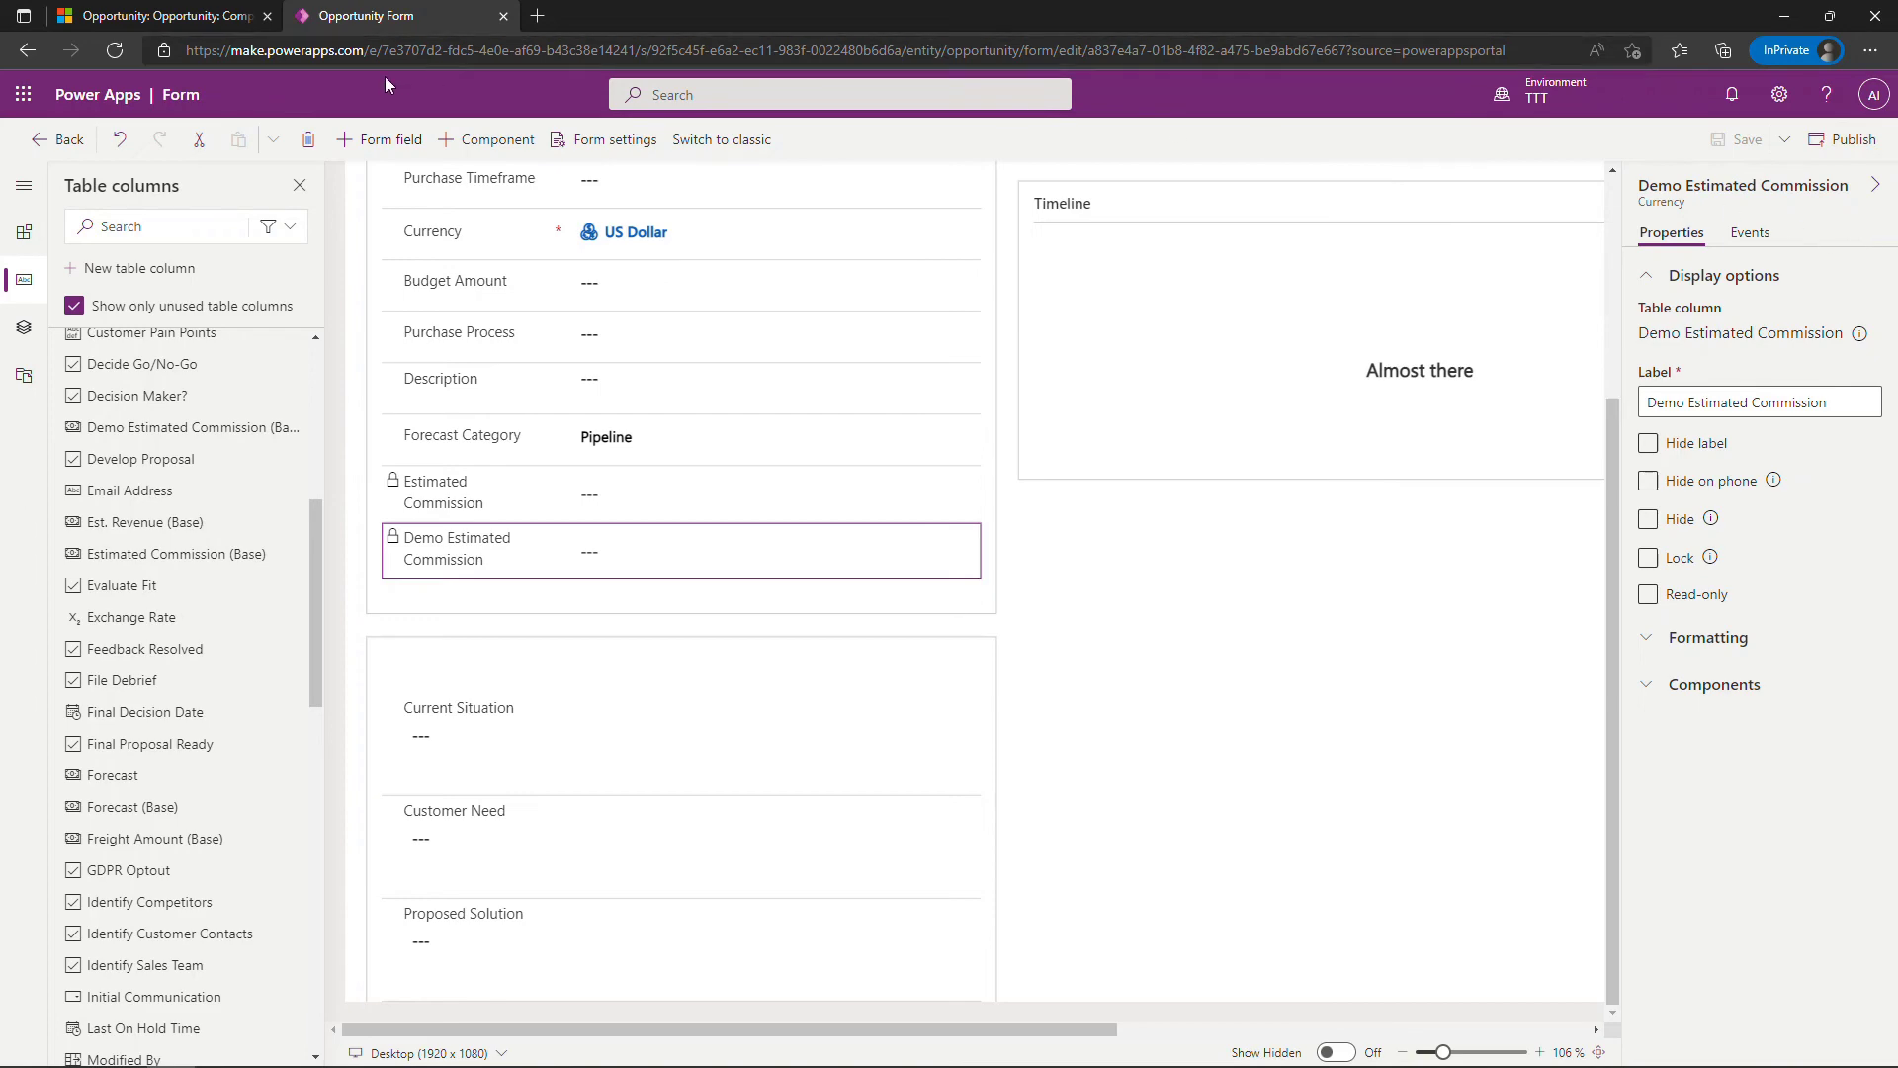
Refresh the Computer Upgrade opportunity and confirm the locked Demo Estimated Commission shows $4,668.75
{"action": "left_click", "coordinate": [158, 14]}
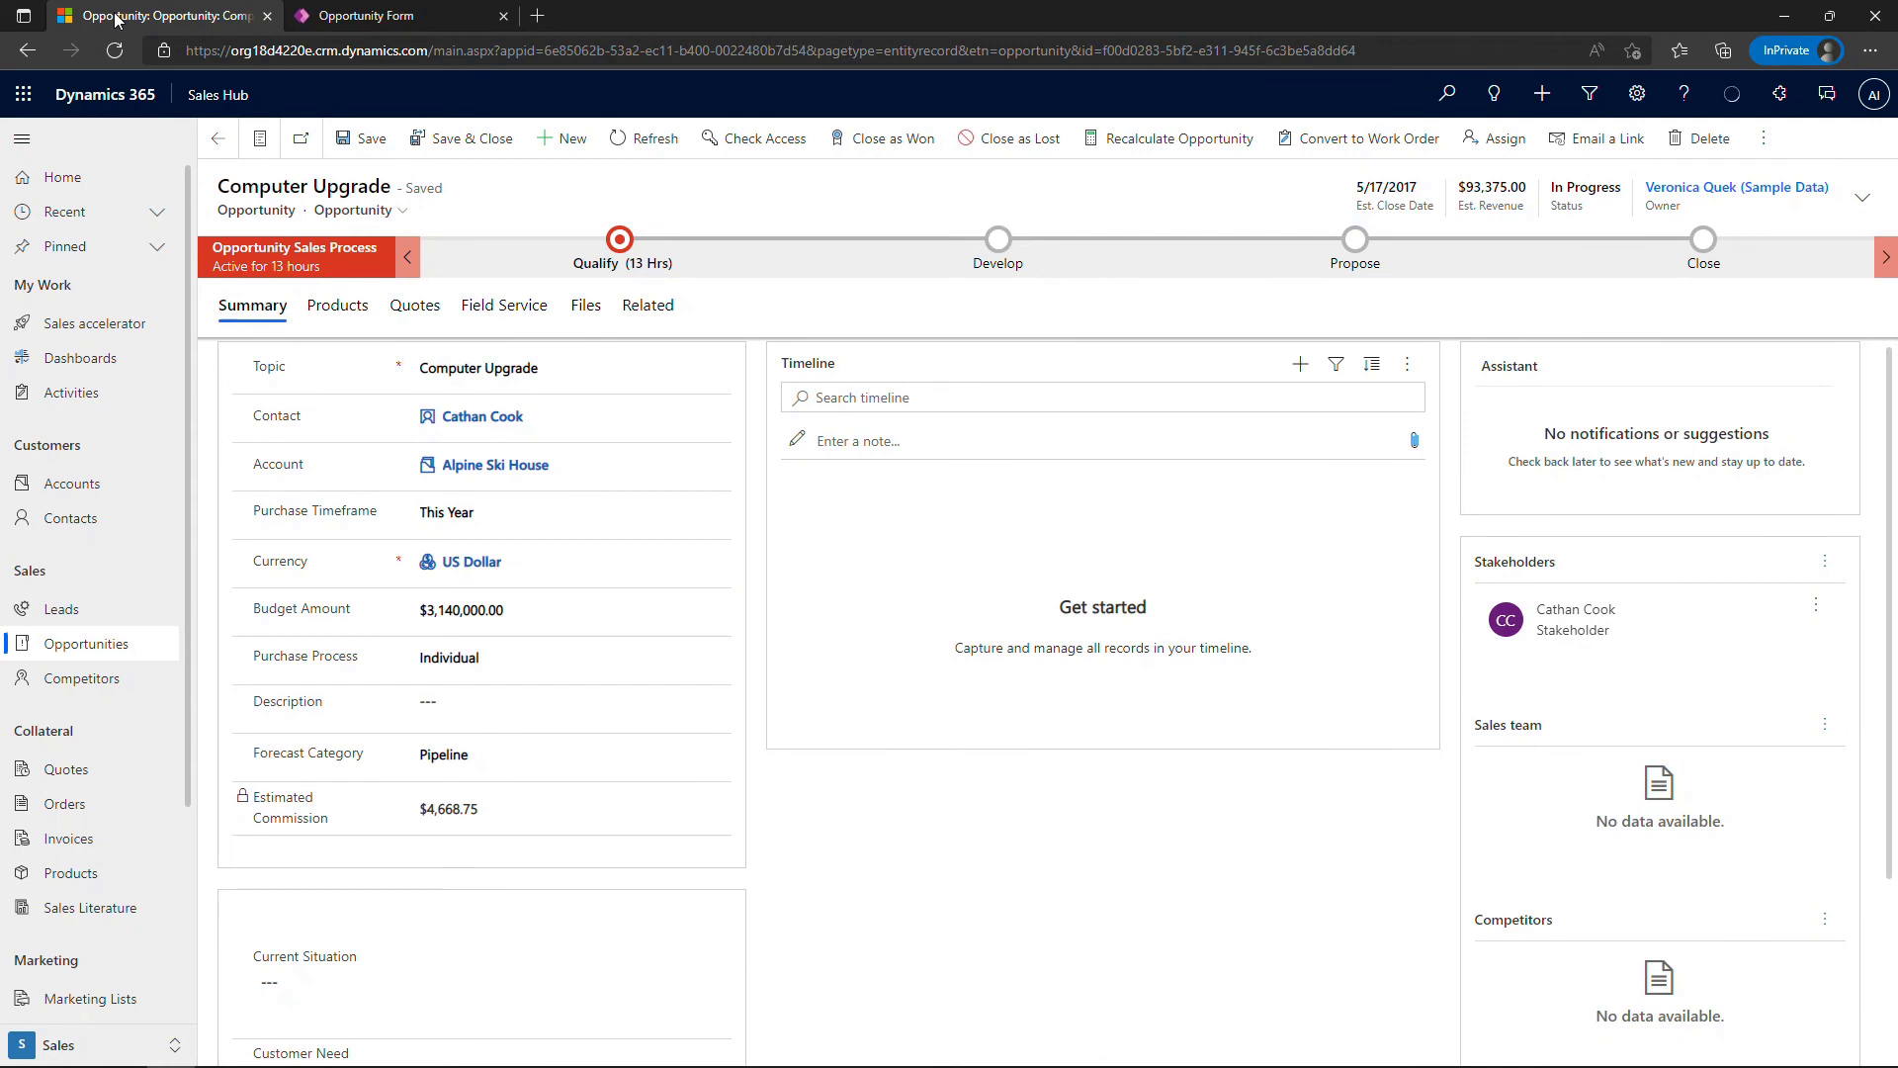
{"action": "left_click", "coordinate": [115, 49]}
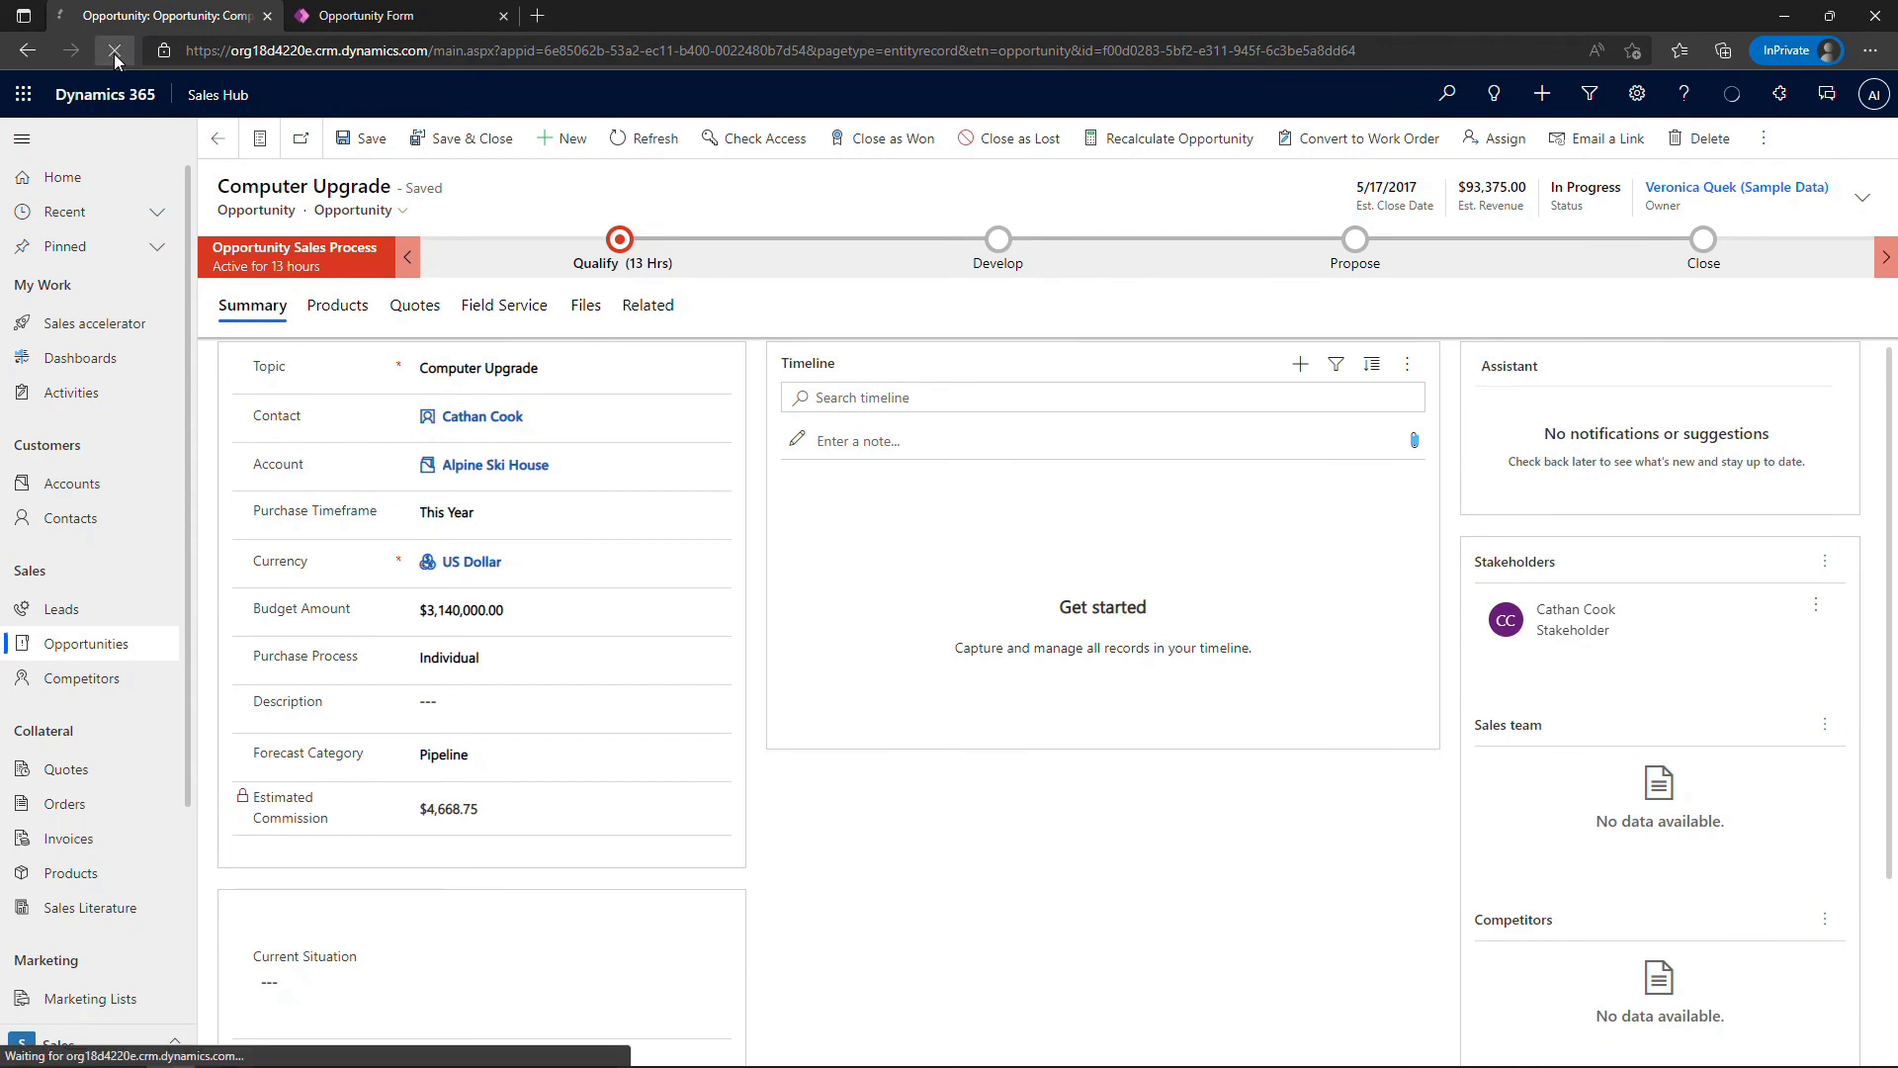
{"action": "left_click", "coordinate": [114, 49]}
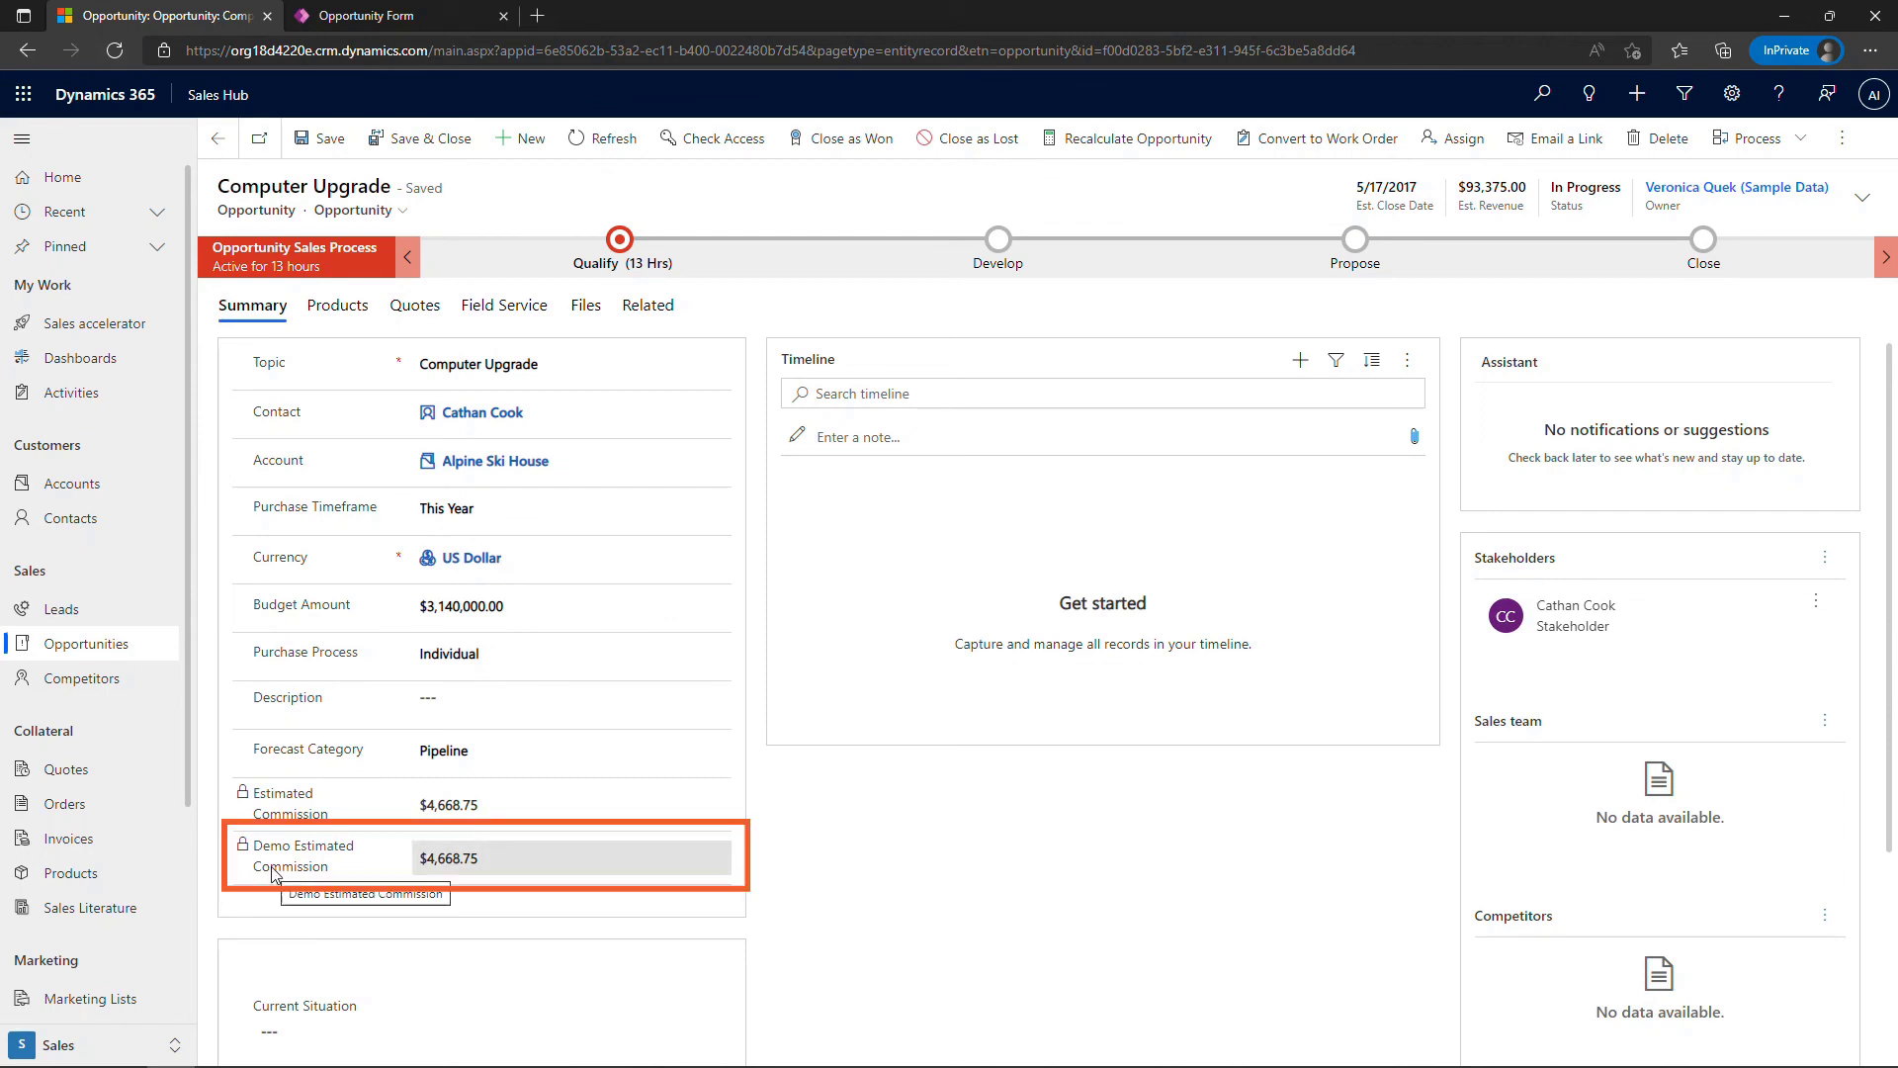
{"action": "mouse_move", "coordinate": [326, 917]}
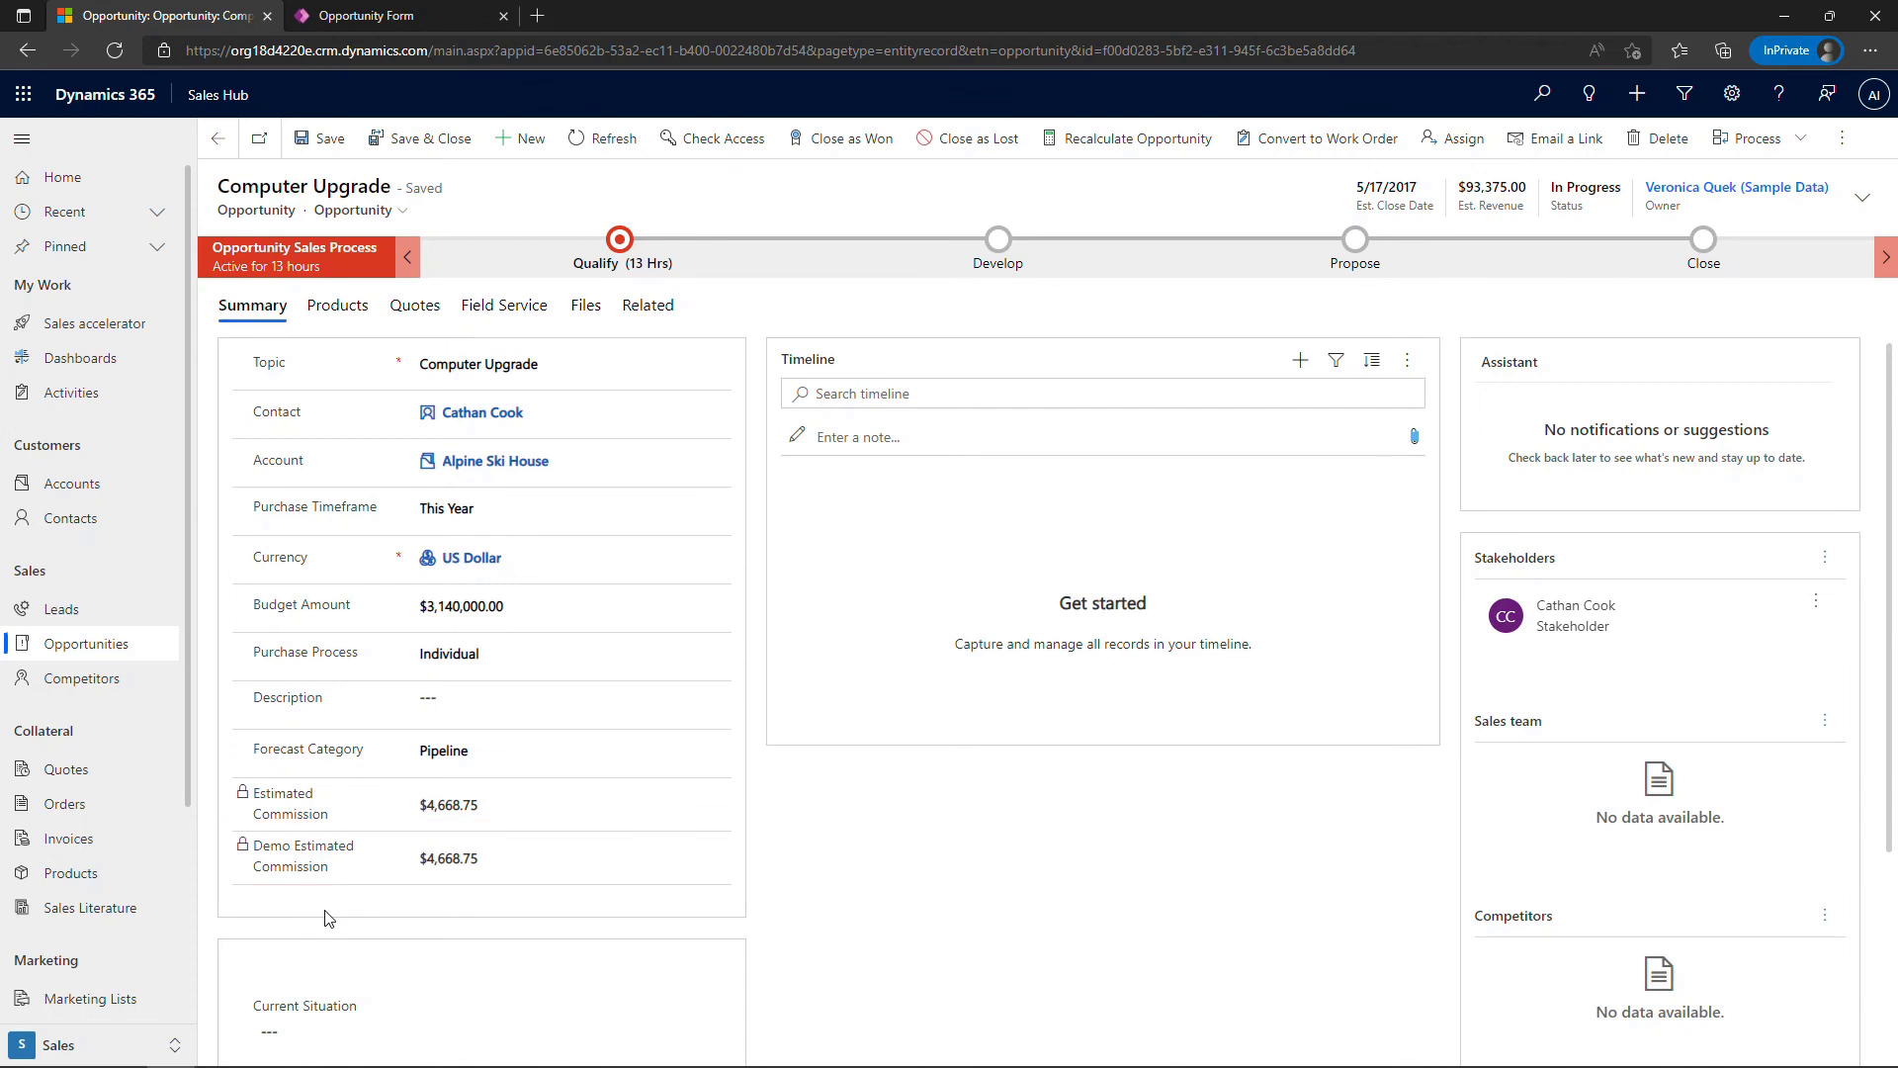
{"action": "left_click", "coordinate": [1491, 196]}
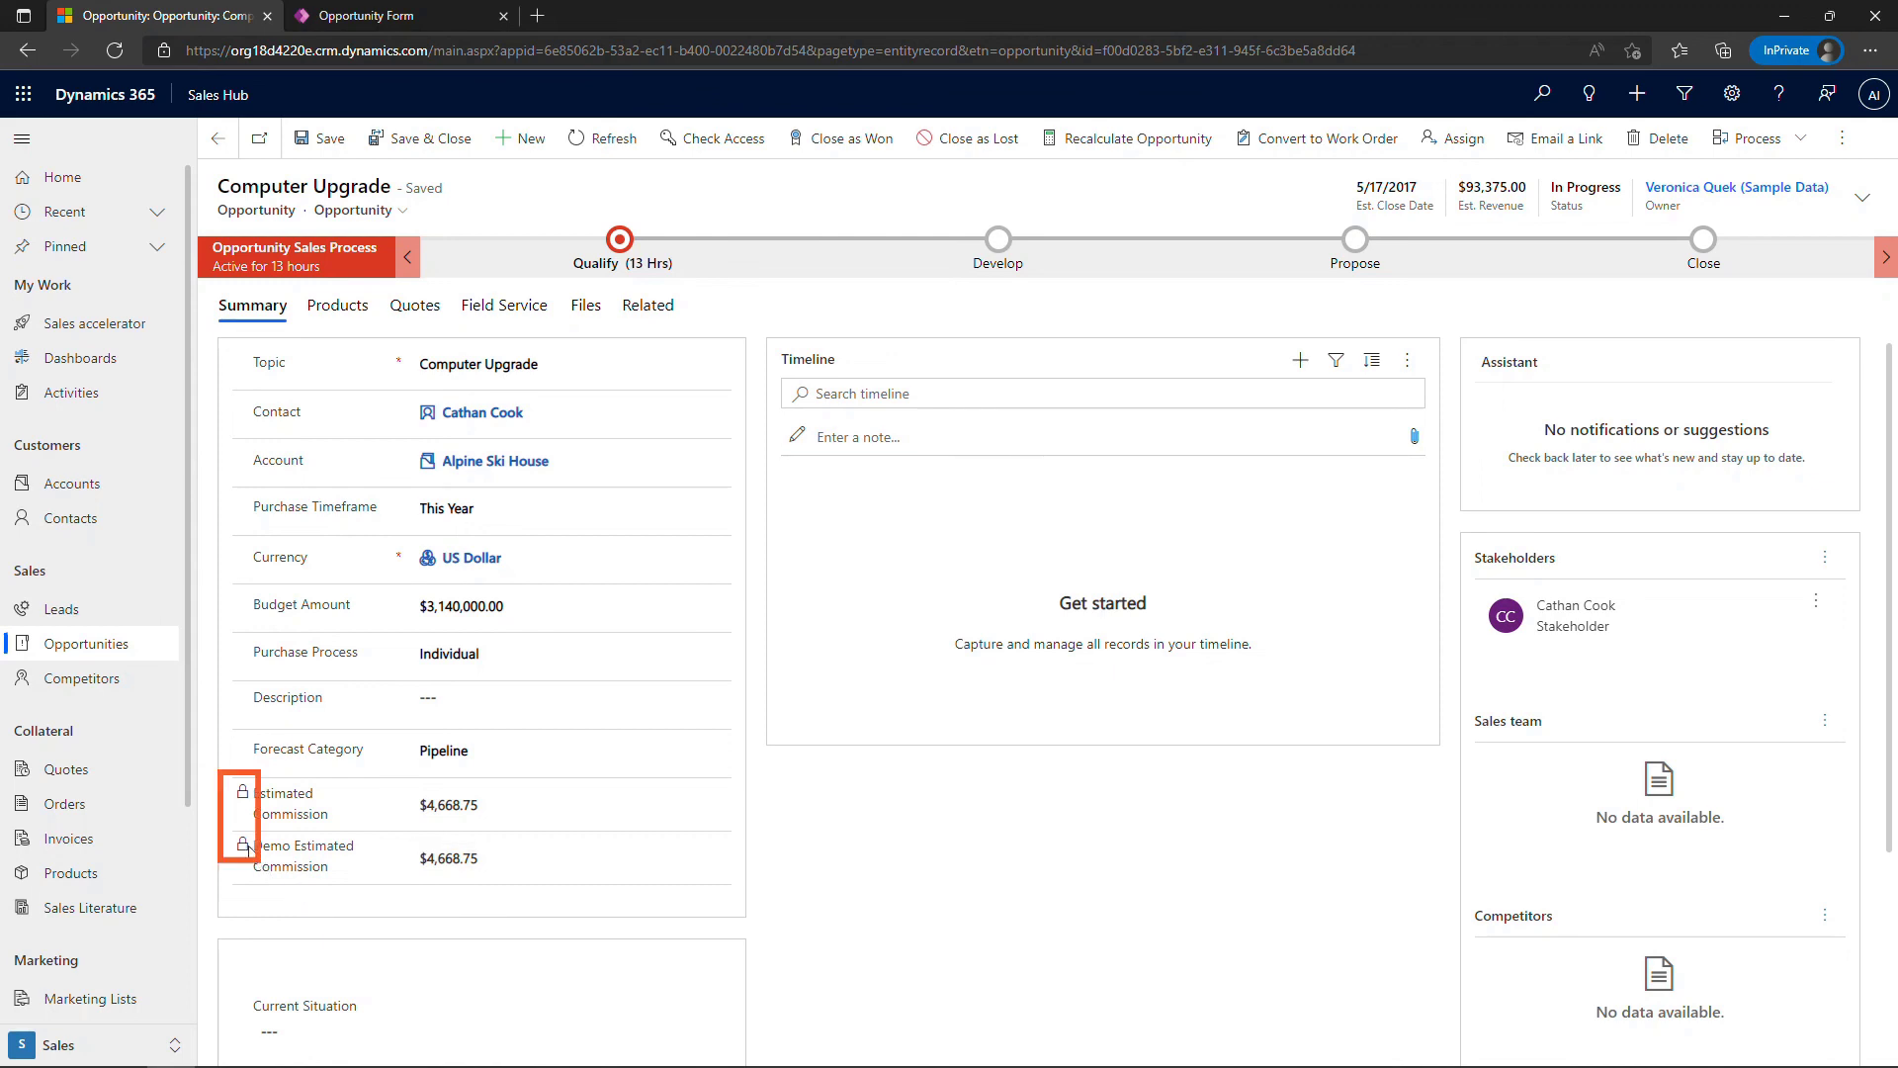
{"action": "left_click", "coordinate": [484, 856]}
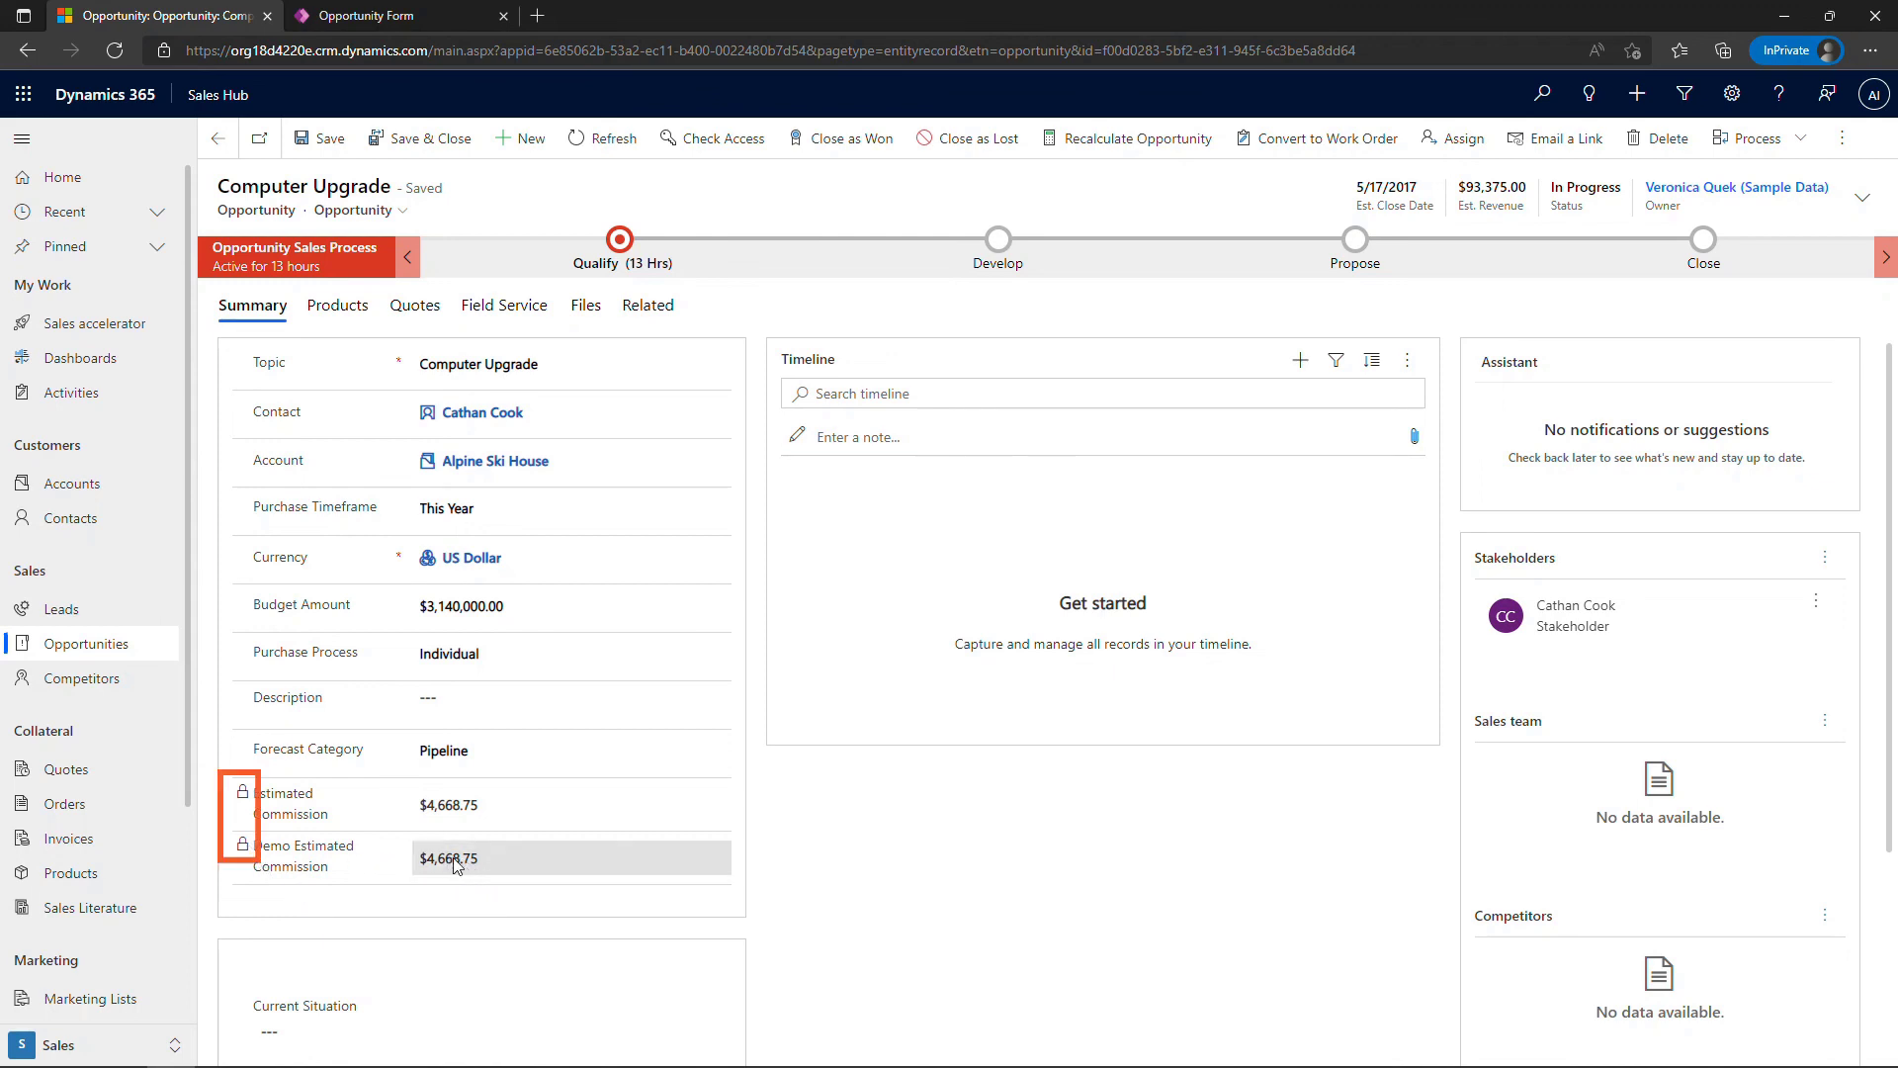